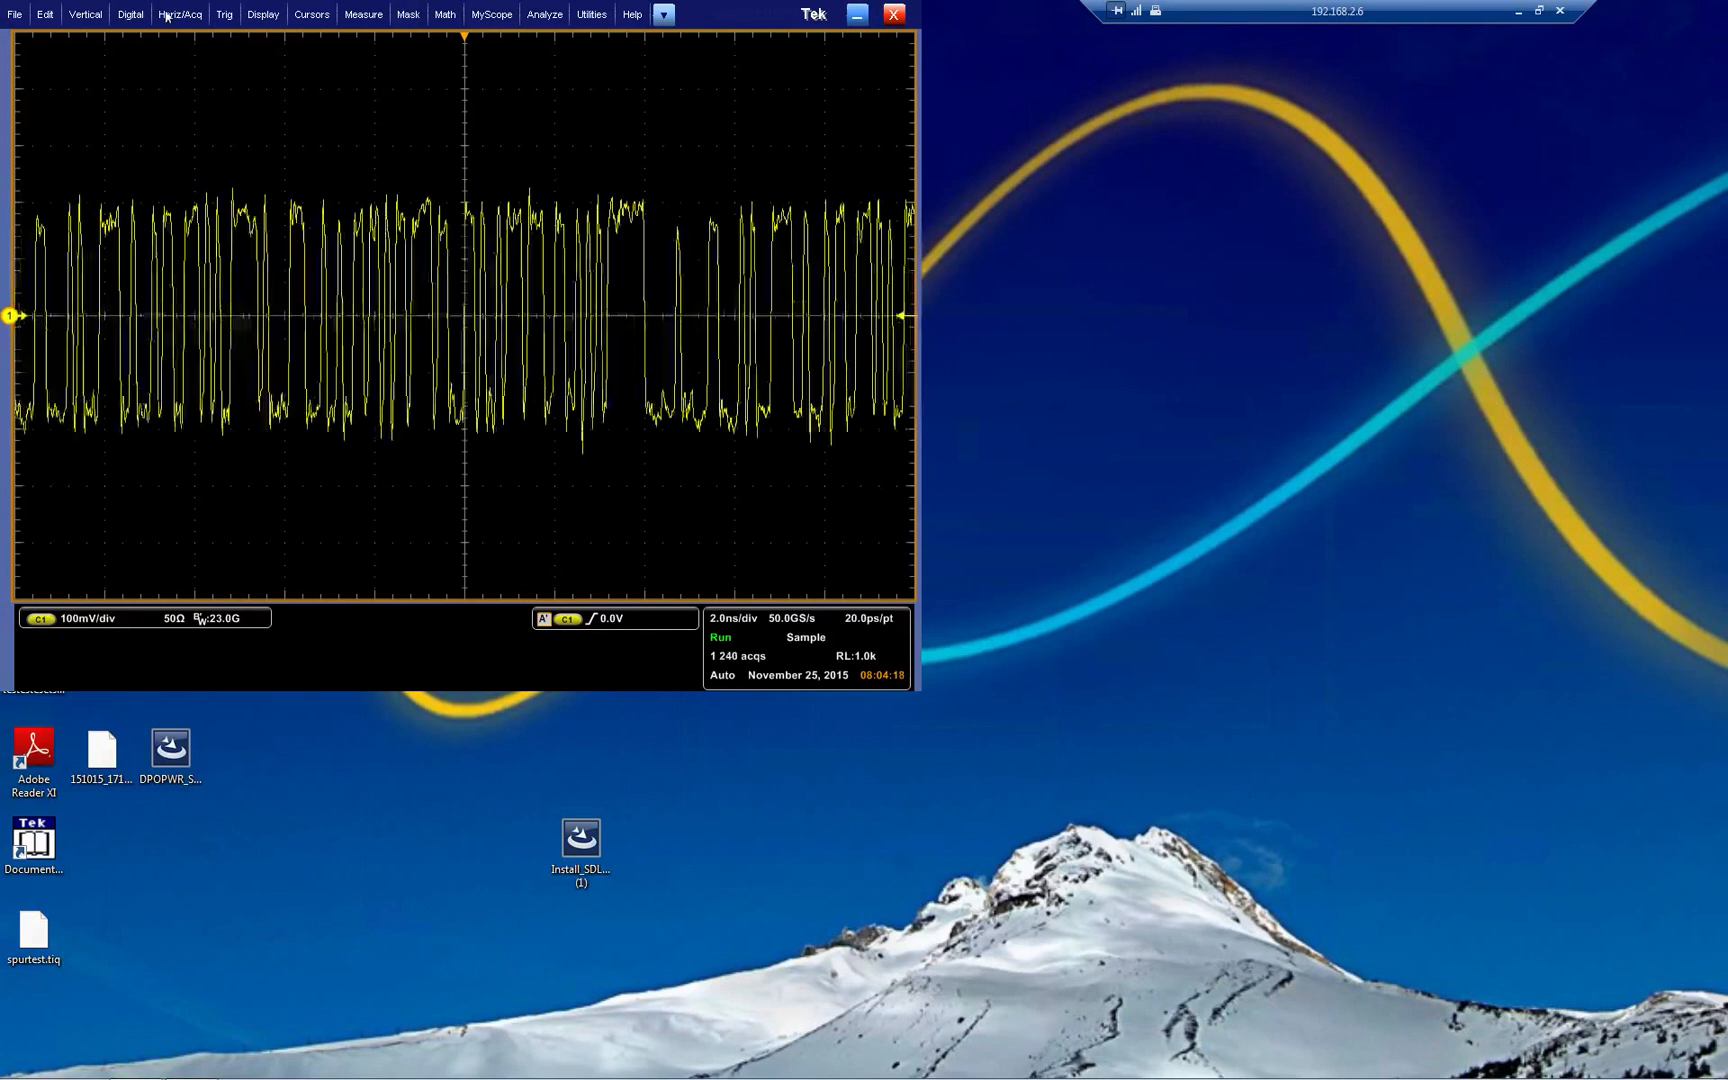
Set horizontal acquisition to constant 100 GS/s sample rate at 2.0 ns/div.
click(180, 14)
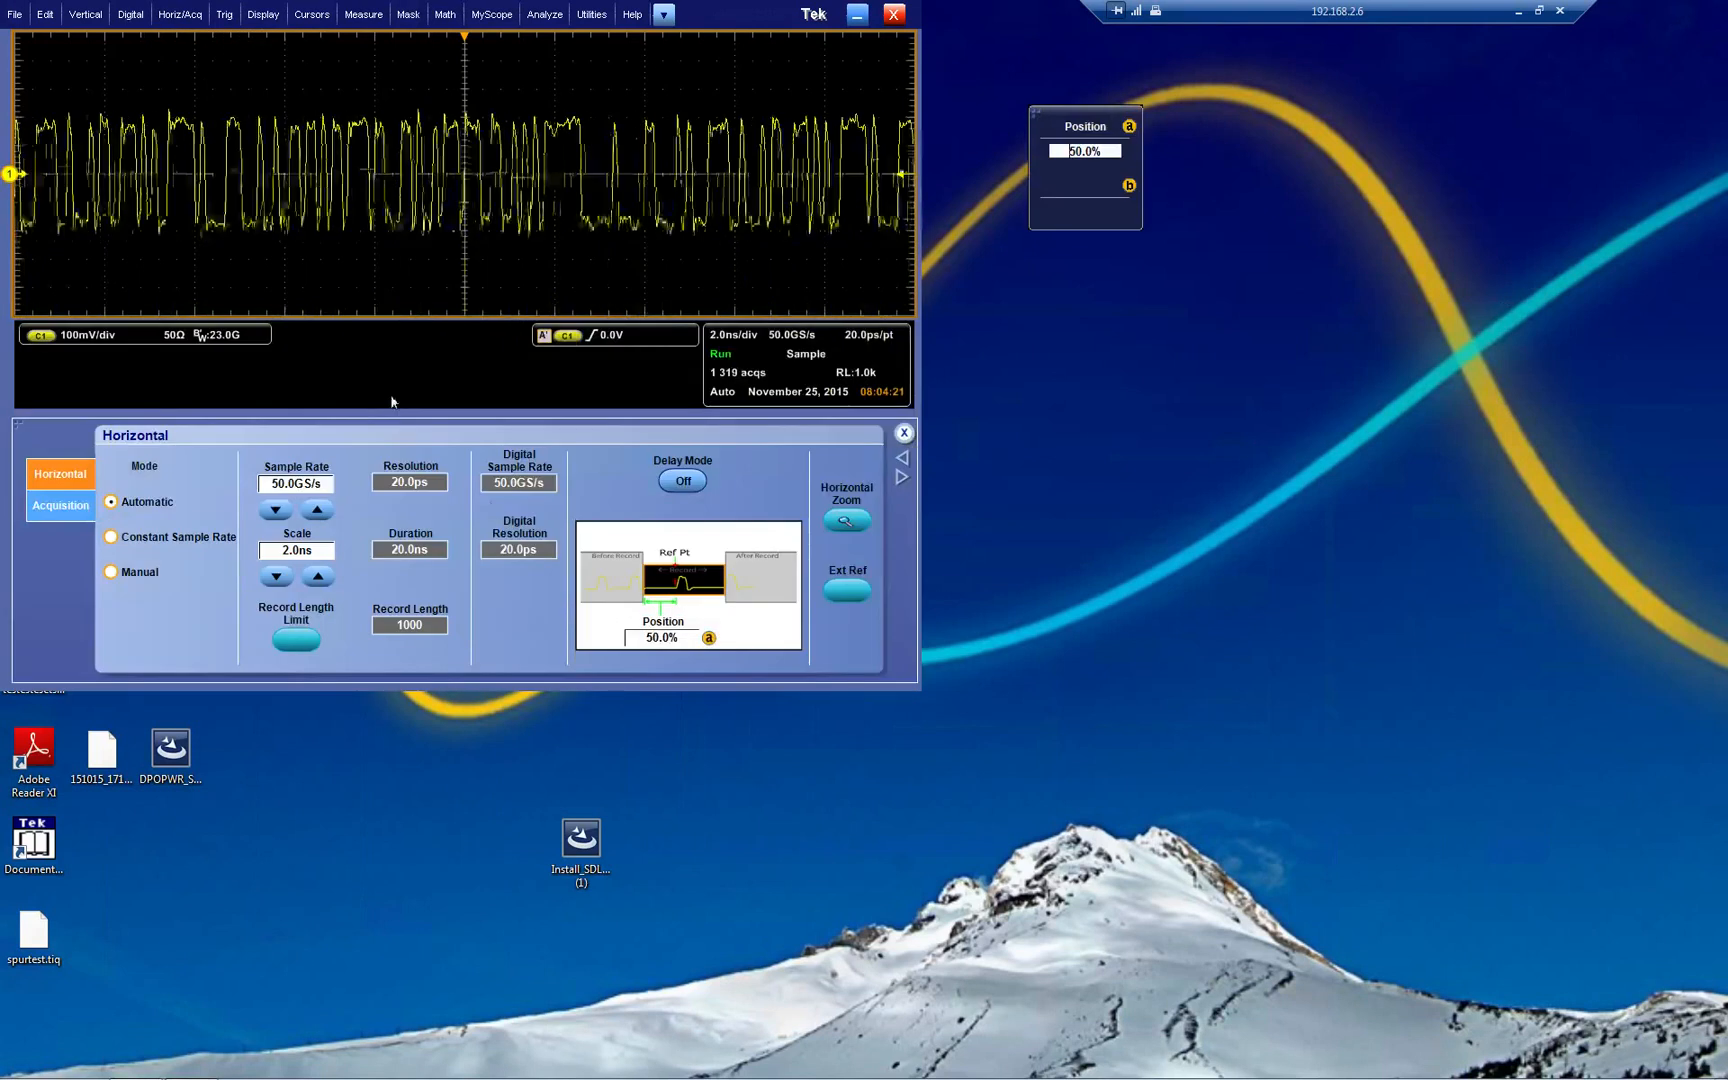
click(110, 538)
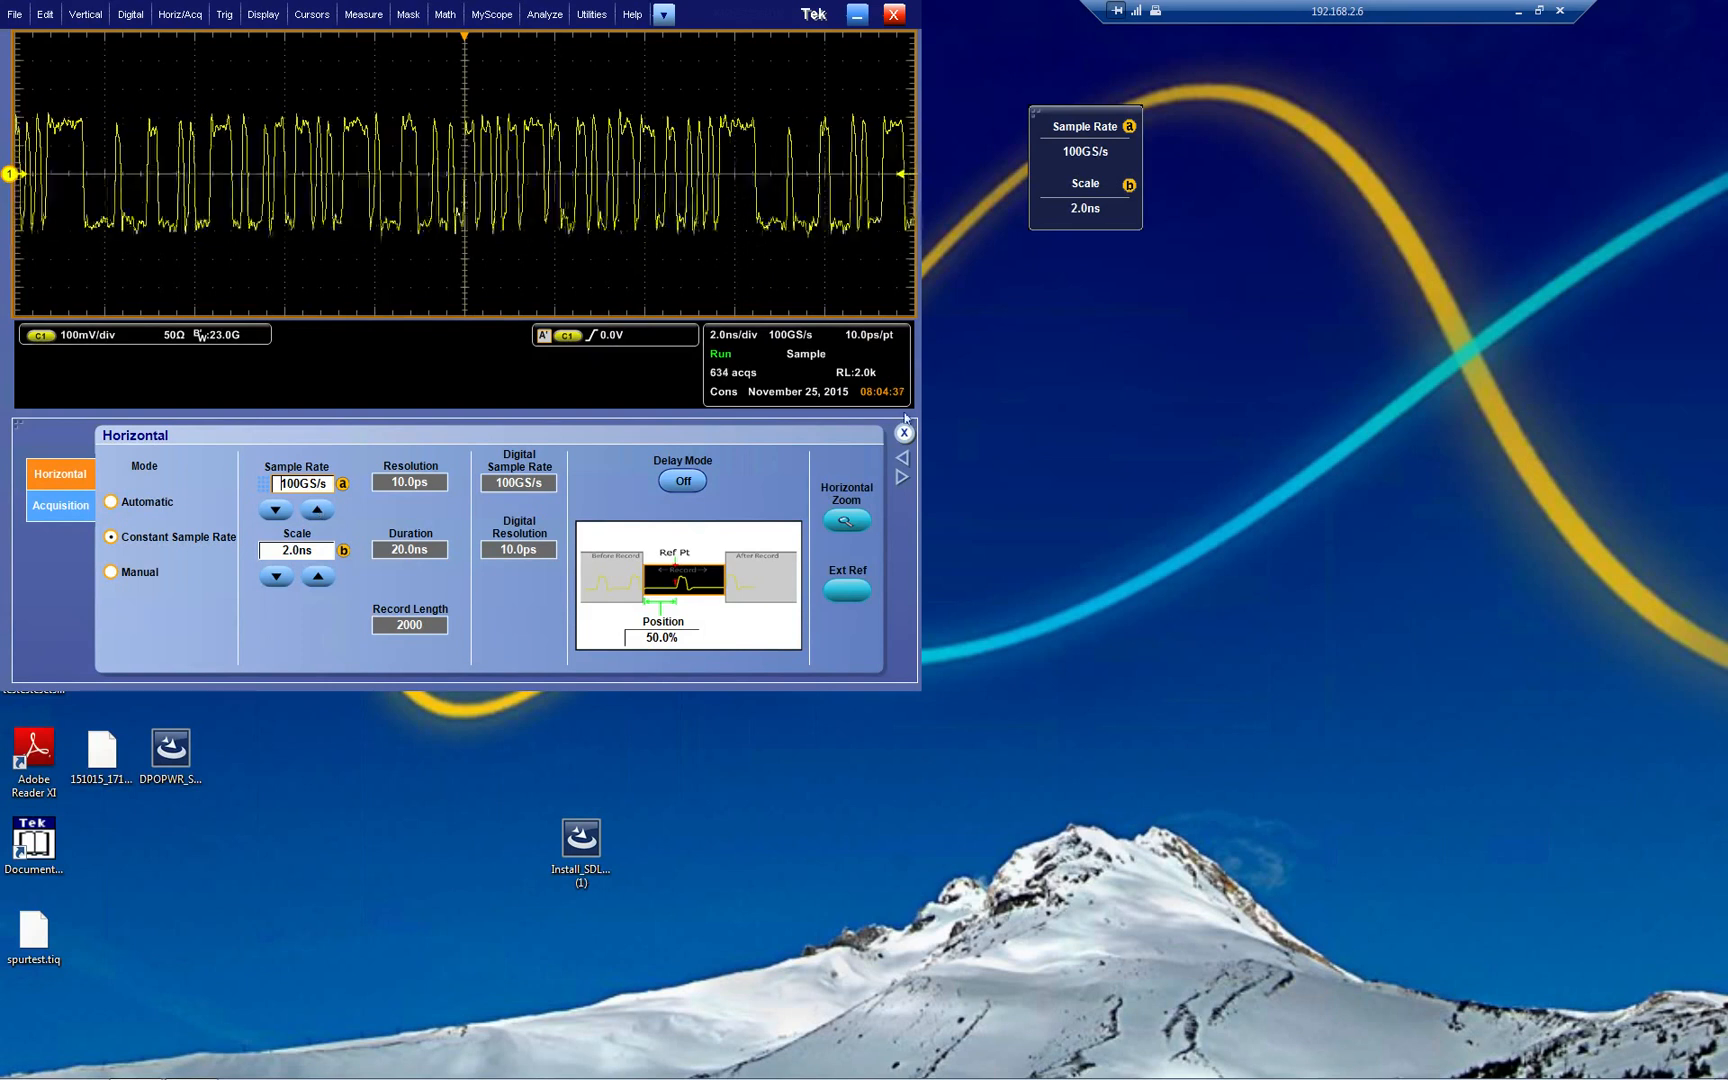
Launch DPOJET One Touch Jitter on Ch1, listing TIE, eye height, TJ/RJ/DJ and eye width.
click(550, 14)
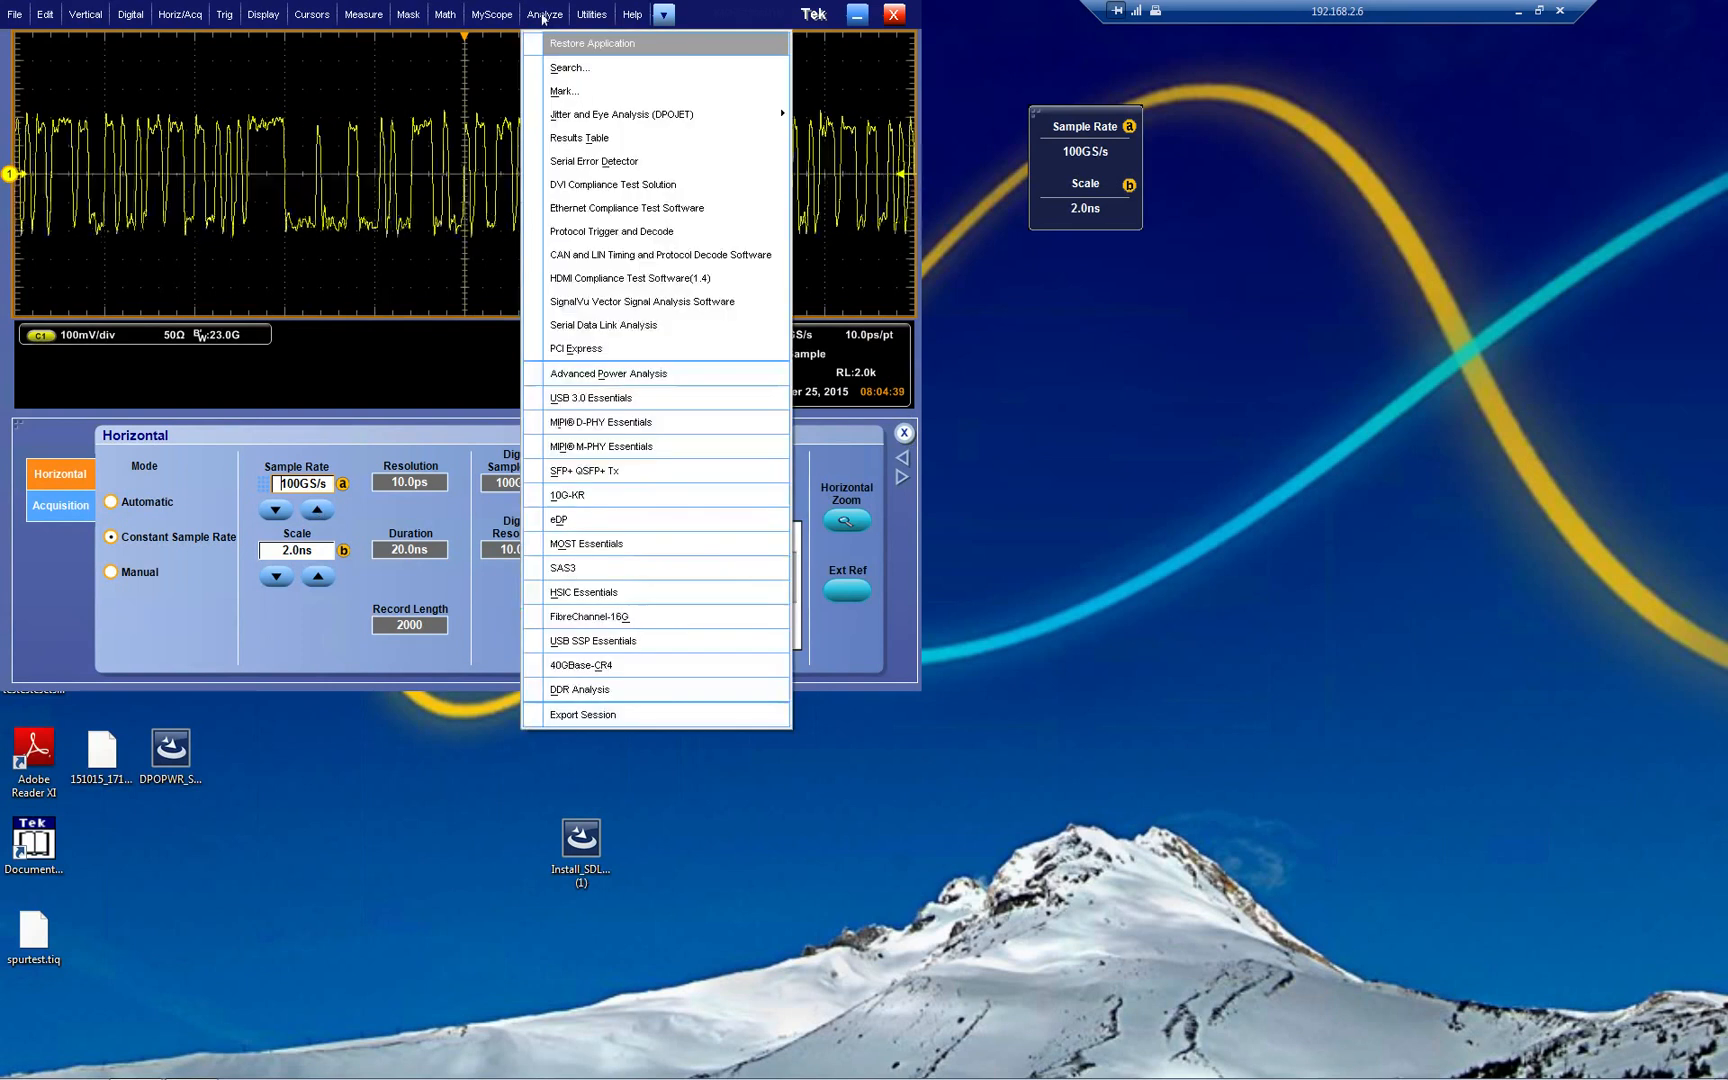
mouse_move(622, 114)
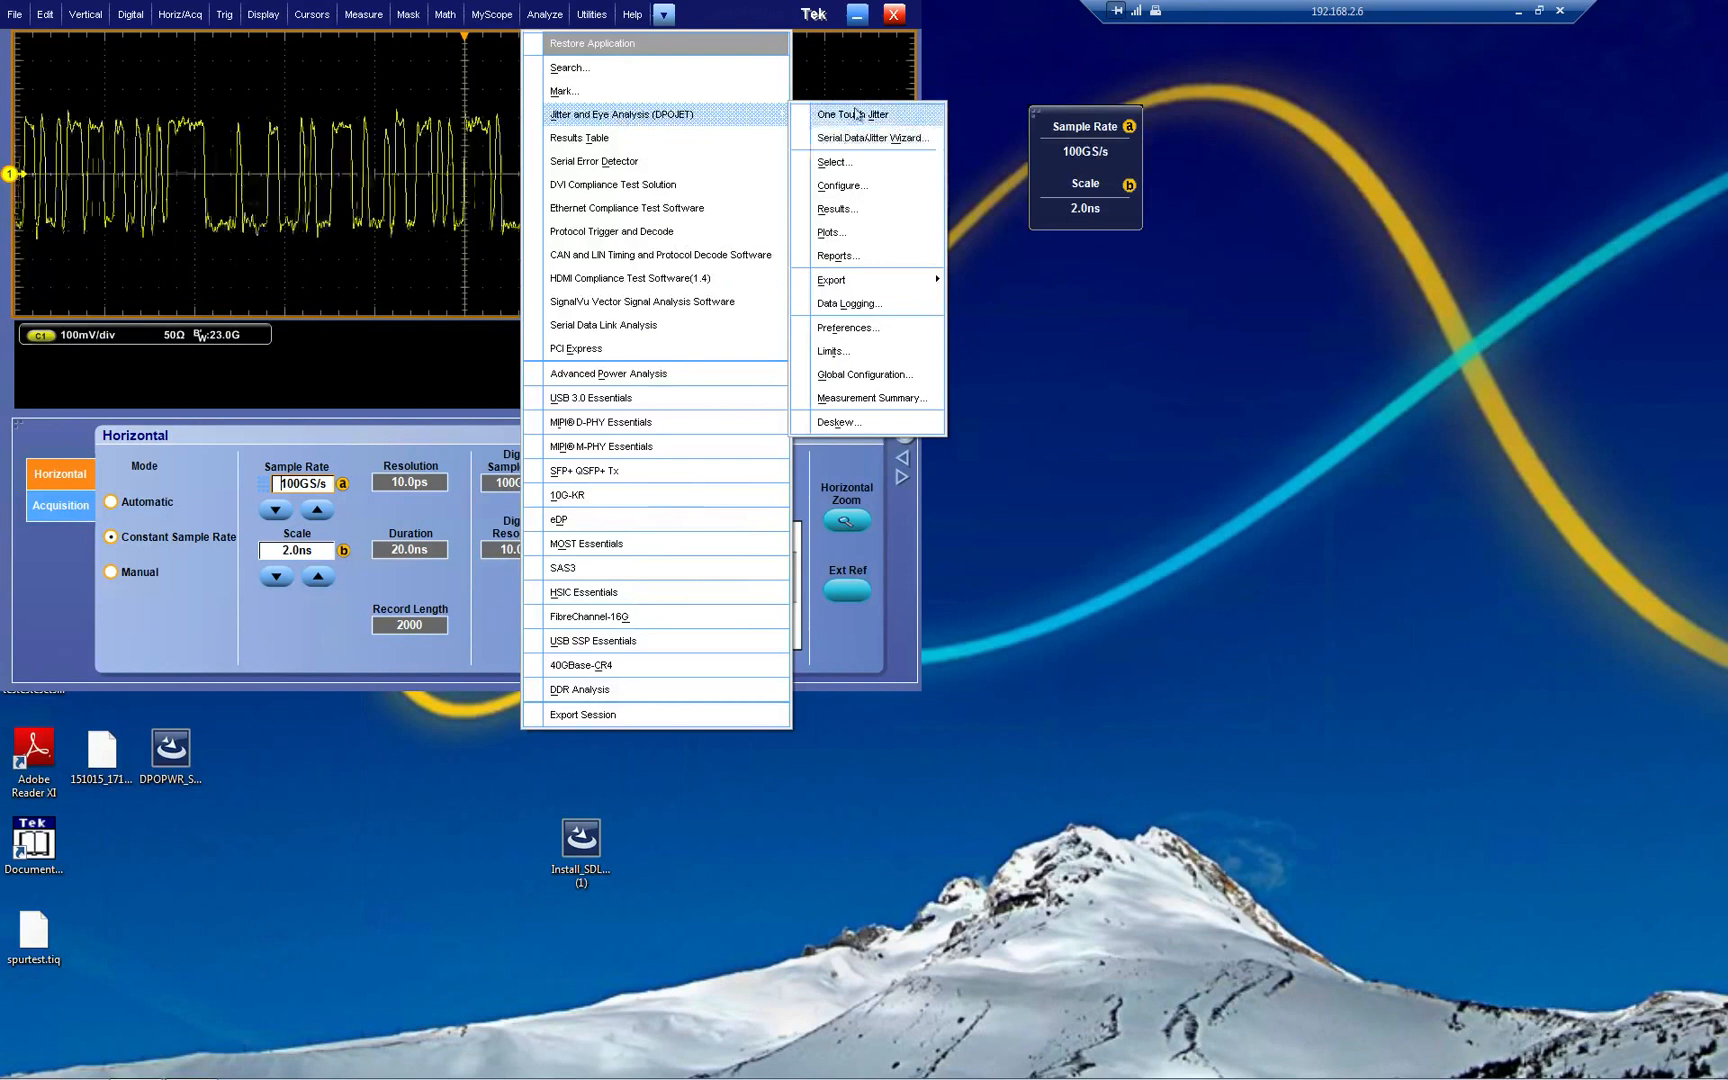
mouse_move(892, 138)
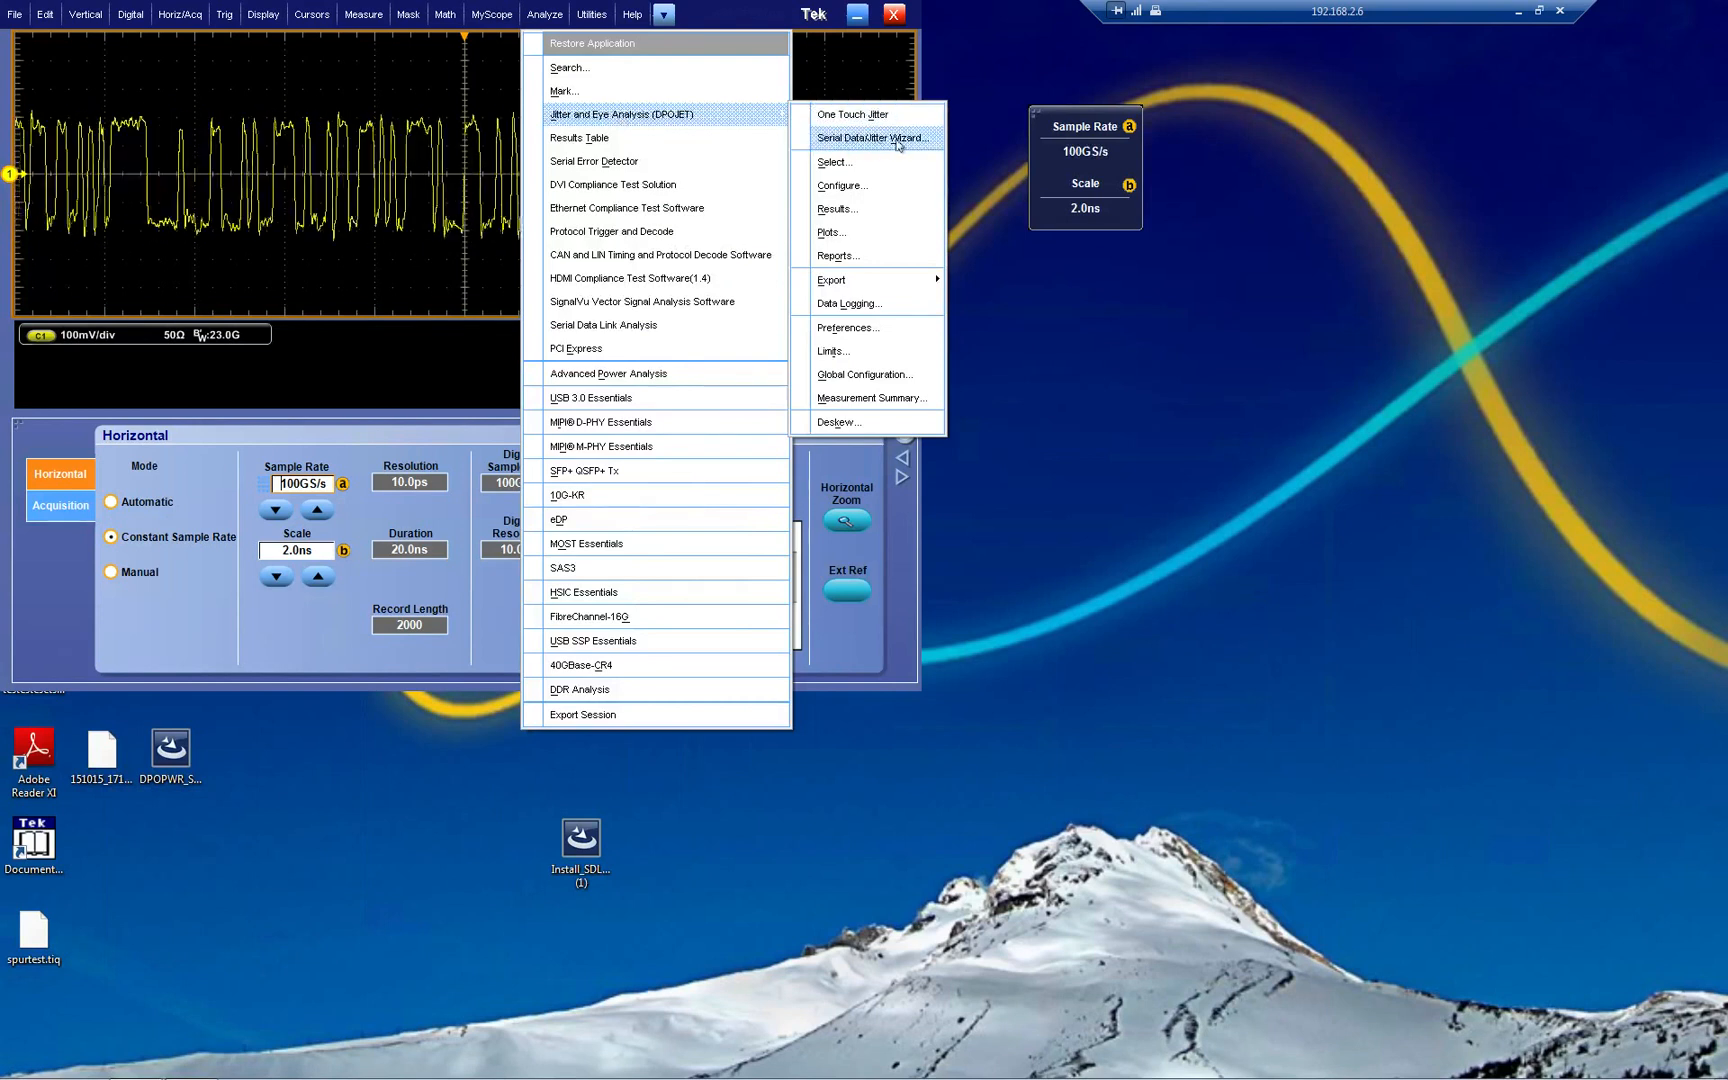
mouse_move(864, 116)
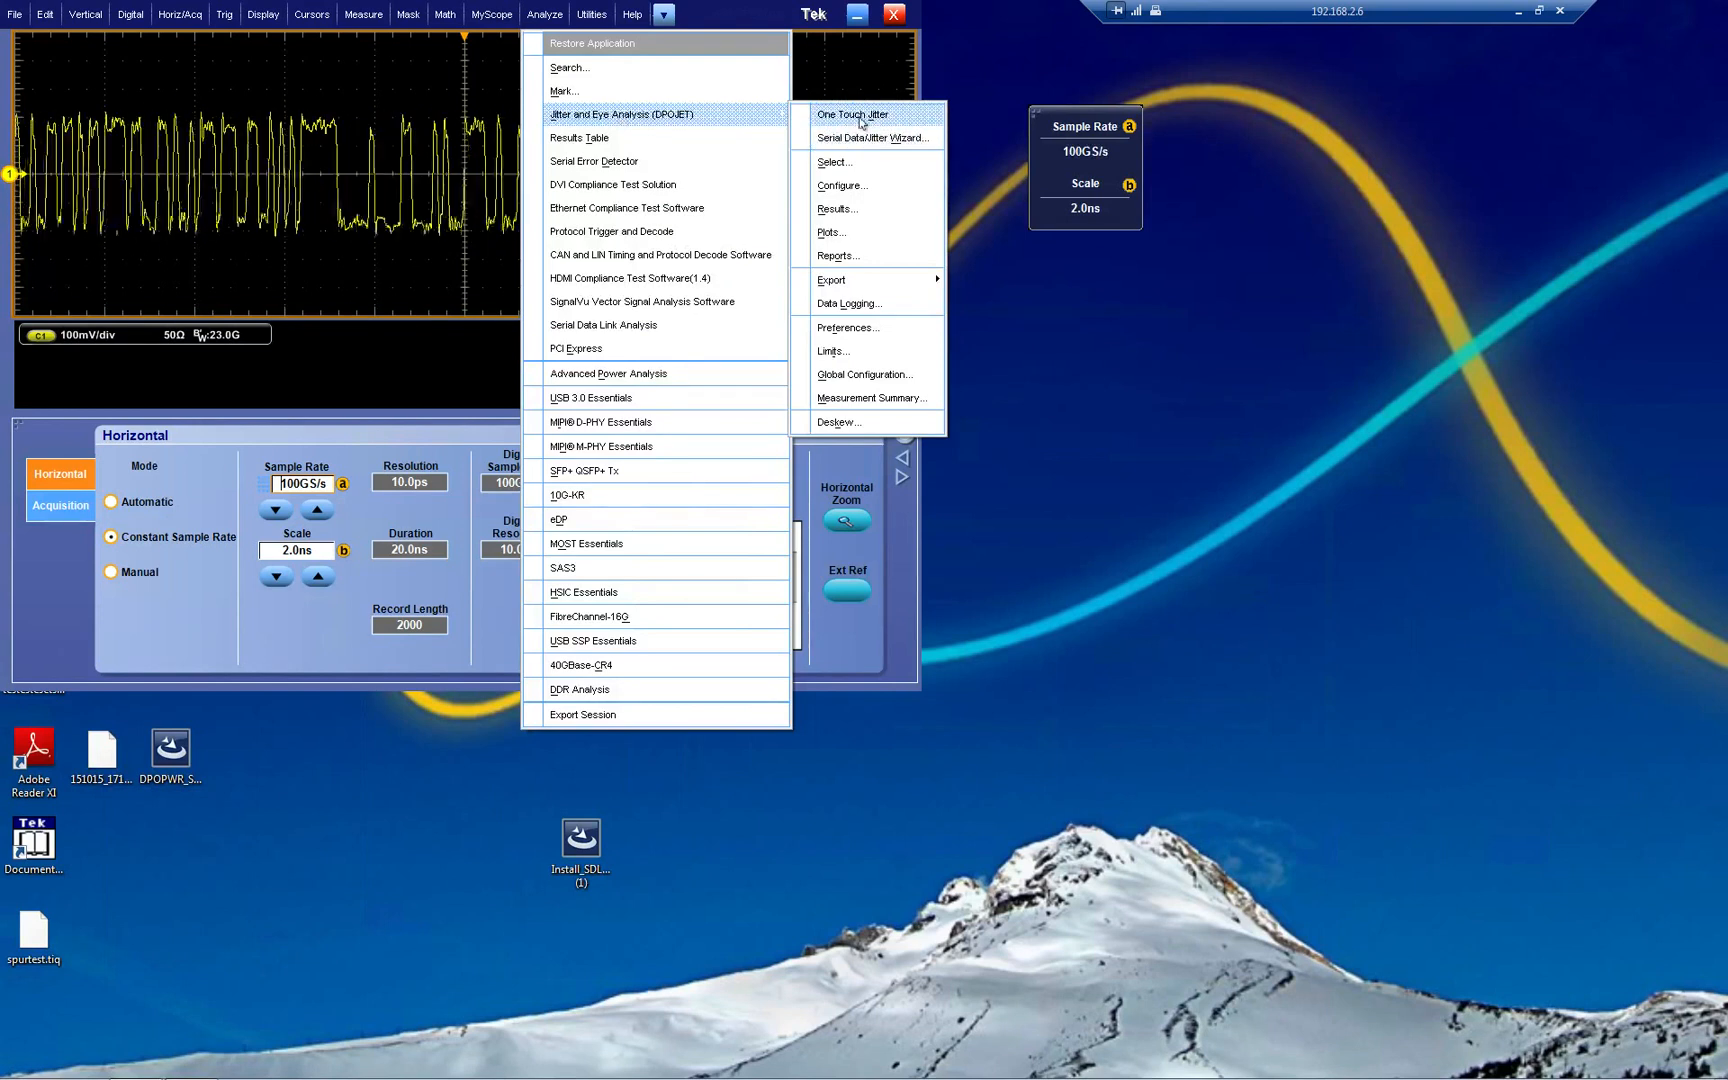
click(852, 114)
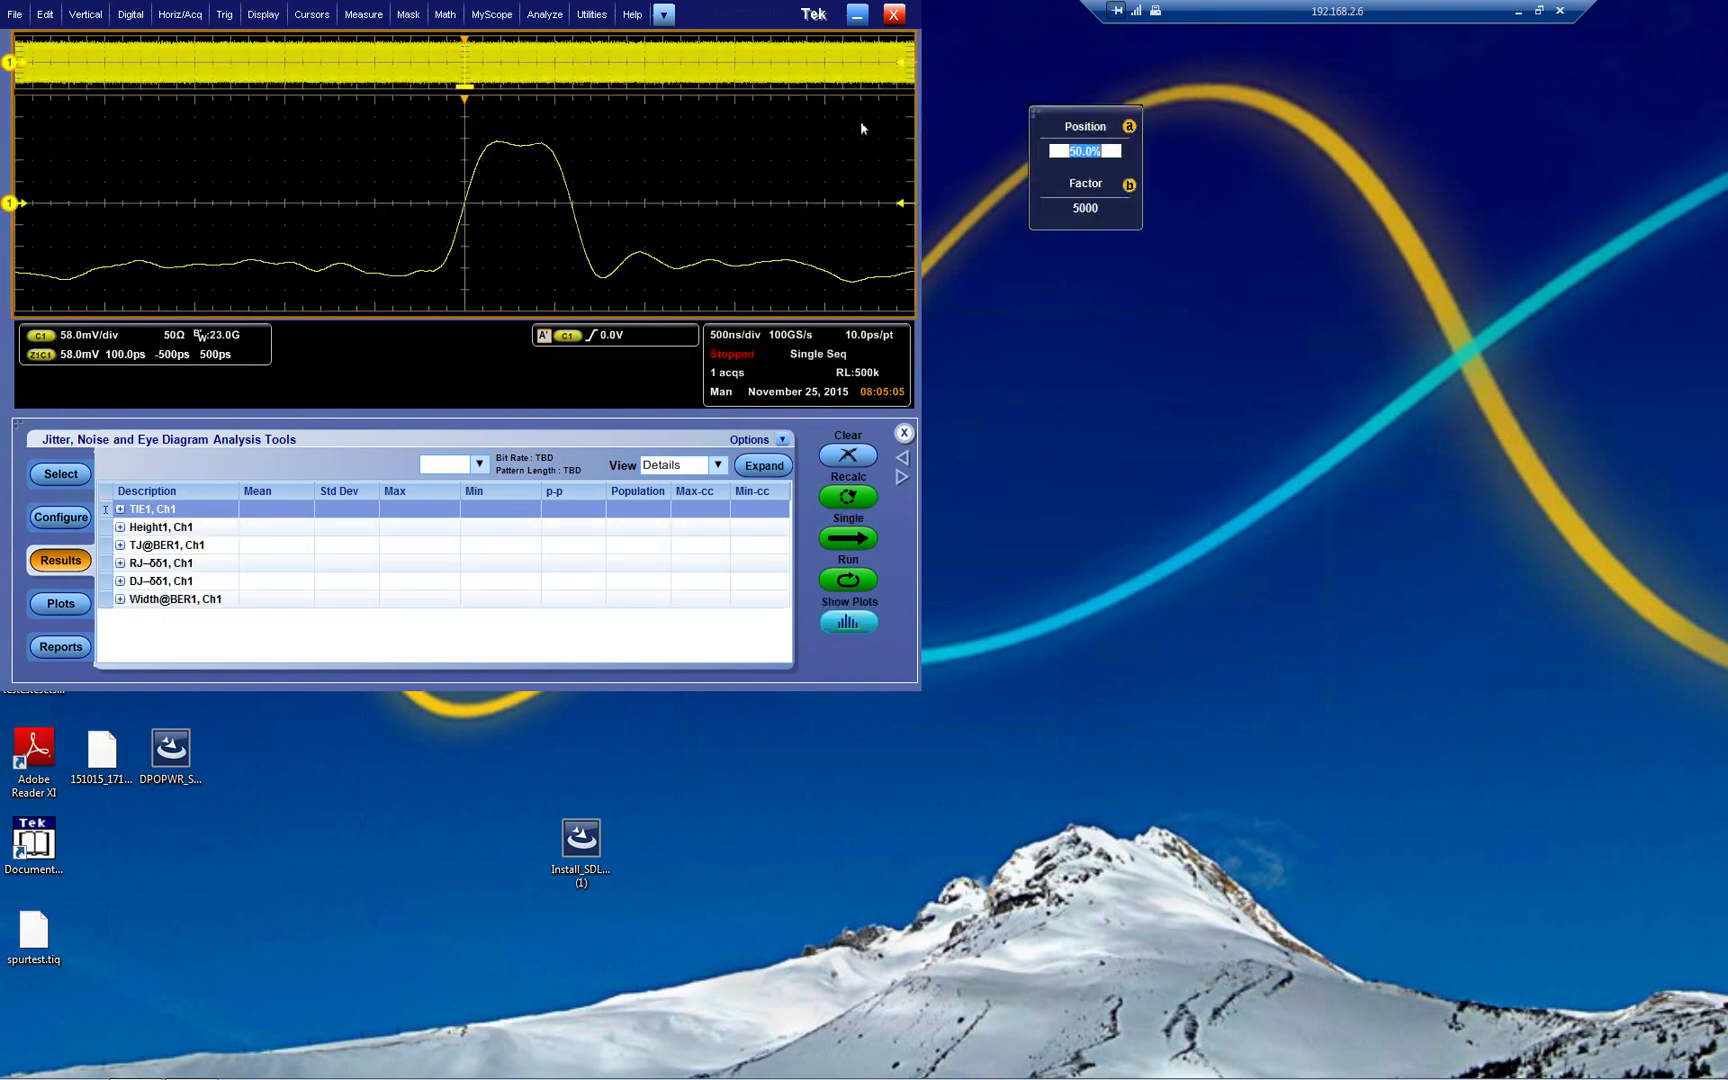
Show the TIE histogram, TIE spectrum, eye diagram and TJ bathtub plots for Ch1.
click(60, 604)
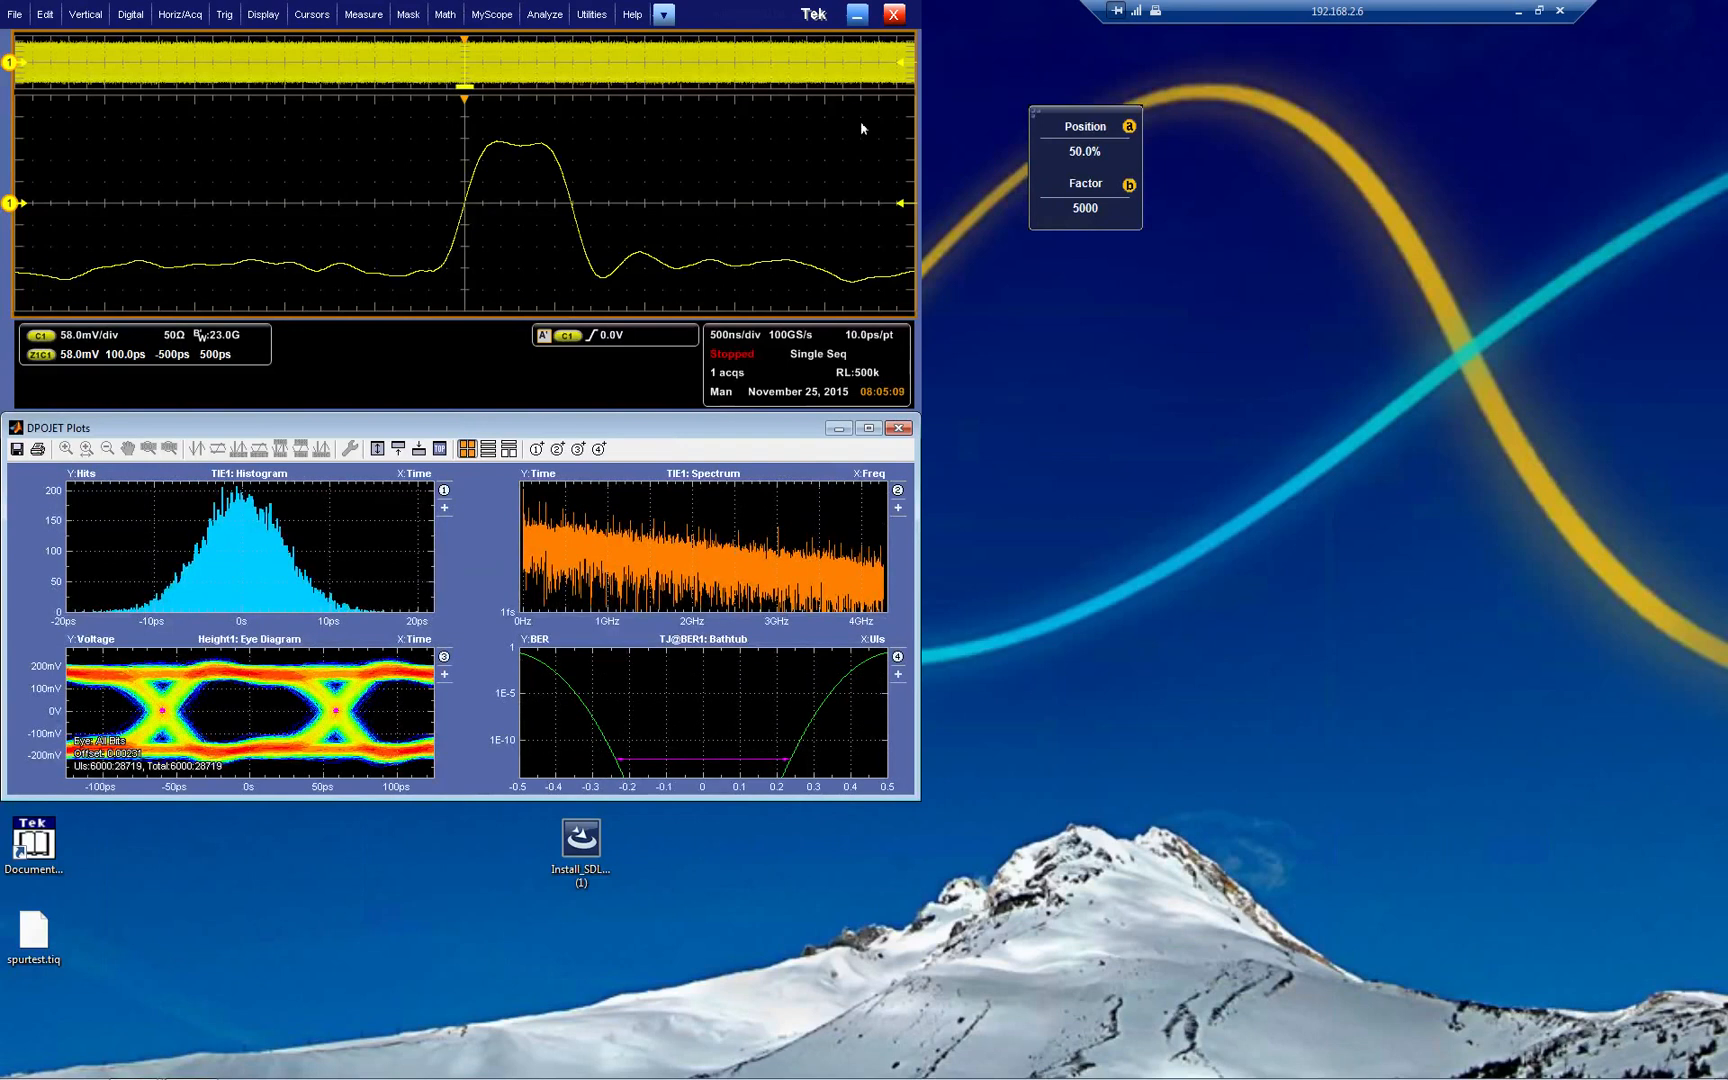
mouse_move(350, 620)
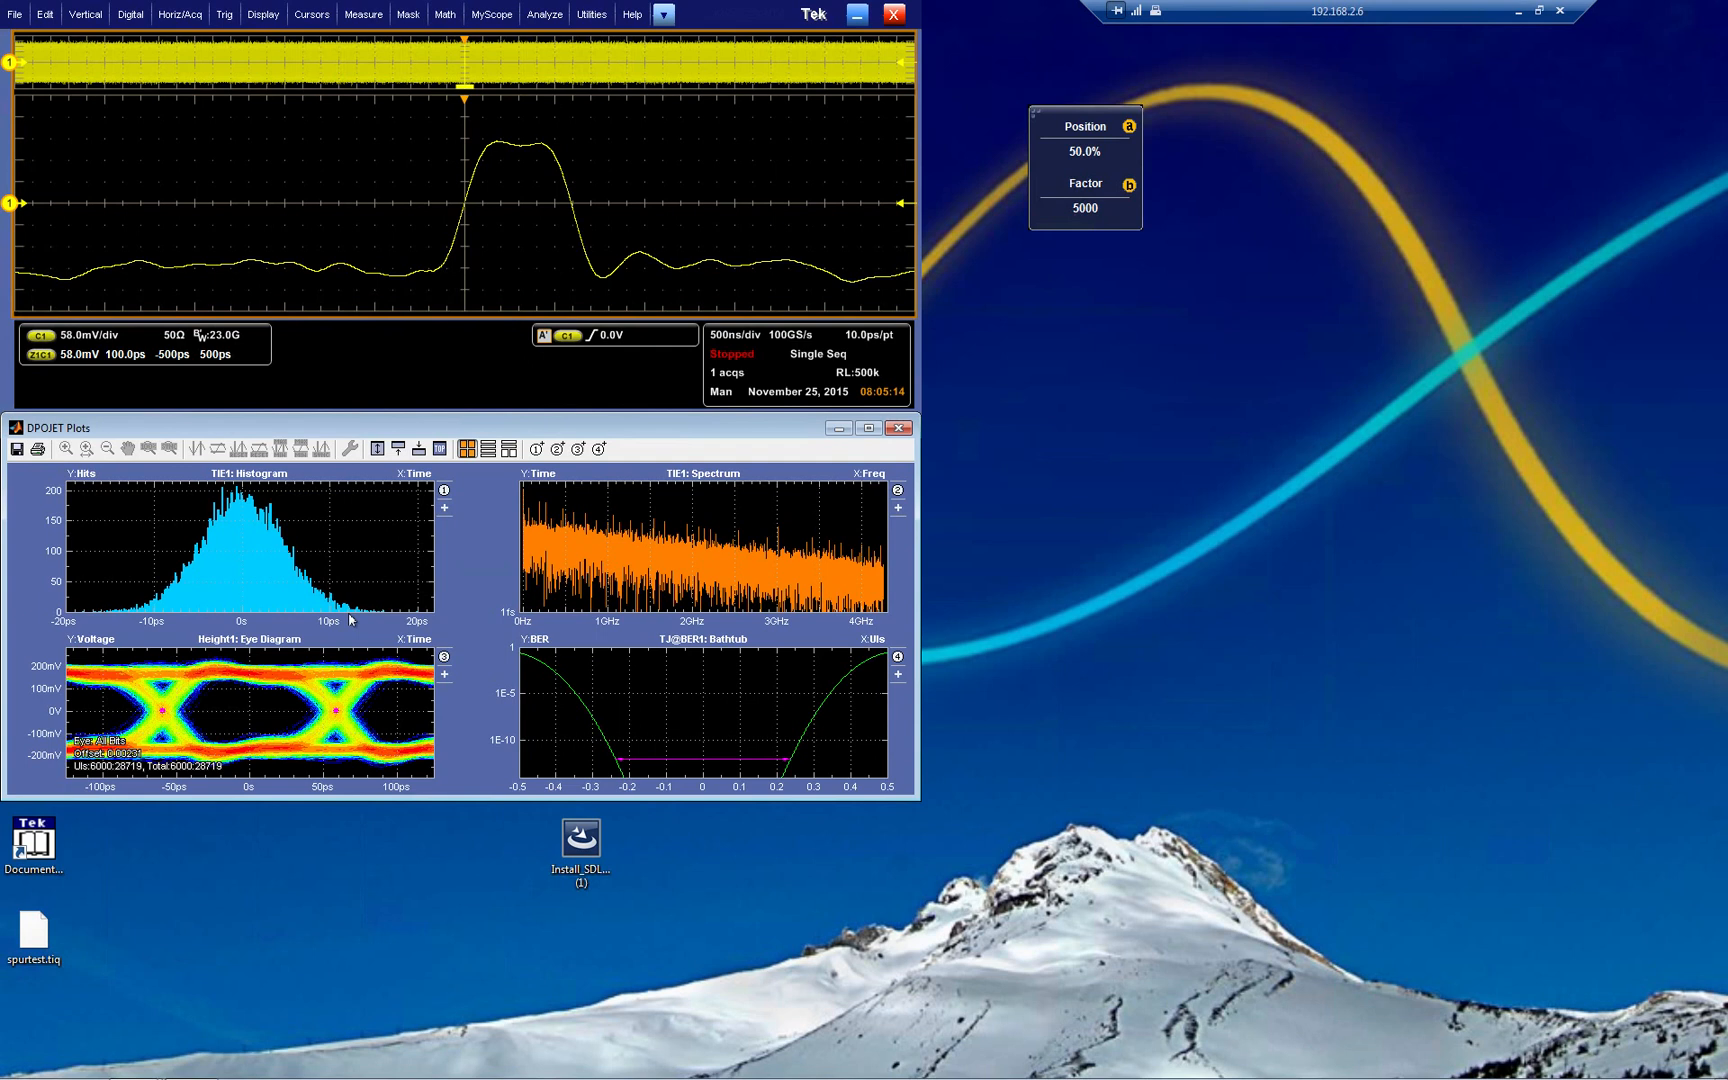
mouse_move(614, 516)
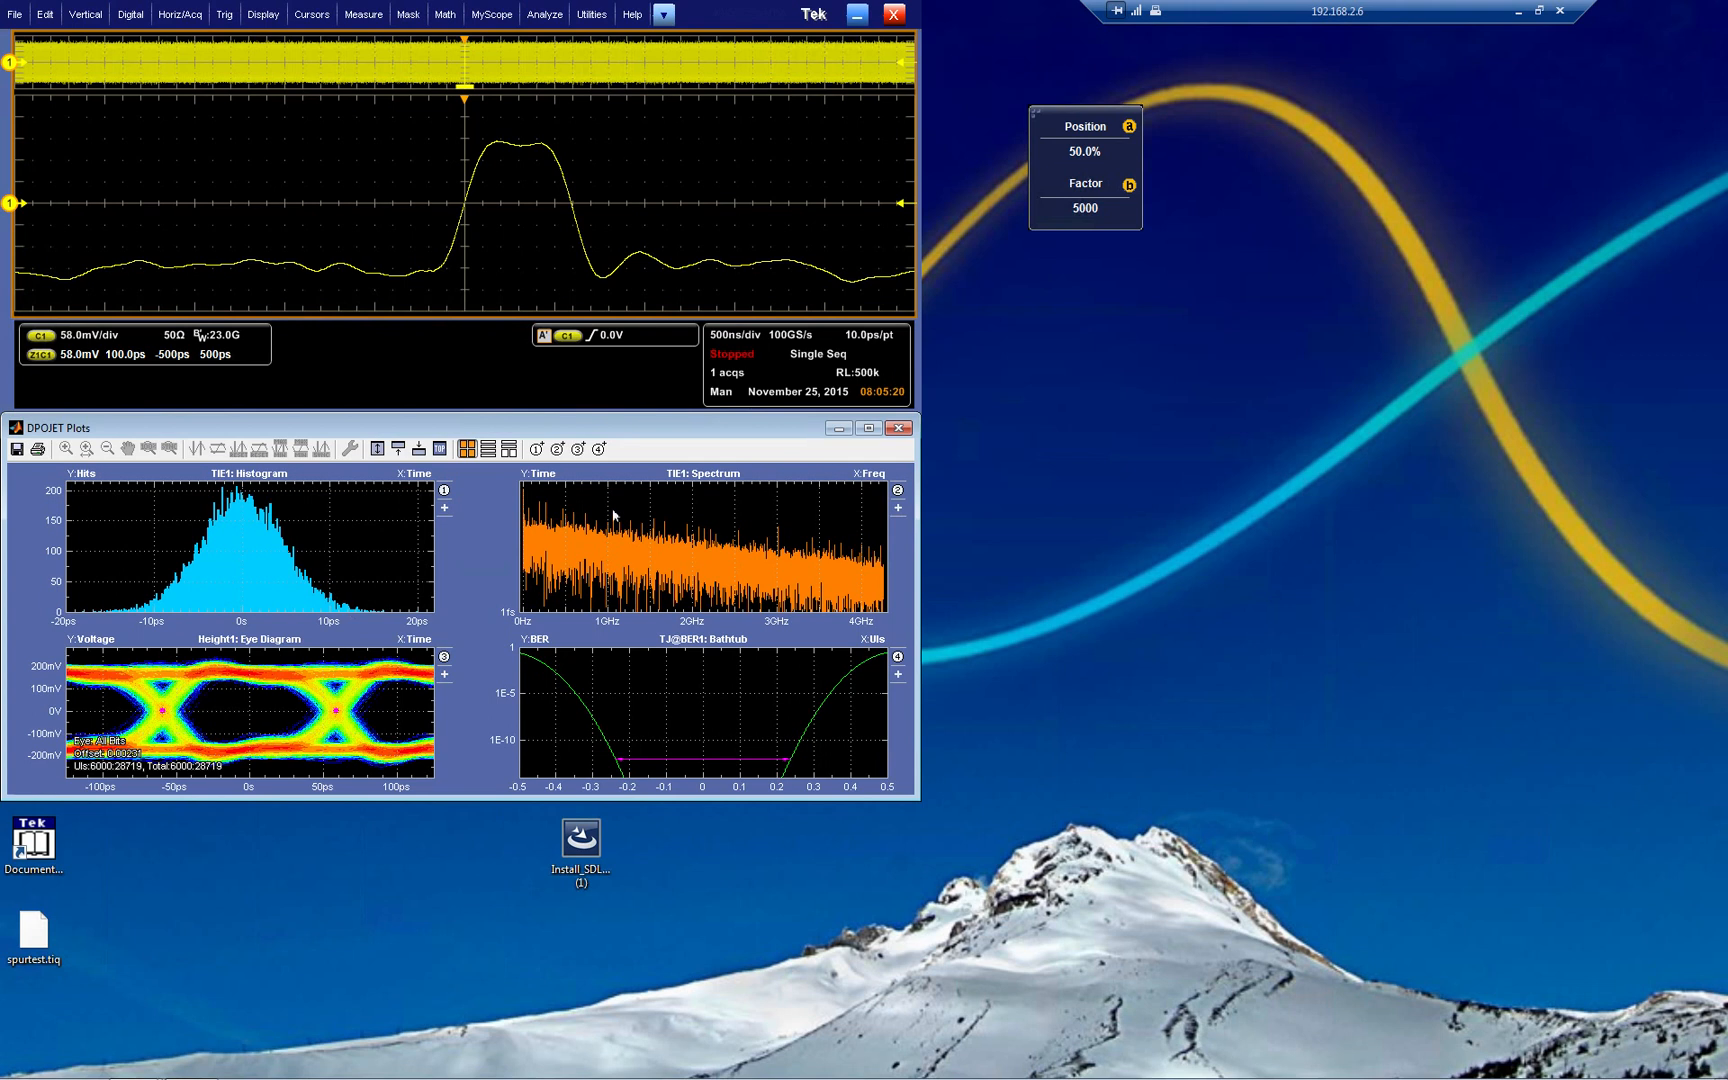
mouse_move(686, 494)
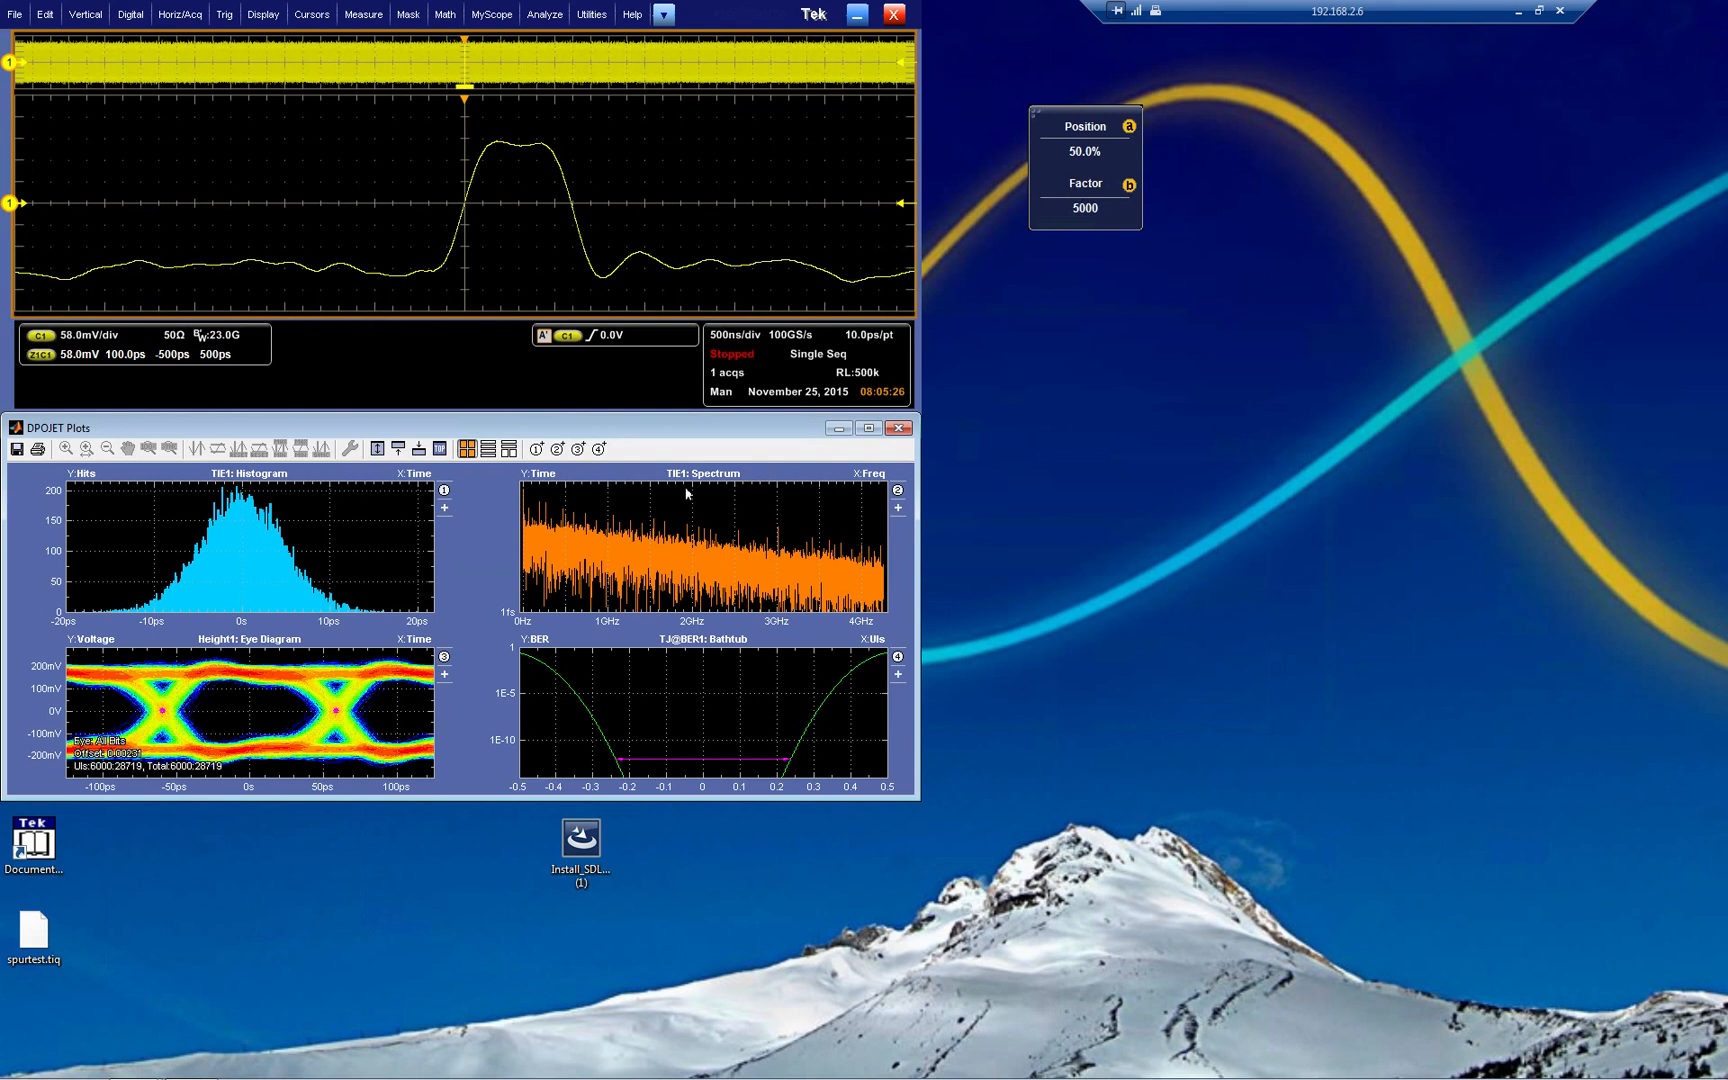
mouse_move(376, 702)
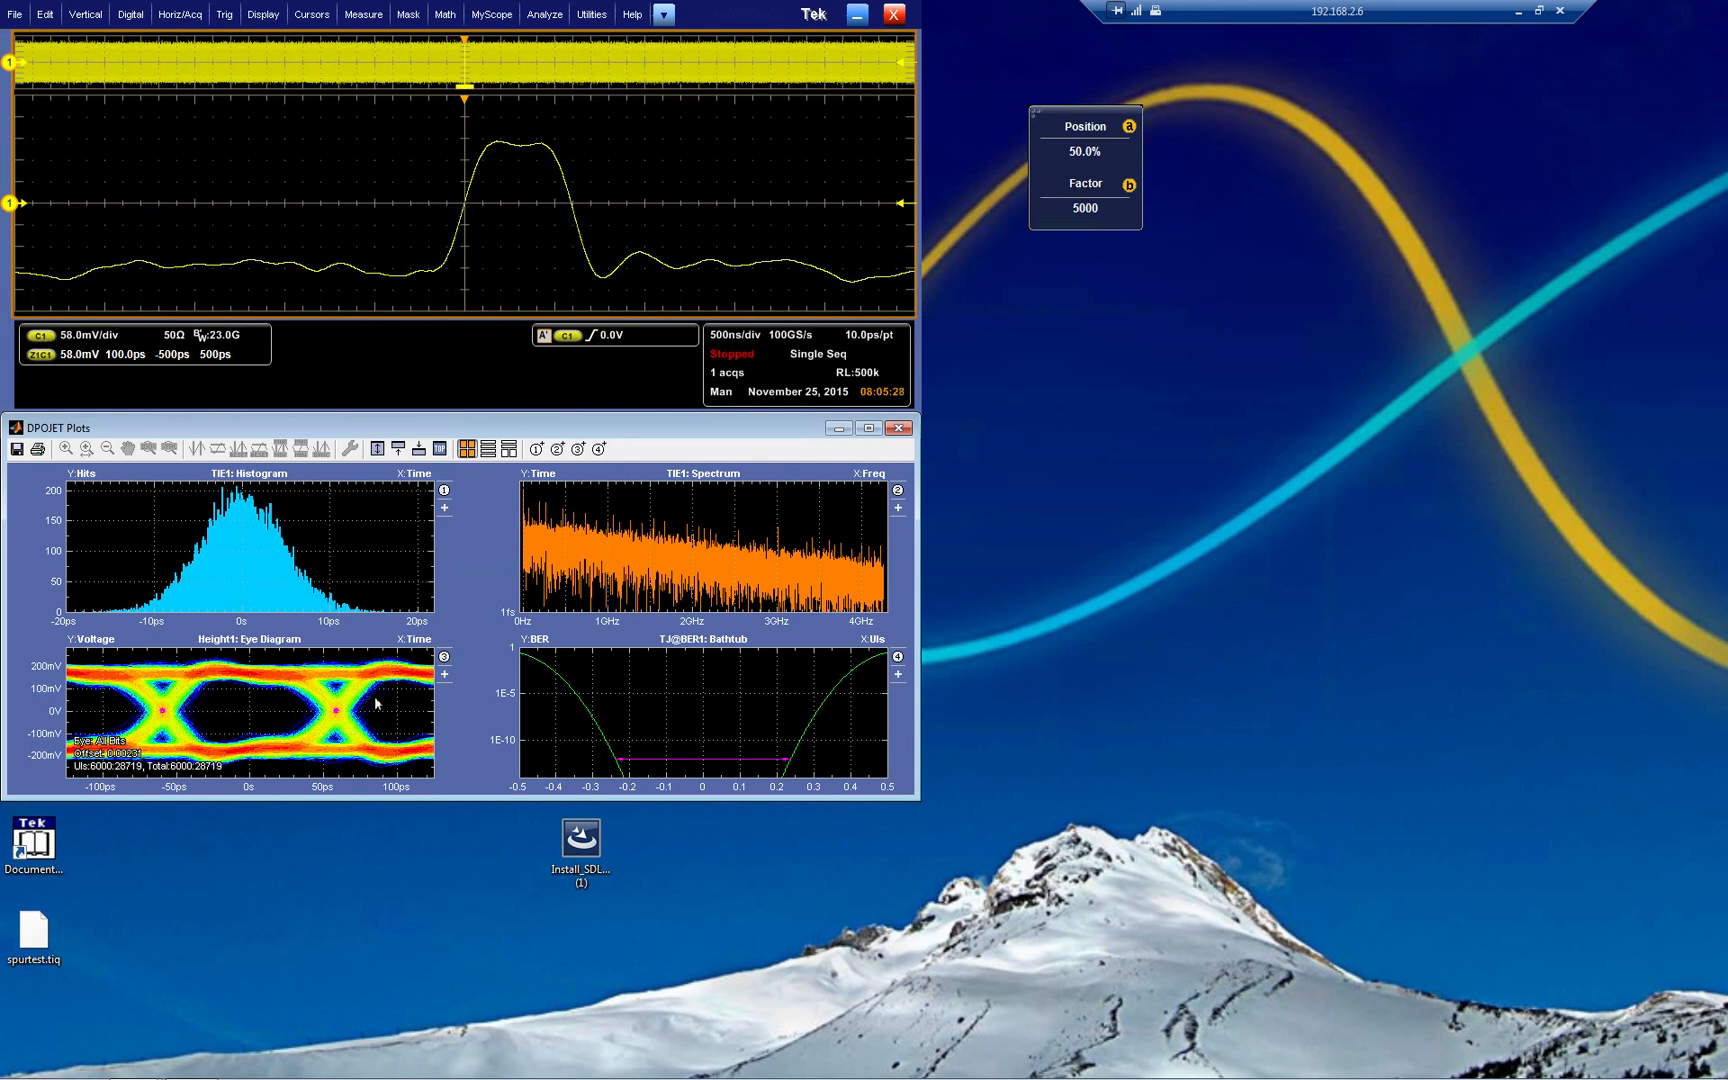
mouse_move(744, 758)
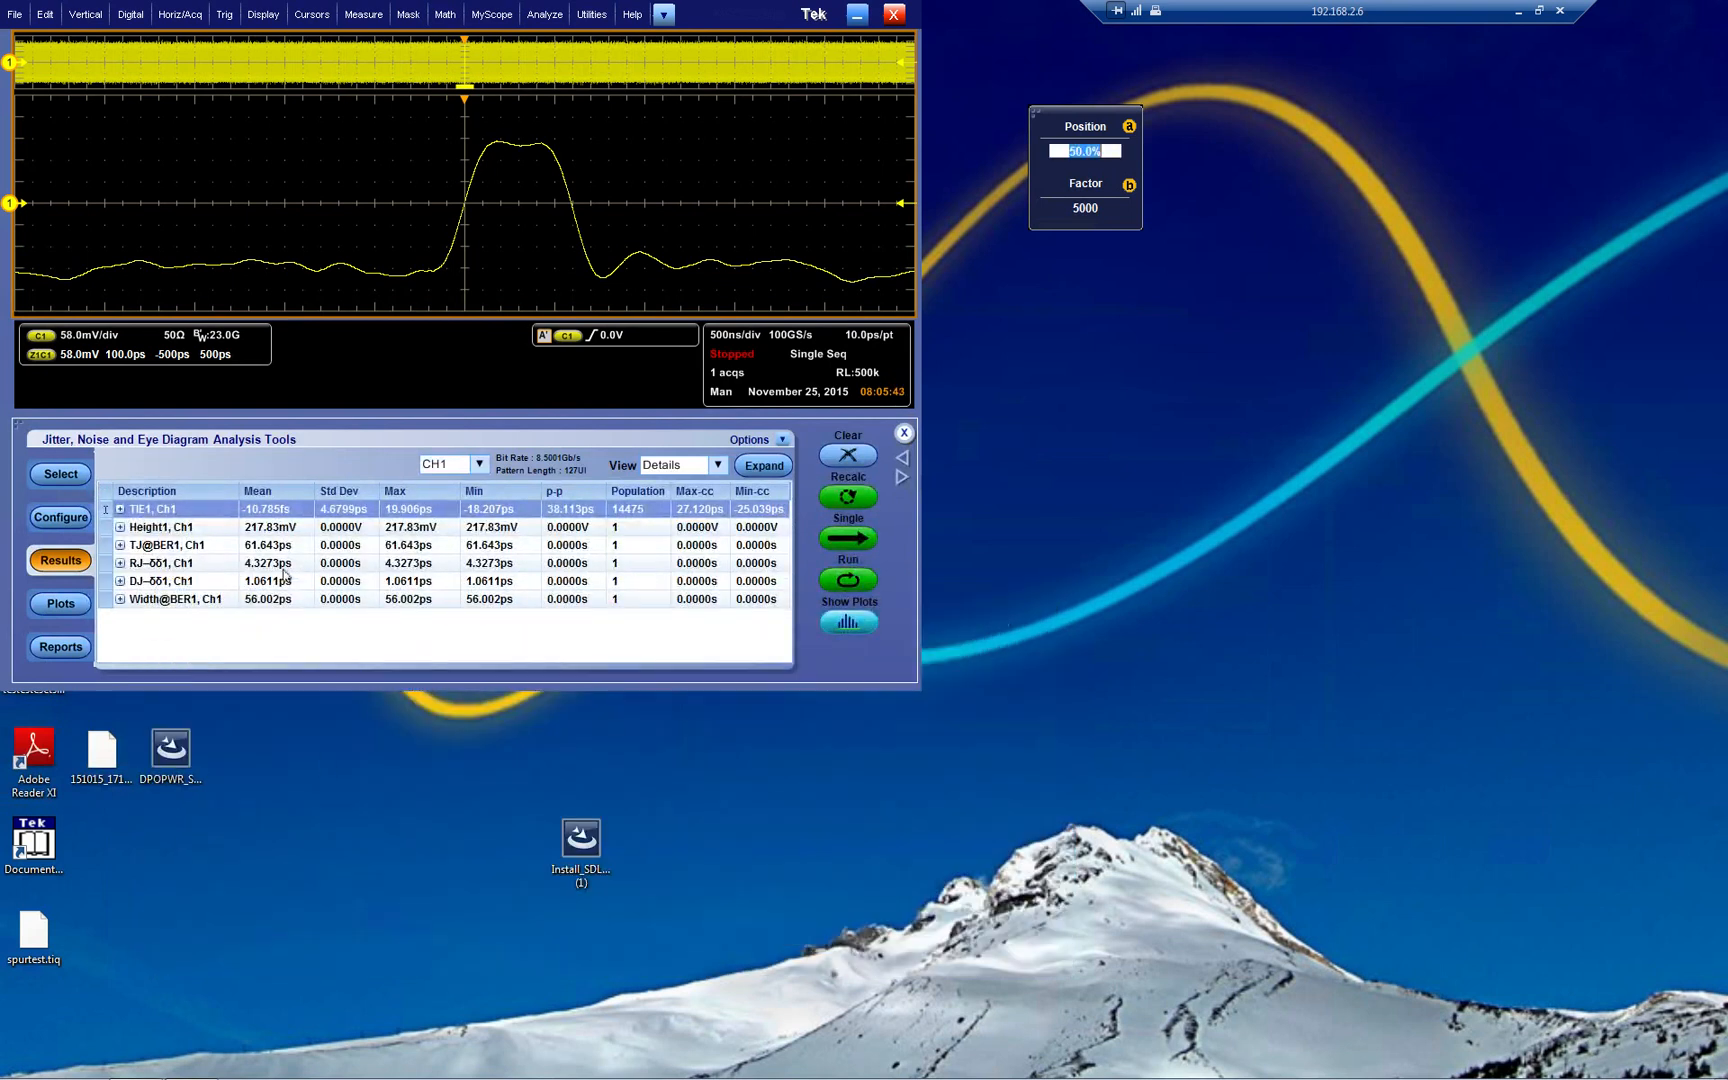
mouse_move(280, 620)
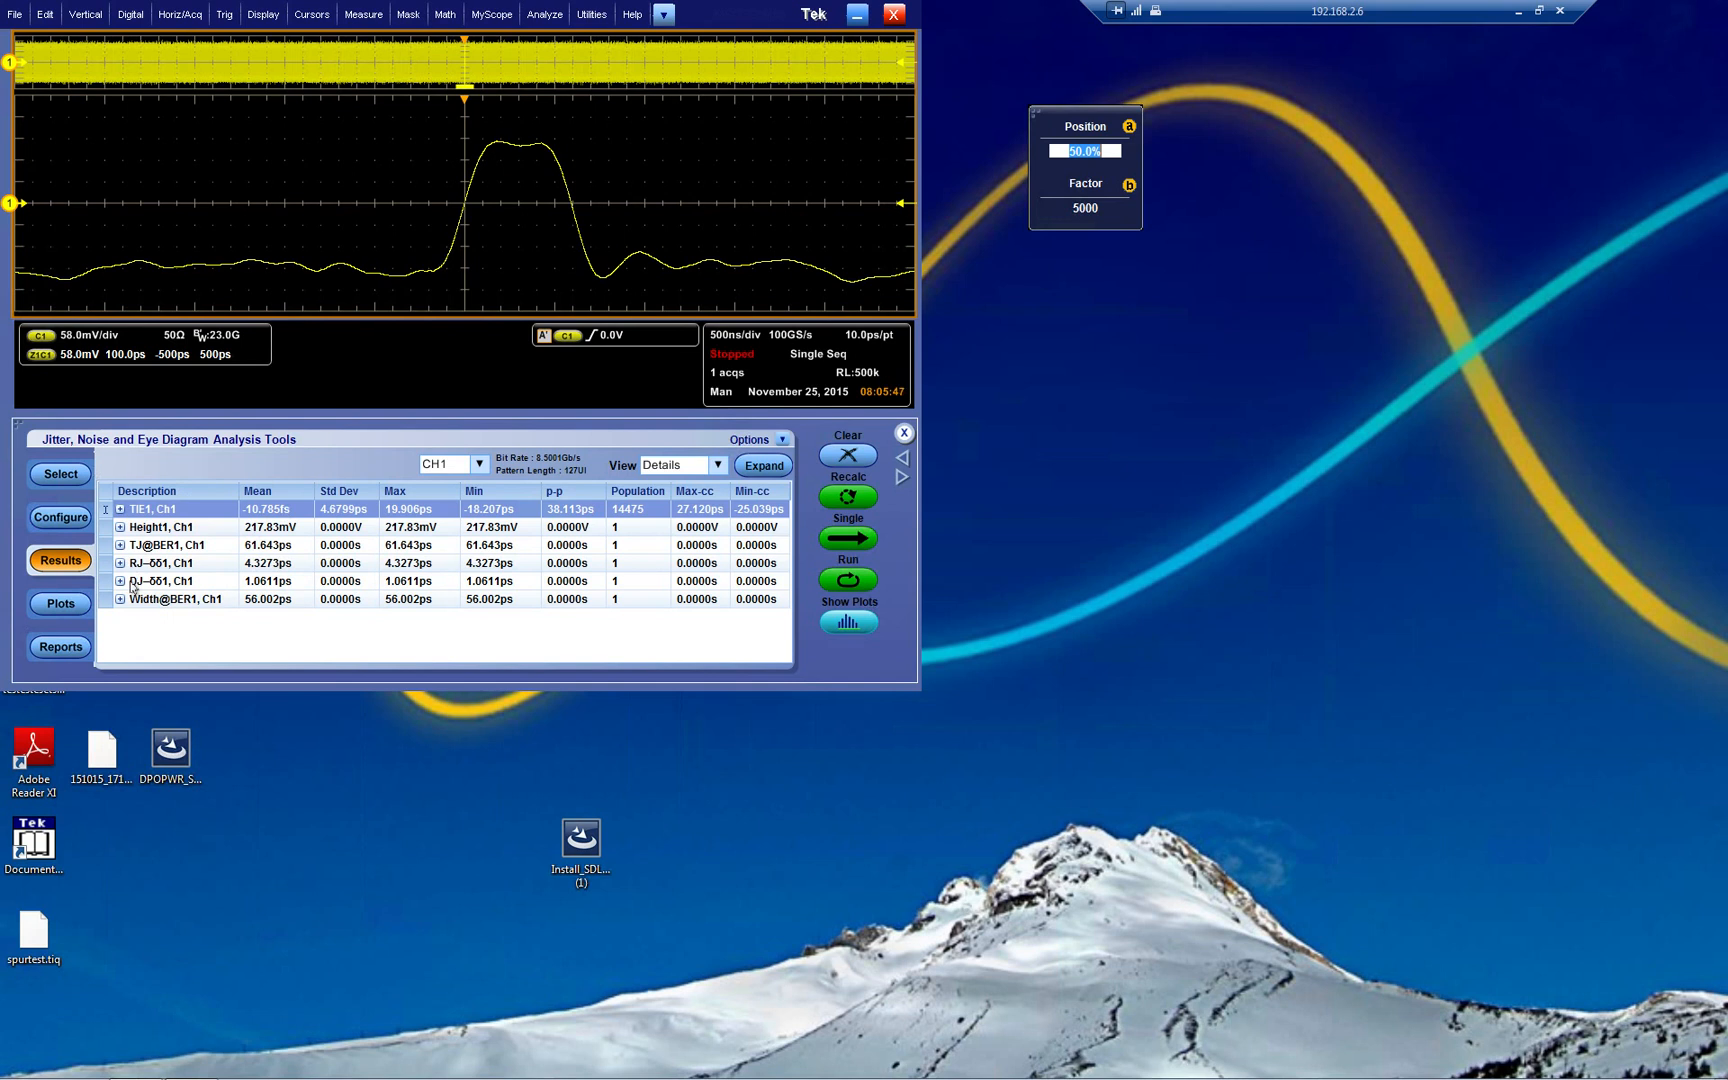
Clear all measurements and browse to the SFP+ QSFP+ Tx standard measurements.
click(60, 474)
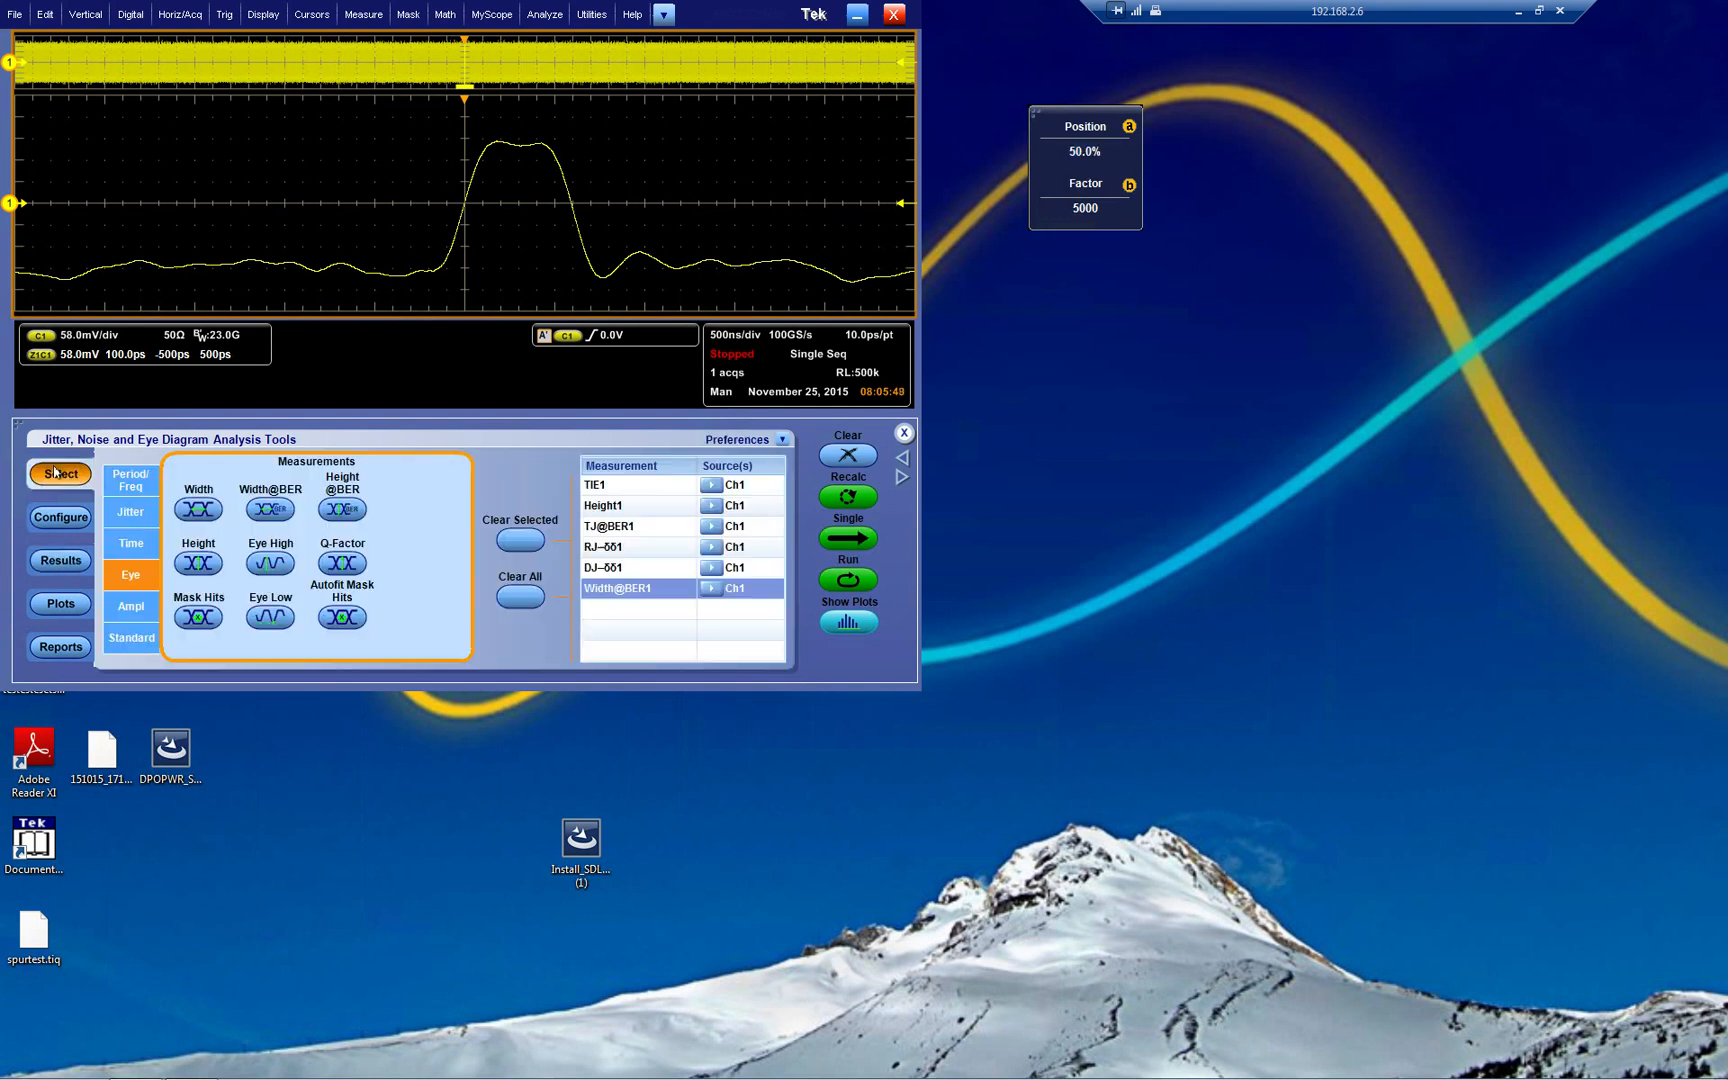
click(520, 596)
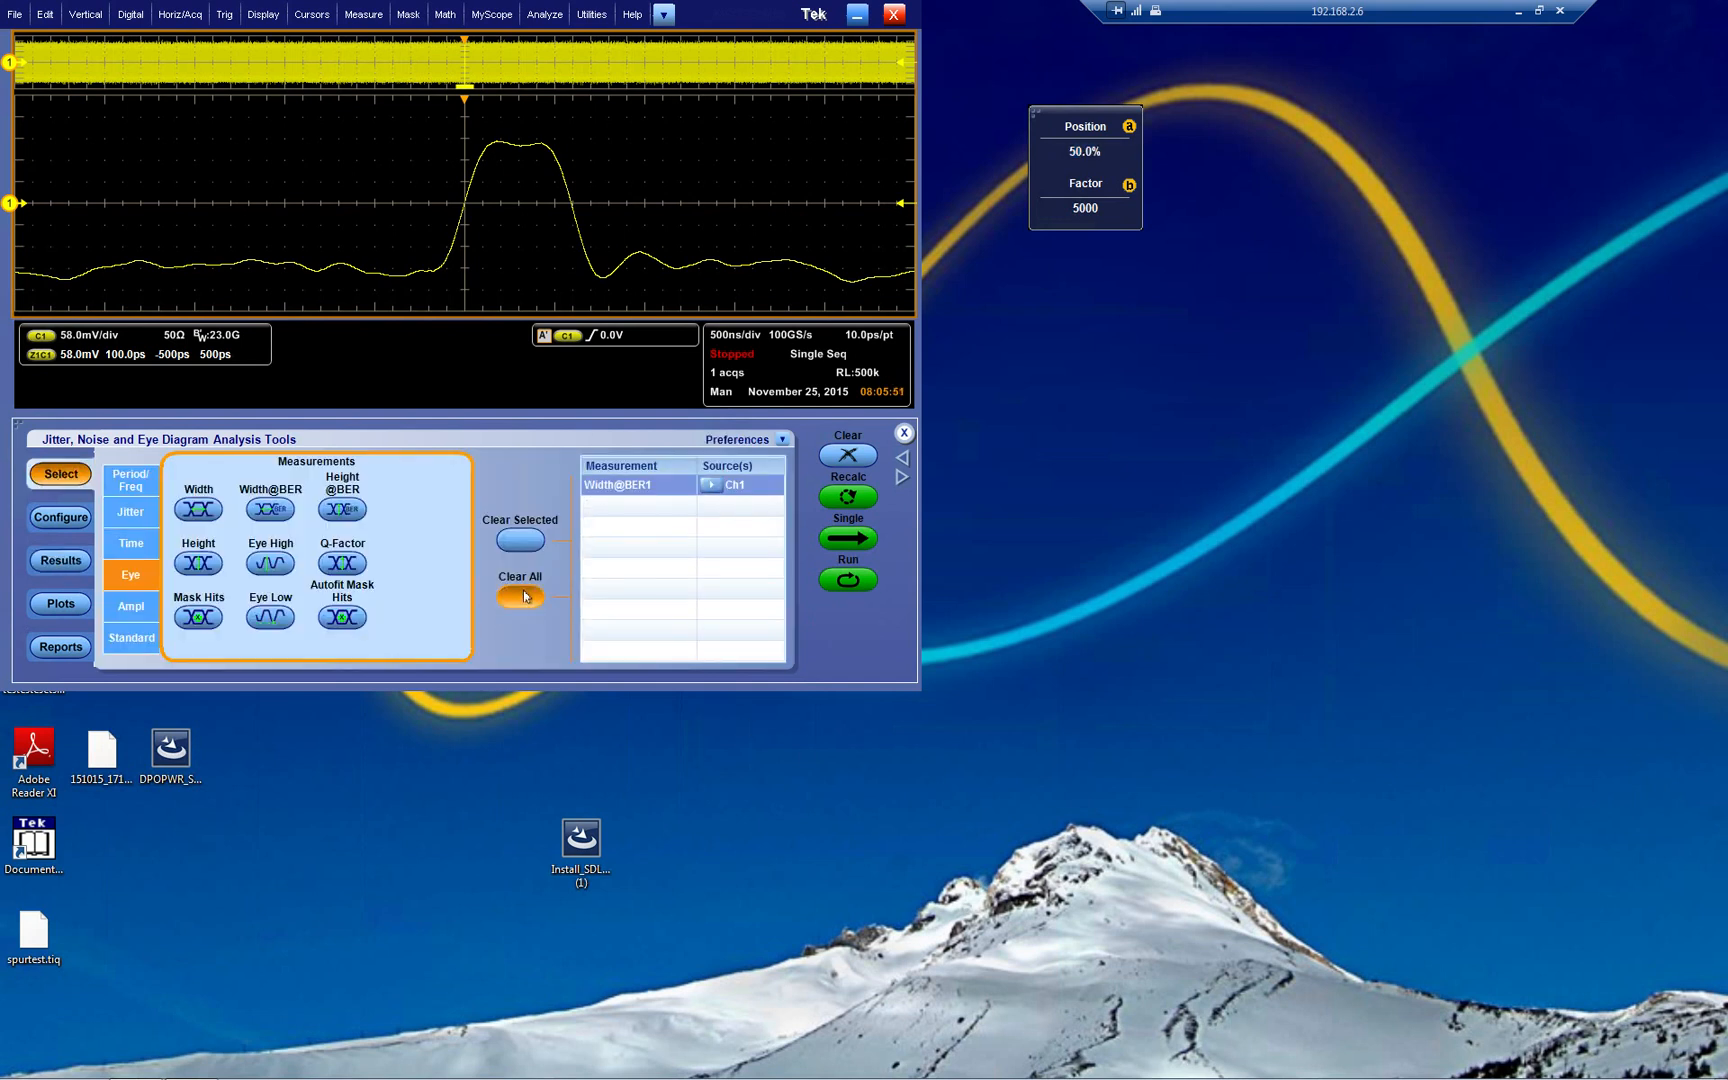
click(520, 596)
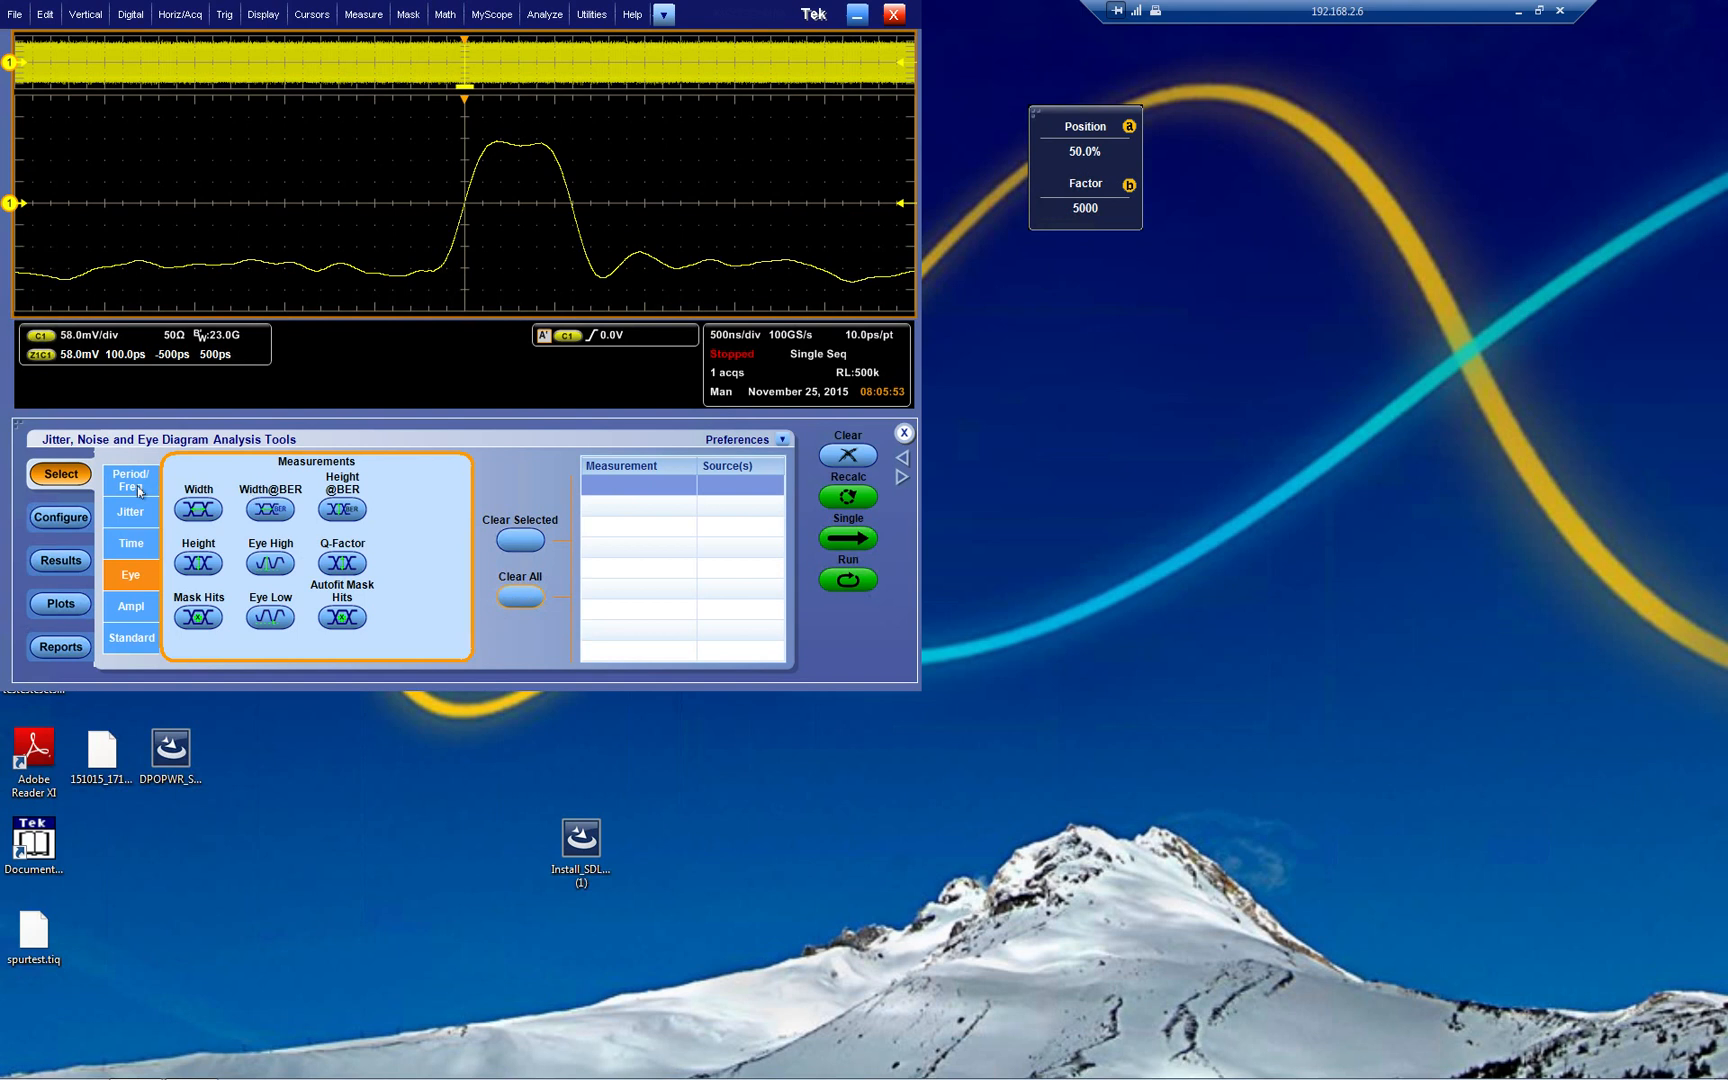
click(130, 480)
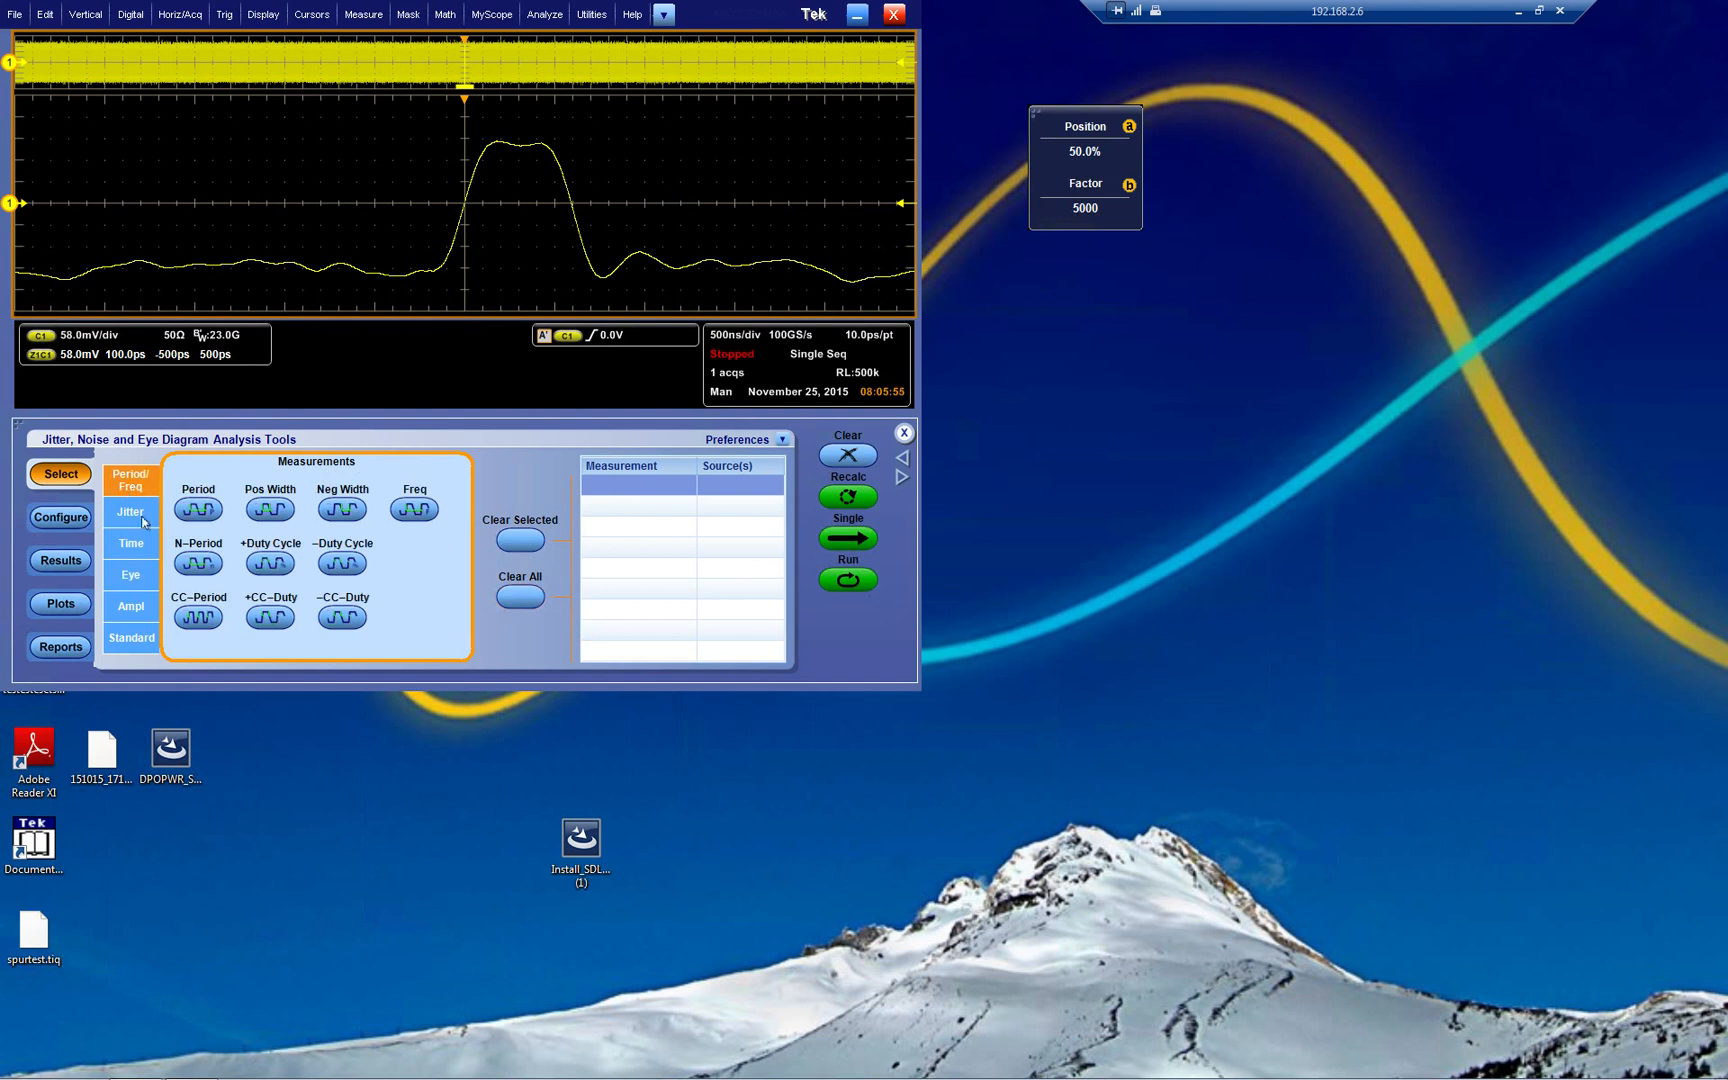
click(130, 574)
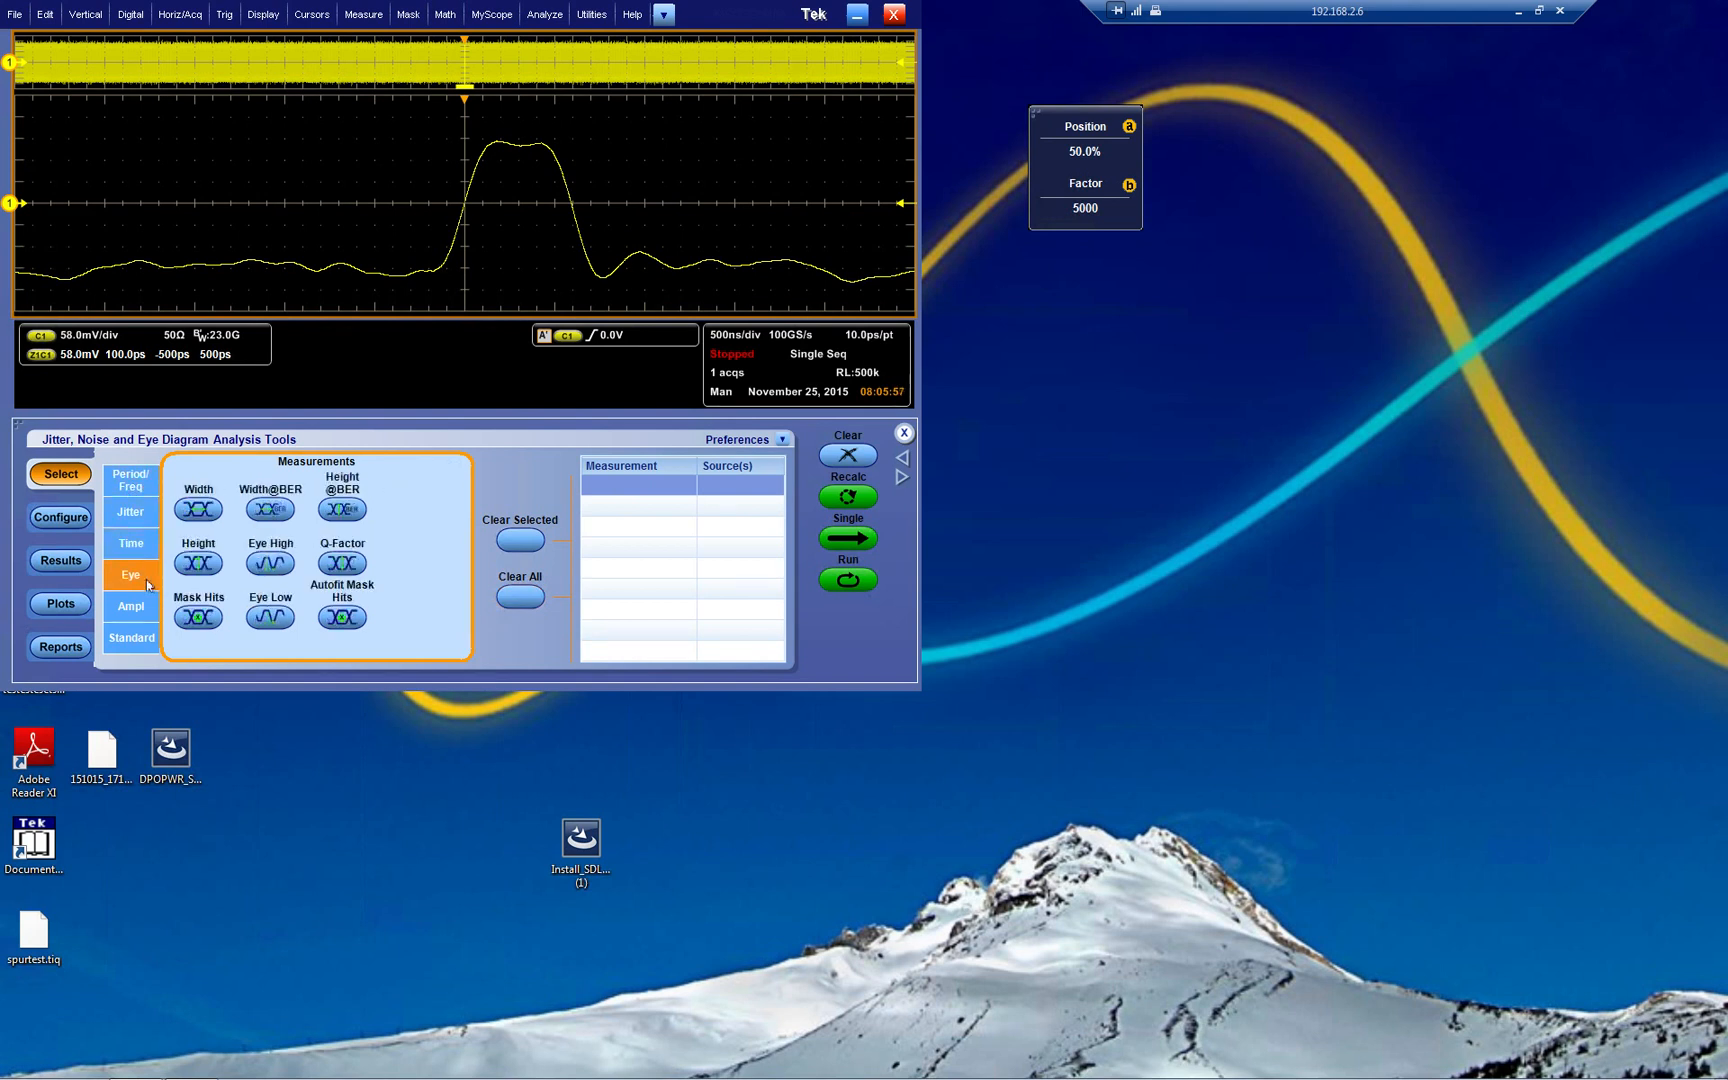
click(132, 638)
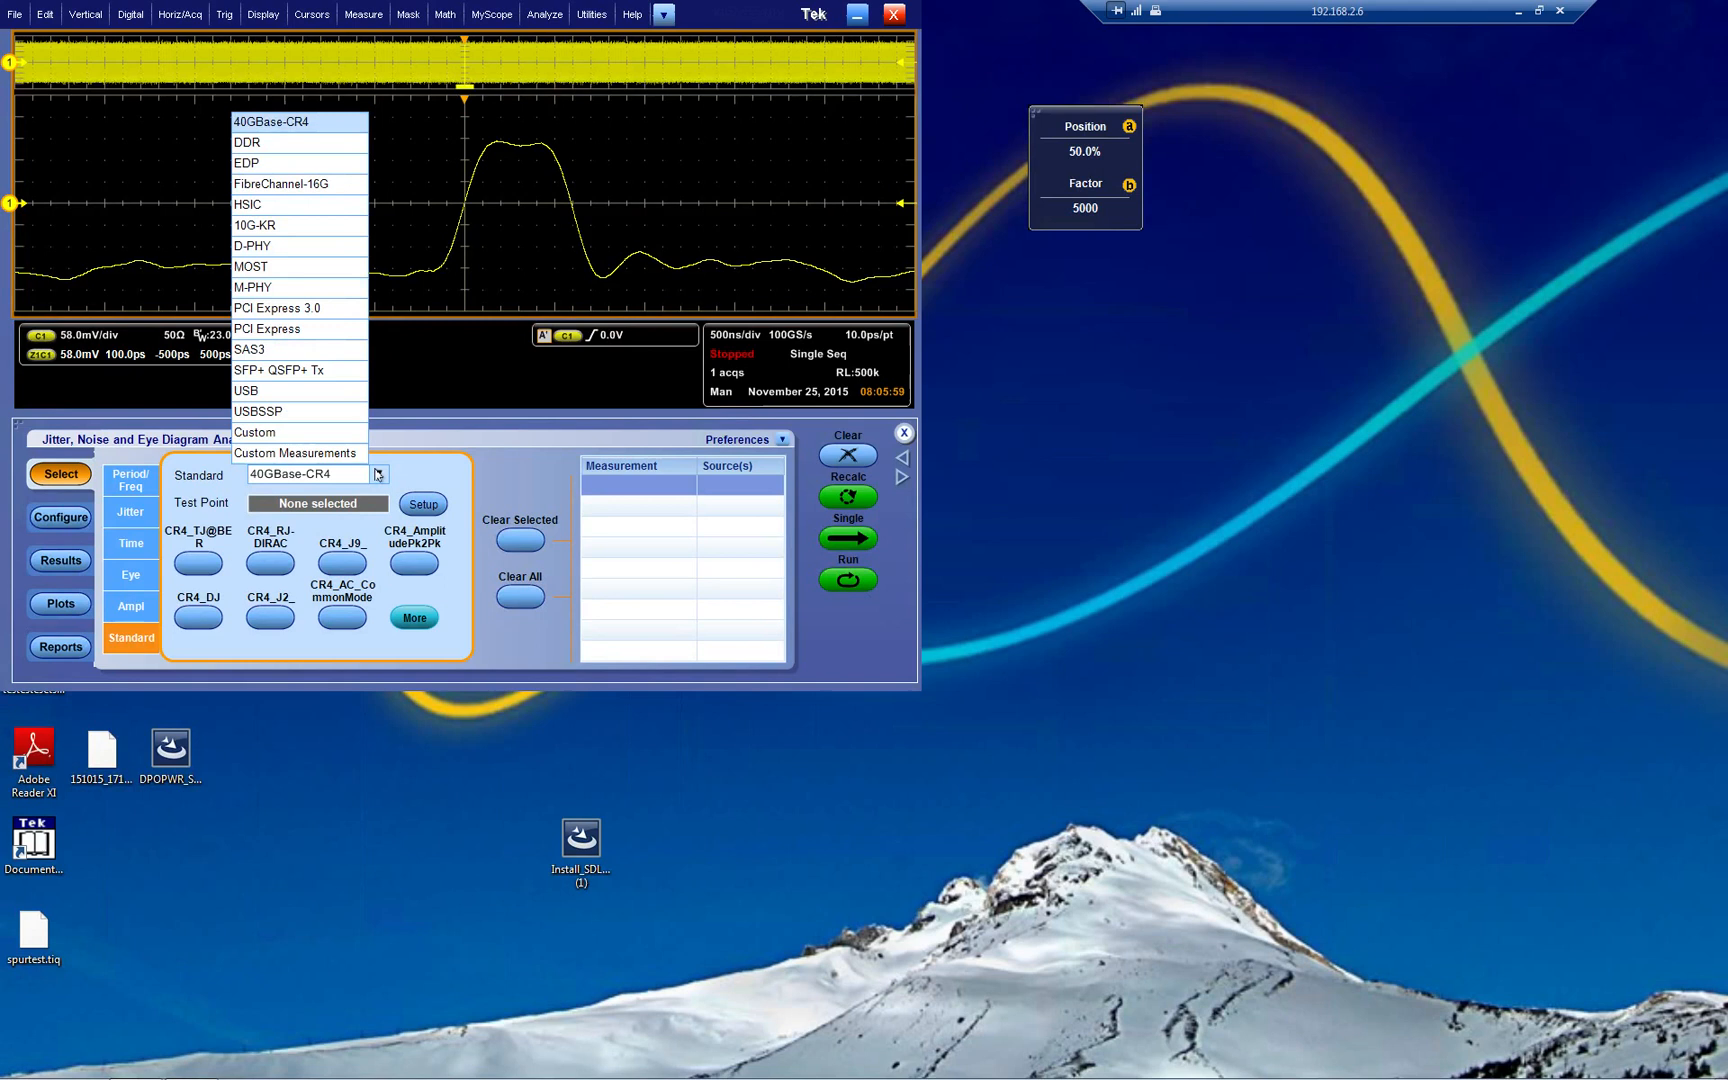
mouse_move(308, 422)
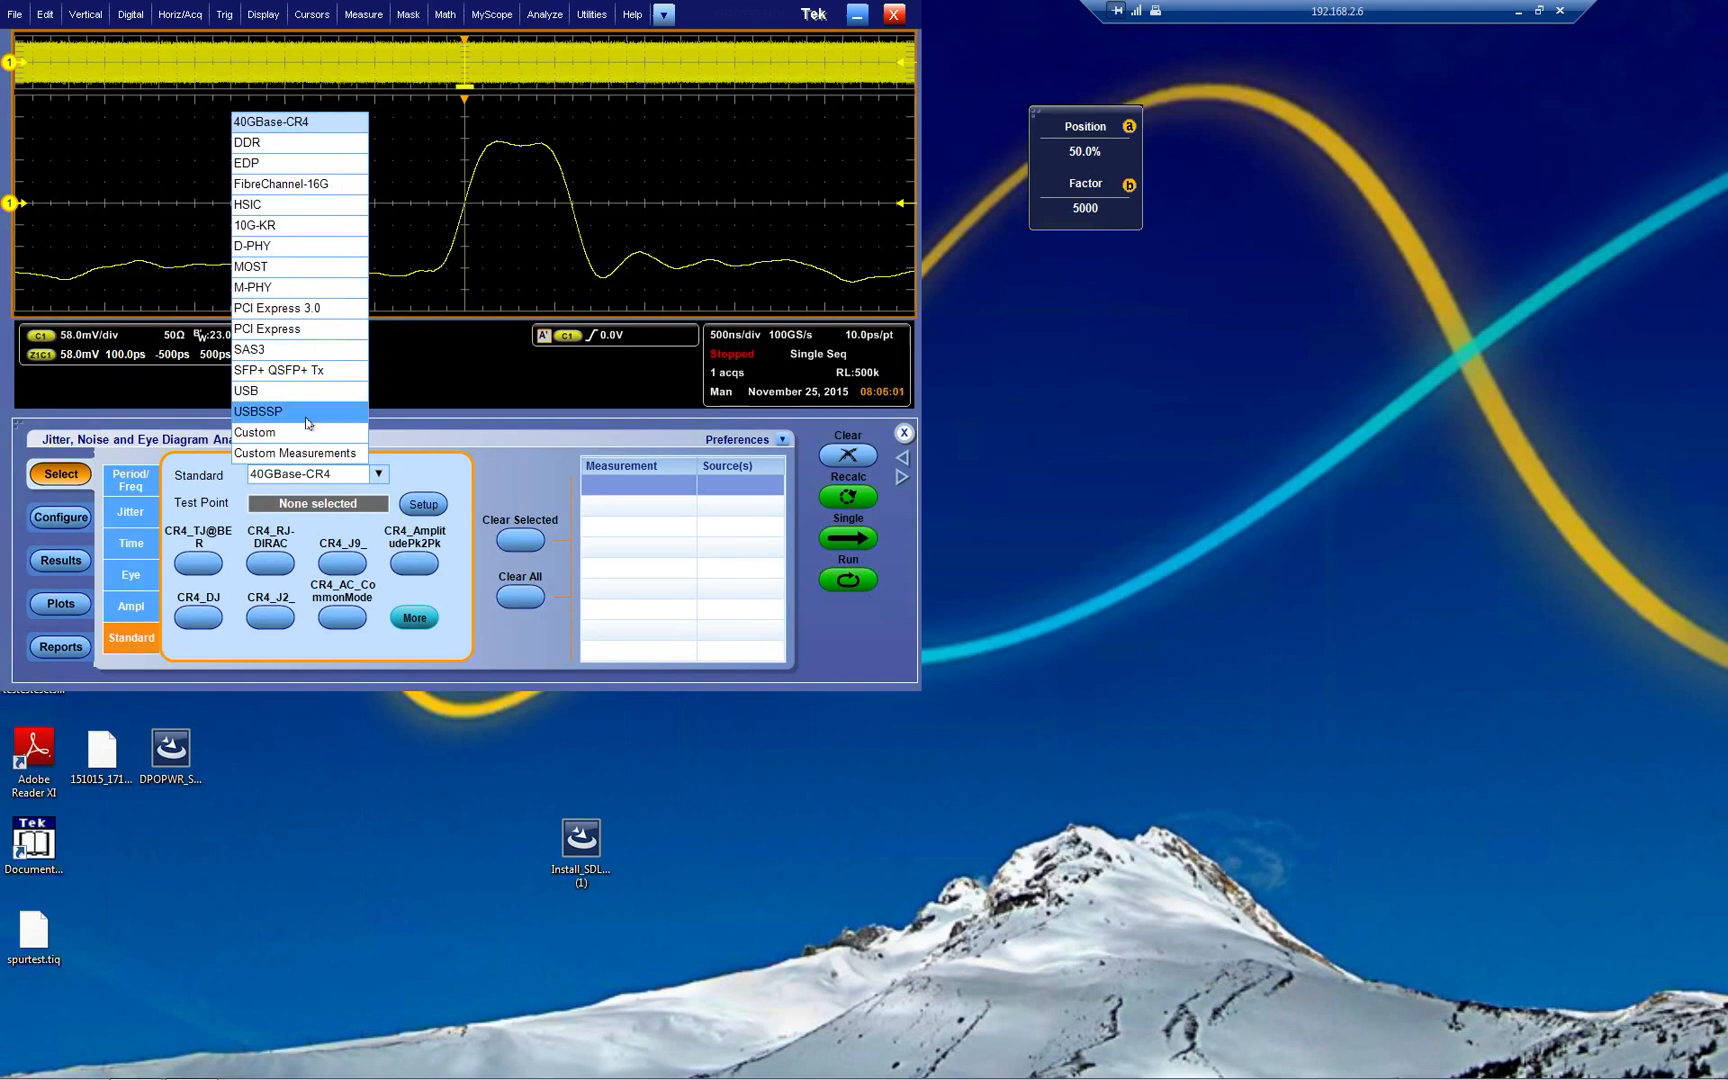
click(278, 370)
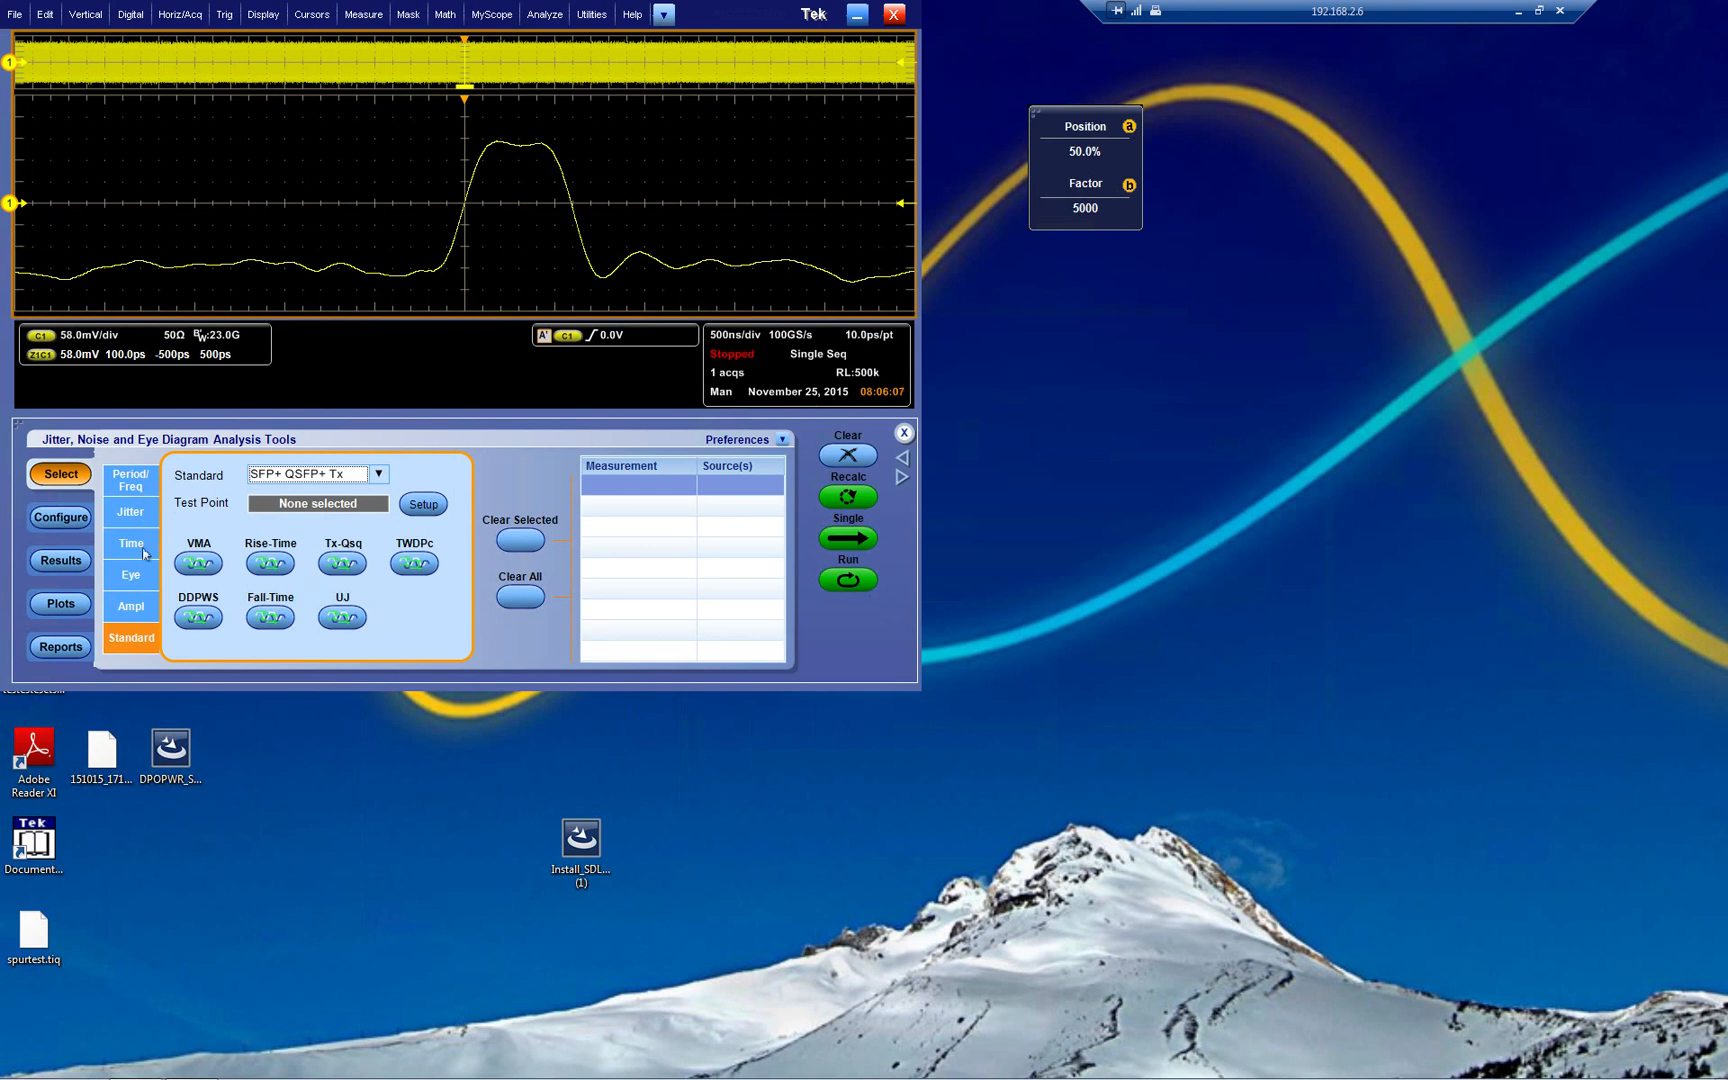
Add TIE from the Jitter list and Mask Hits from the Eye list on Ch1.
click(130, 512)
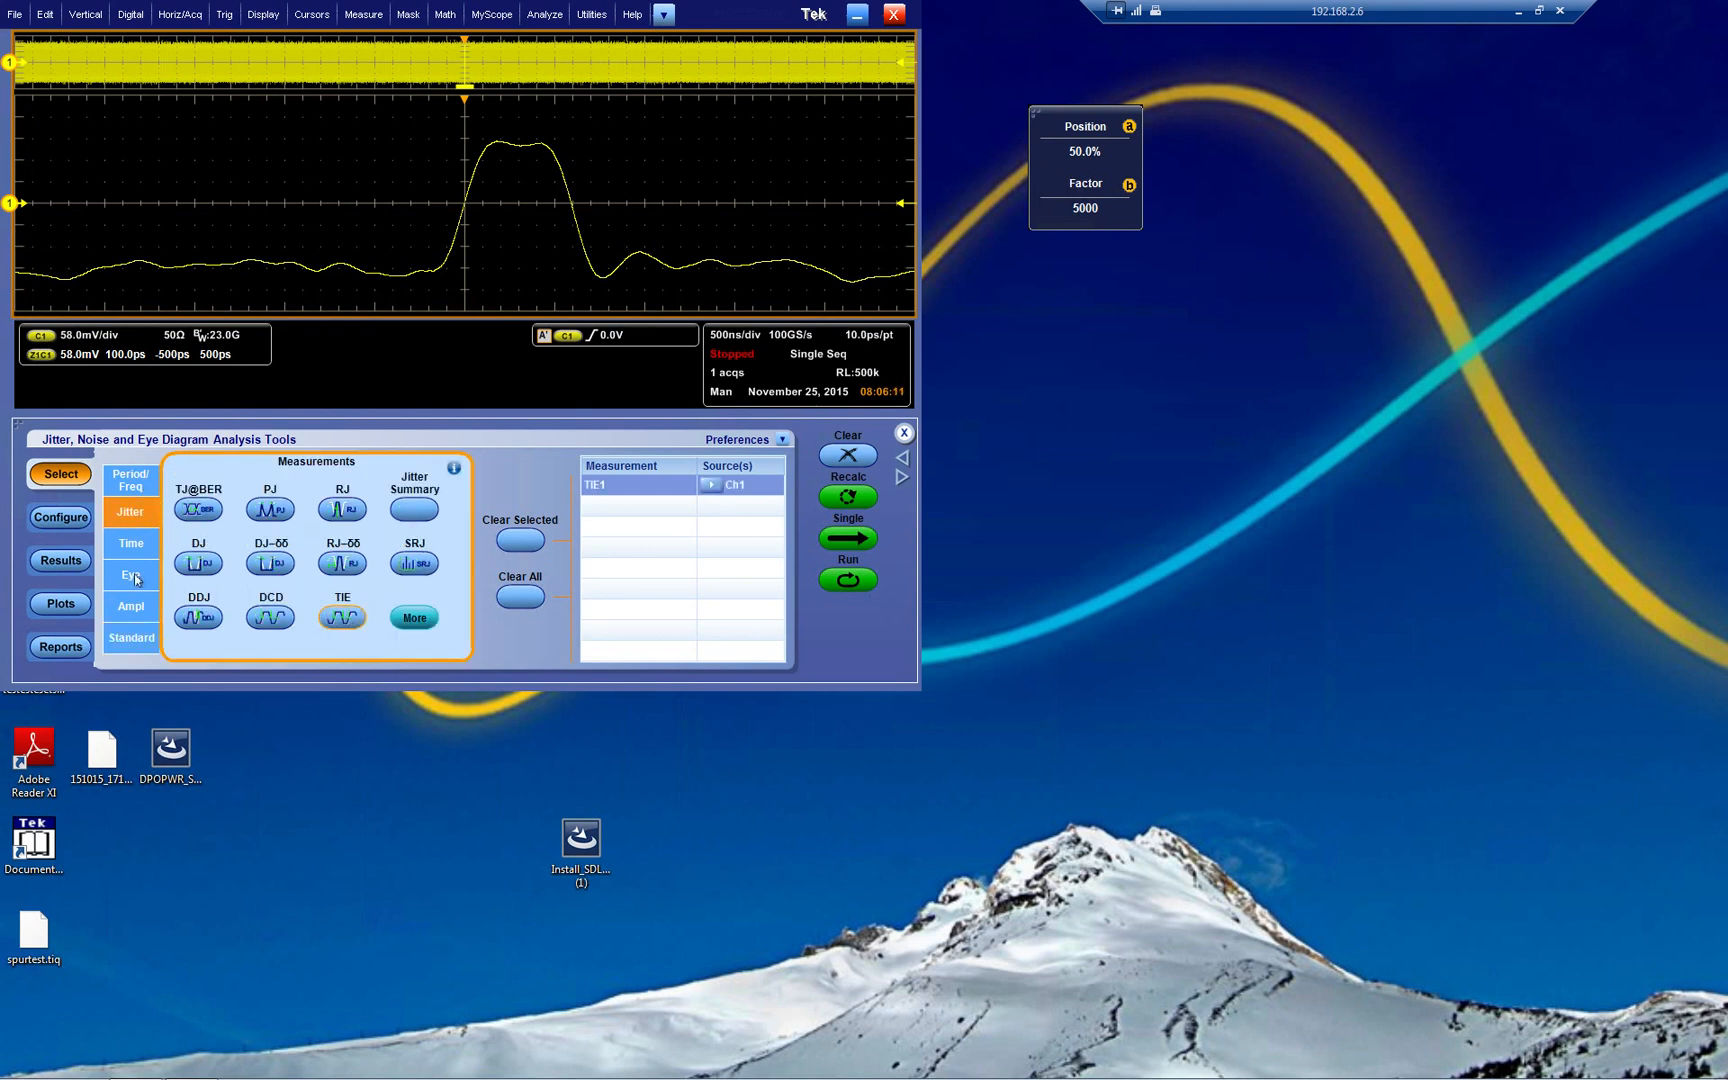
click(130, 576)
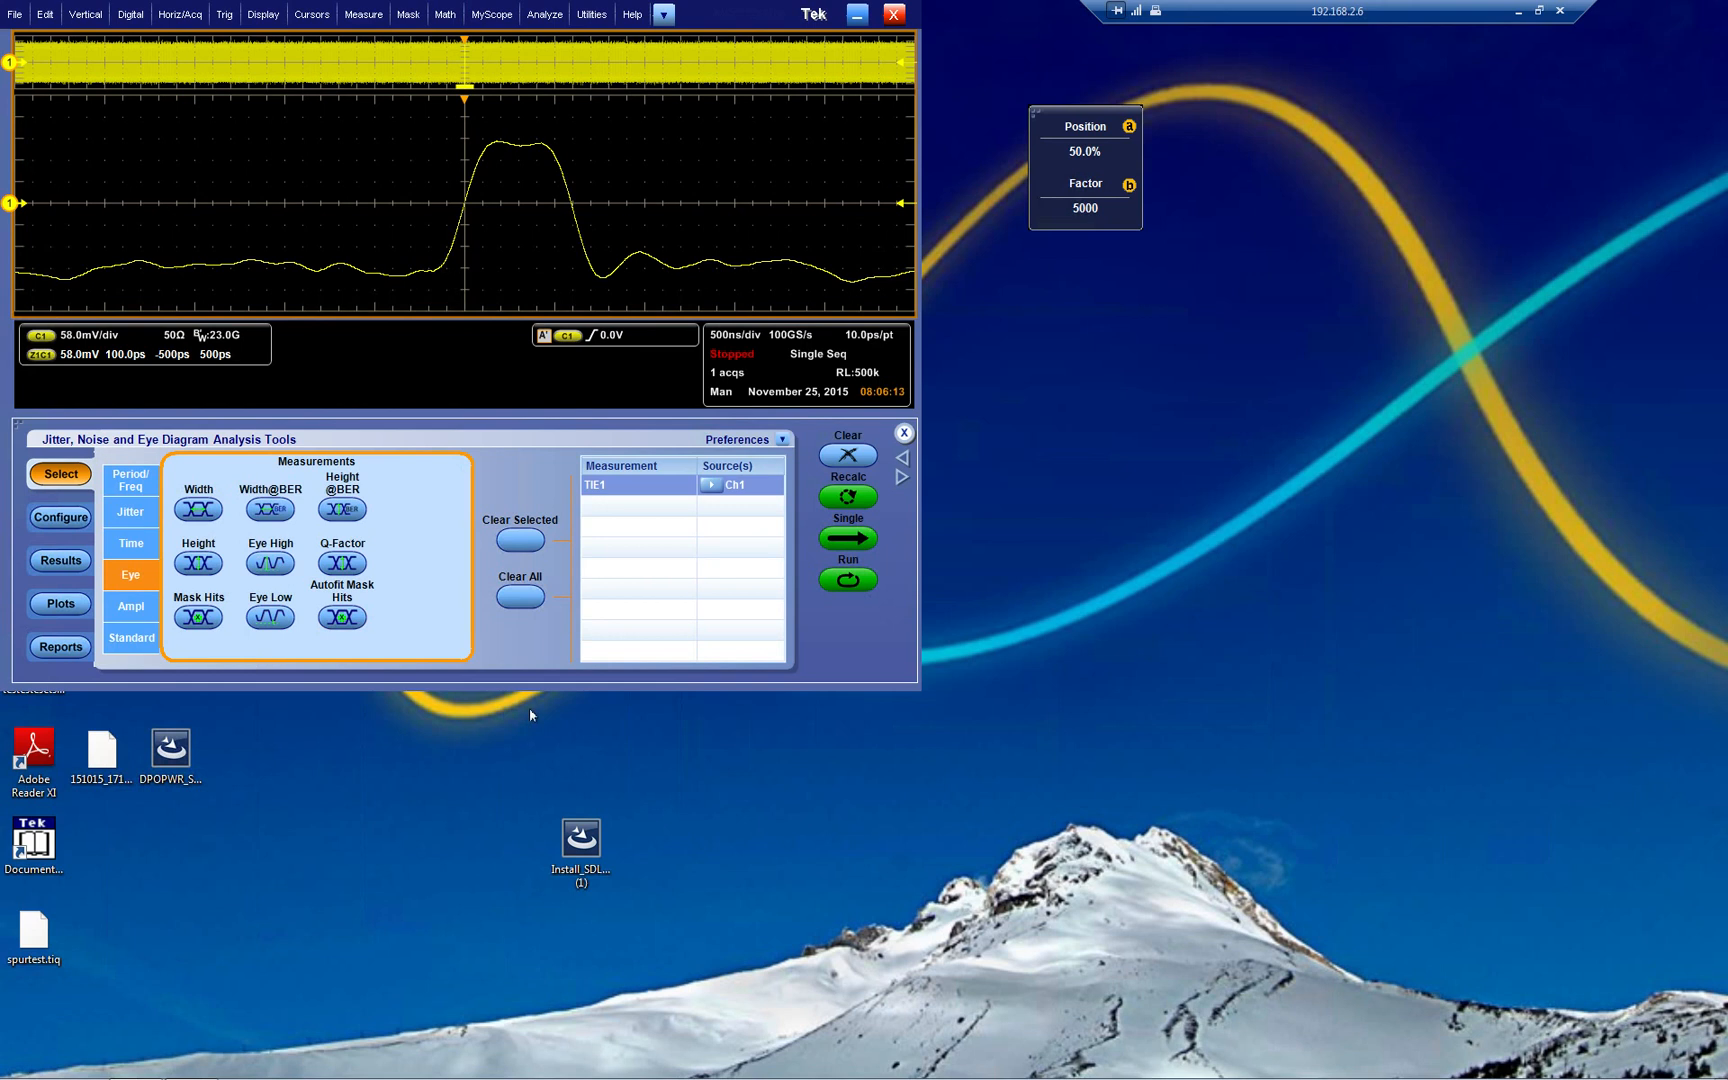
click(196, 616)
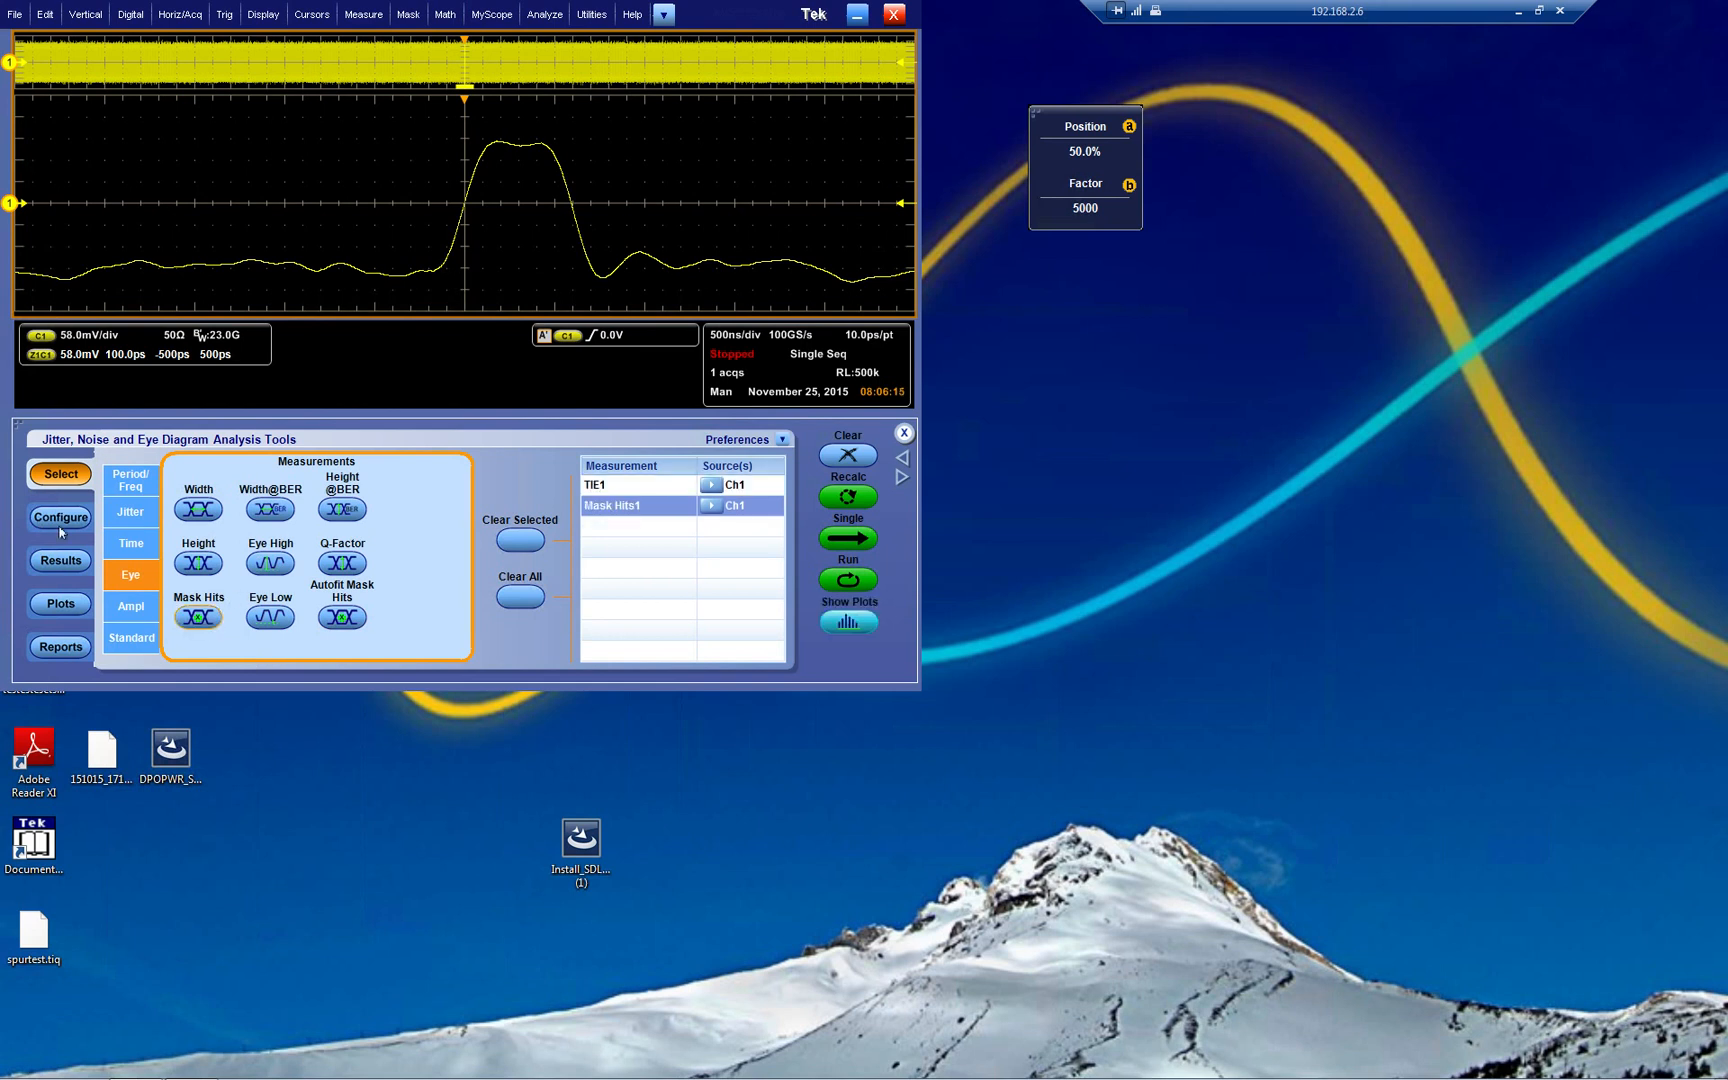
Load the Fibre Channel FC8500E Abs Delta Tx mask for Mask Hits1 and show the results table.
click(60, 516)
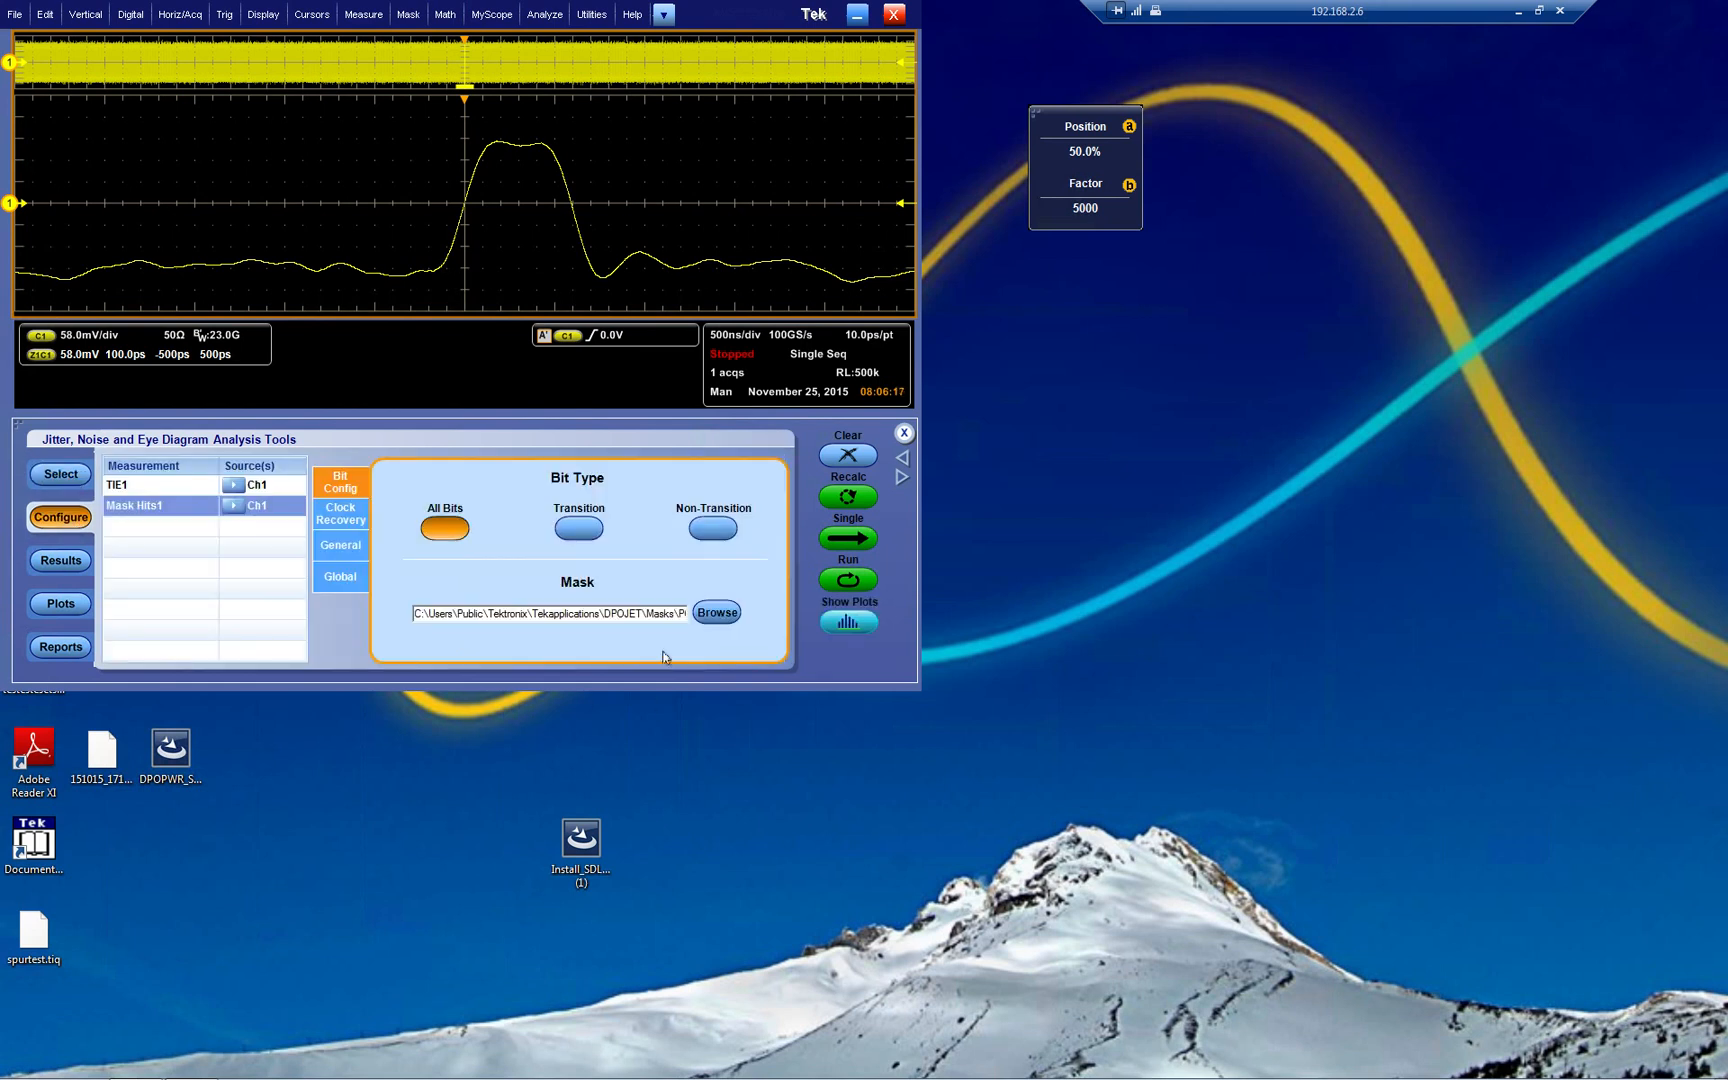
click(716, 612)
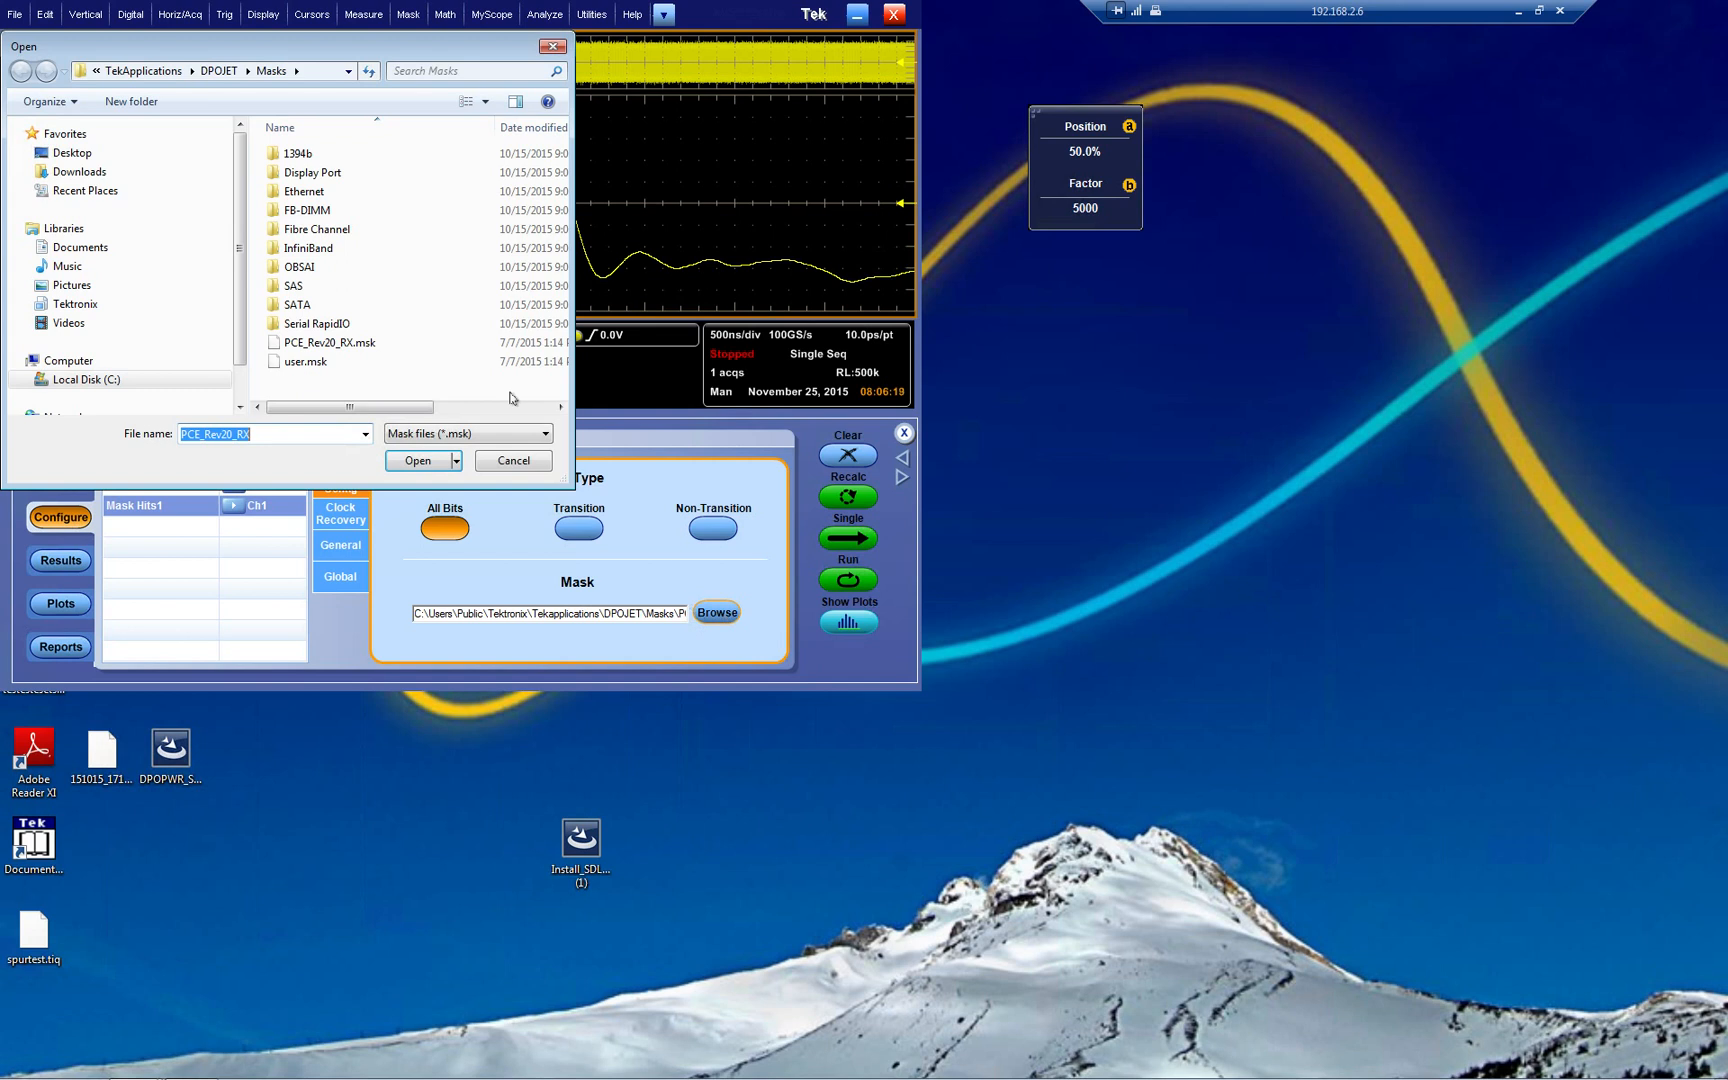
double_click(318, 230)
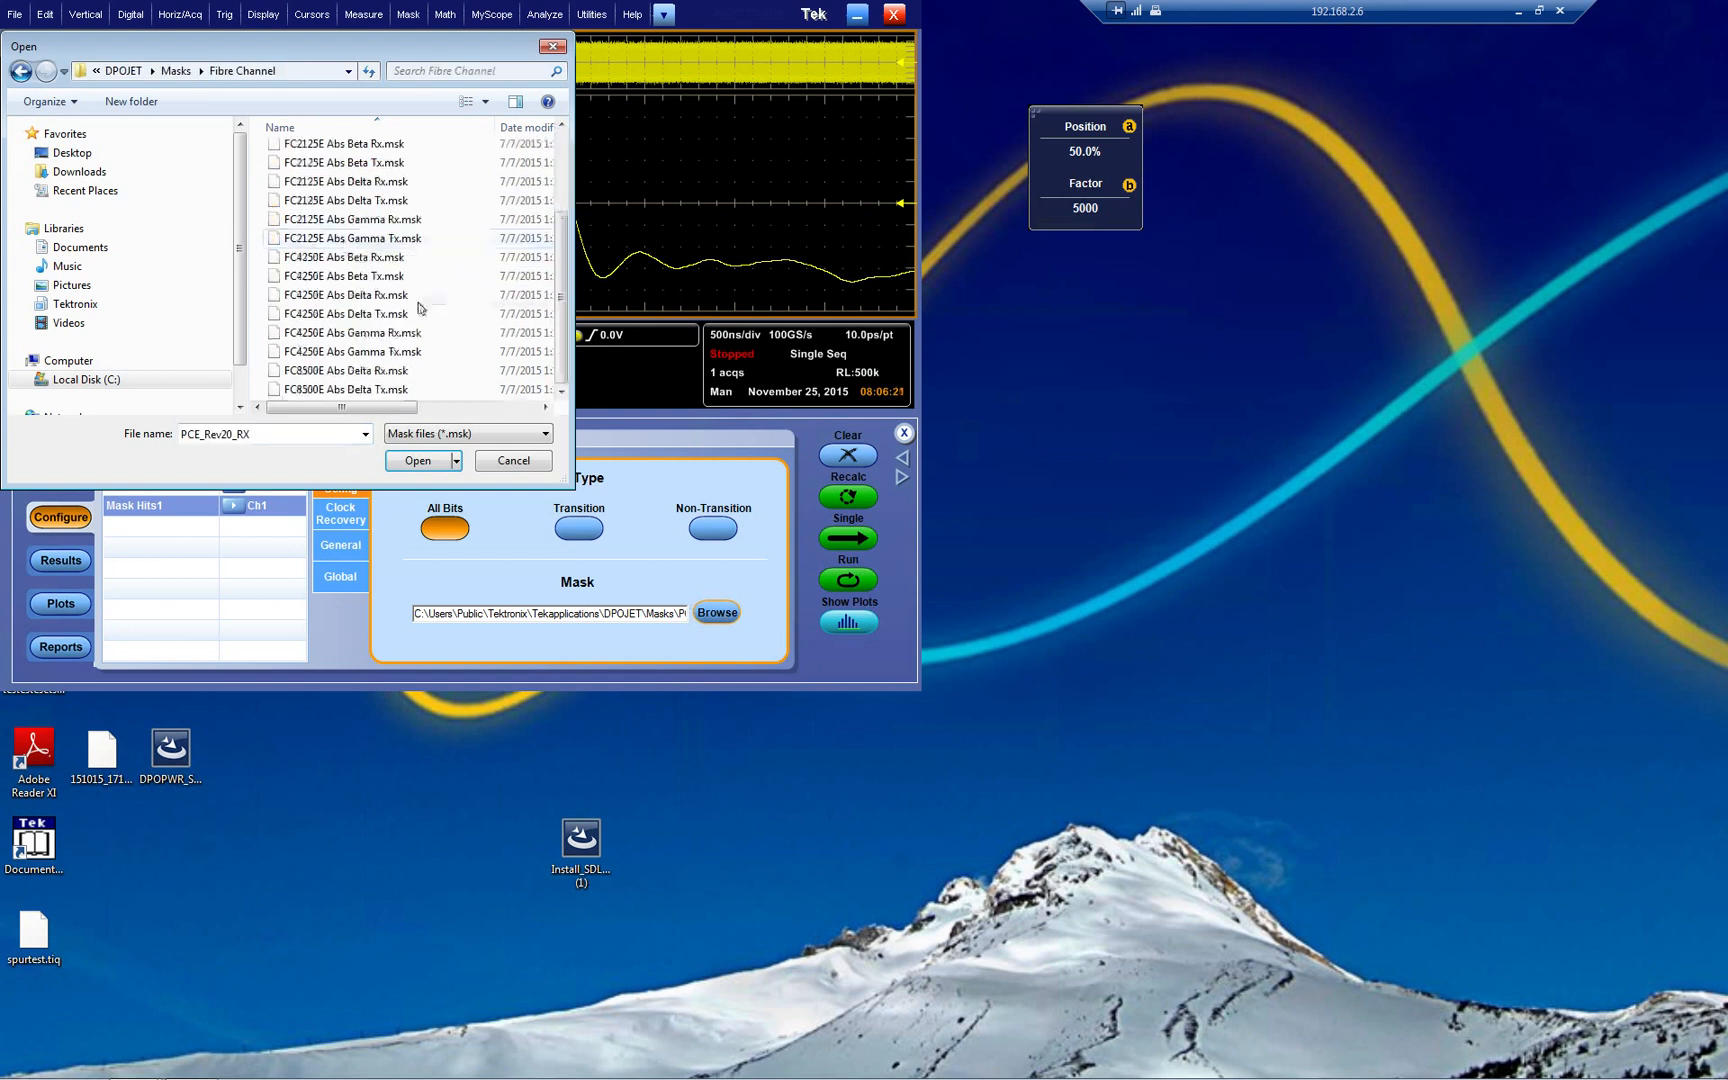
click(416, 460)
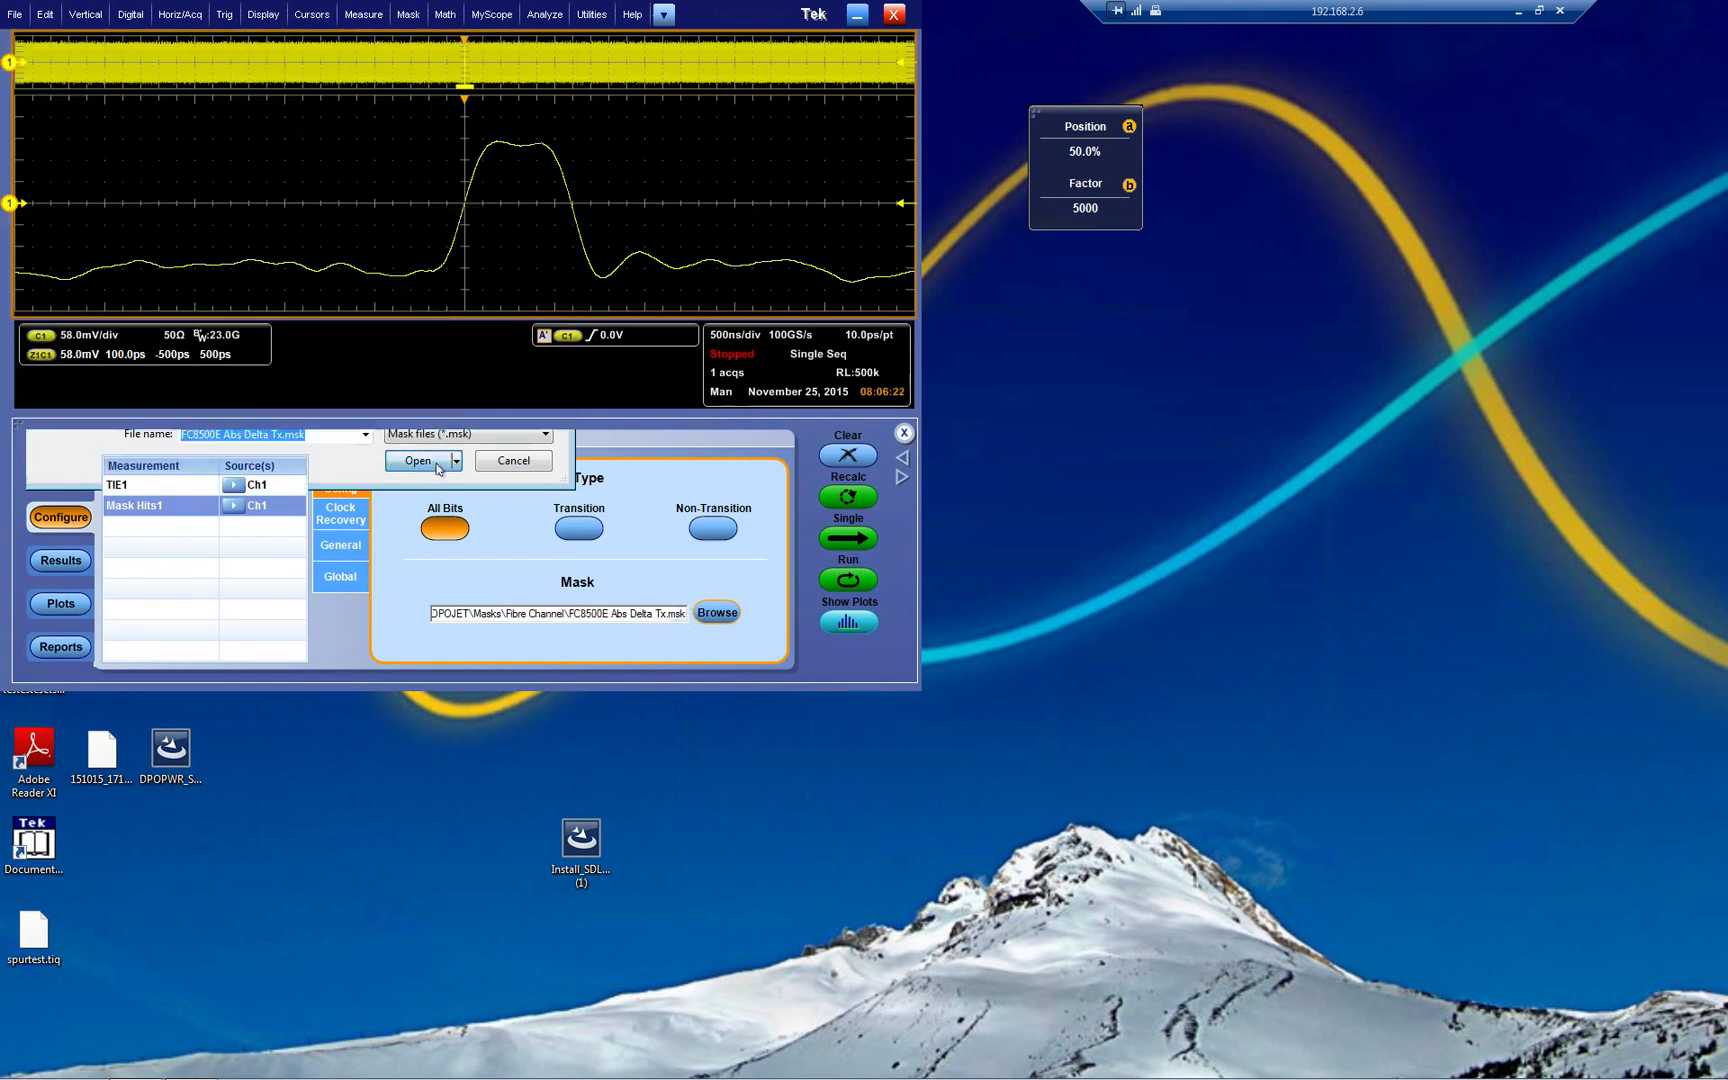
click(416, 460)
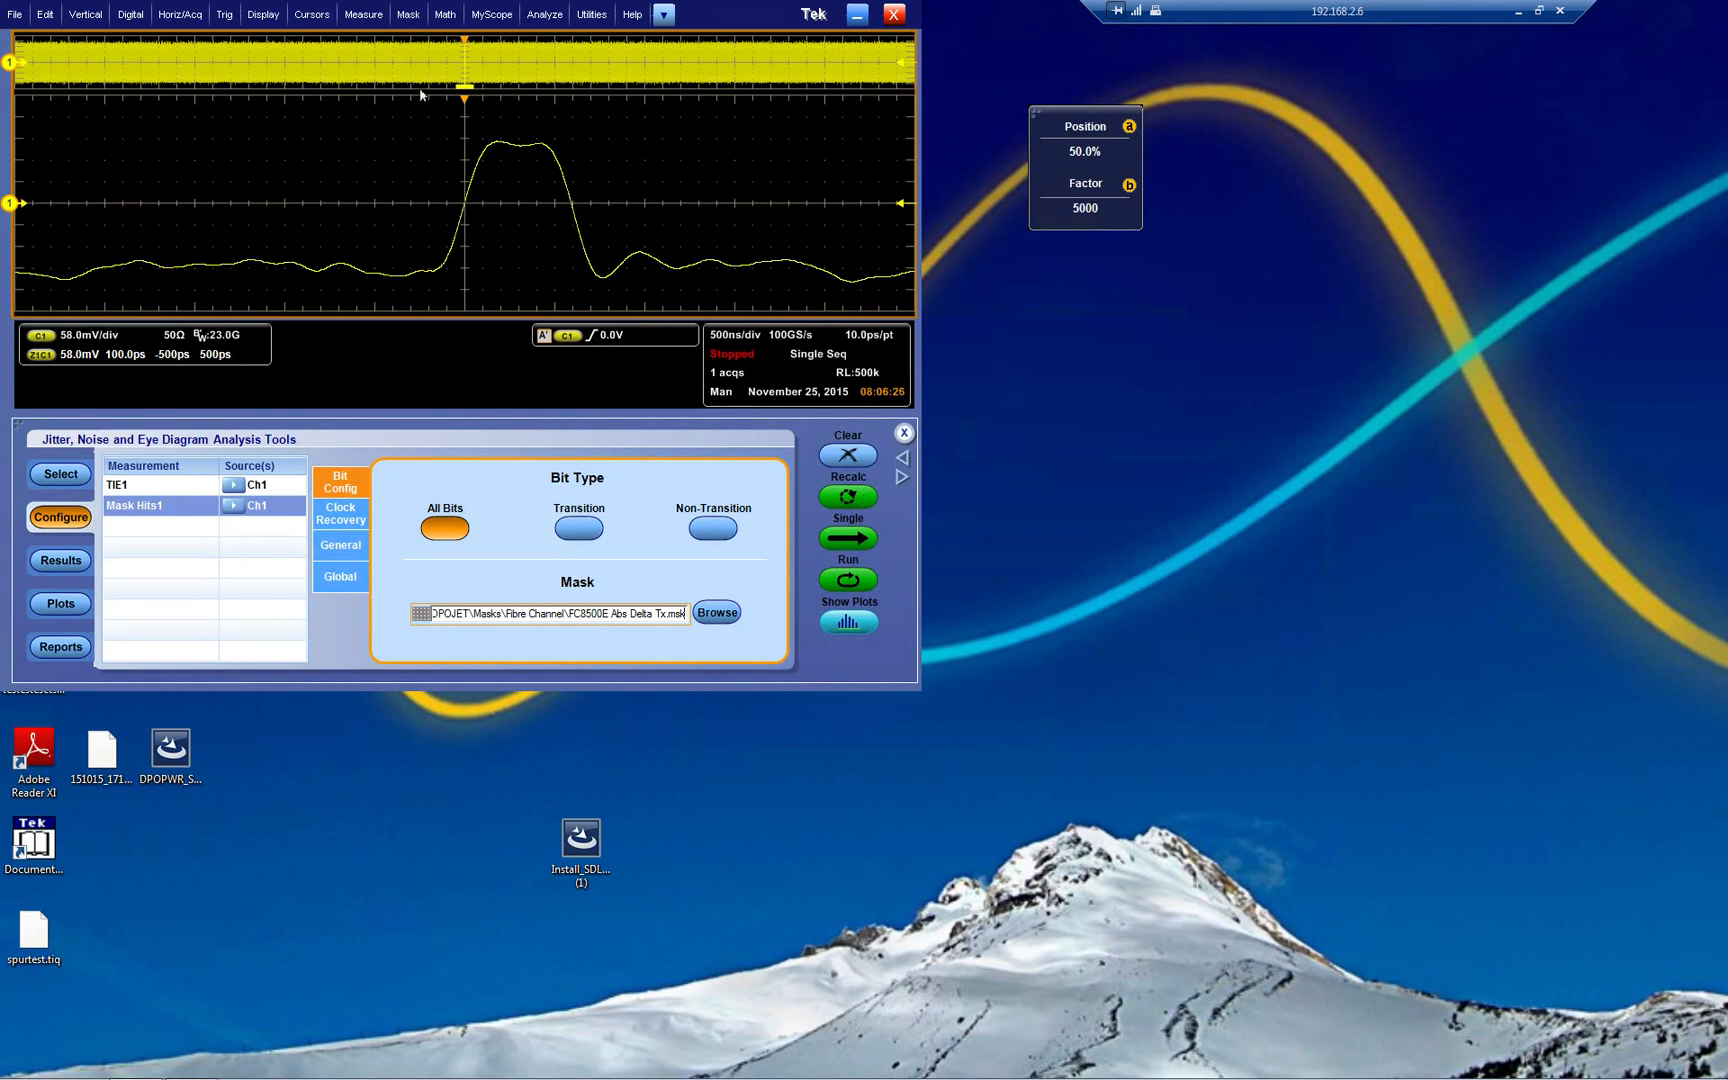
click(60, 560)
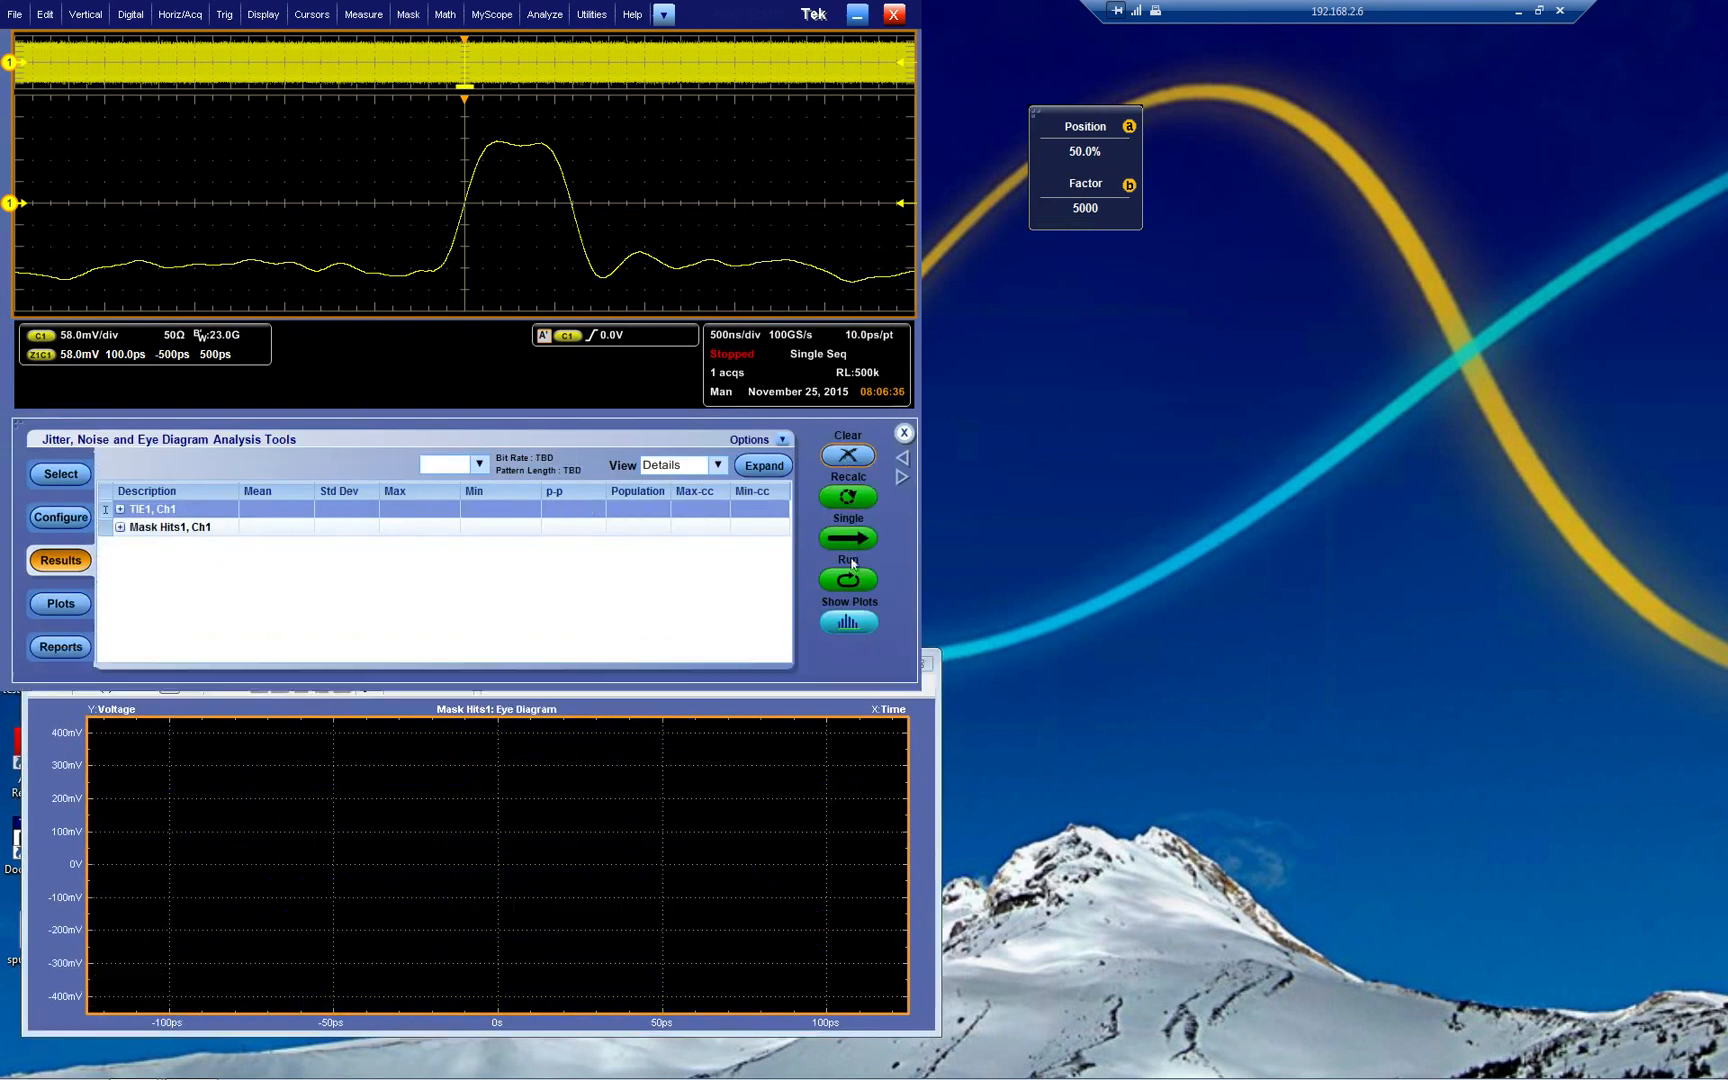
Run single then continuous acquisition, stopping once TIE1 and Mask Hits1 statistics fill in.
click(848, 540)
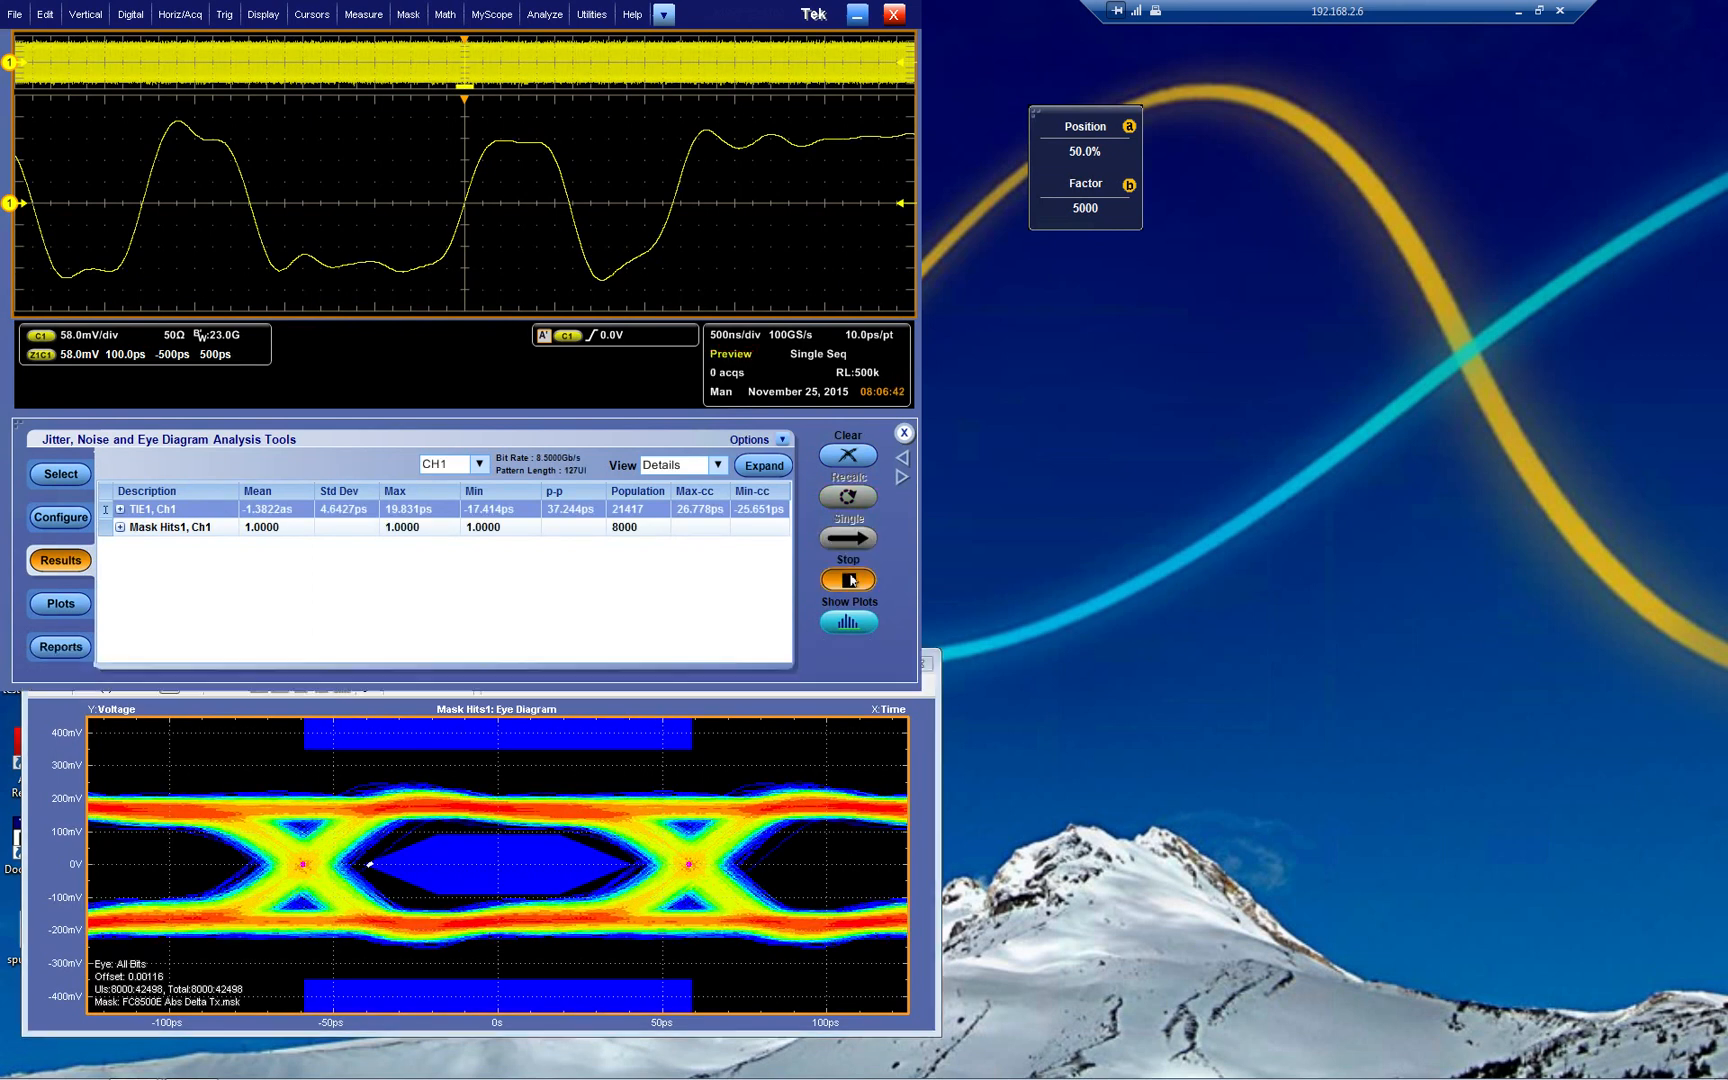
click(848, 580)
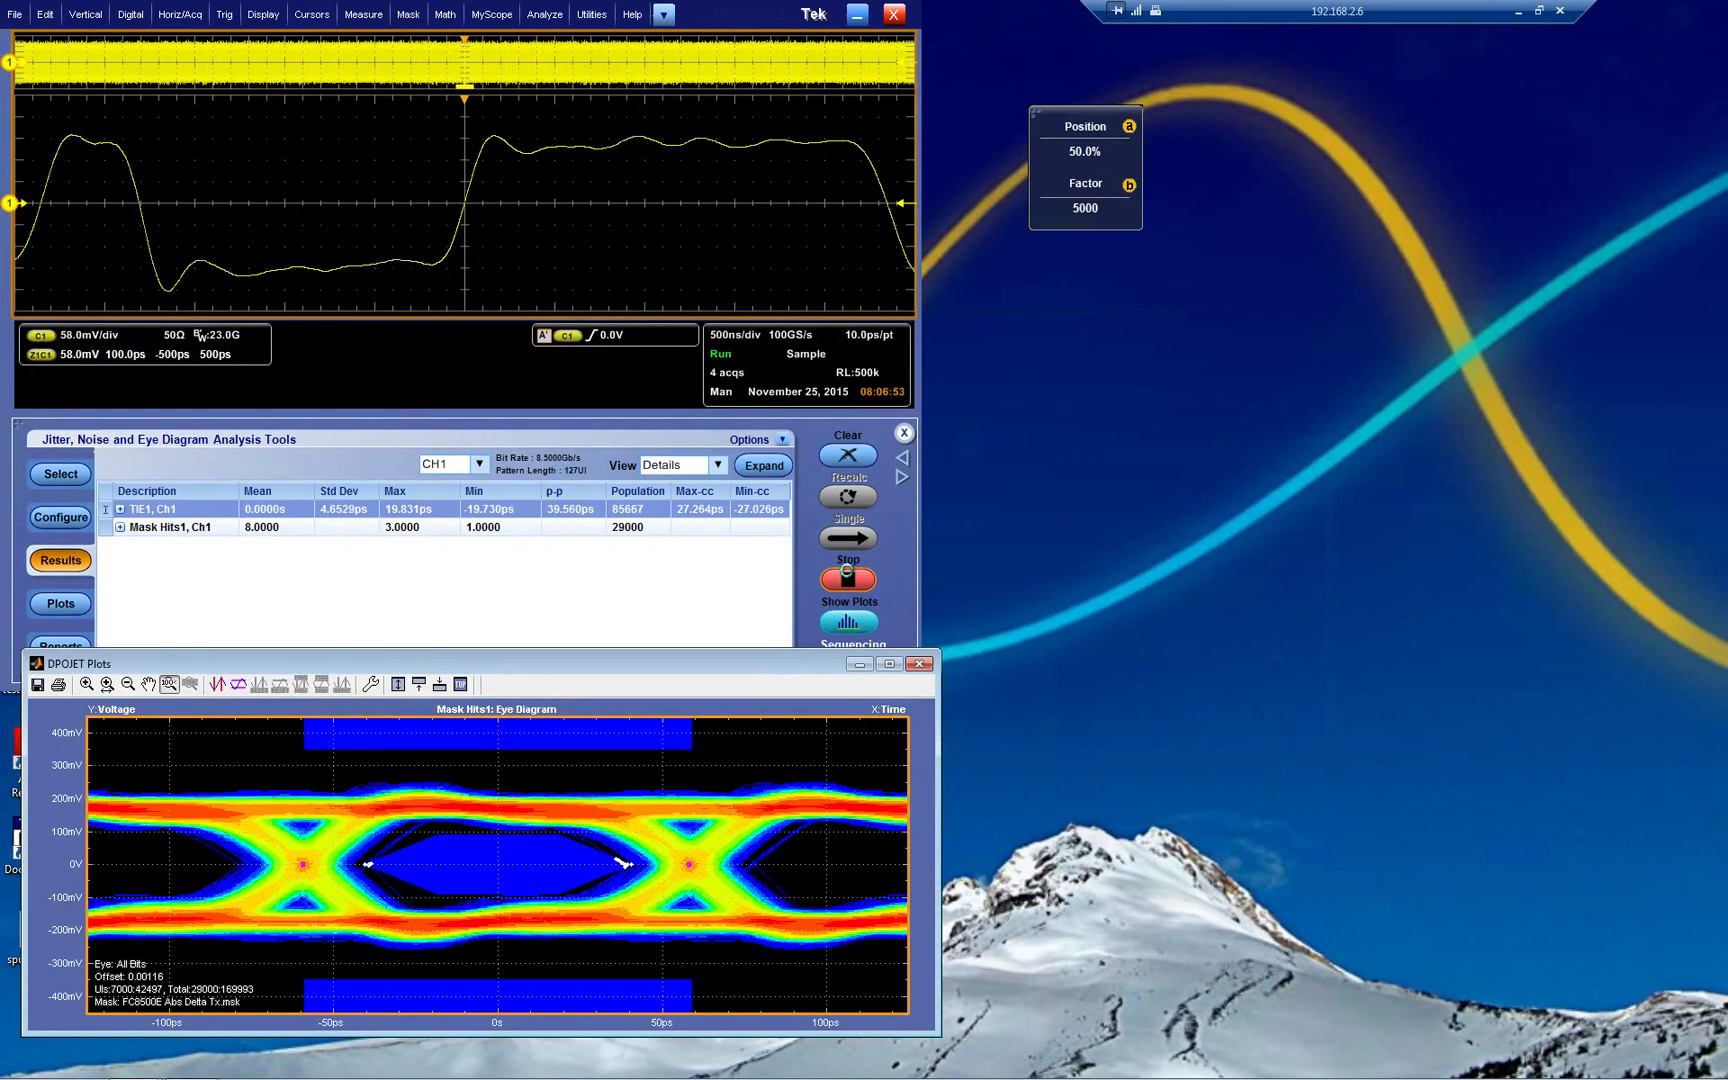
click(848, 580)
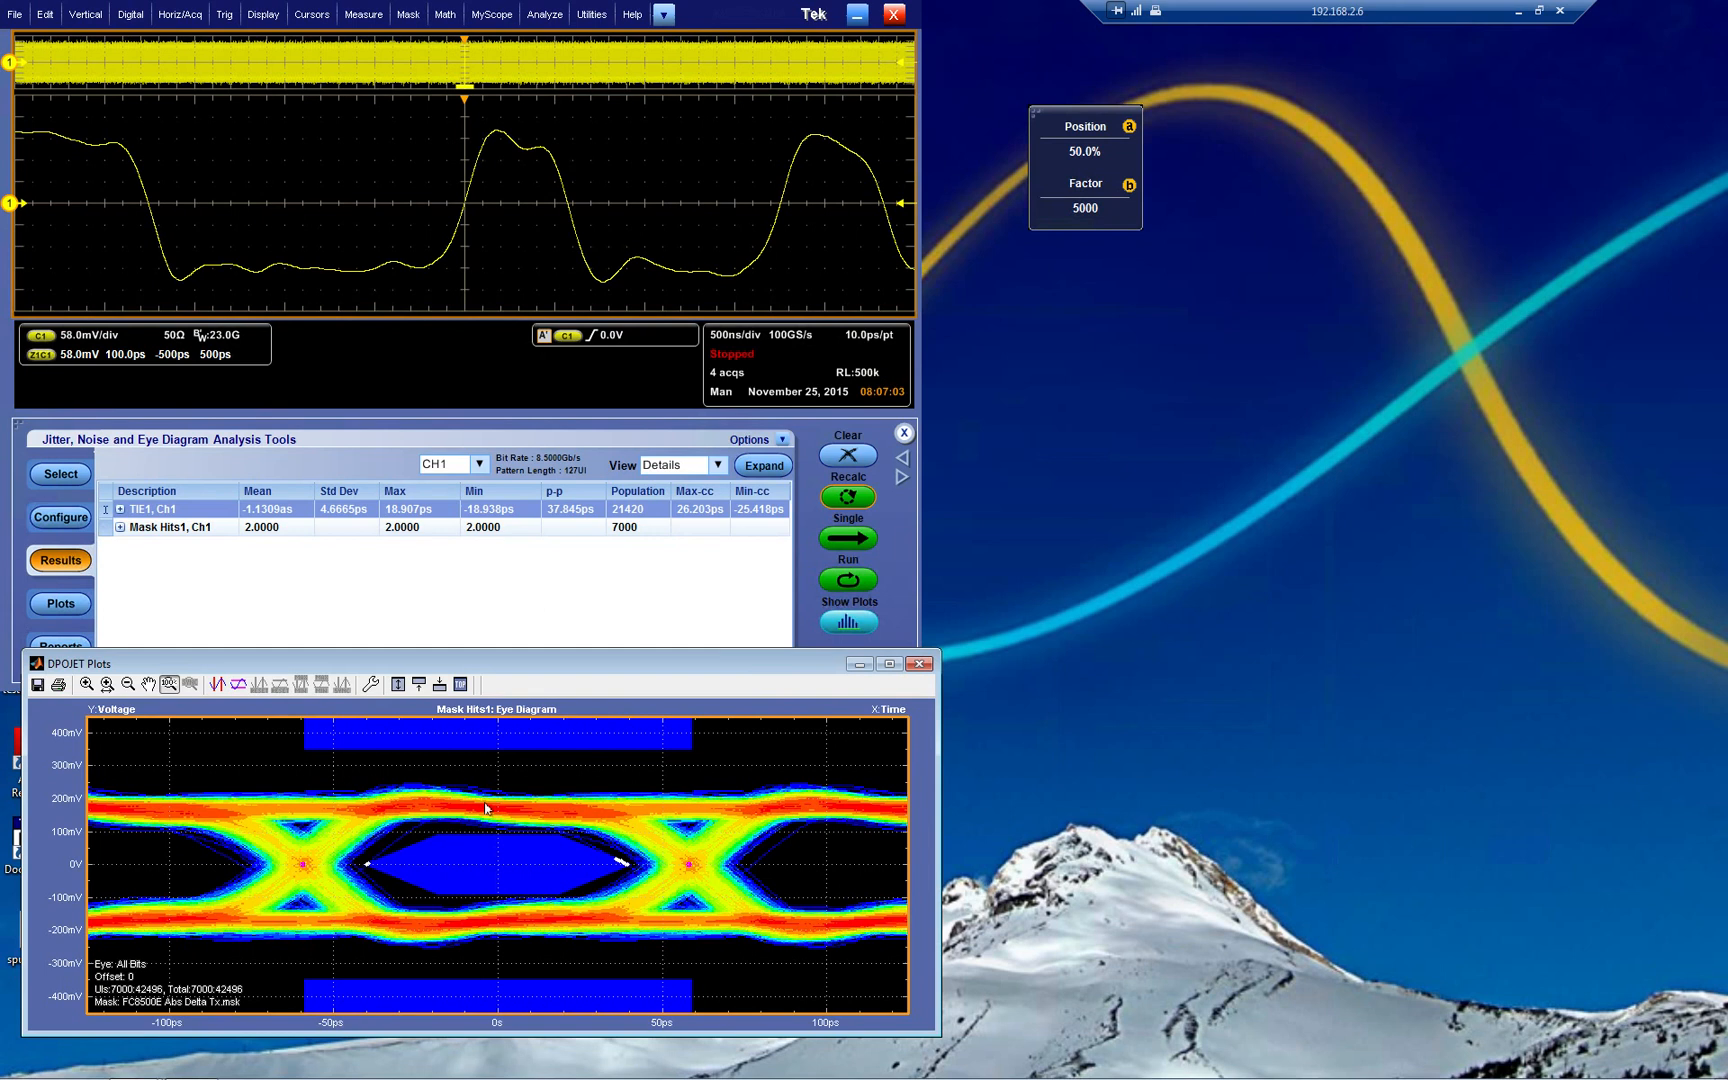
mouse_move(526, 864)
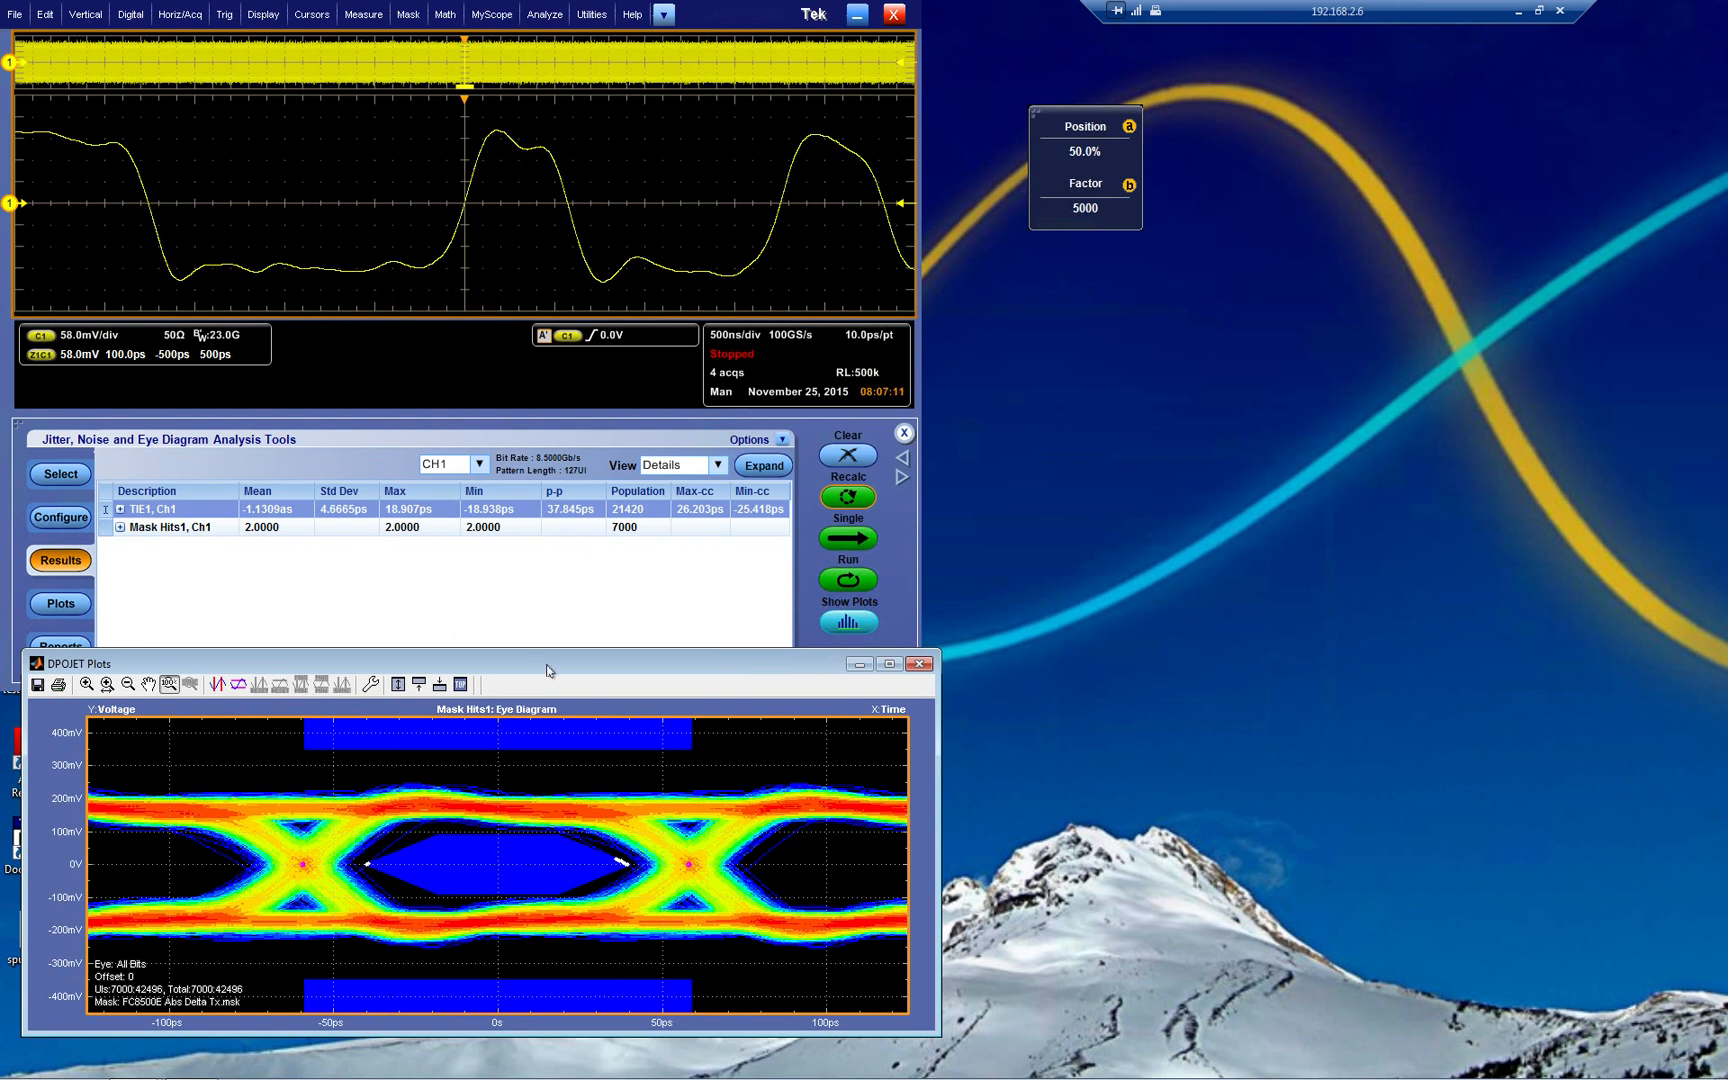
Move the plots window aside and bring up the plot setup for Mask Hits1.
drag(74, 662, 822, 316)
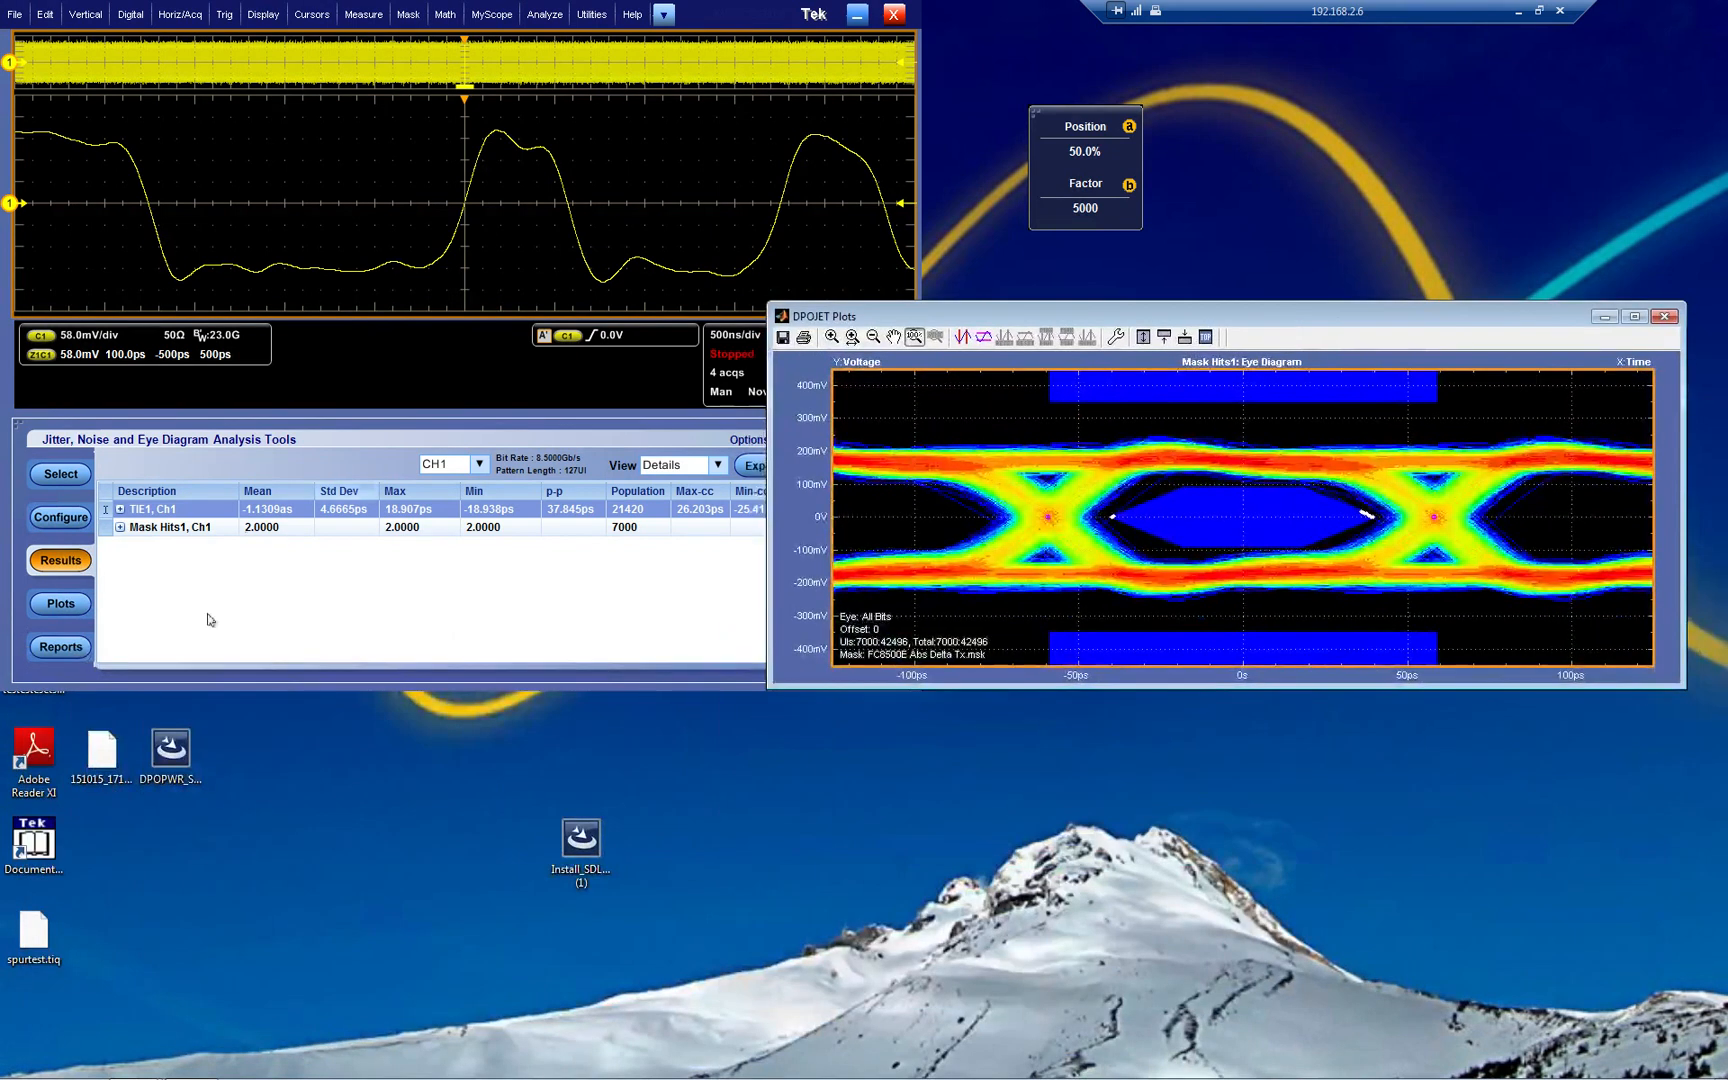
click(60, 604)
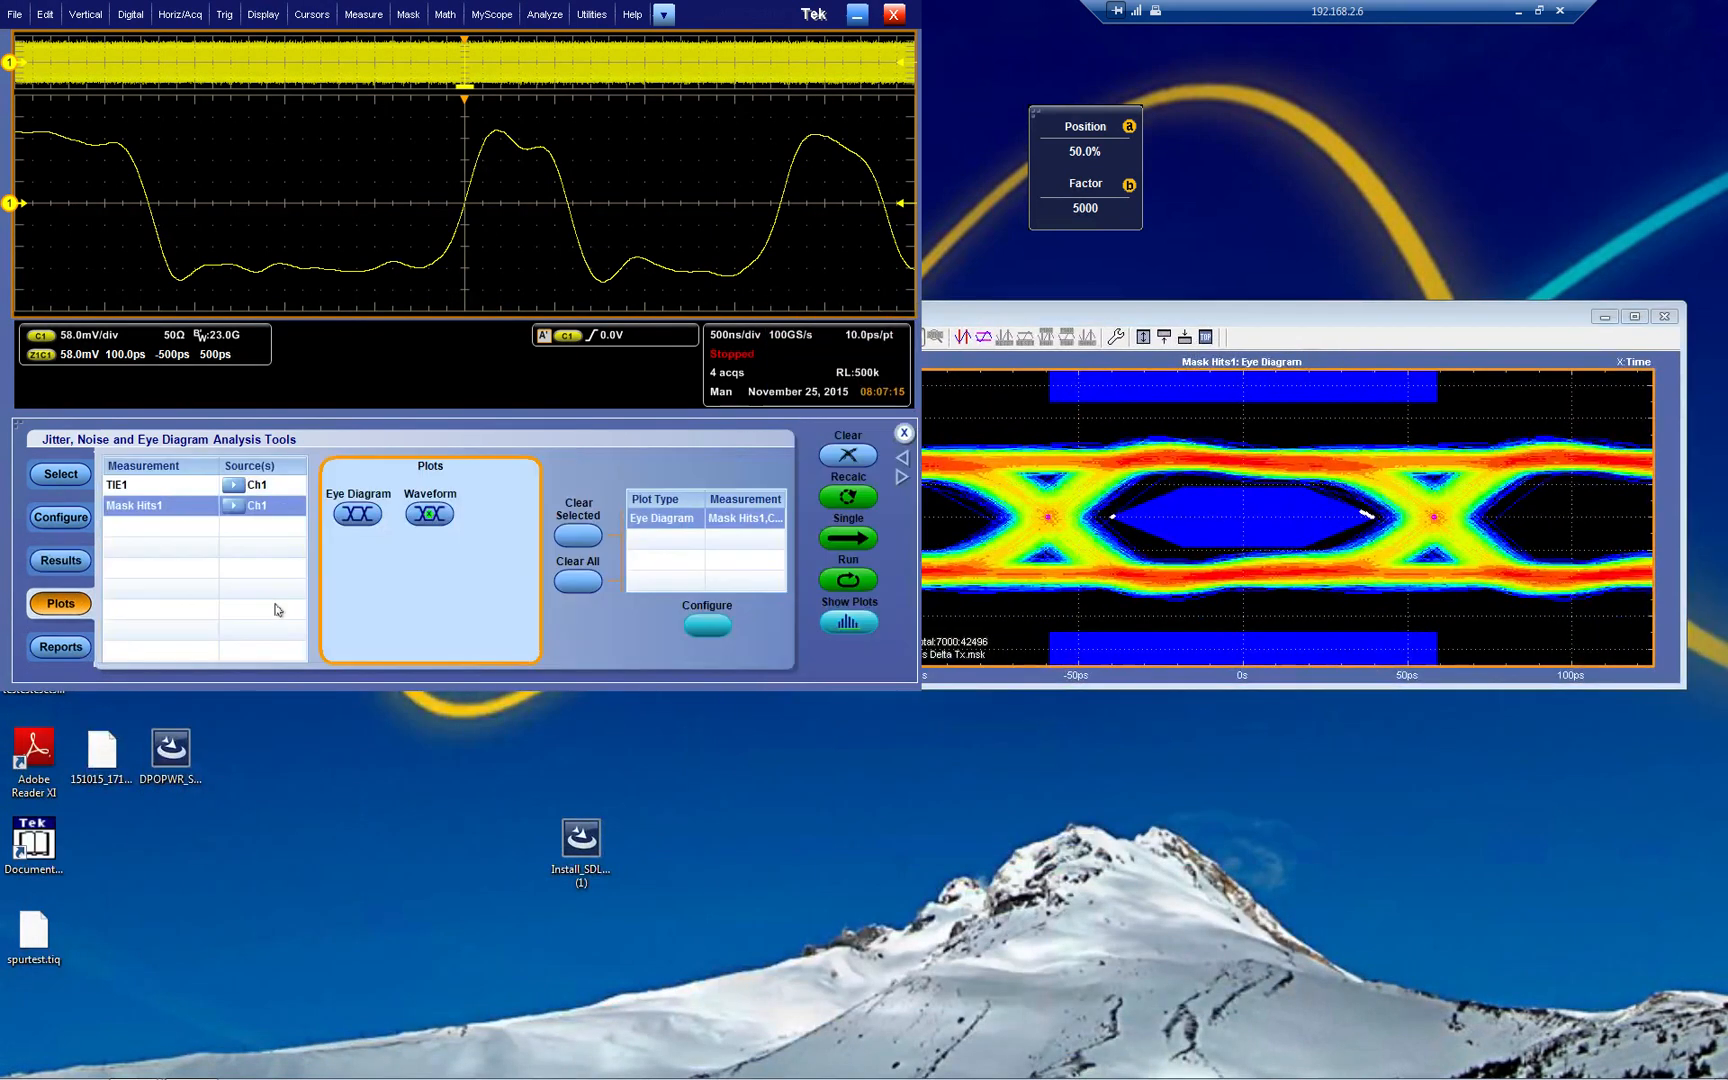
mouse_move(184, 510)
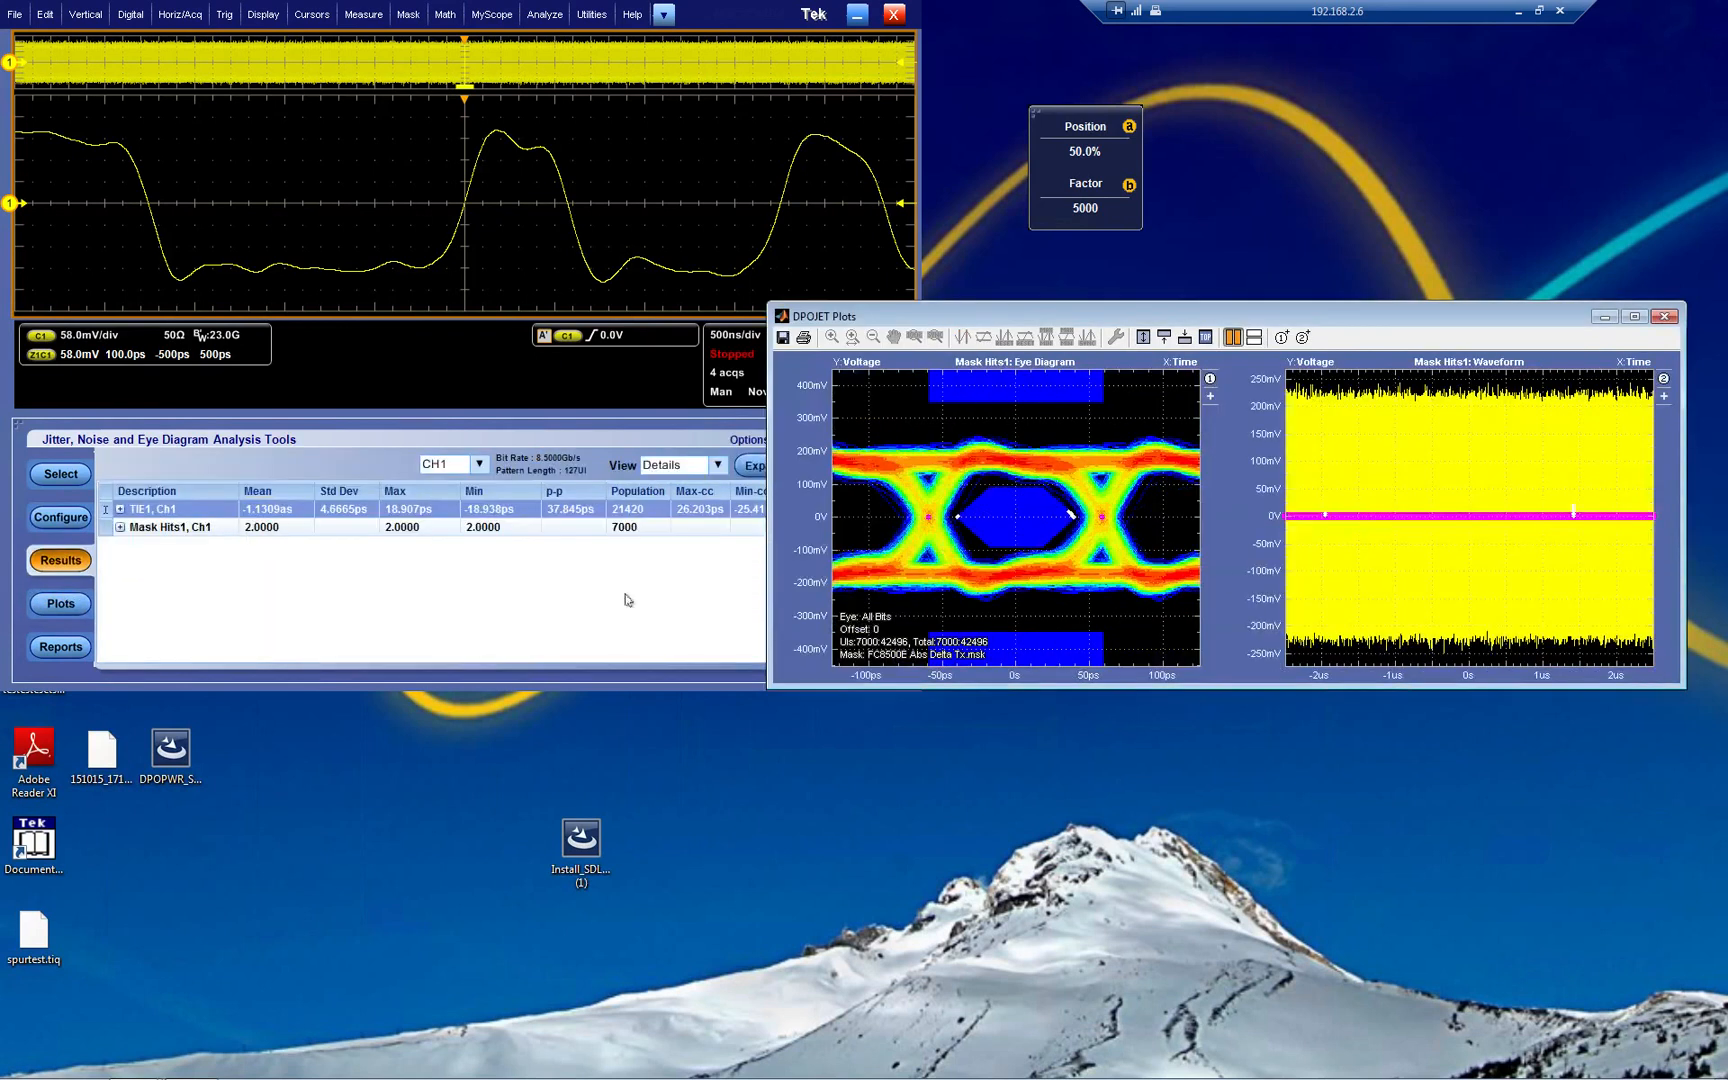
mouse_move(1588, 418)
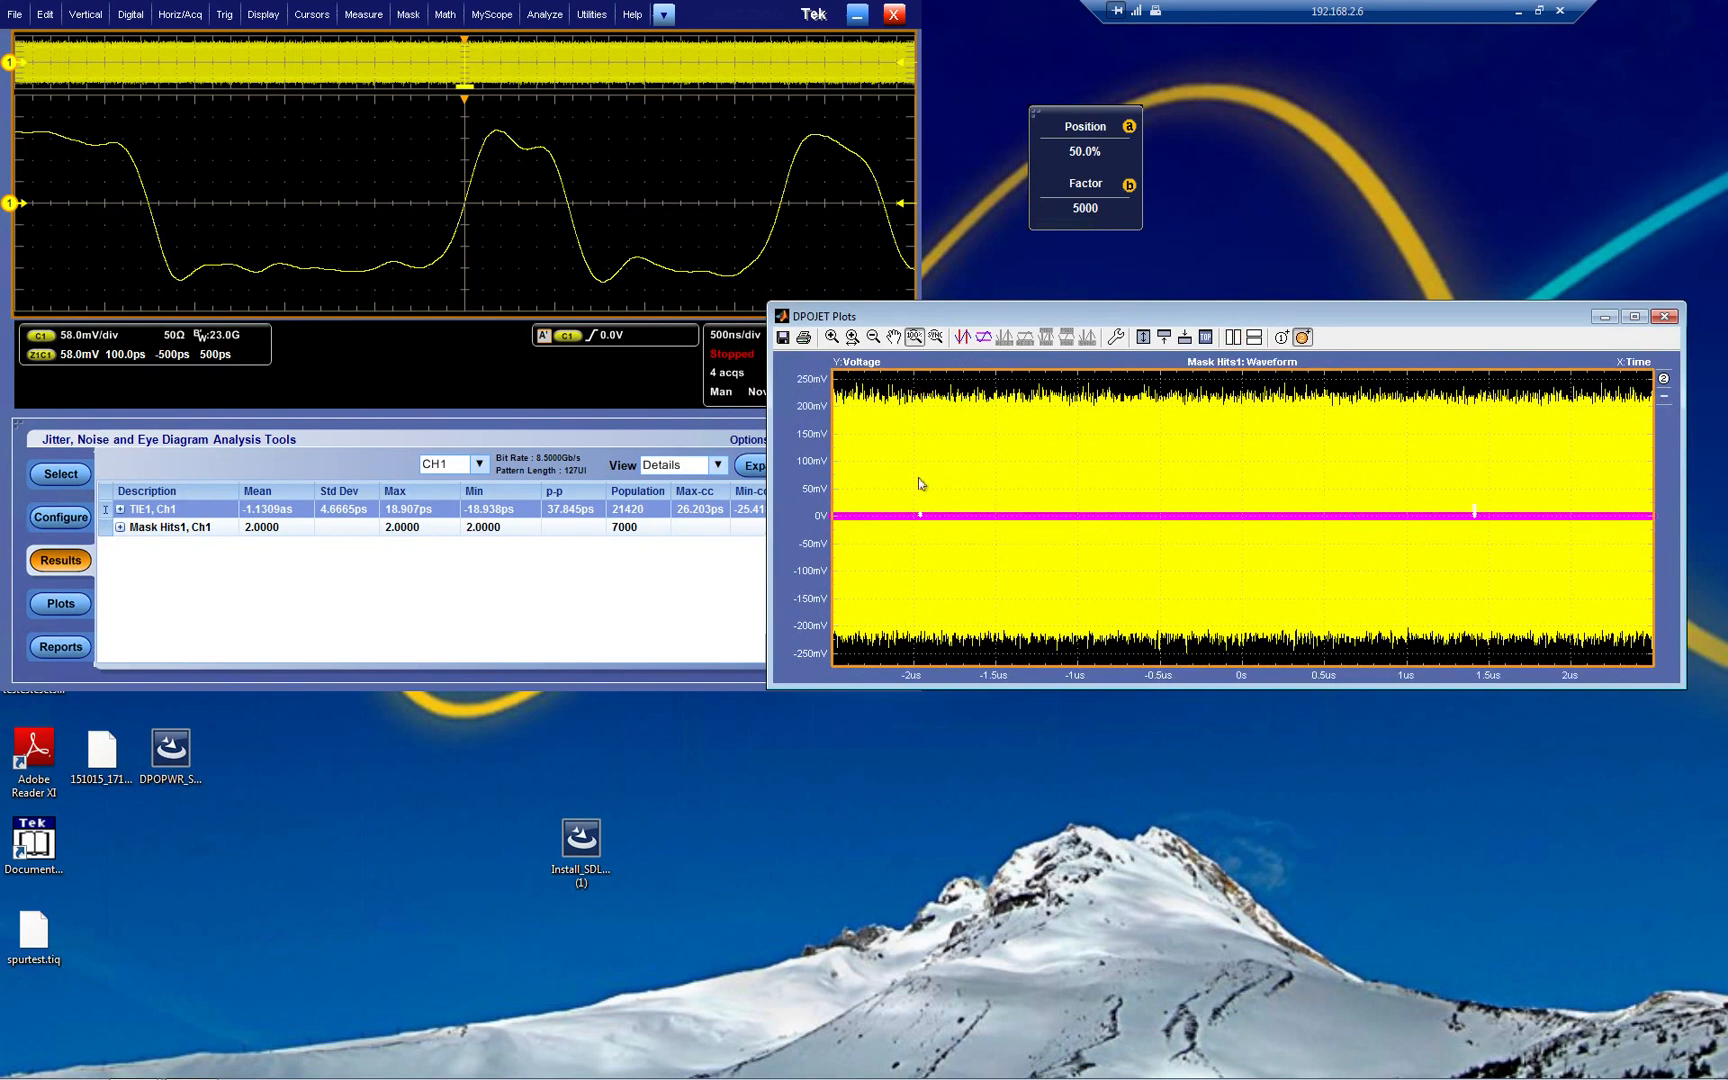
mouse_move(920, 524)
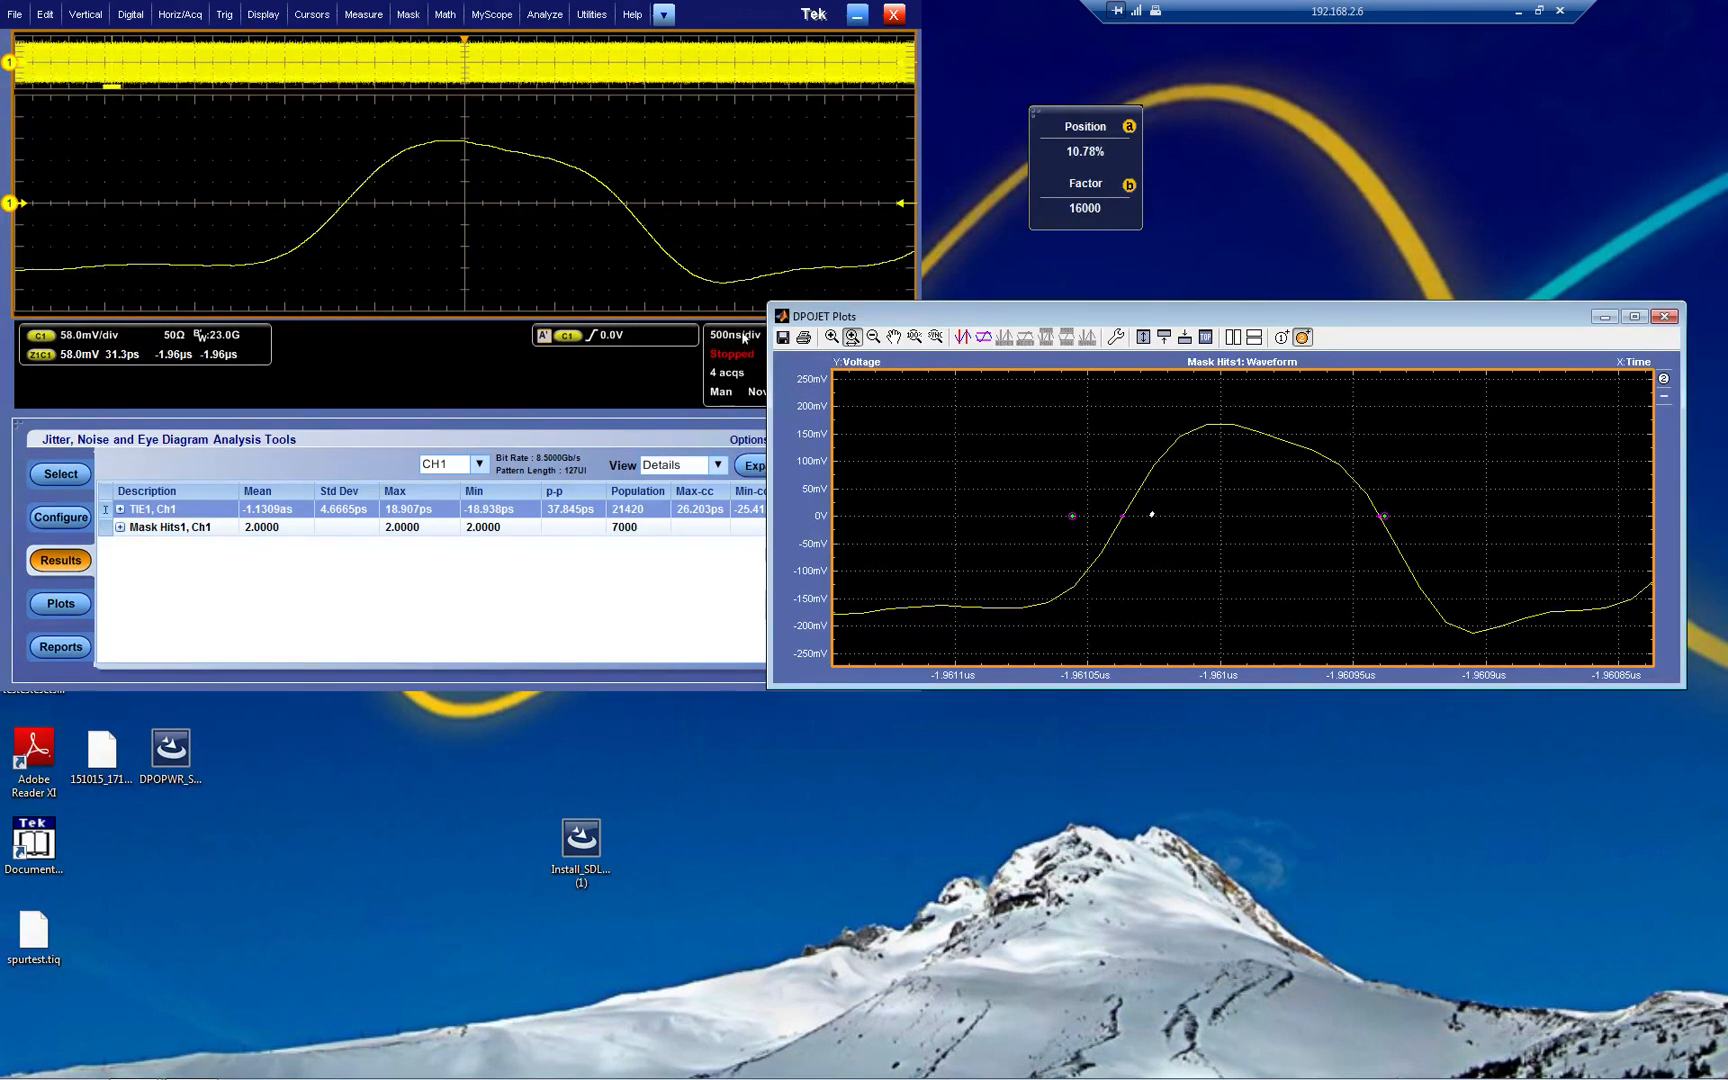
mouse_move(1176, 372)
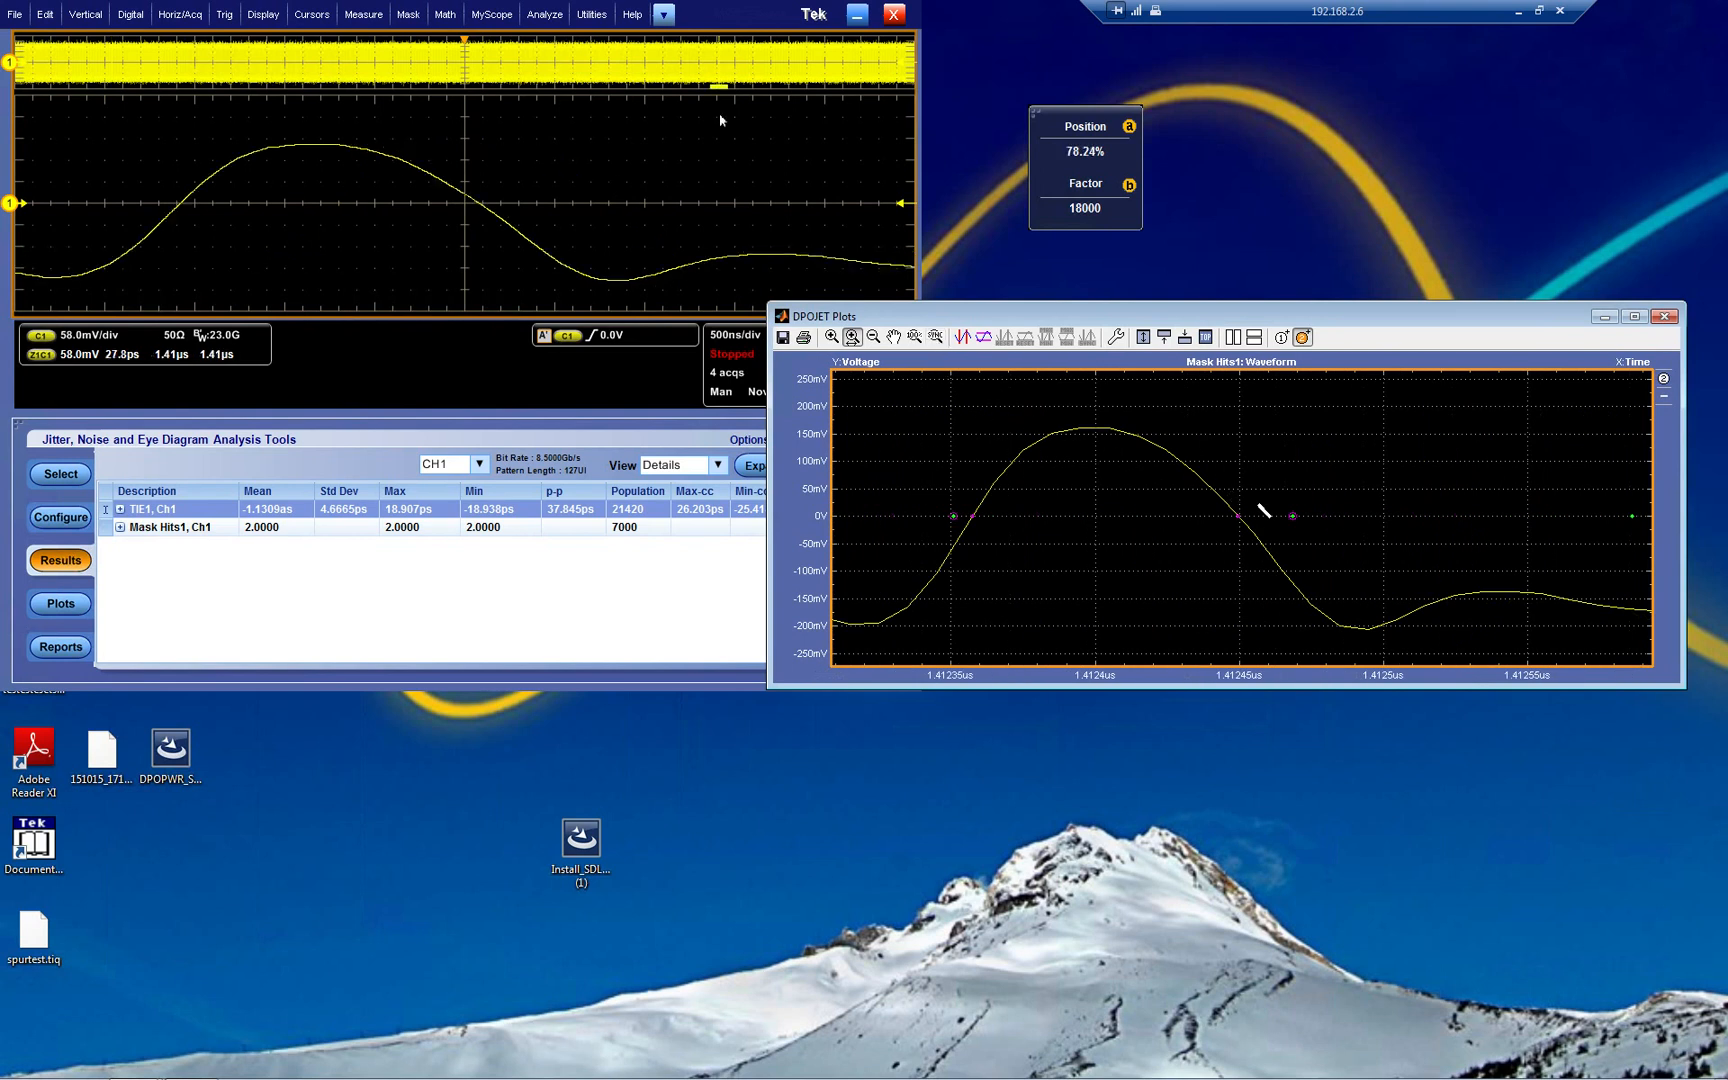
mouse_move(574, 252)
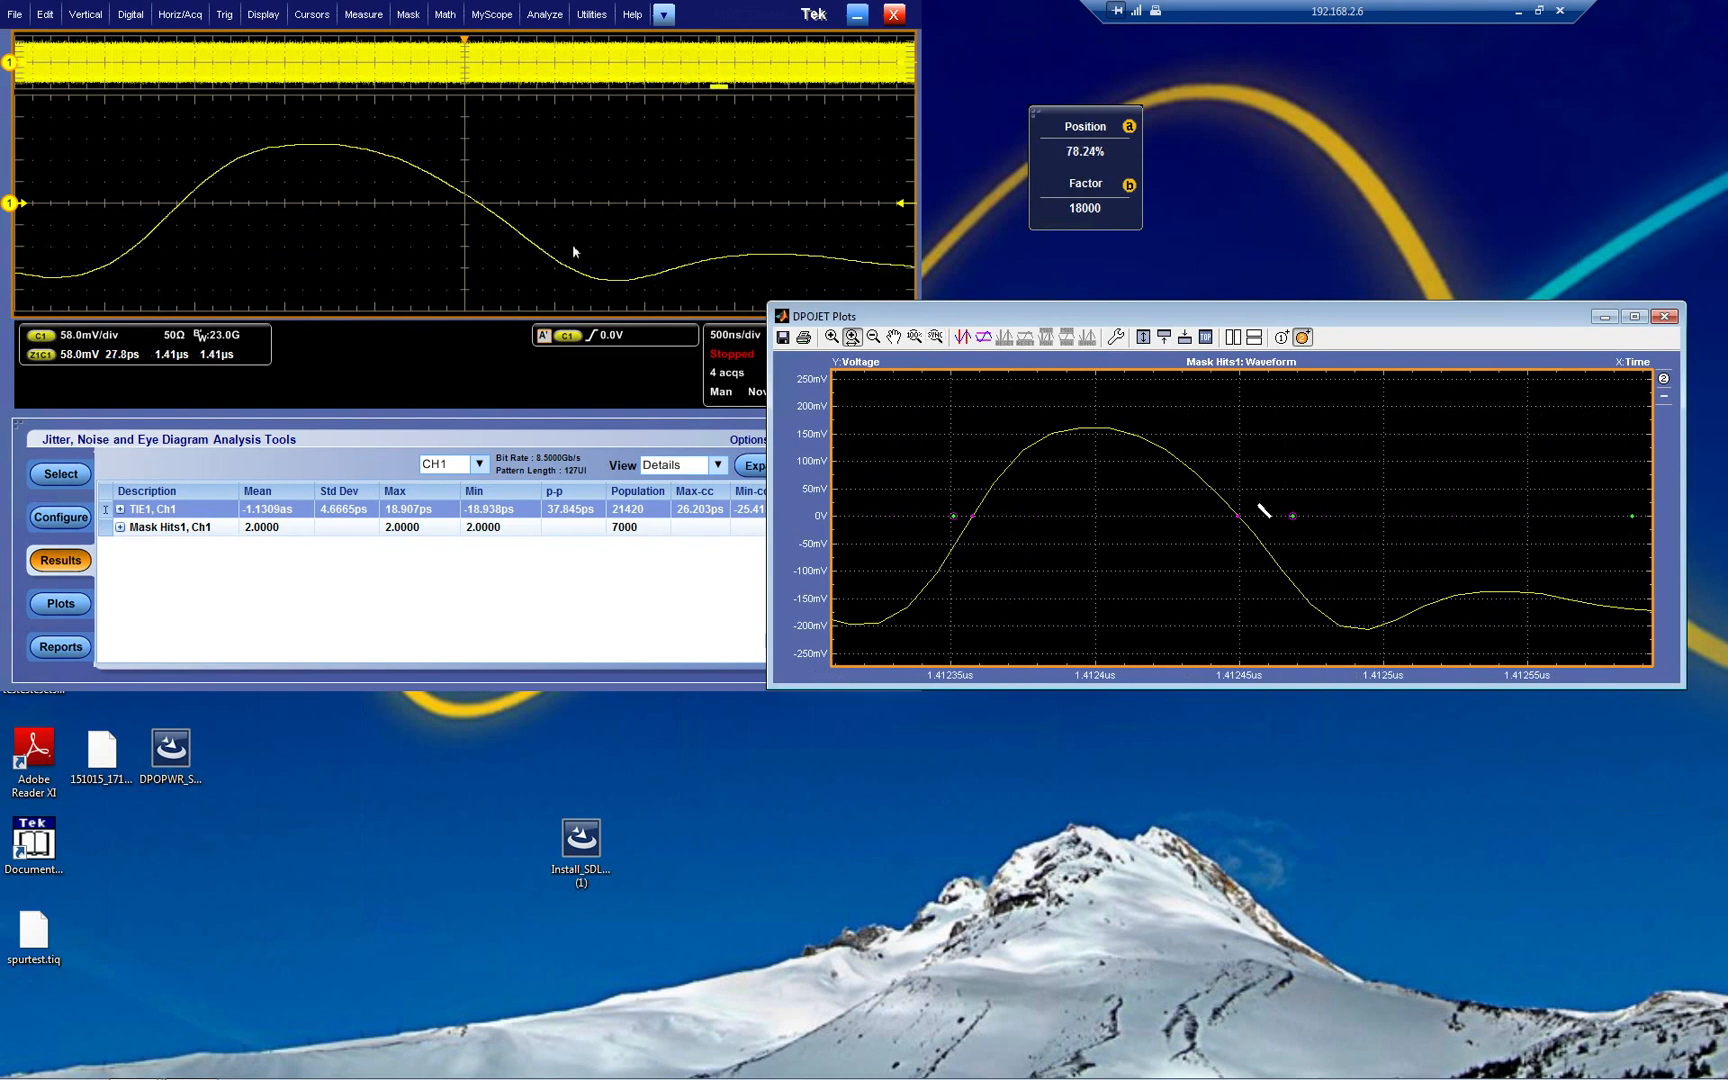
mouse_move(920, 370)
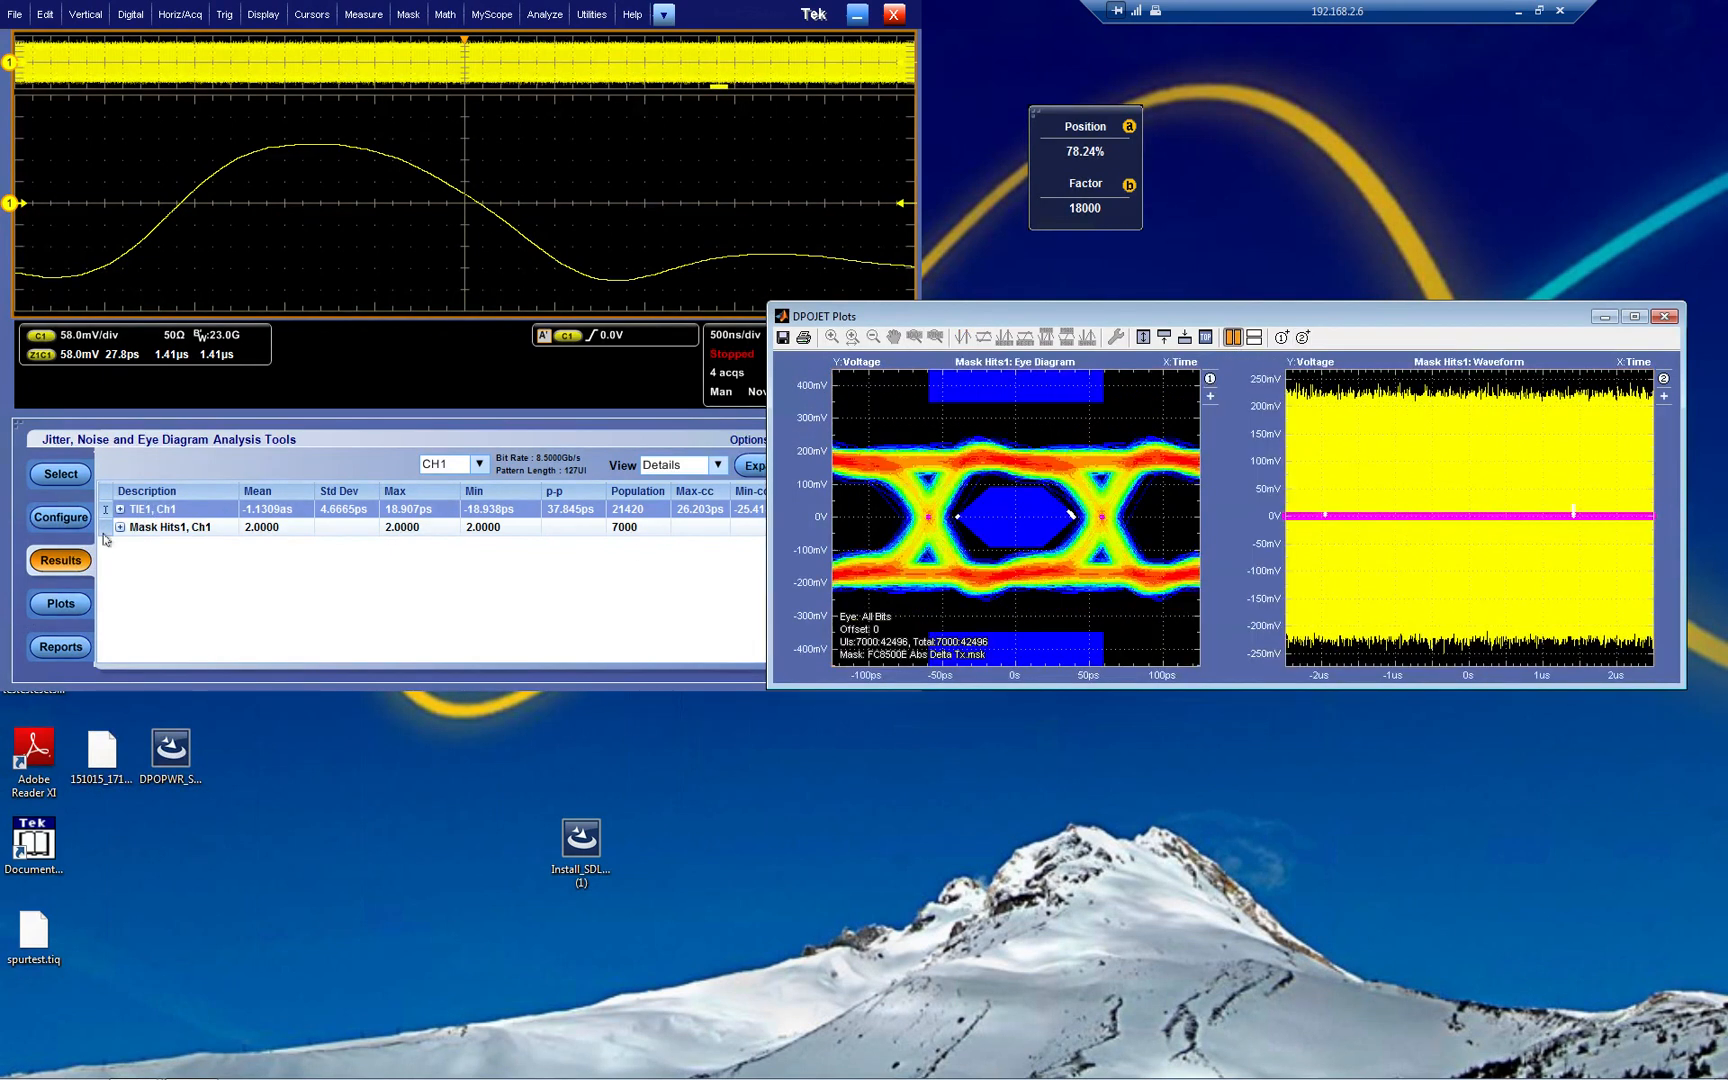
Add a TIE1 Time Trend as a third plot beside the eye diagram and waveform.
click(60, 604)
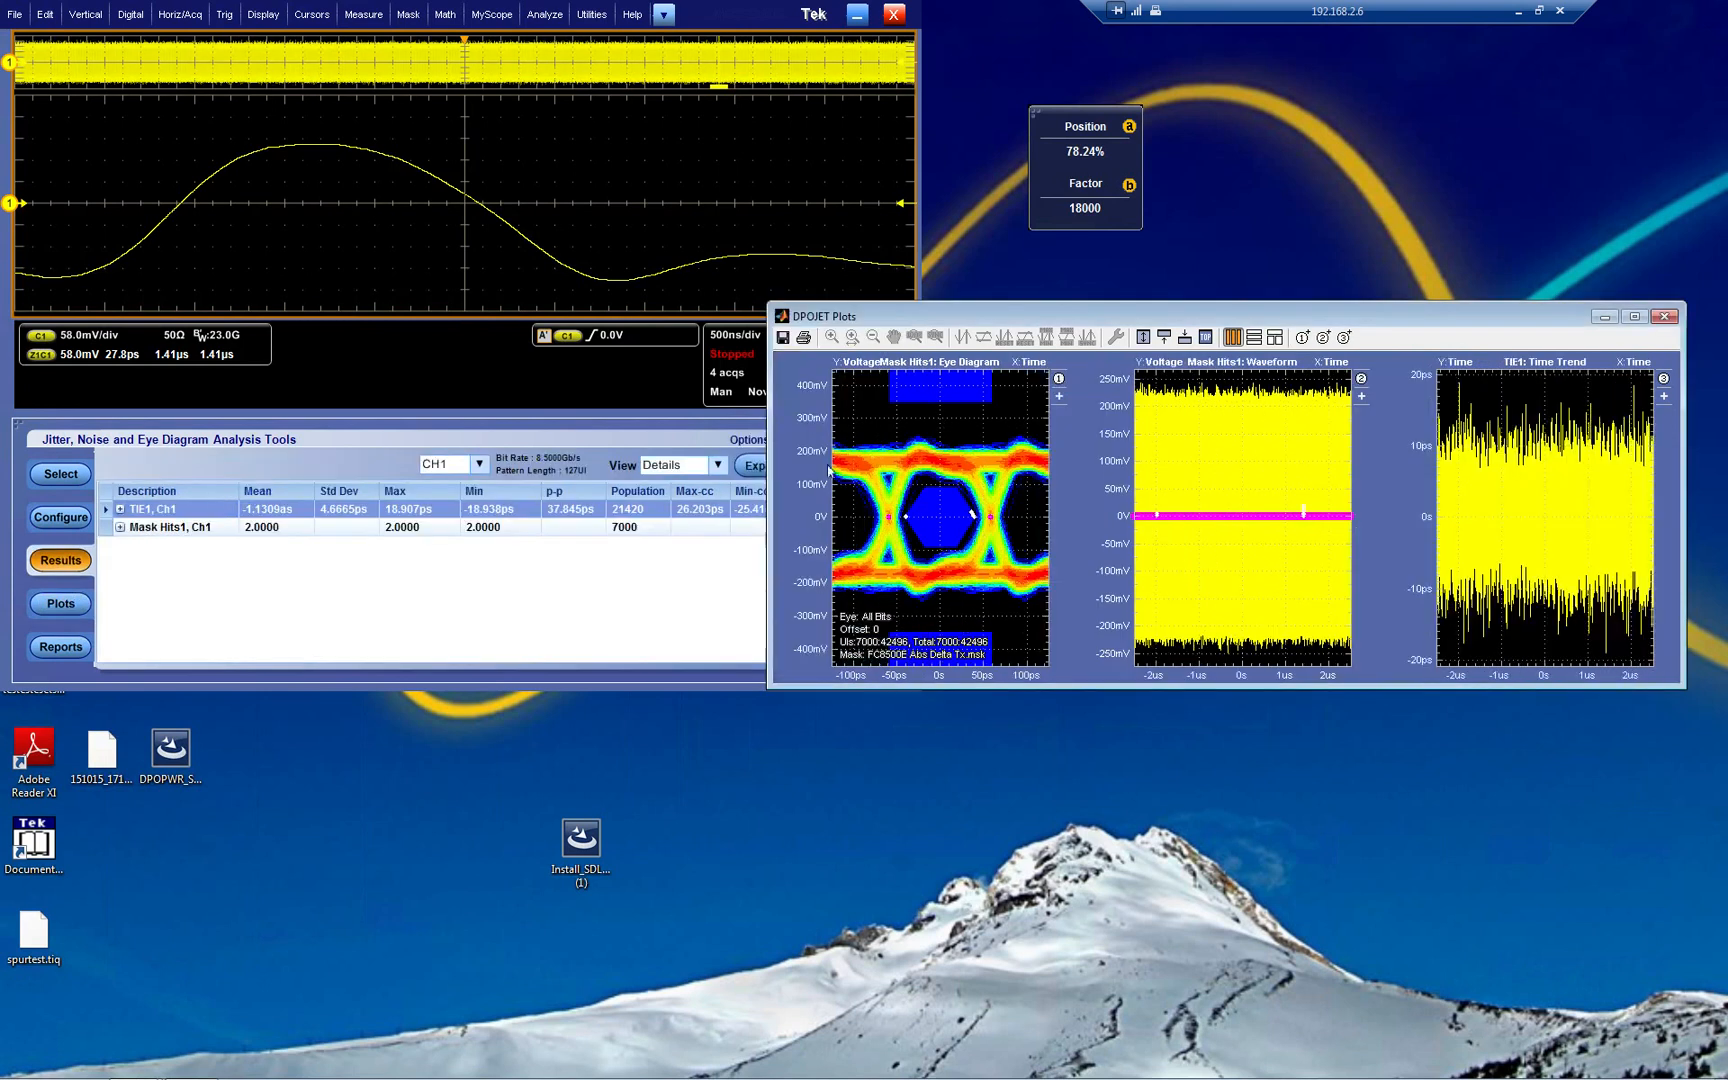
mouse_move(1608, 538)
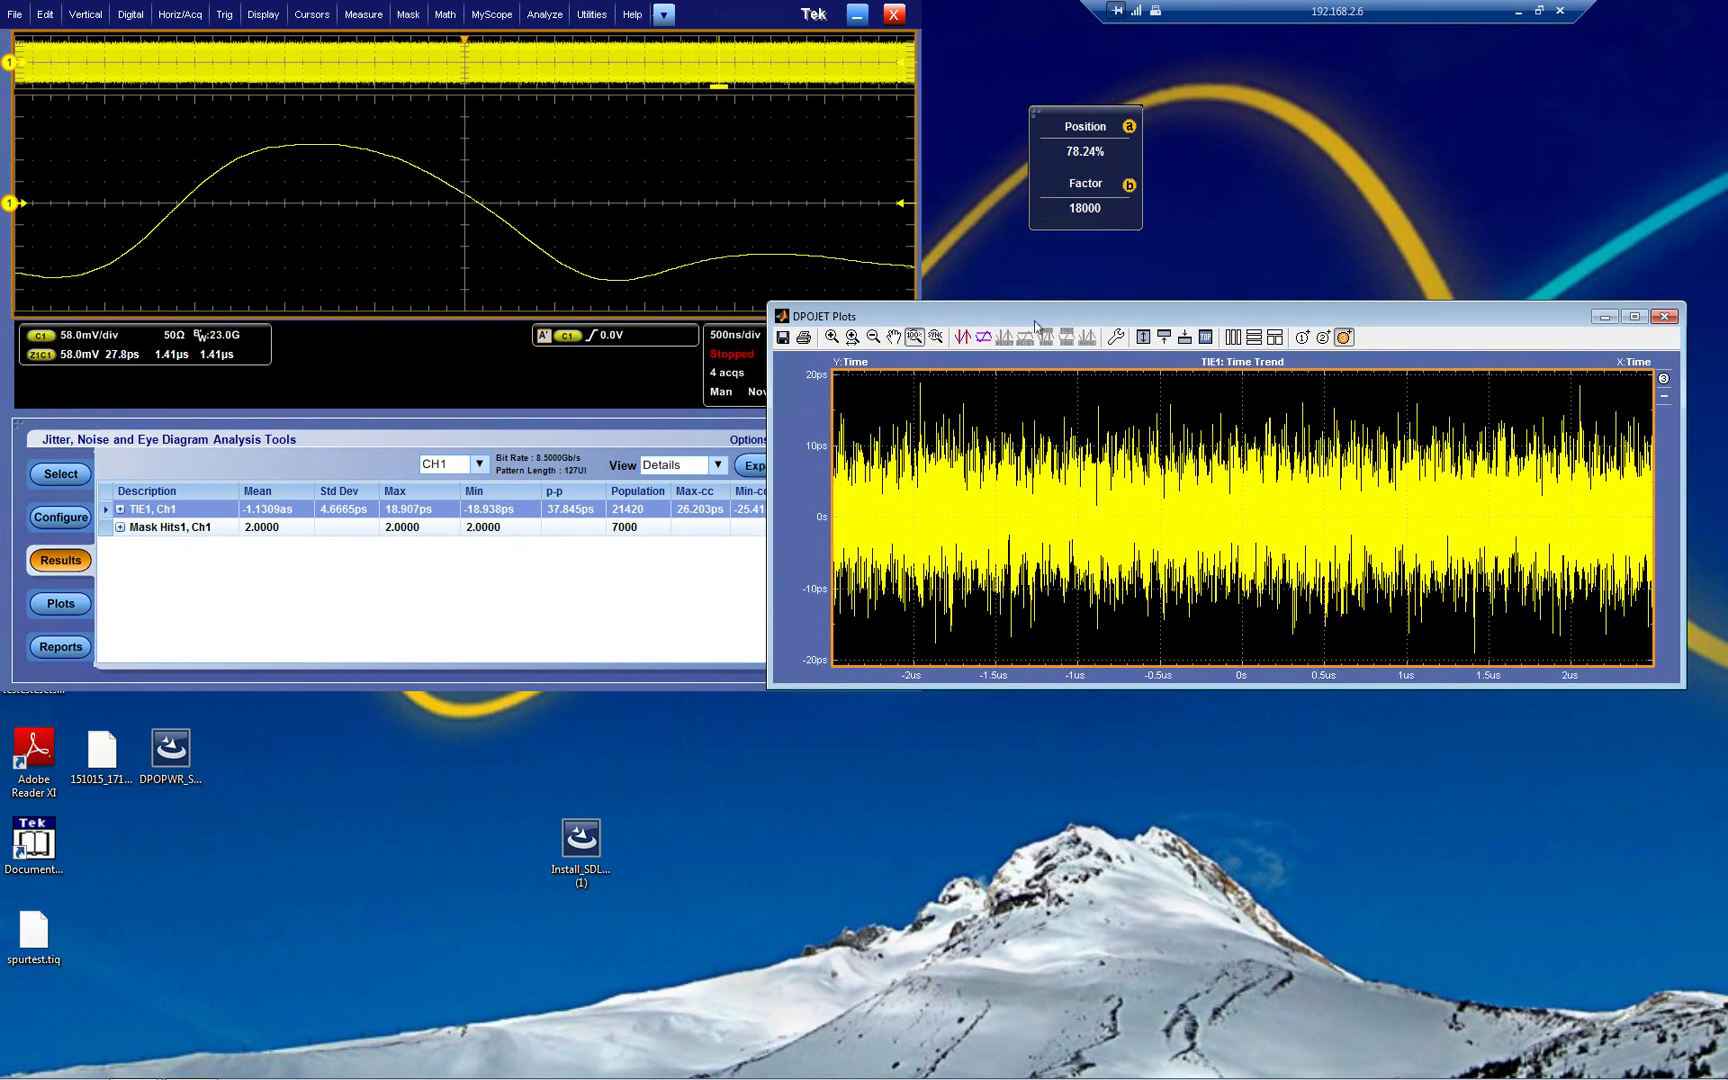
mouse_move(1520, 652)
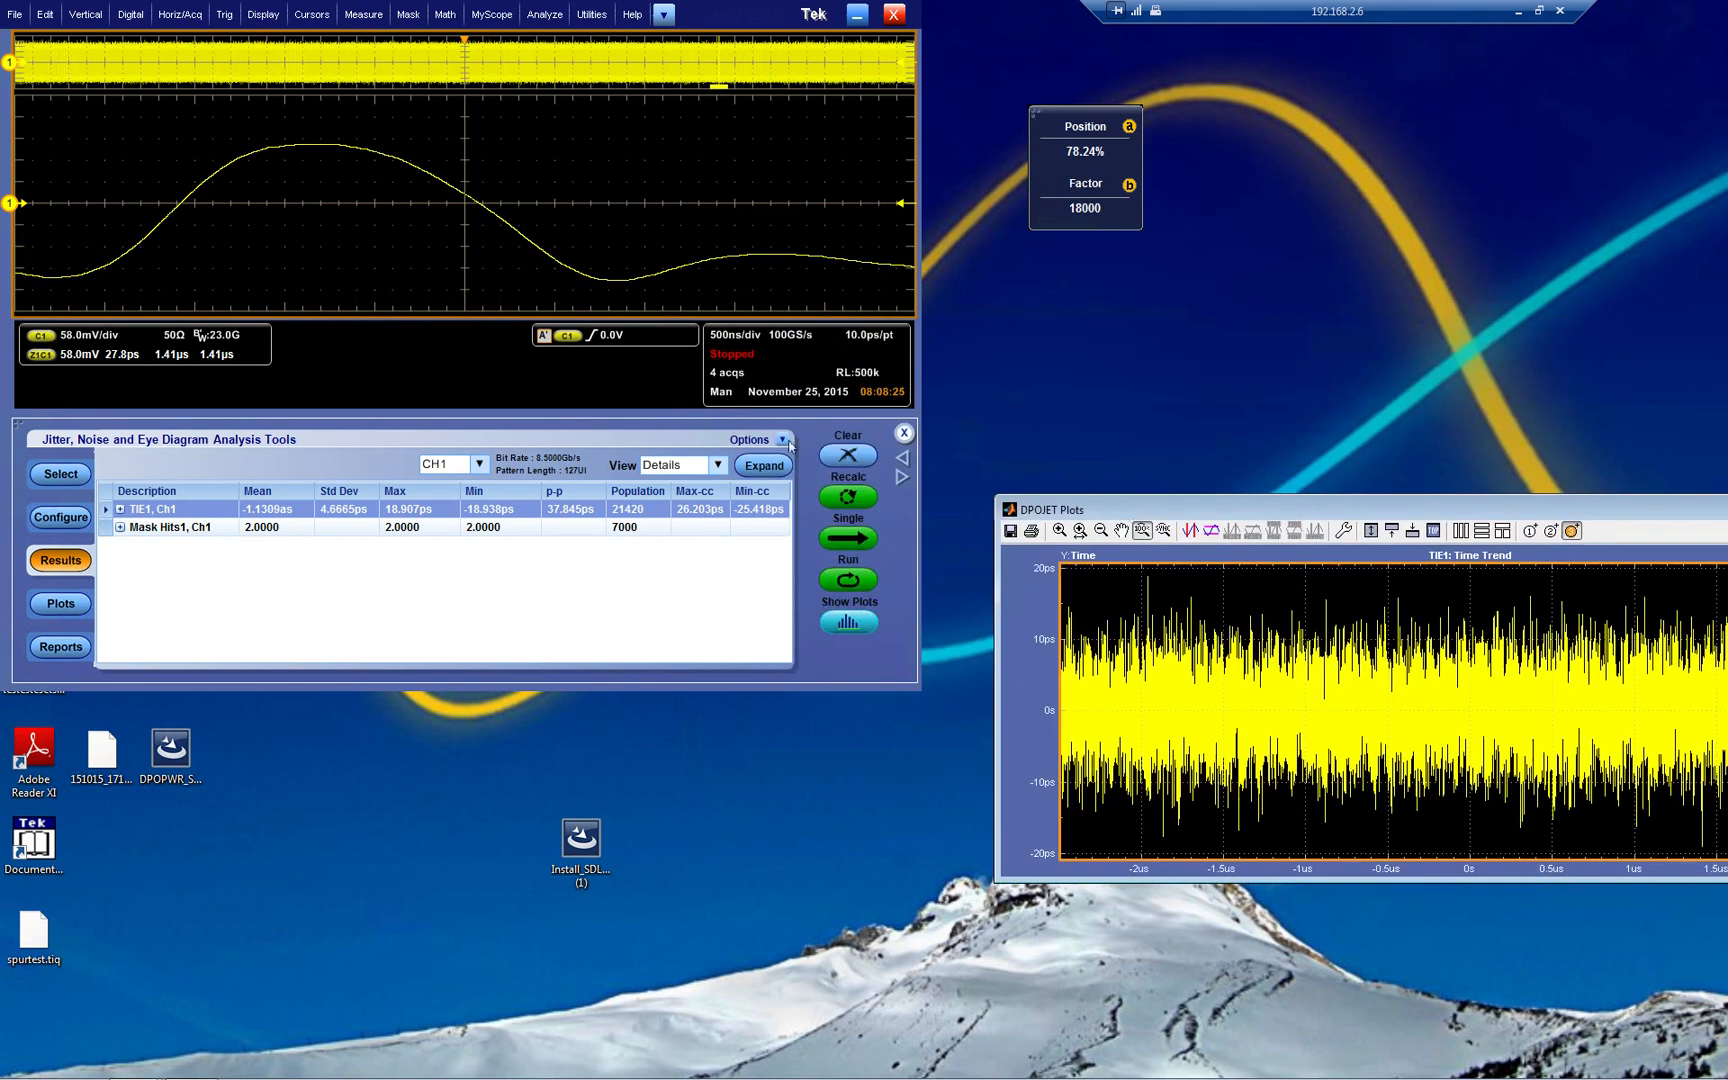
Export TIE1 results from Ch1 to reference waveform Ref1.
click(780, 440)
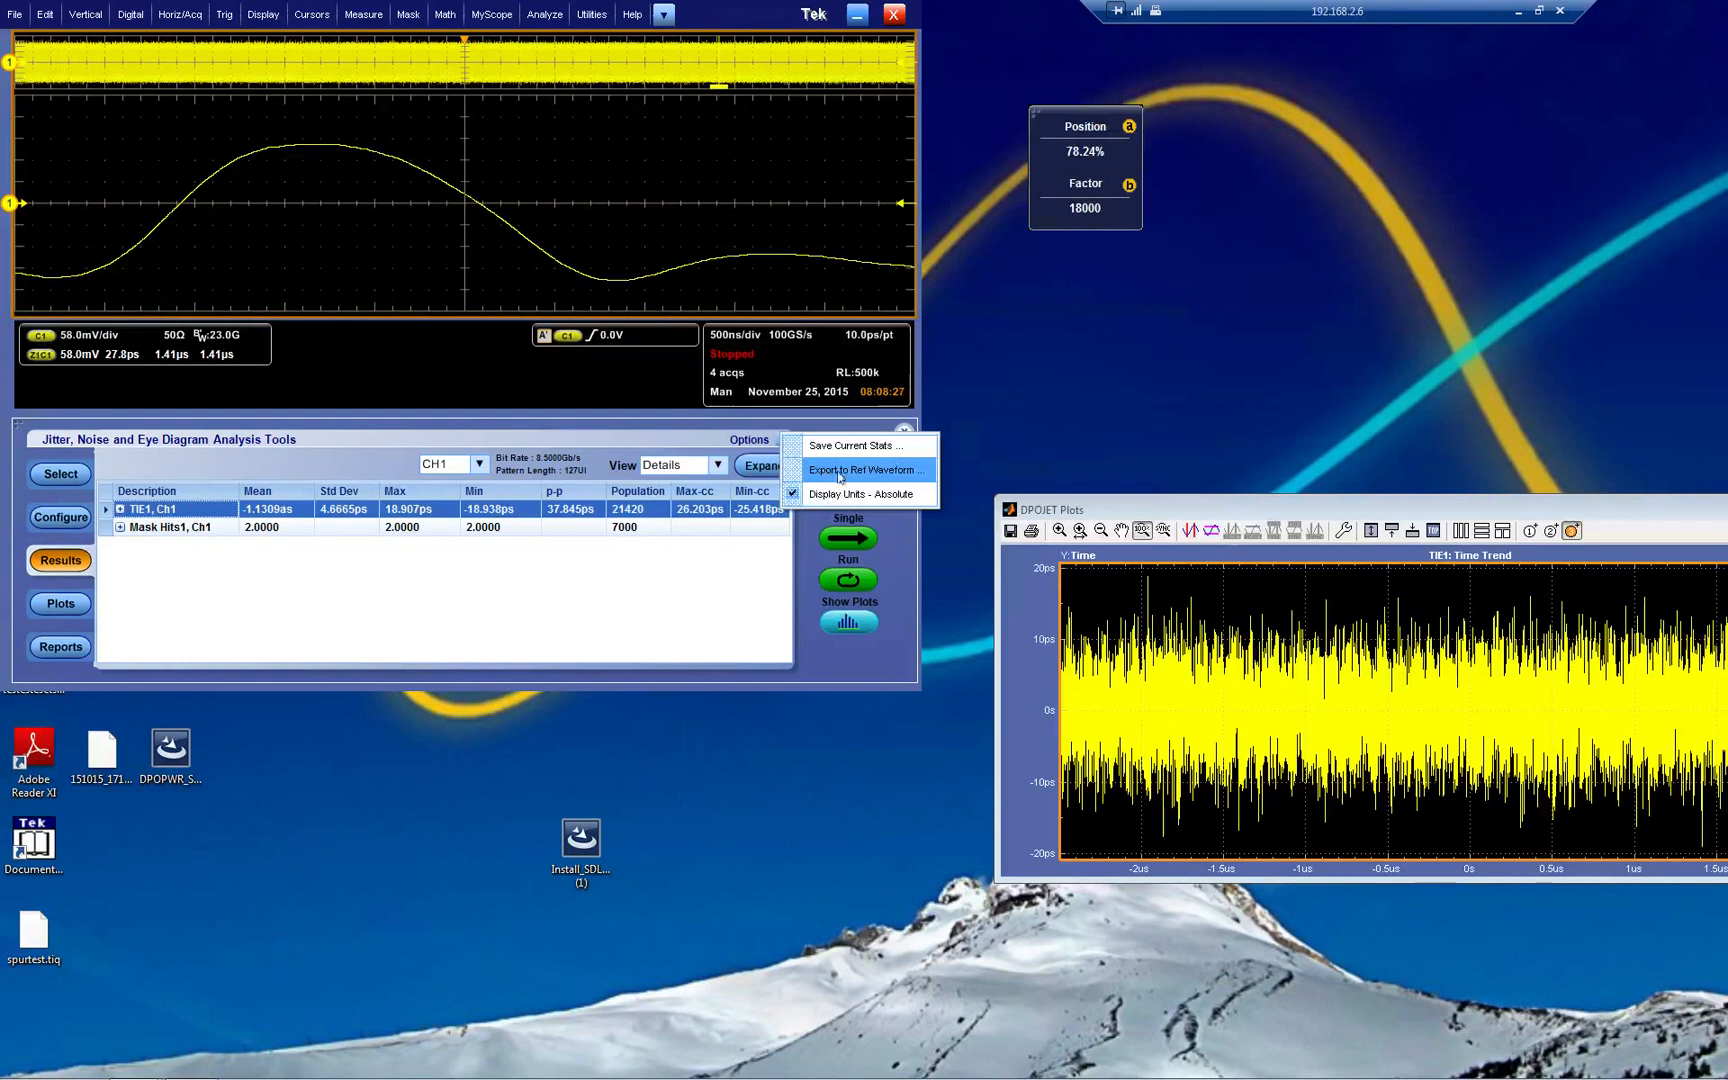
click(864, 470)
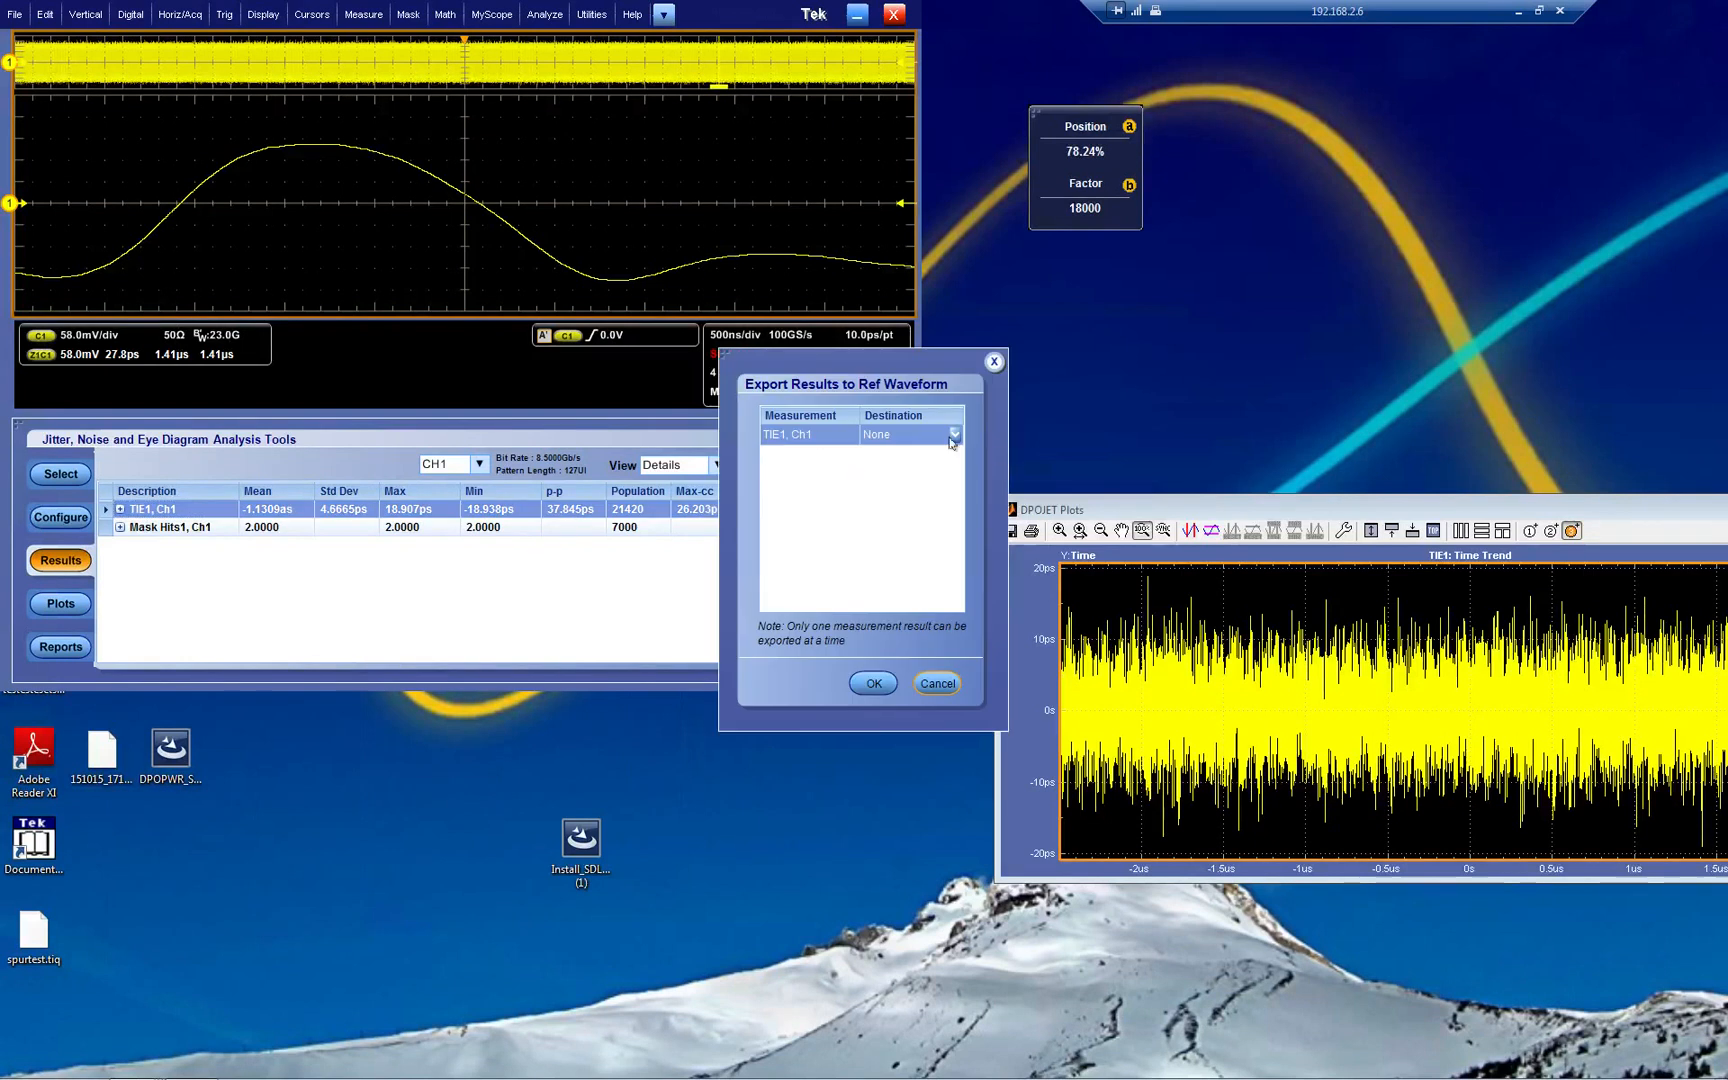
click(952, 434)
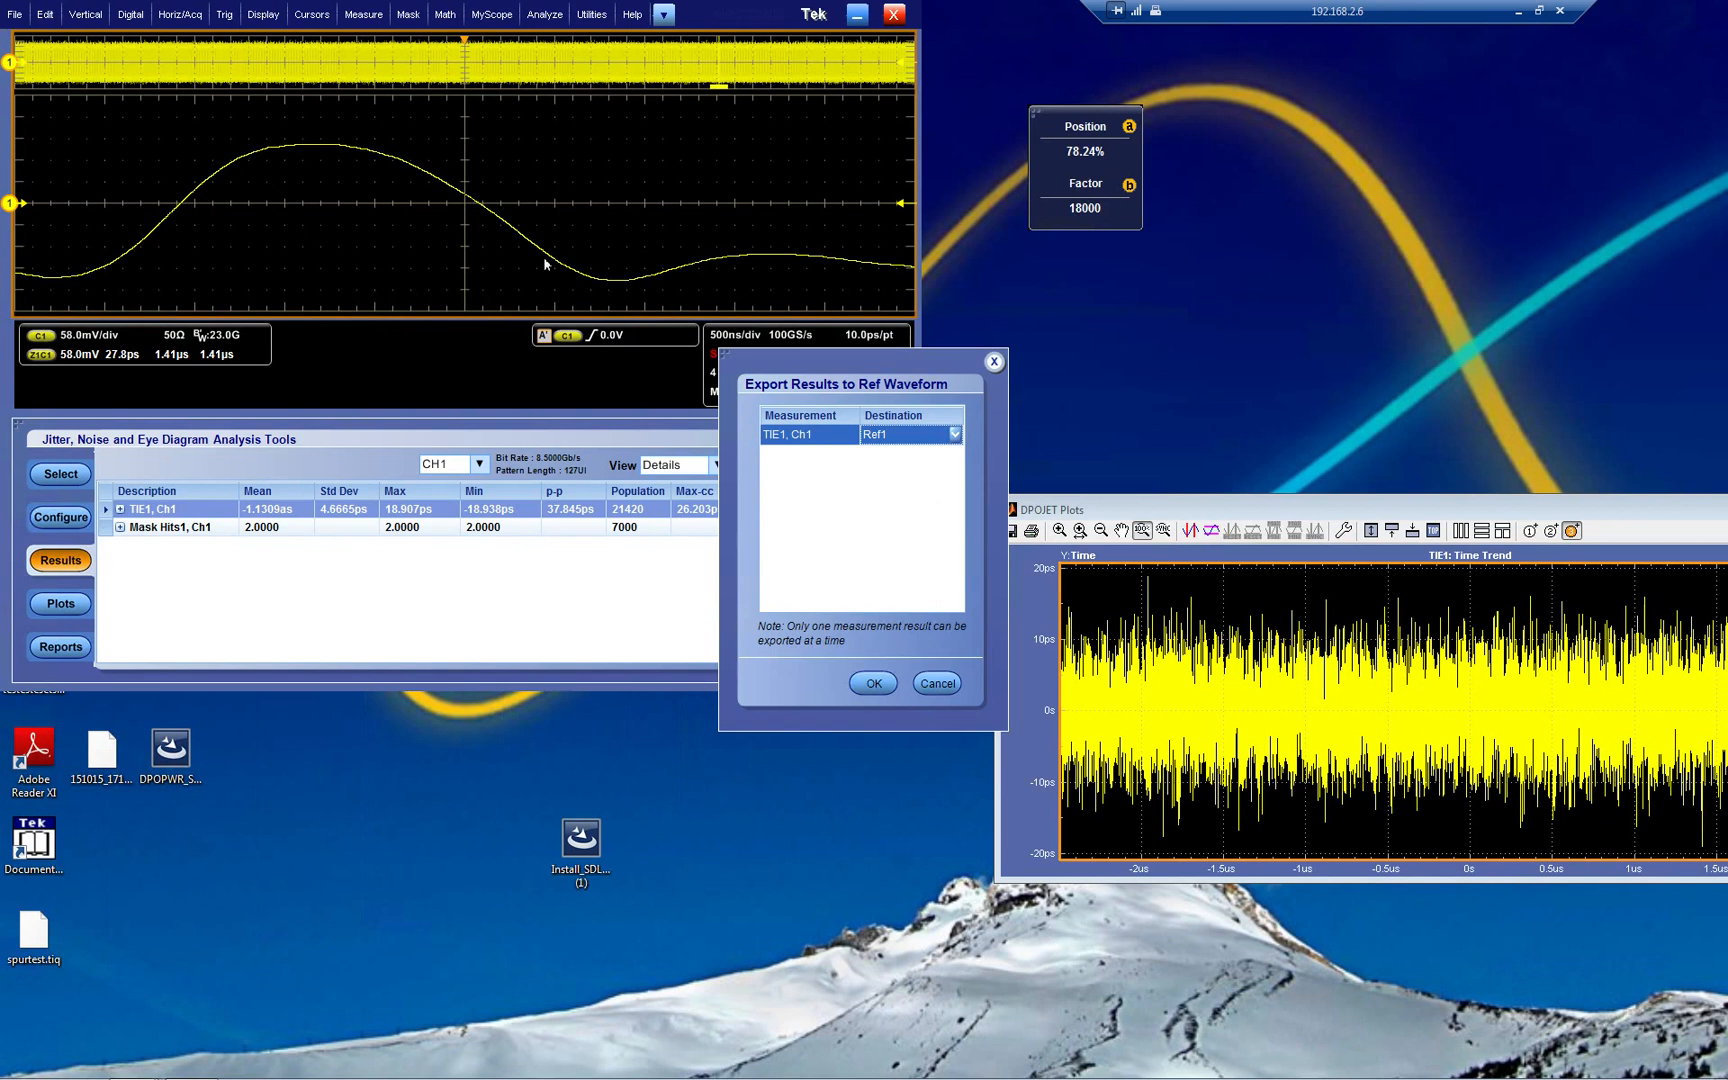
click(874, 684)
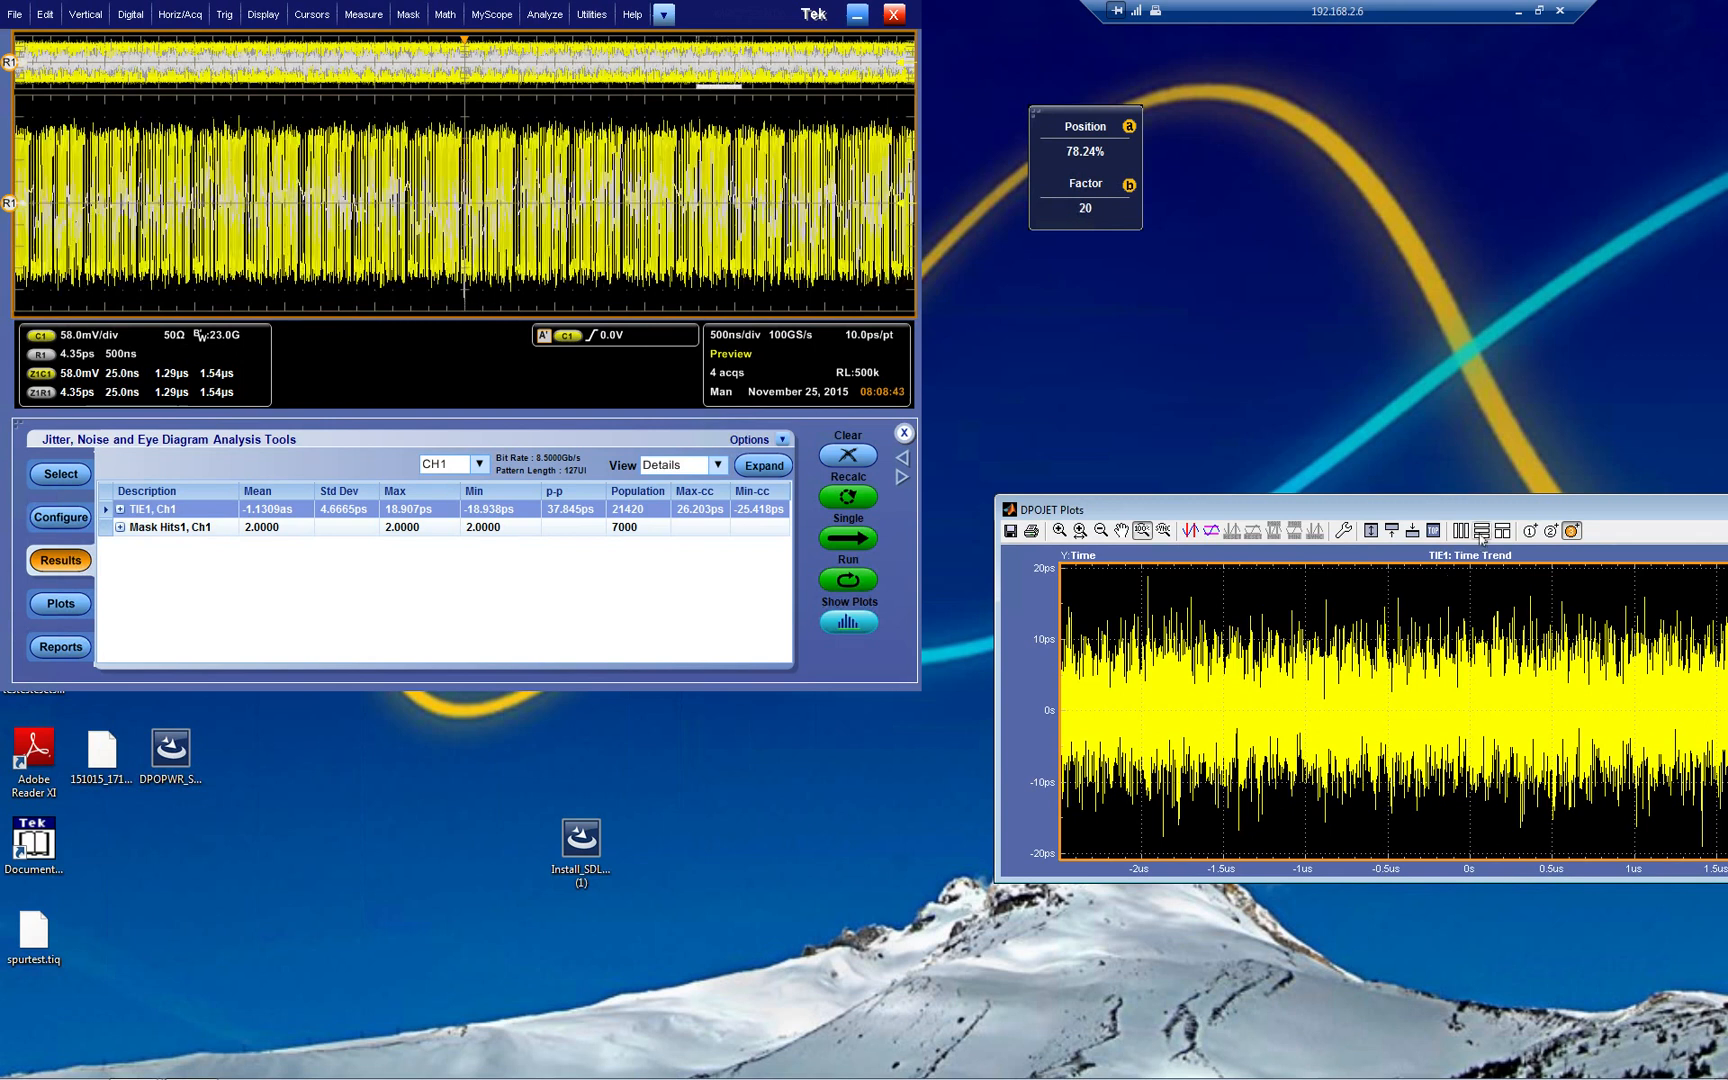
Restore all three plots—eye diagram, waveform and TIE1 time trend—tiled together.
click(1478, 532)
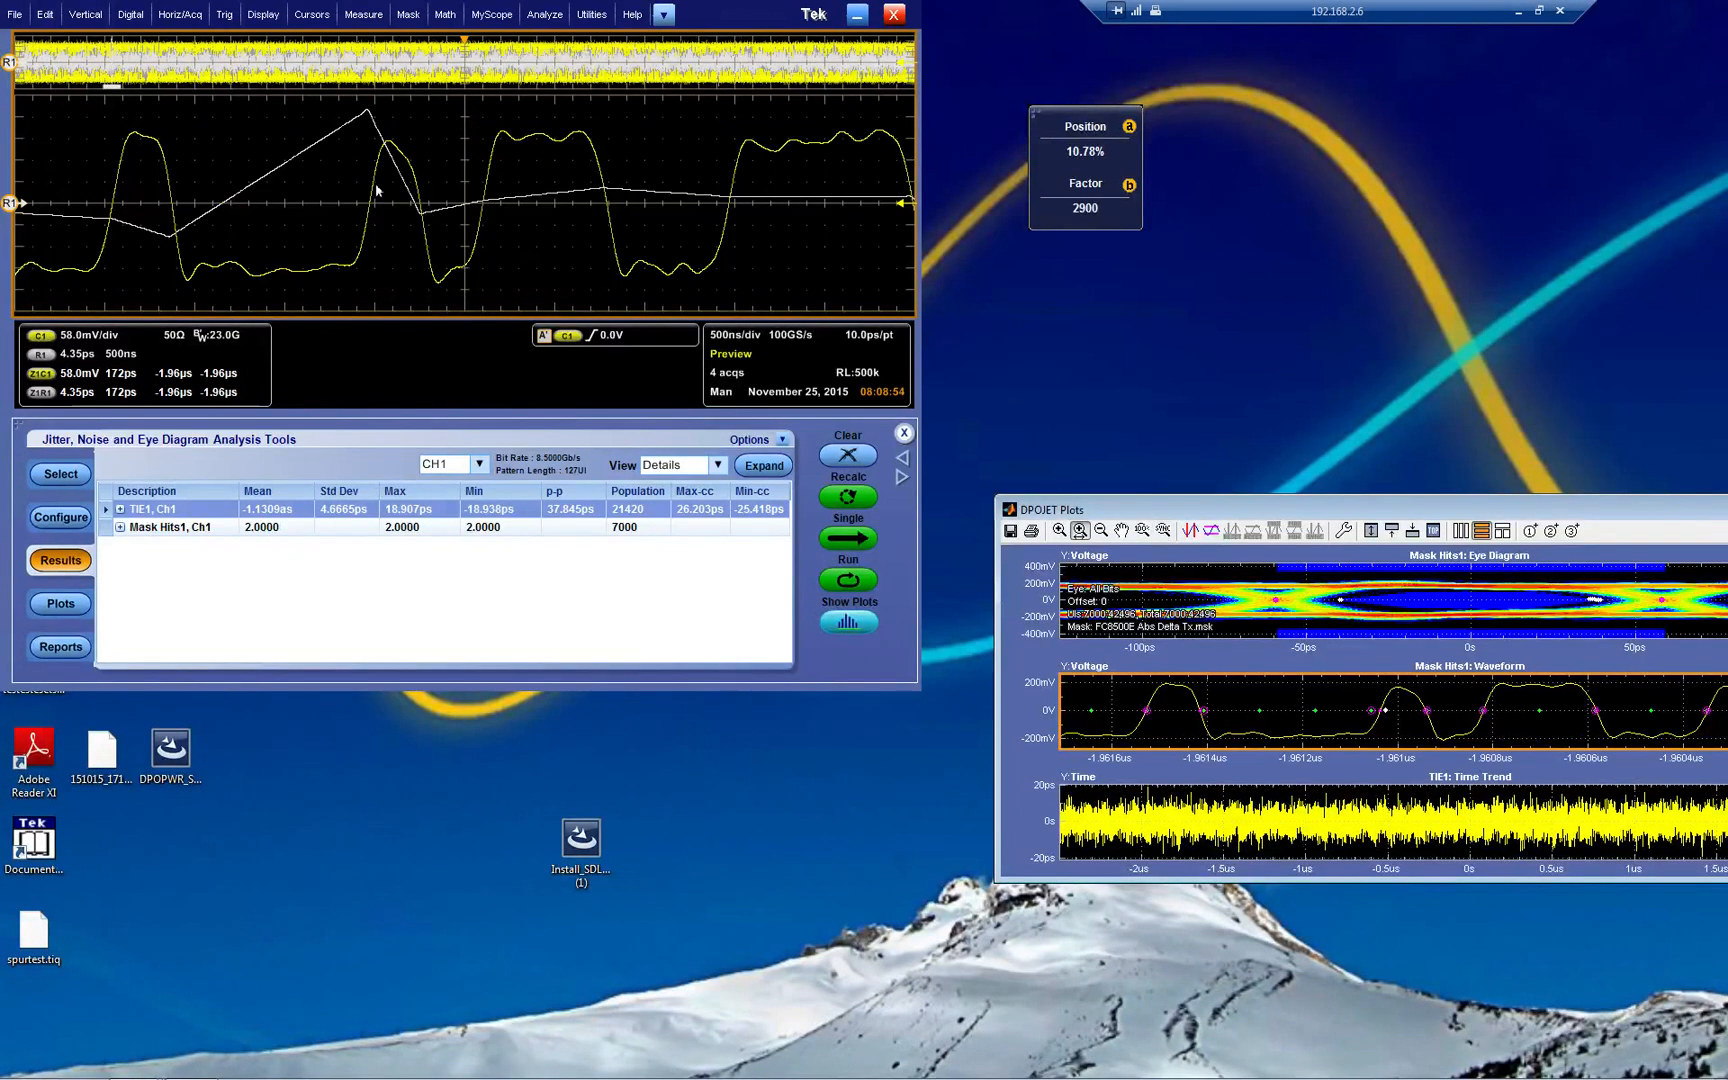
mouse_move(356, 116)
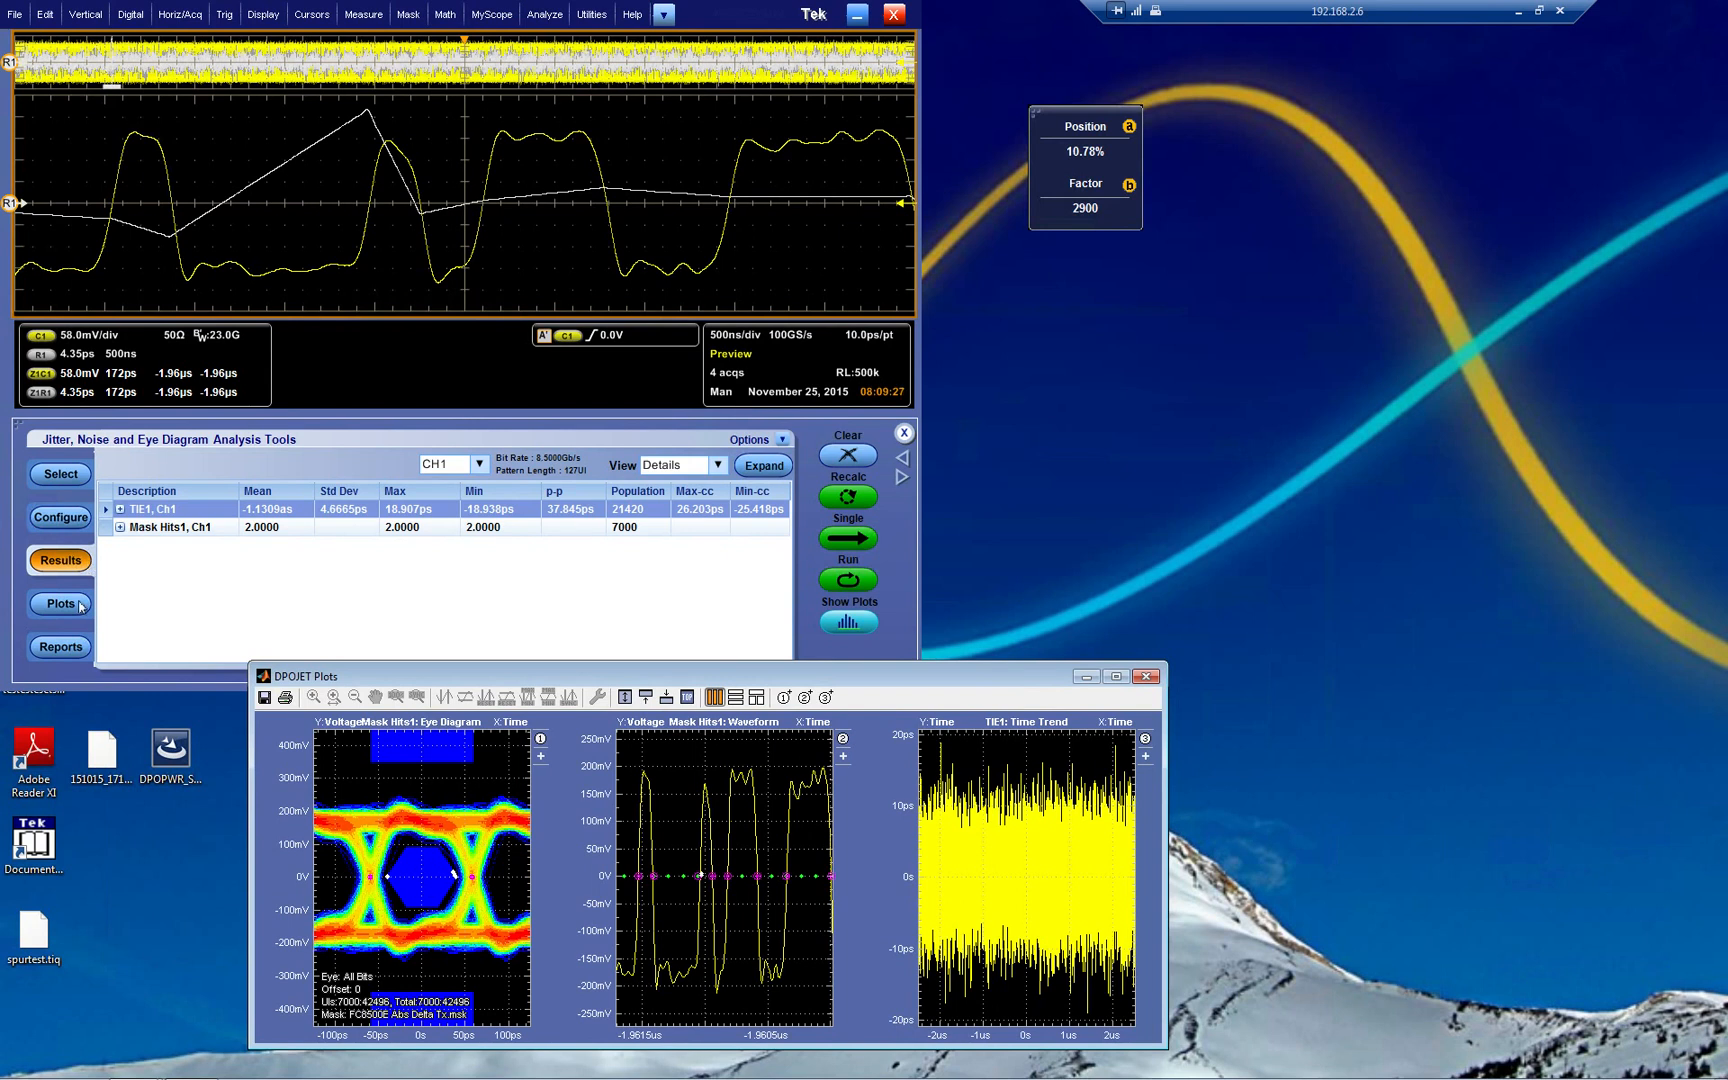
Add a Spectrum plot of TIE1 and confirm it in the configured plots list.
click(60, 604)
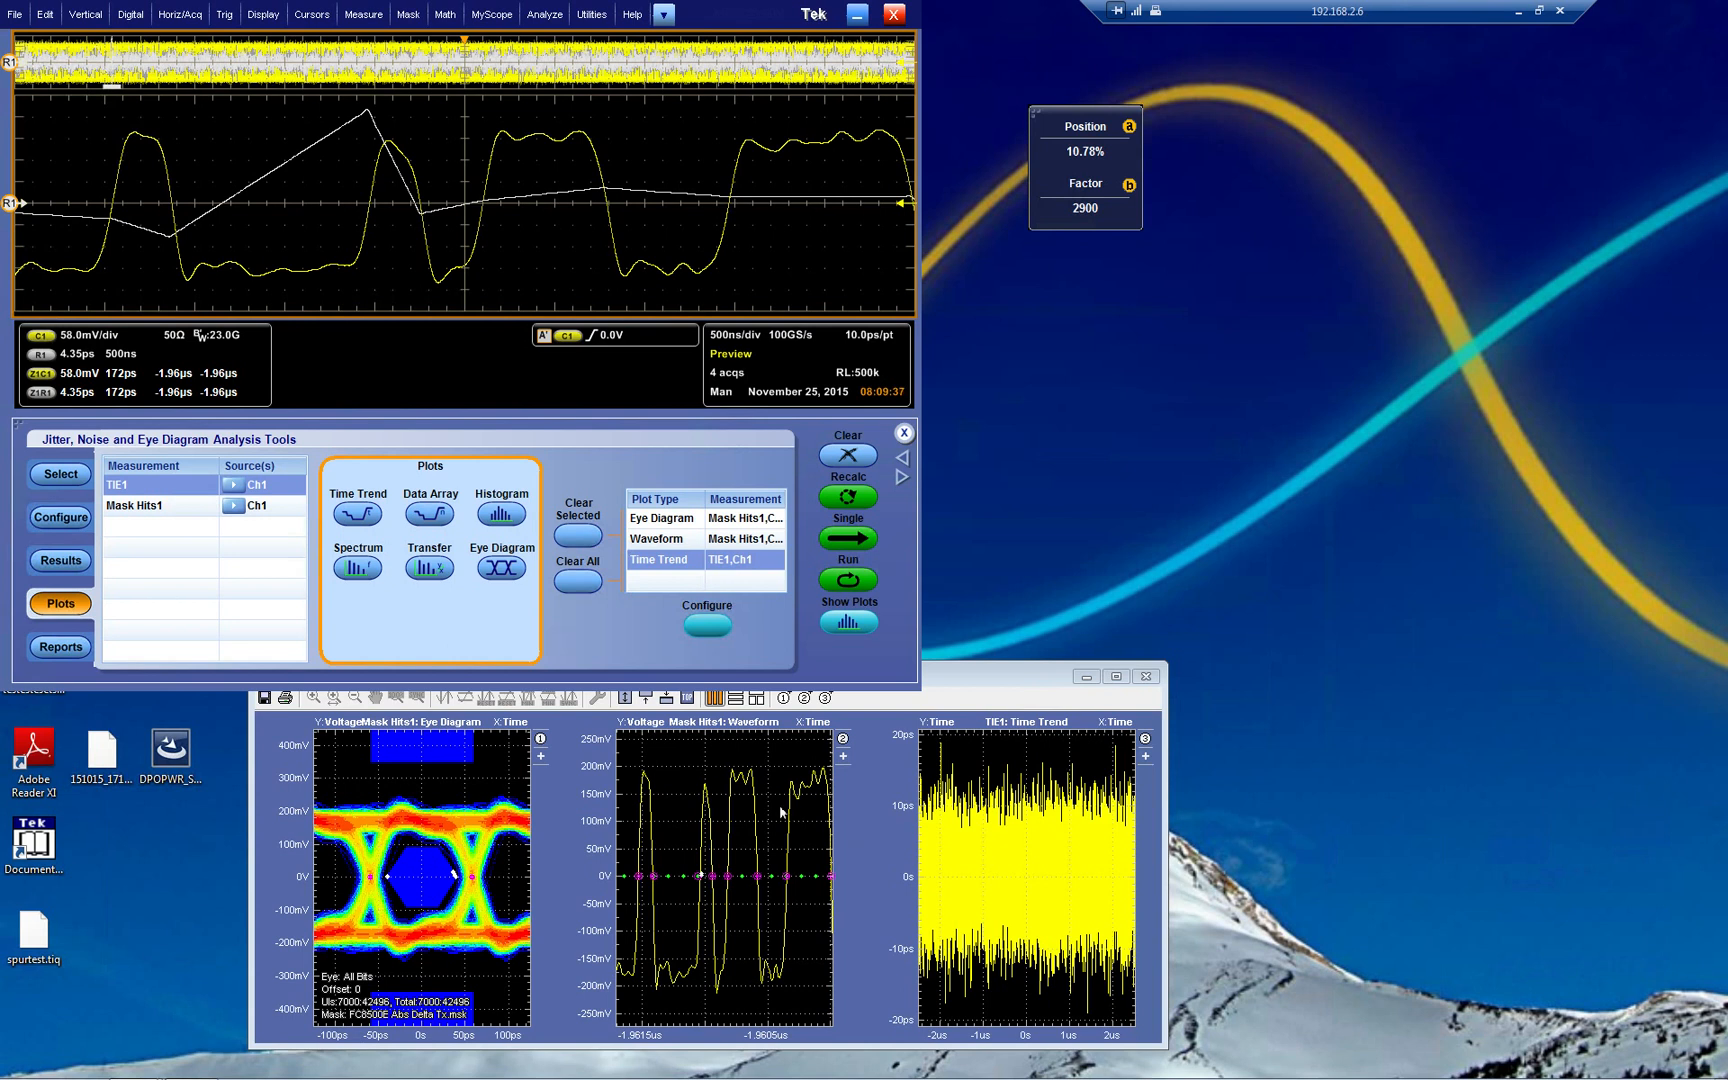
click(60, 560)
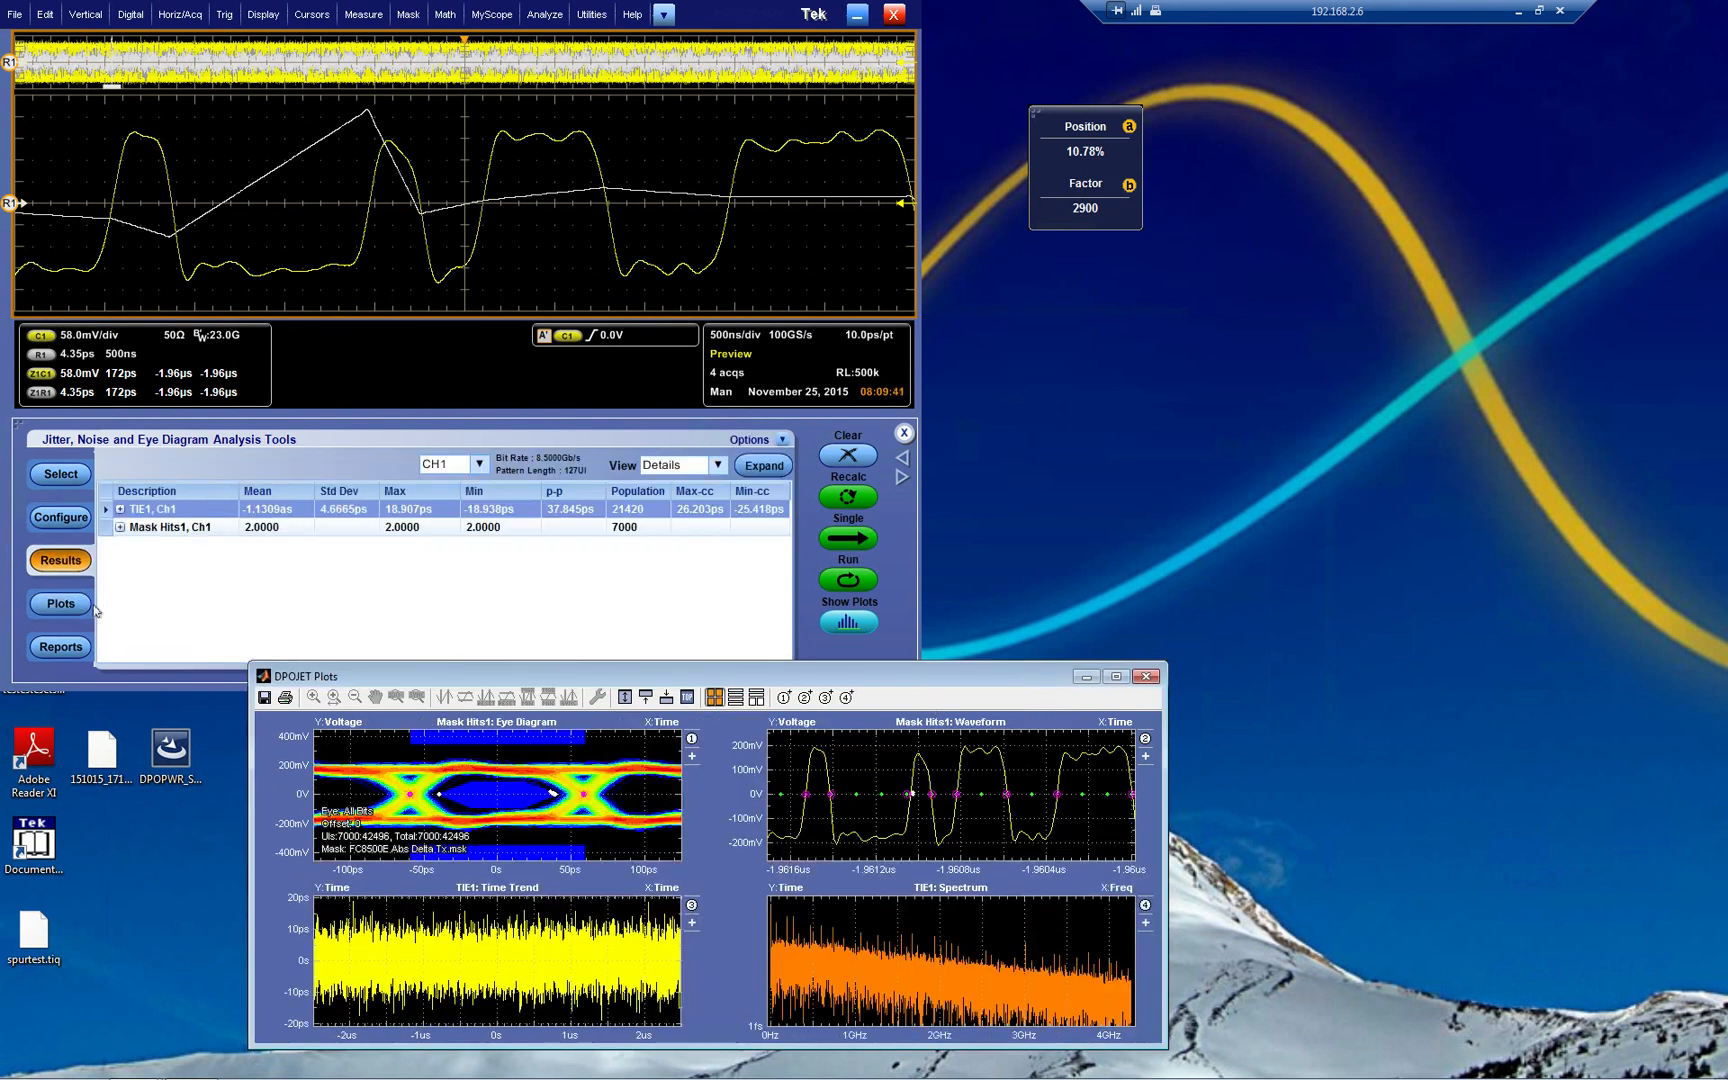
click(60, 604)
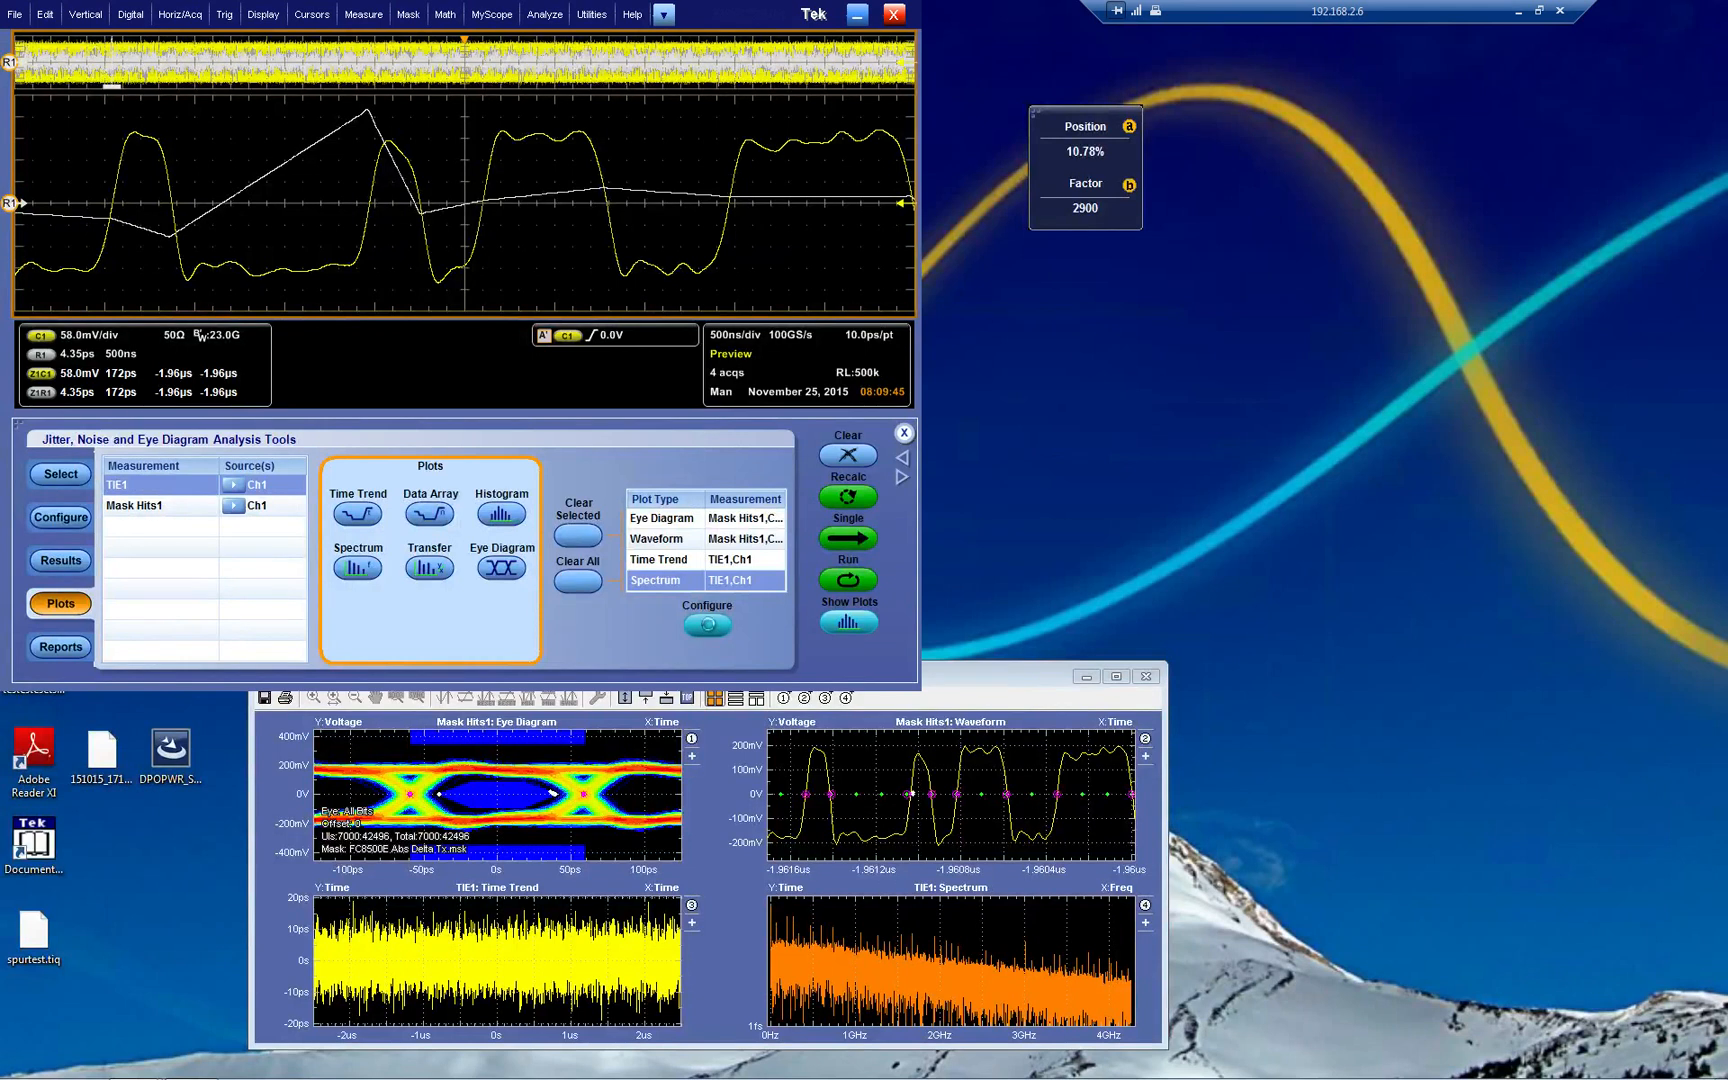
Set the TIE1 spectrum's horizontal scale to Log and maximize the plot on its own.
click(706, 624)
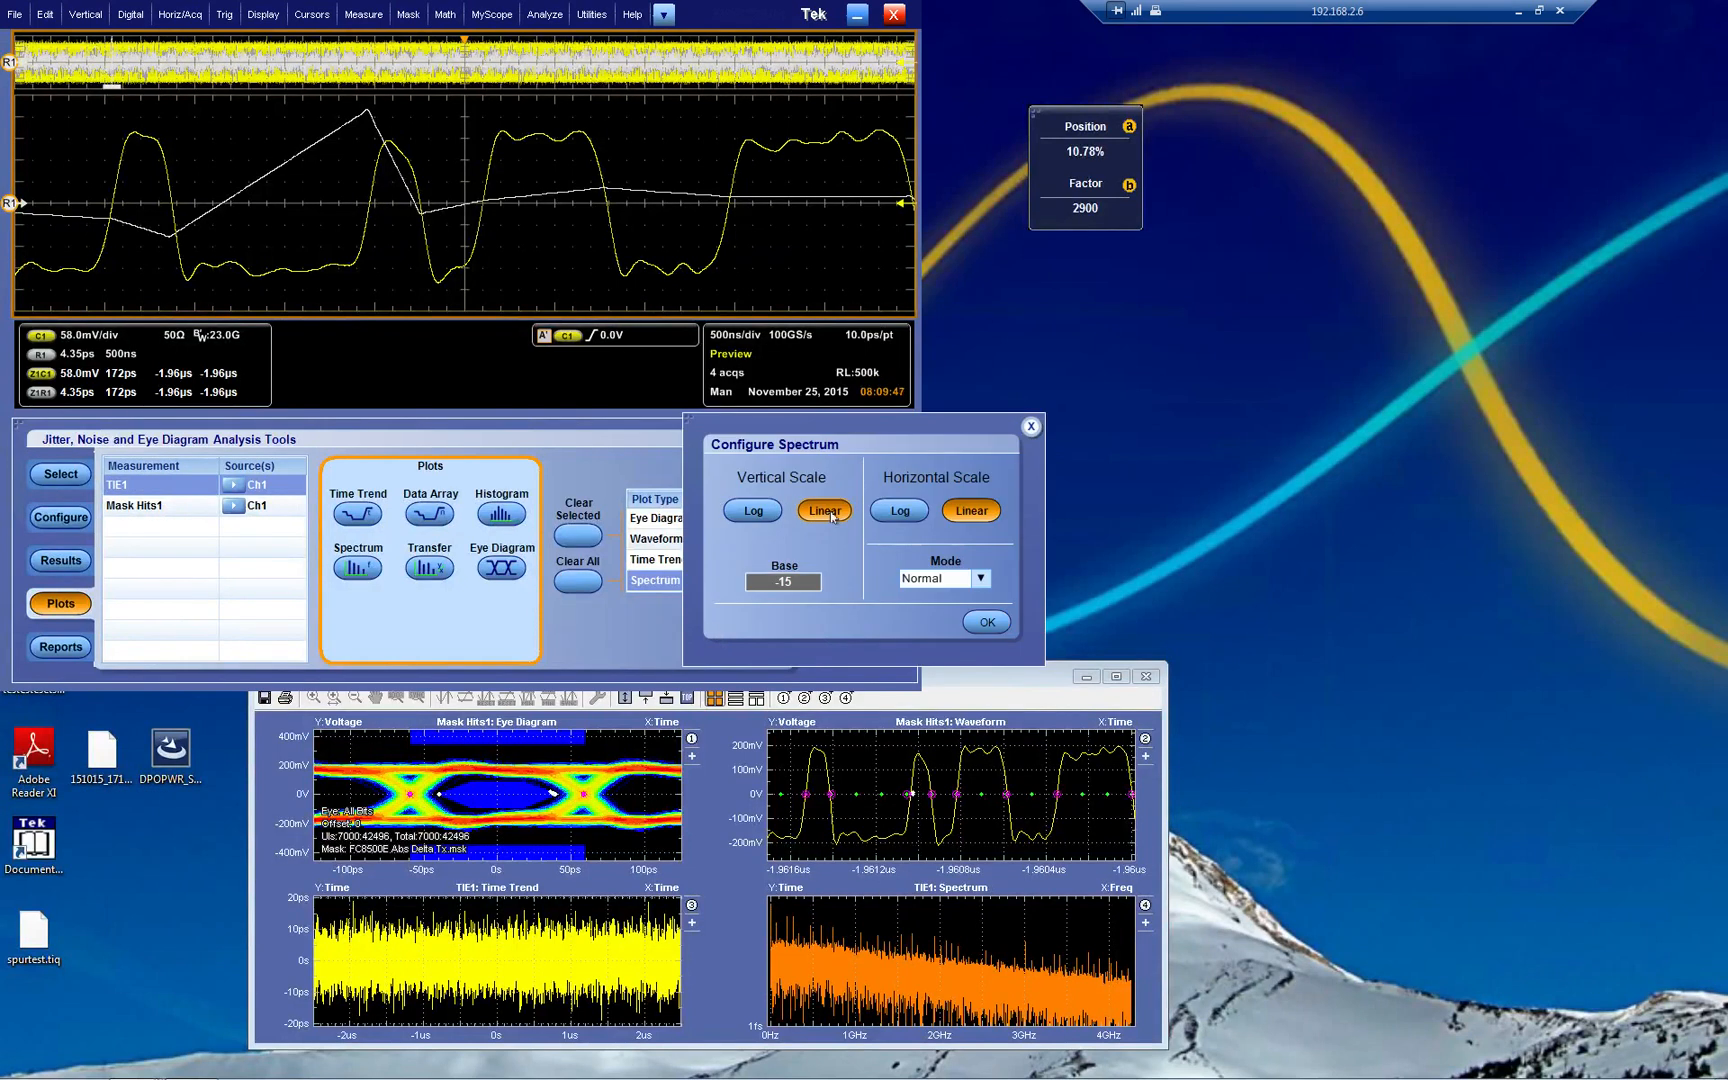
click(898, 510)
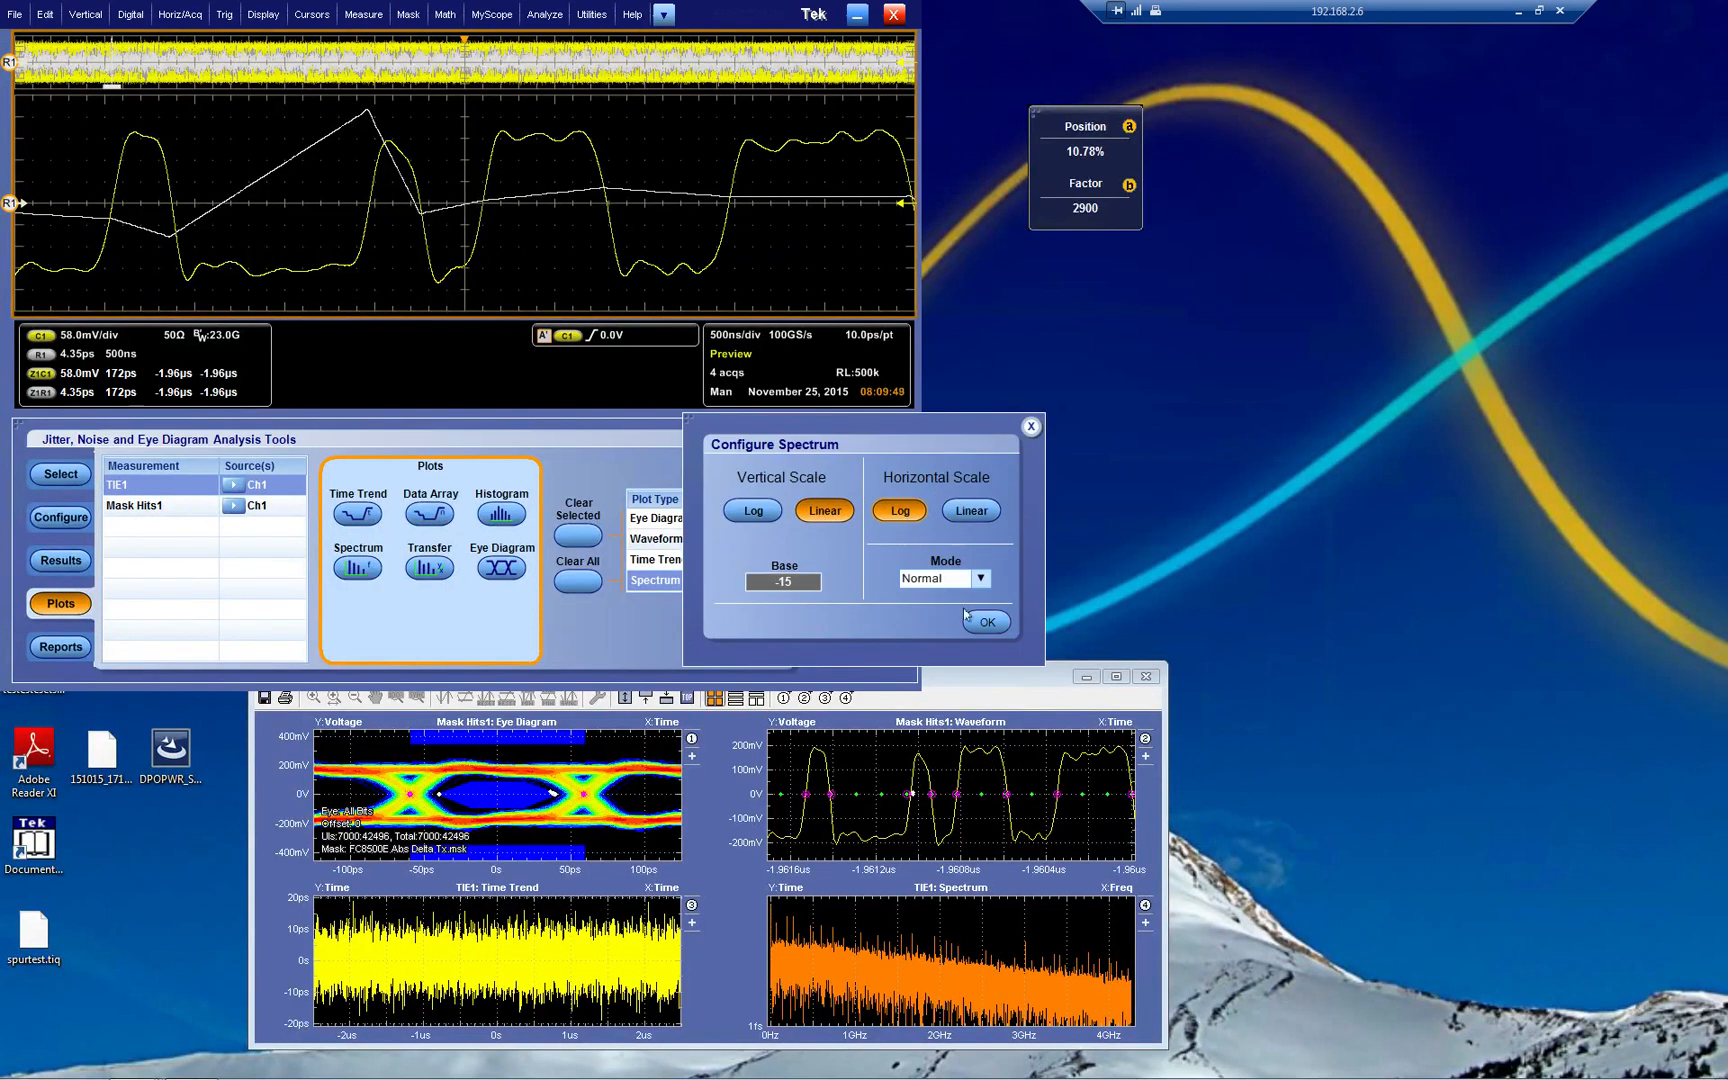
click(986, 622)
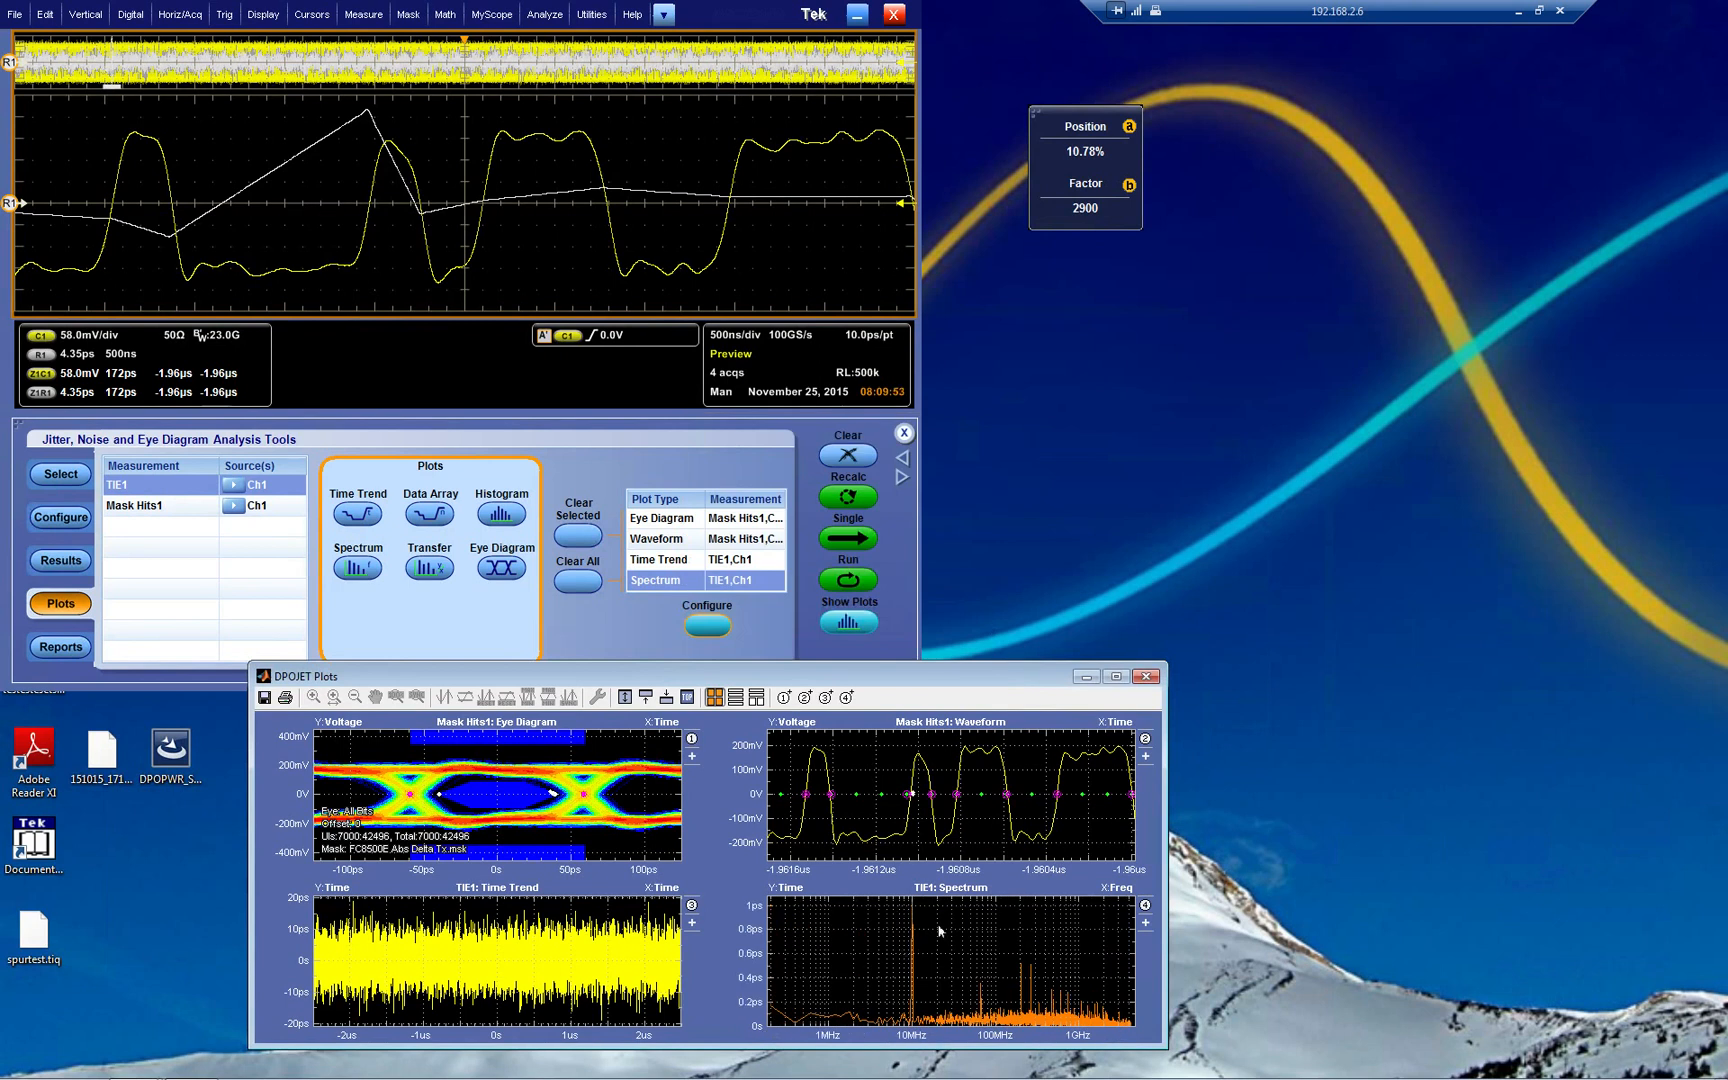
click(714, 698)
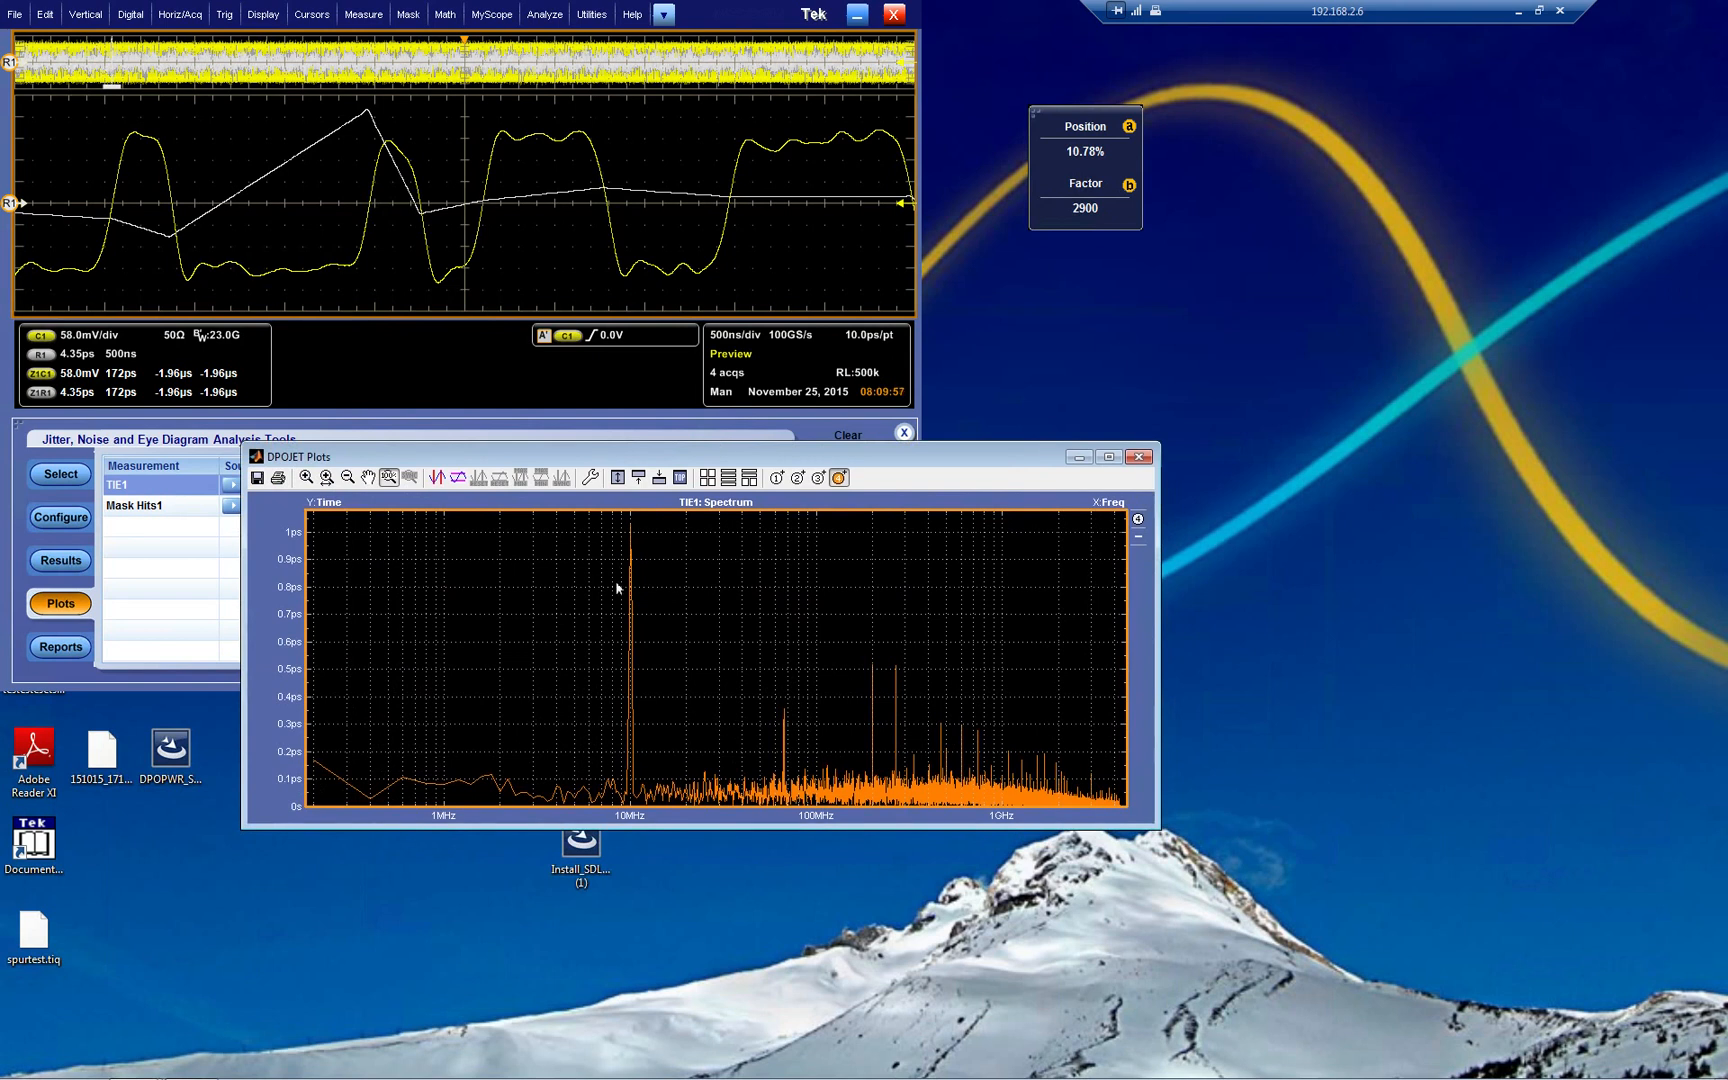
mouse_move(722, 650)
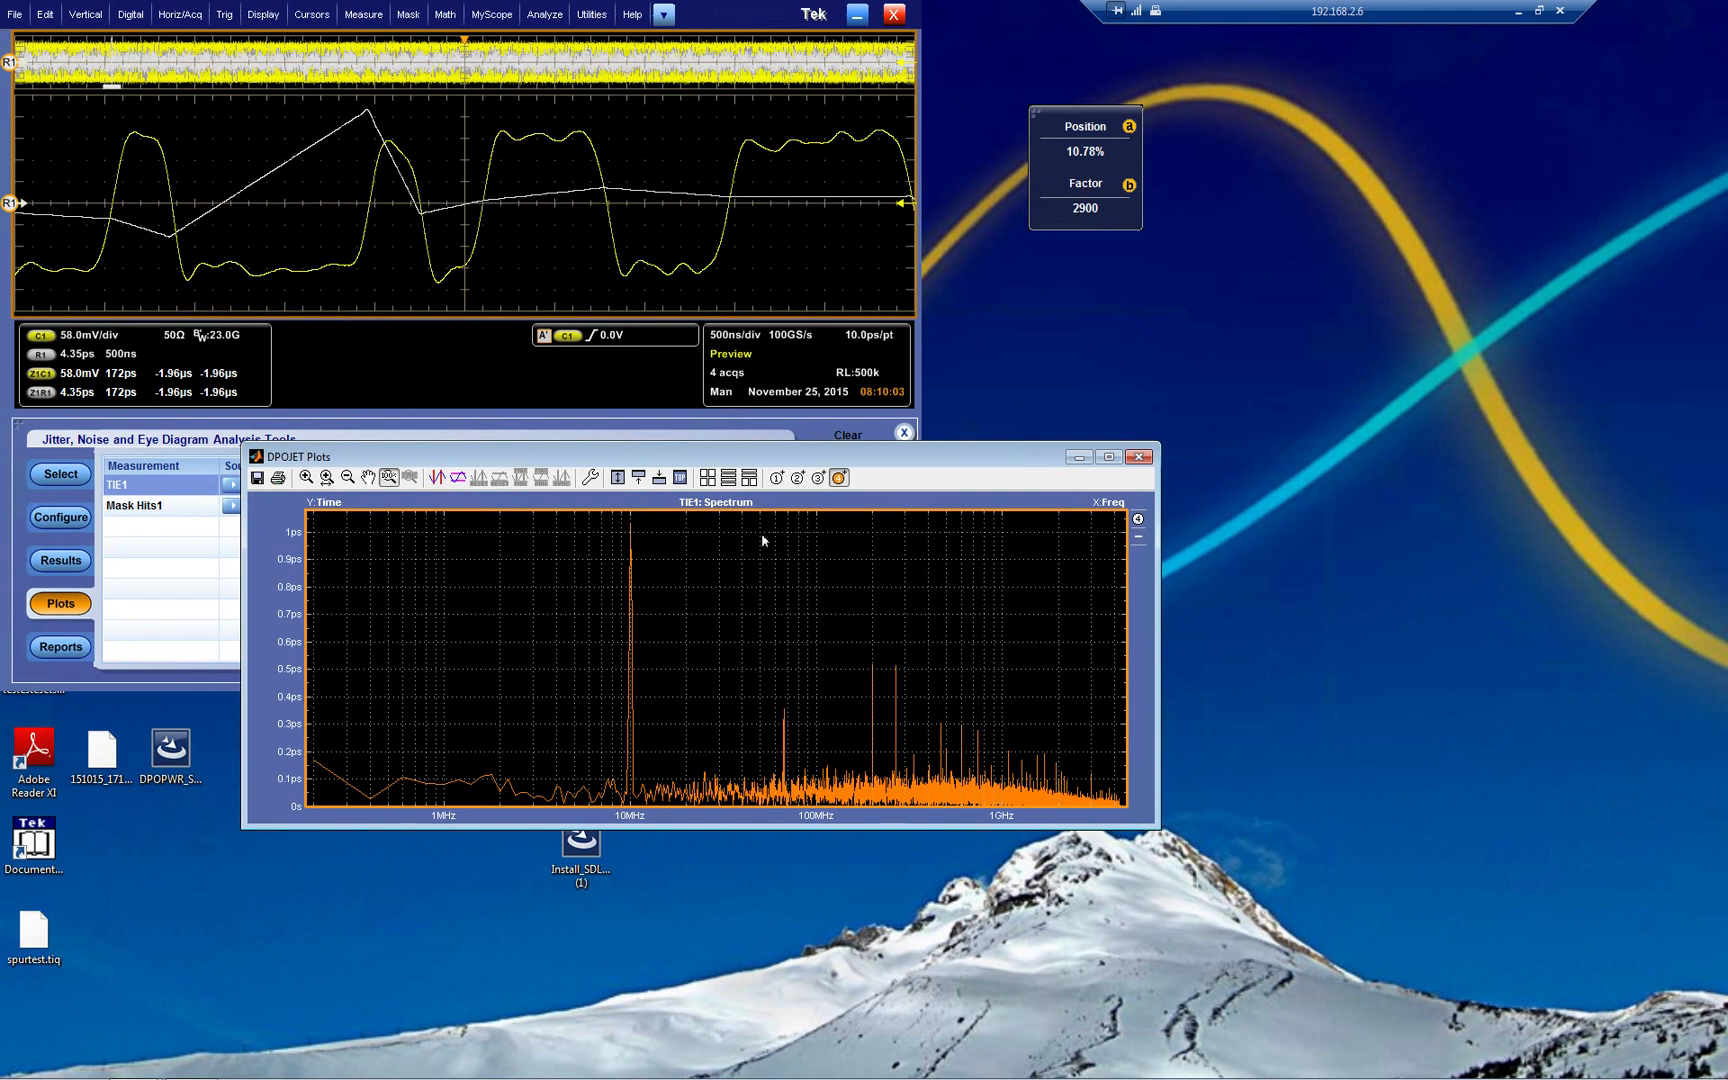
mouse_move(660, 586)
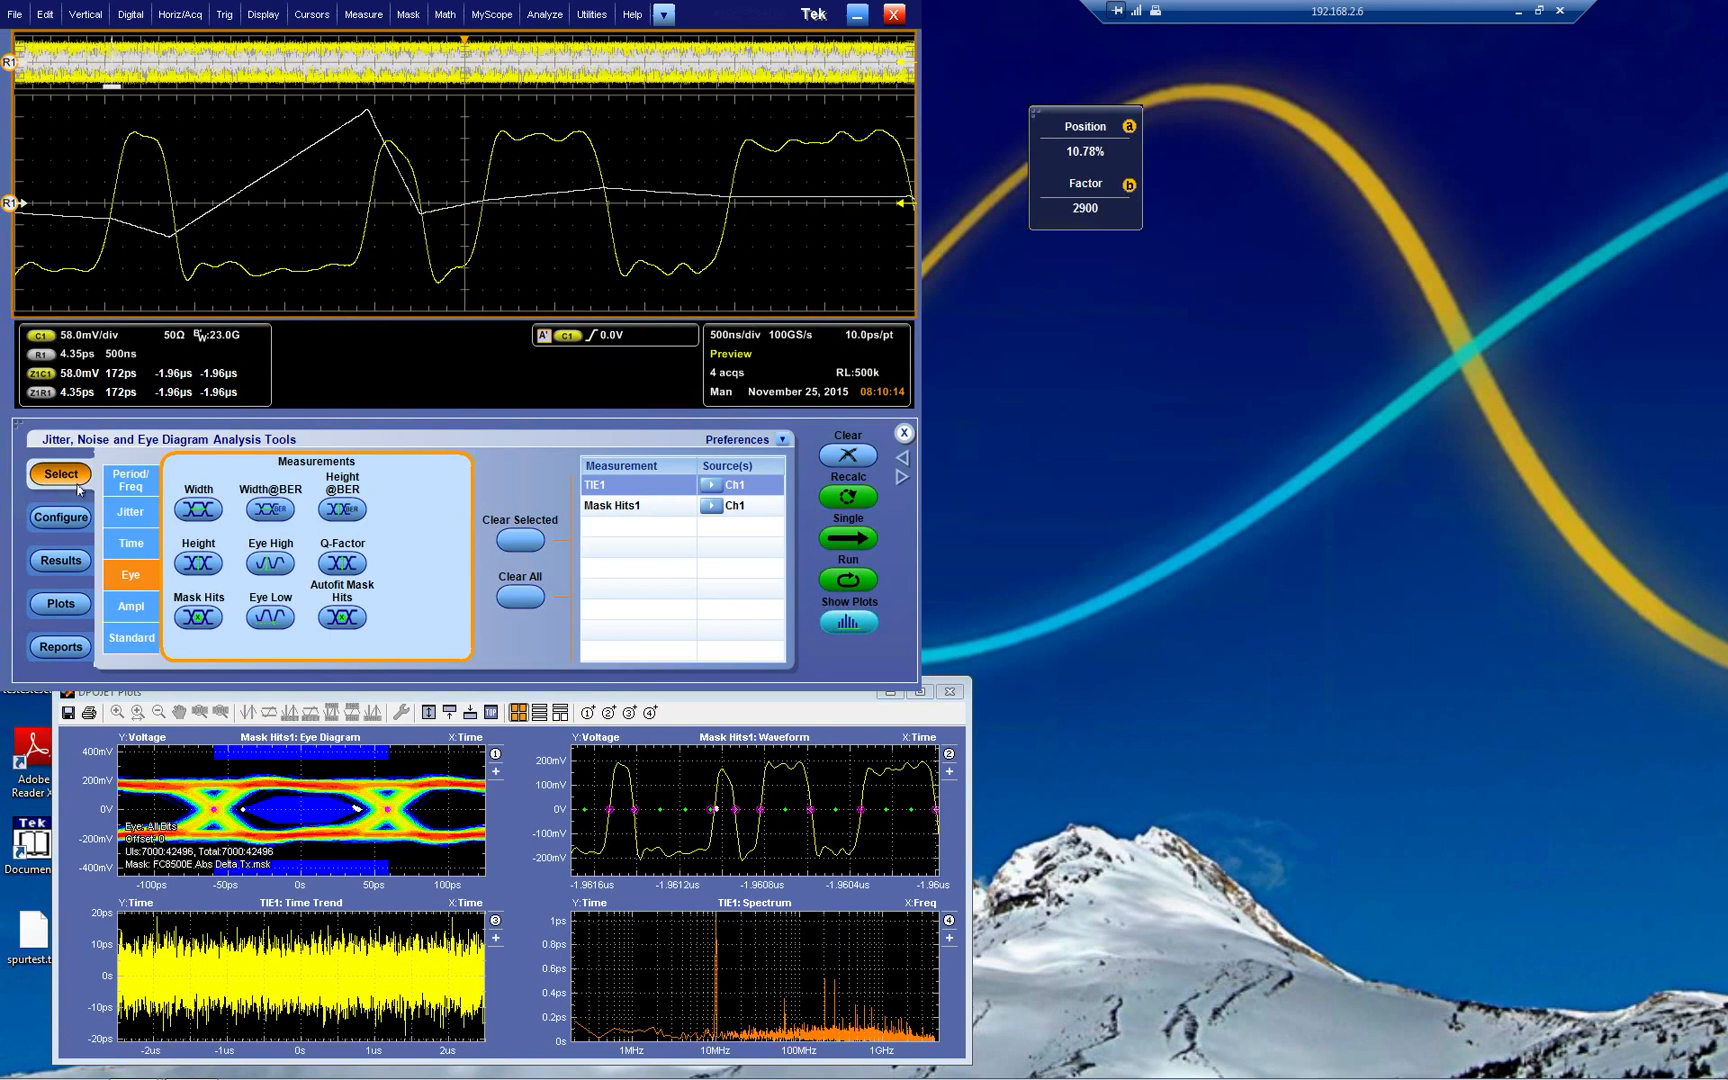
Add a Pos Width measurement on Ch1 under Period/Freq and run a Single acquisition.
click(130, 544)
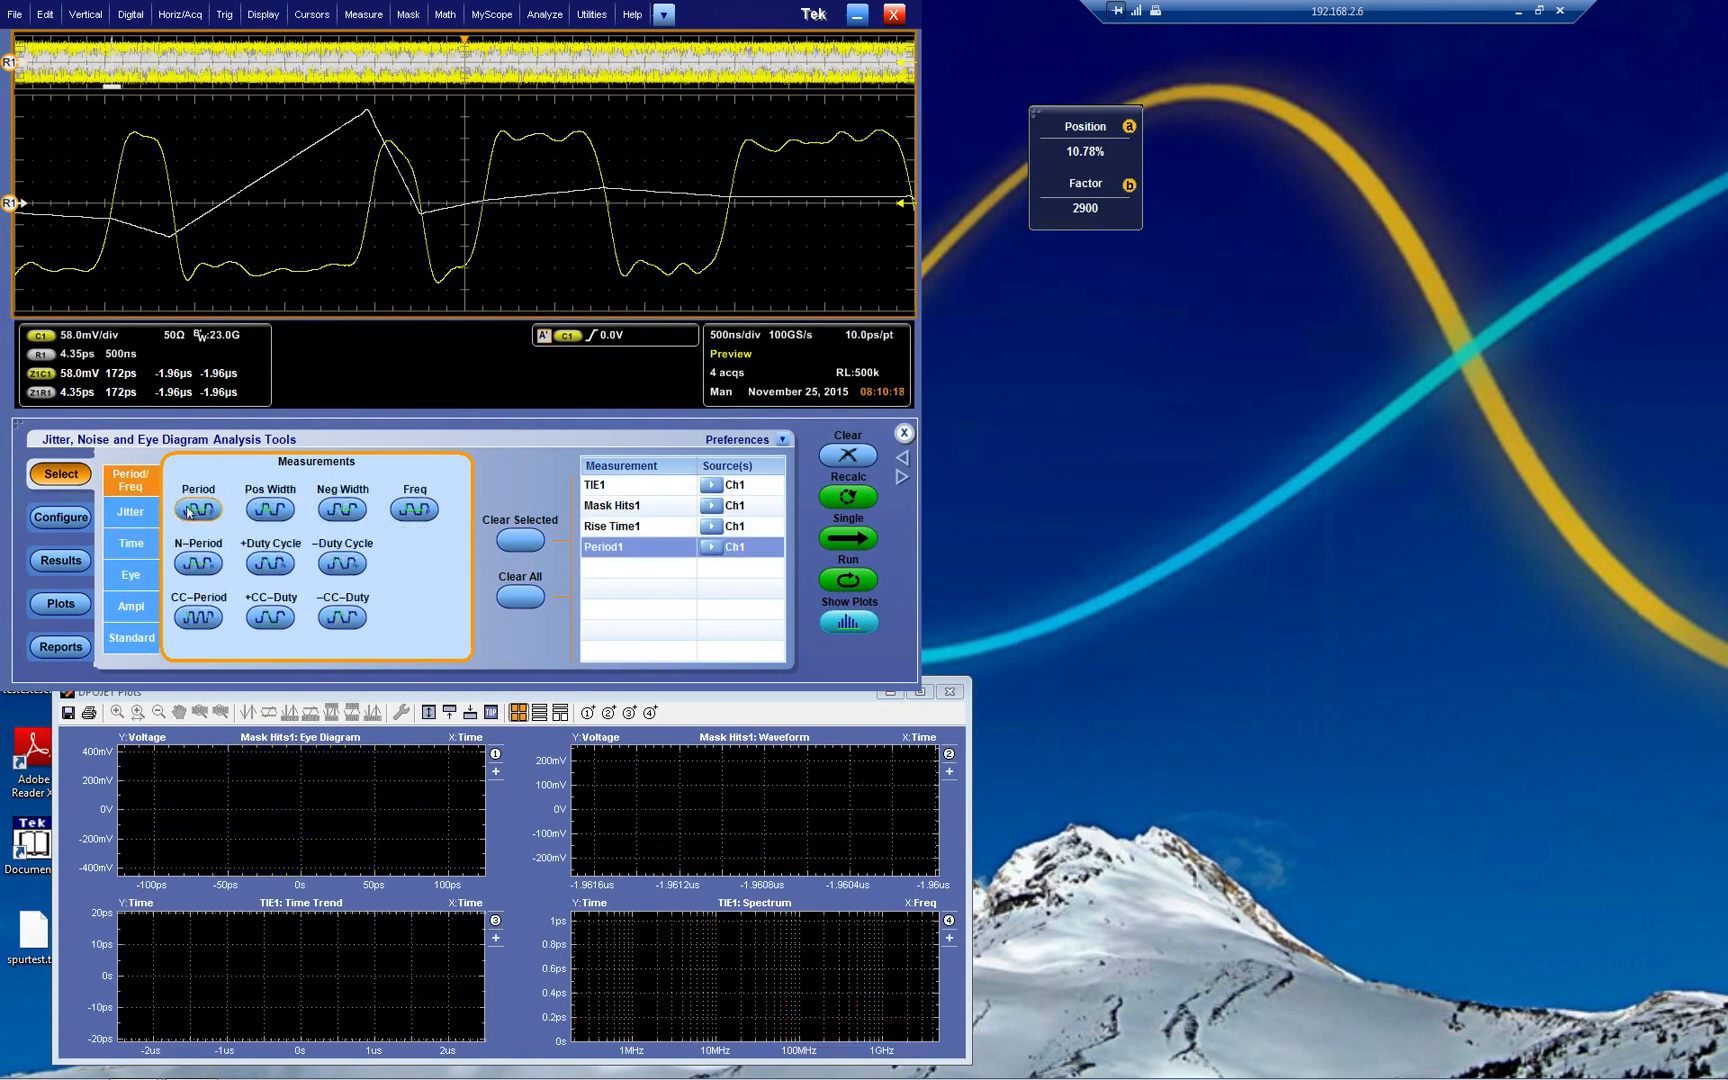
click(268, 510)
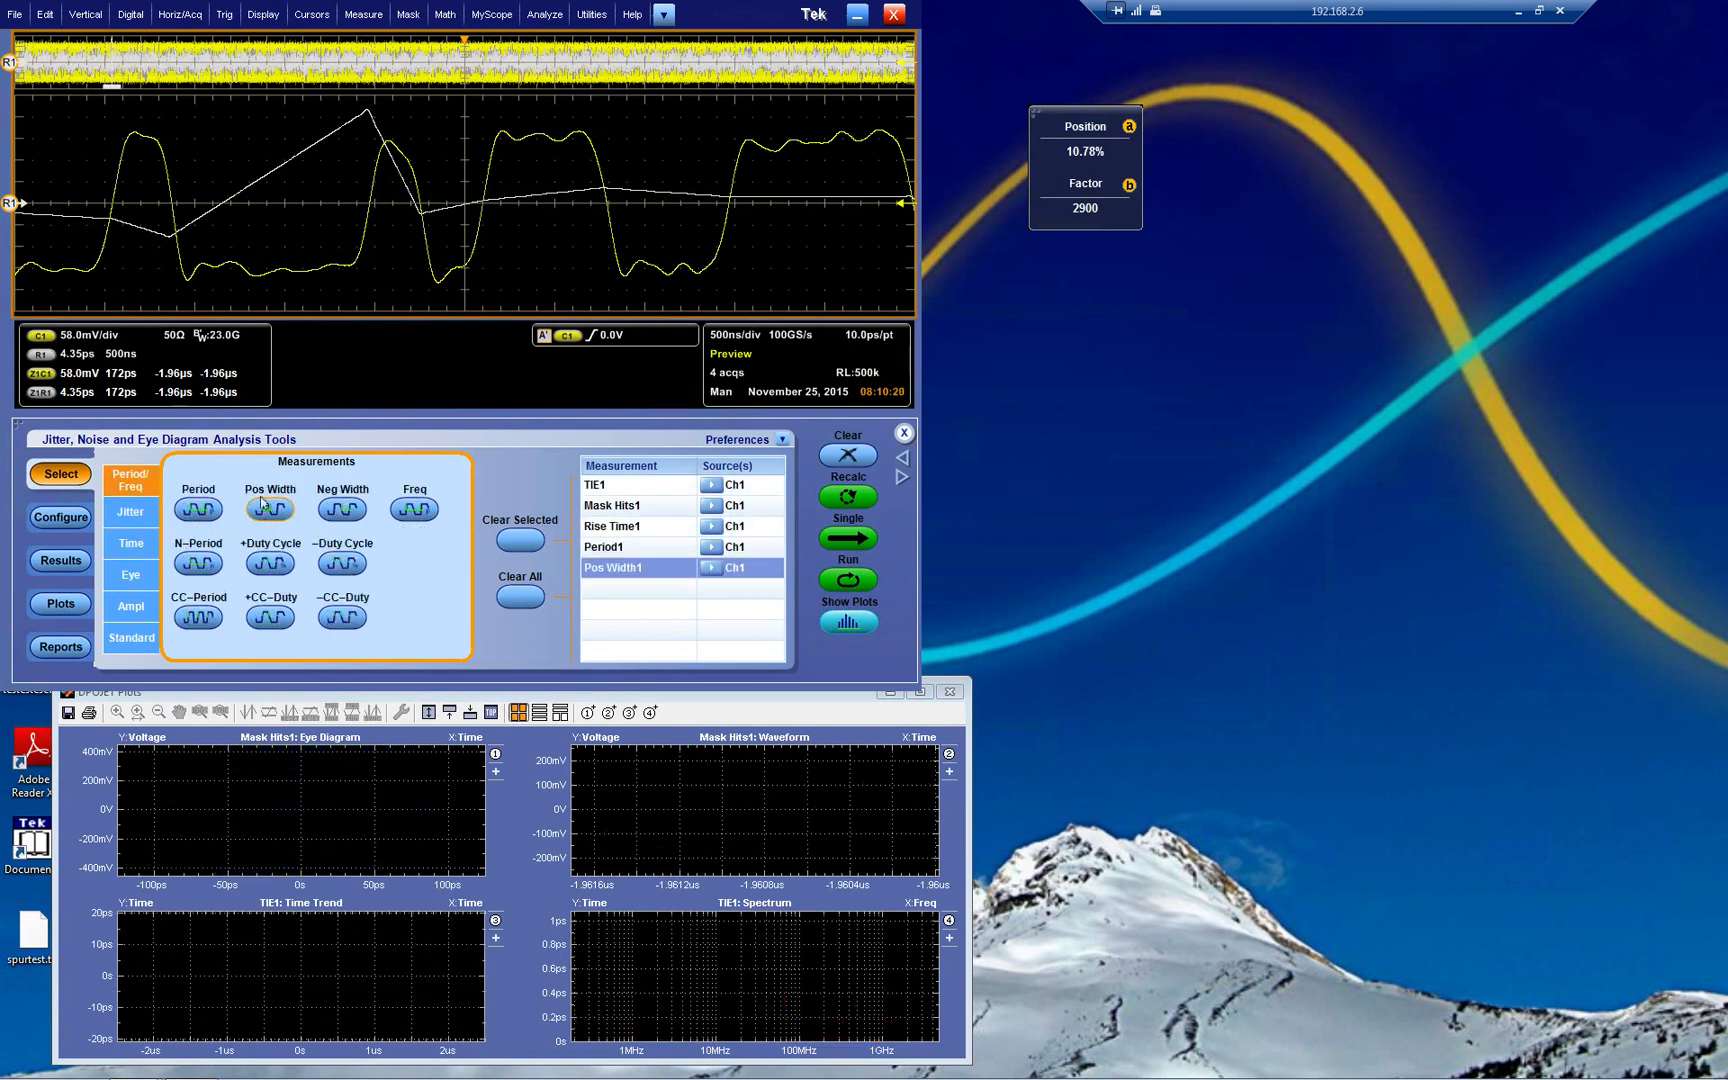
click(60, 560)
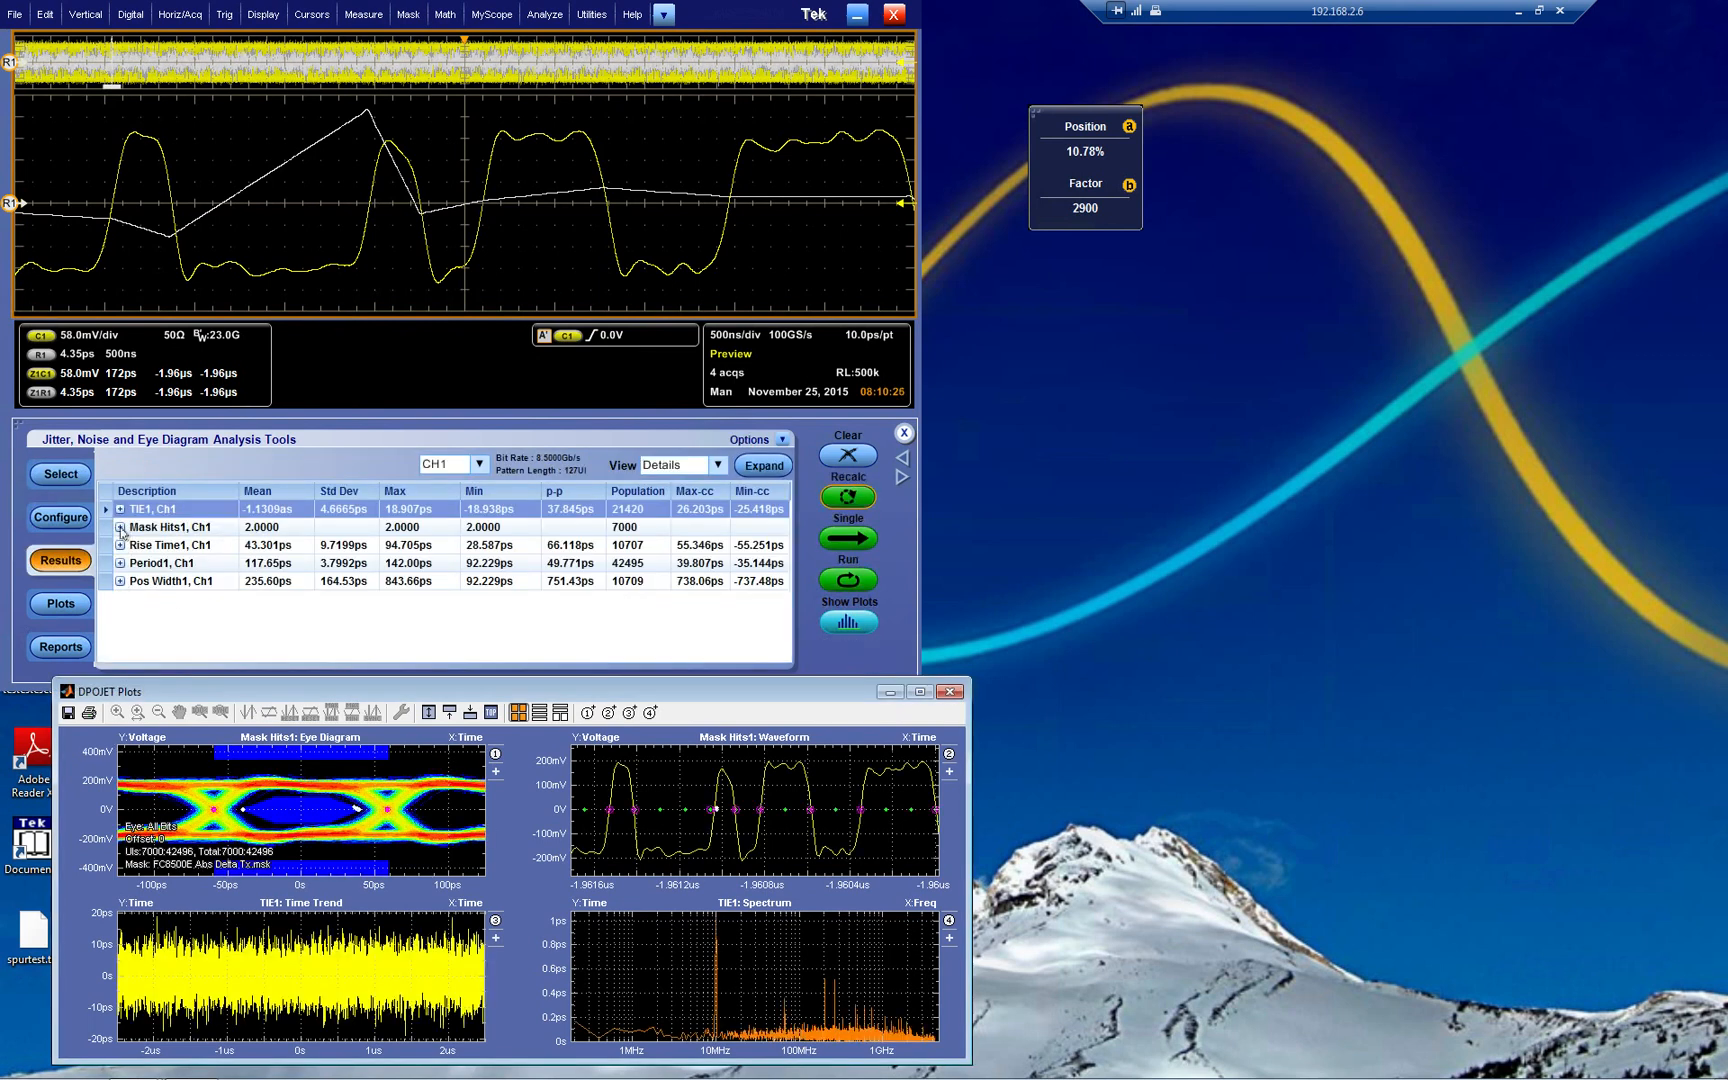
Expand the TIE1 and Rise Time1 result rows and locate the Rise Time1 minimum on the waveform.
click(120, 528)
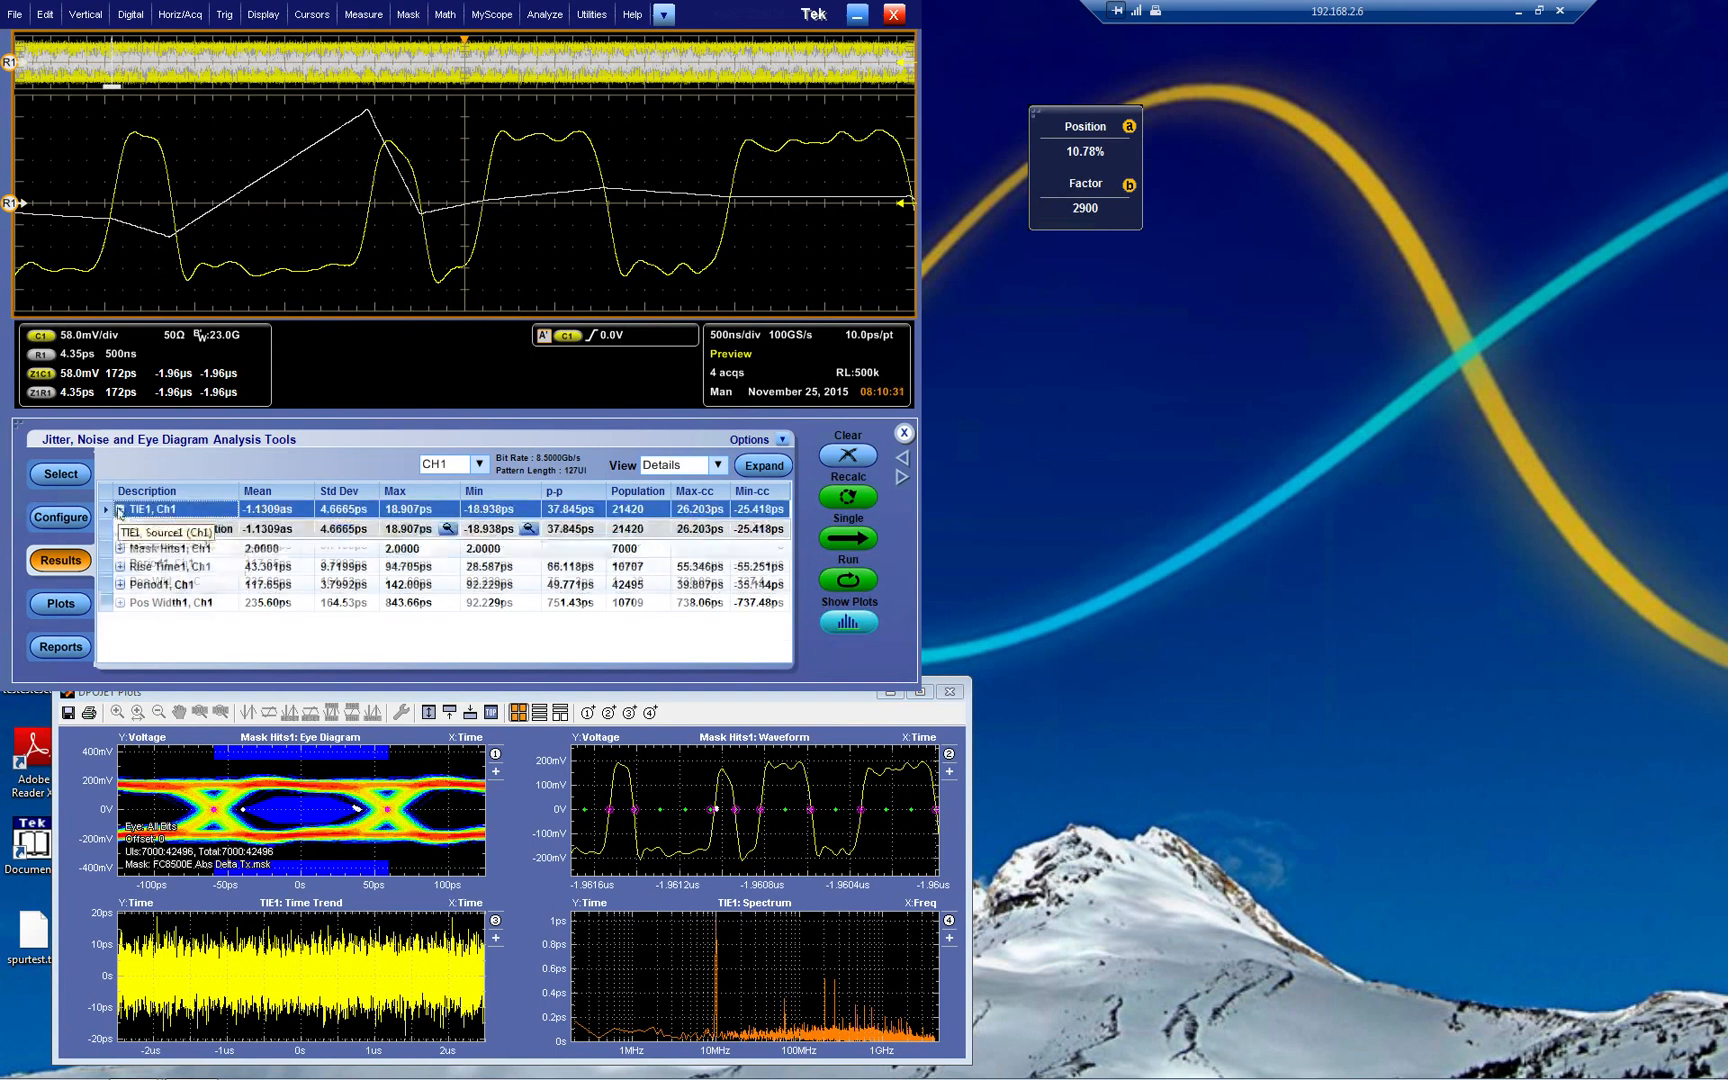
click(110, 510)
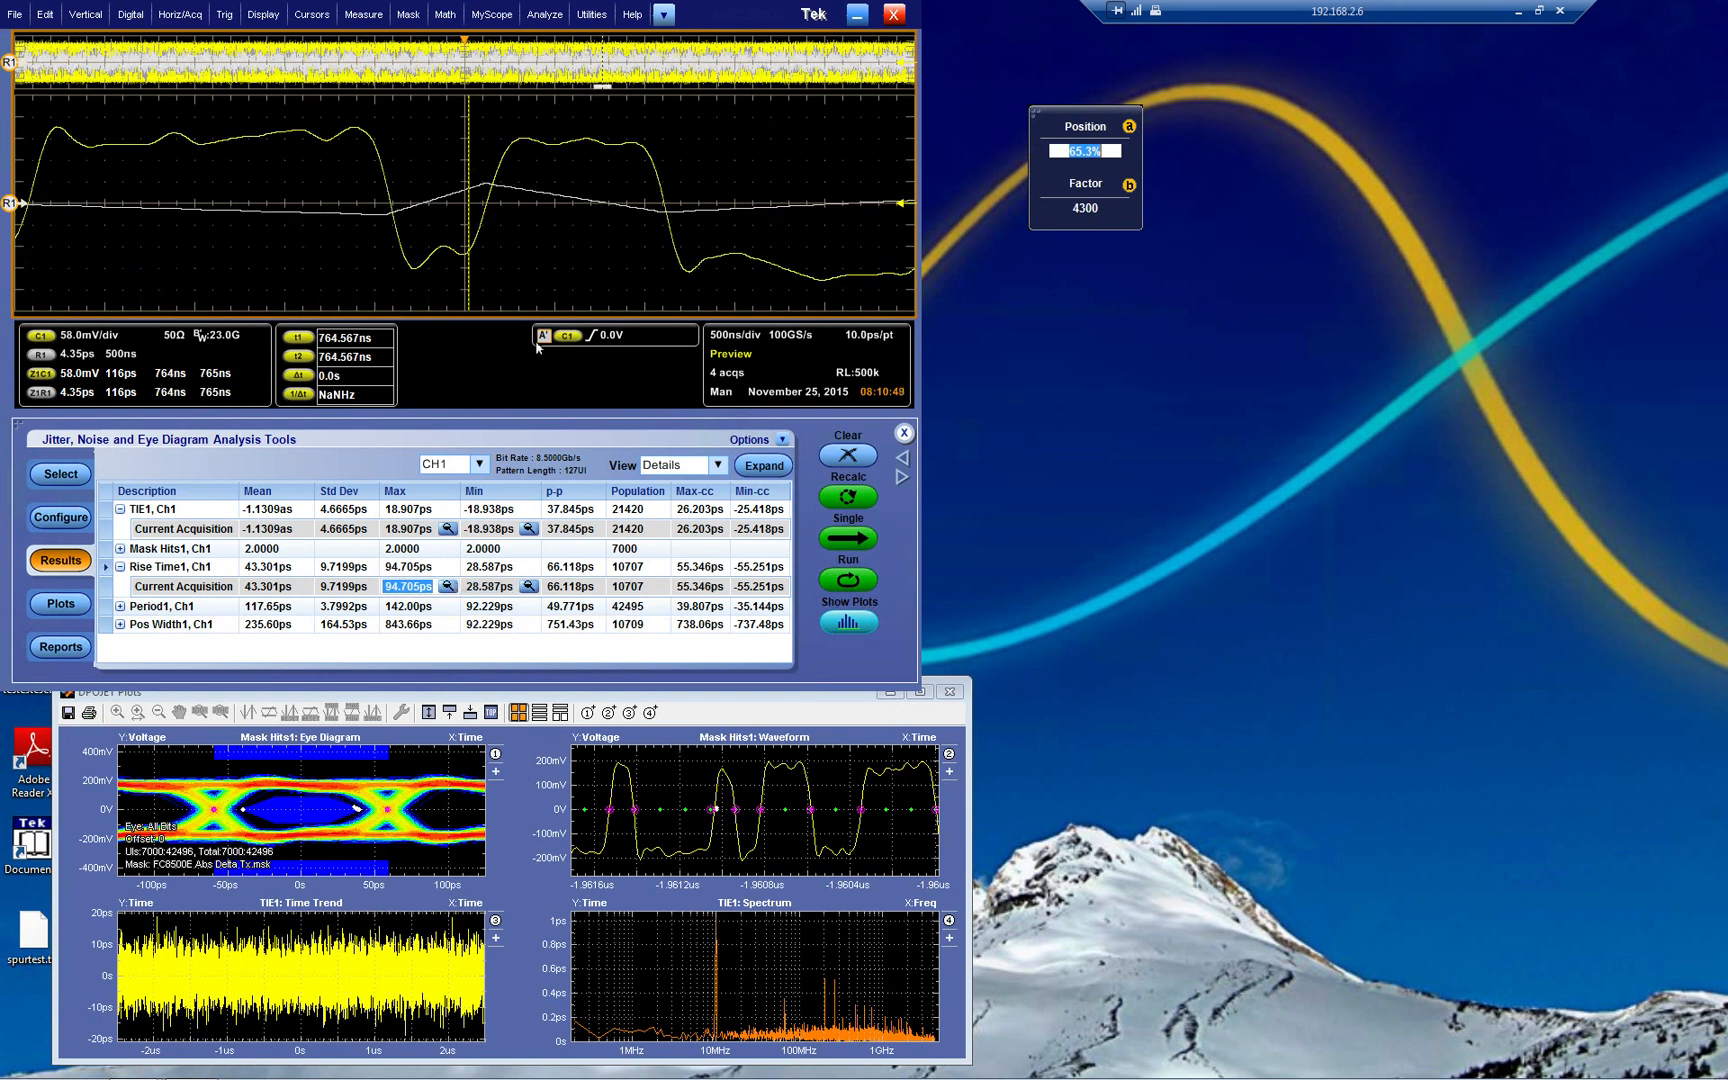
click(484, 586)
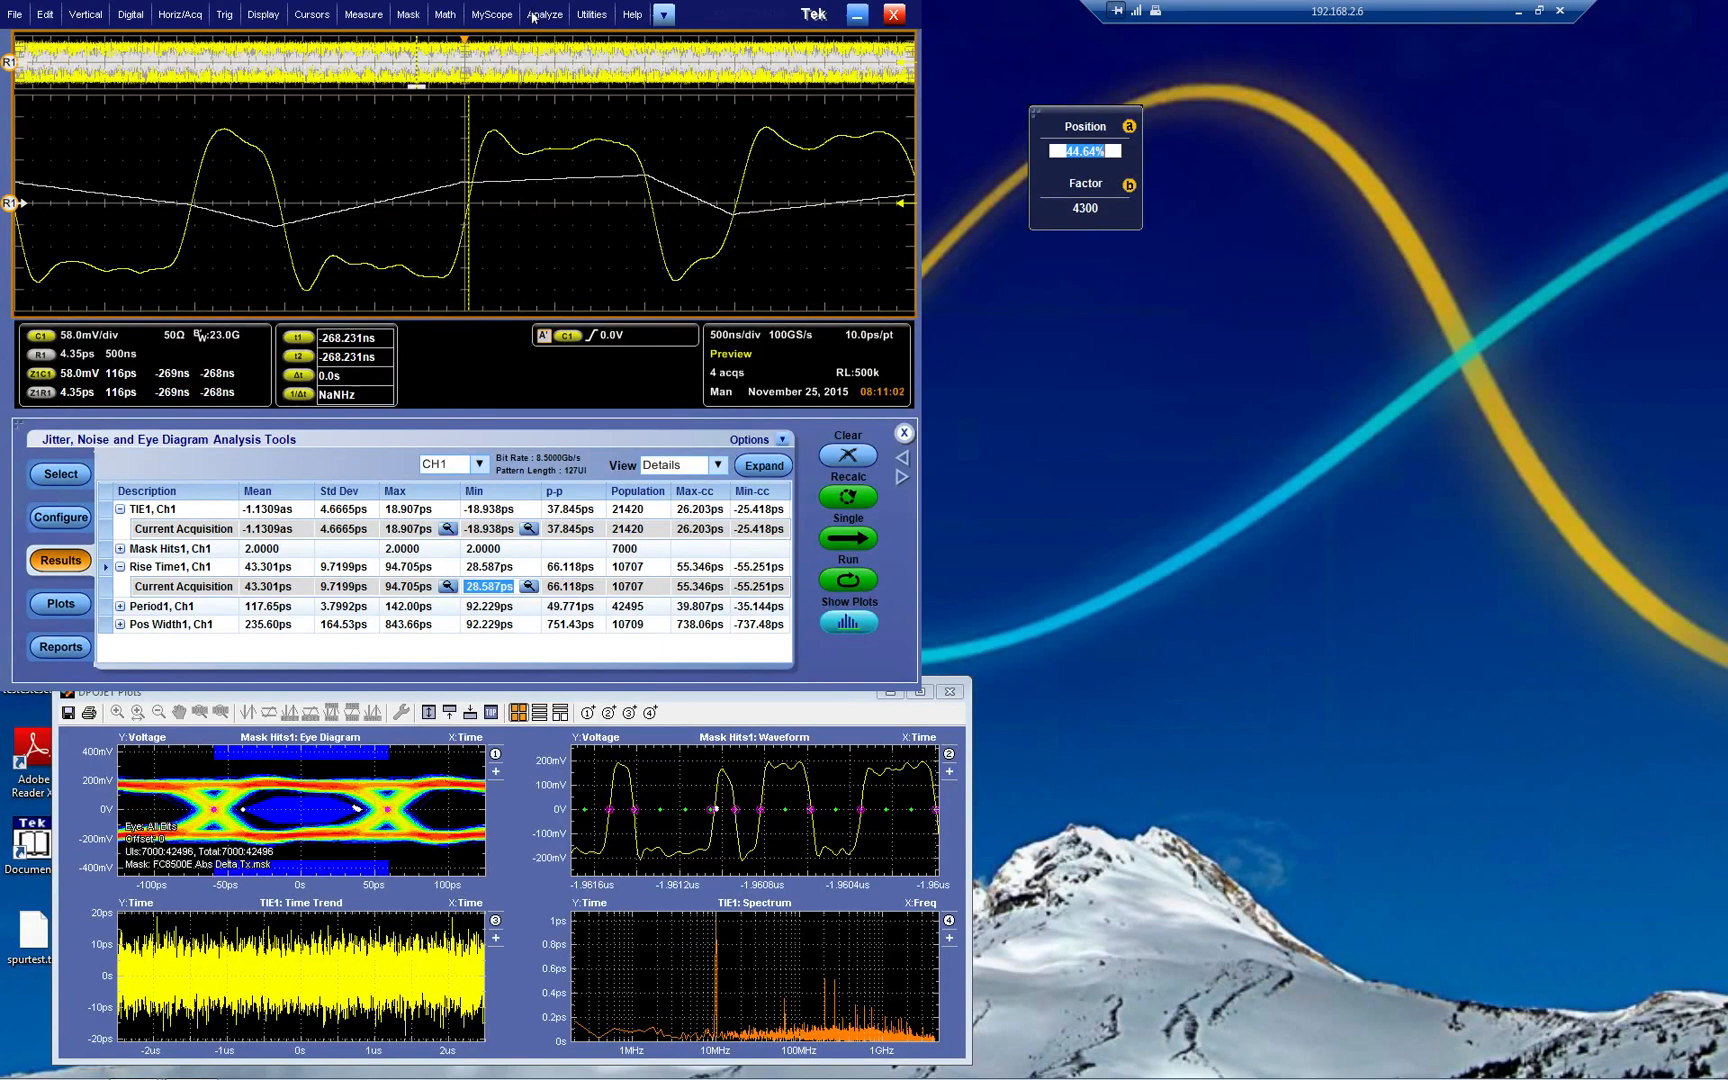
Turn Pass/Fail Test on in DPOJET's Limits setup against the saved limits file.
click(548, 14)
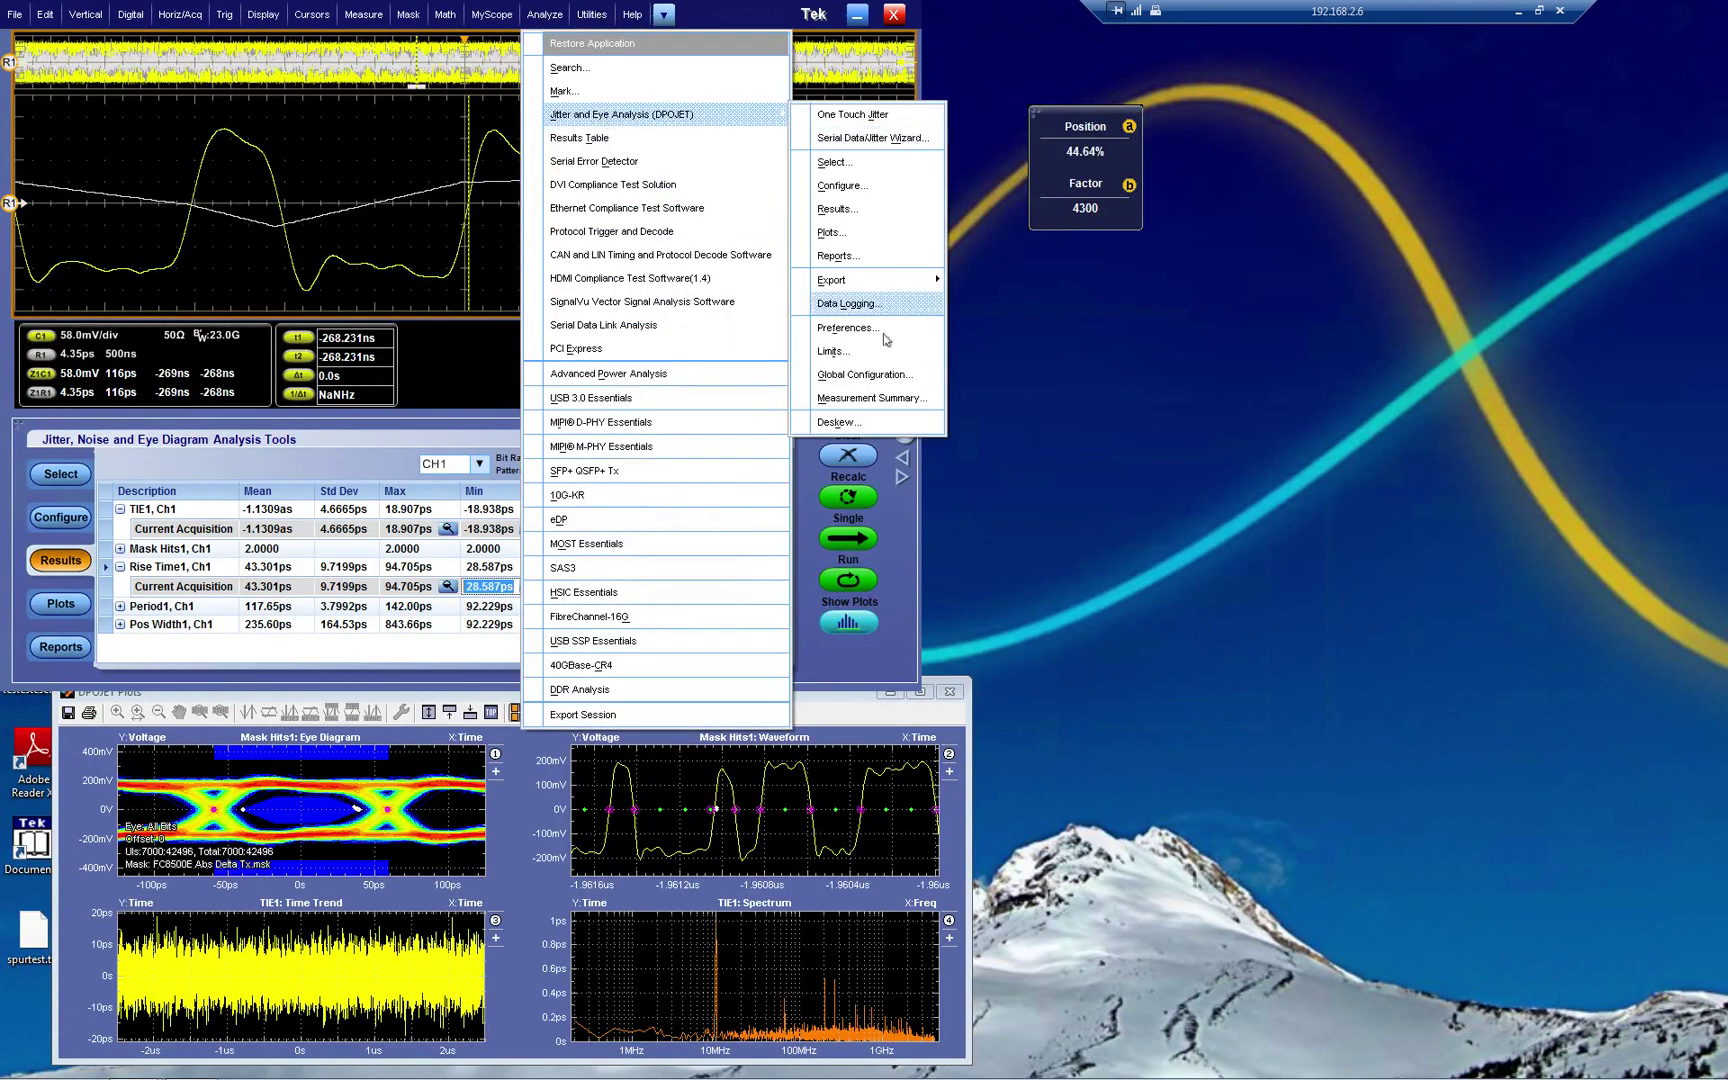
click(832, 350)
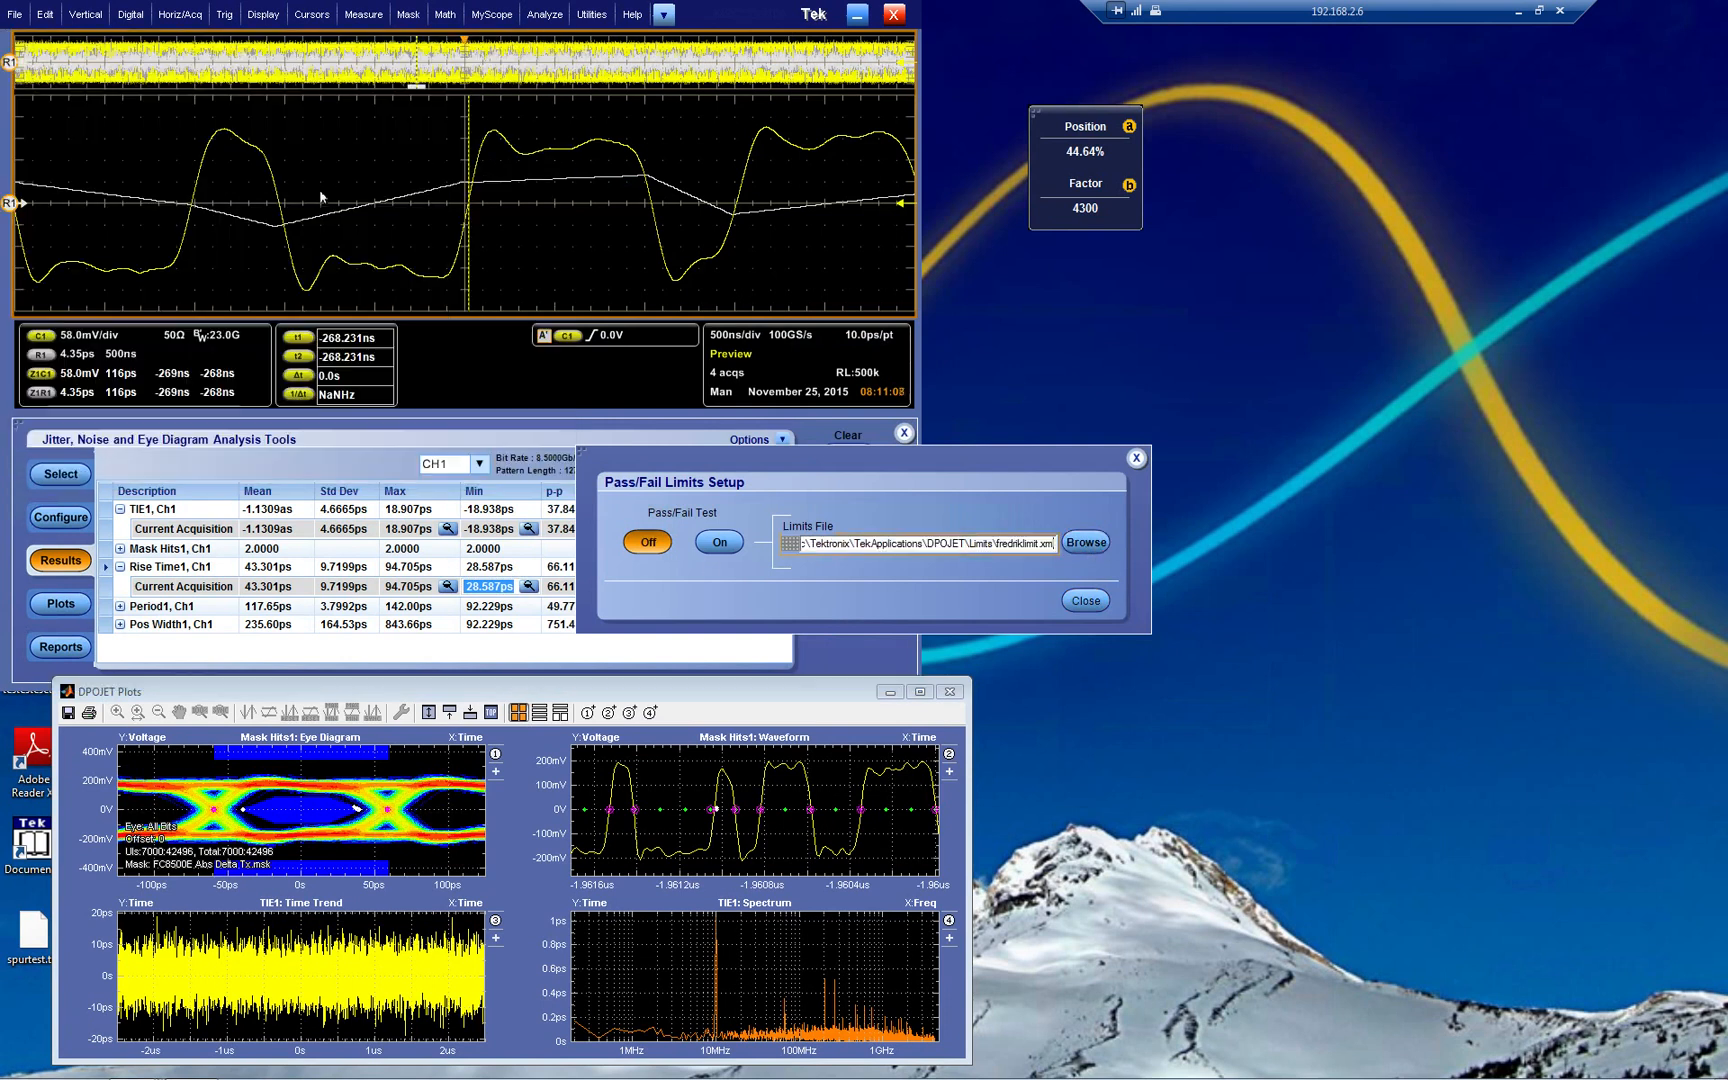
click(720, 542)
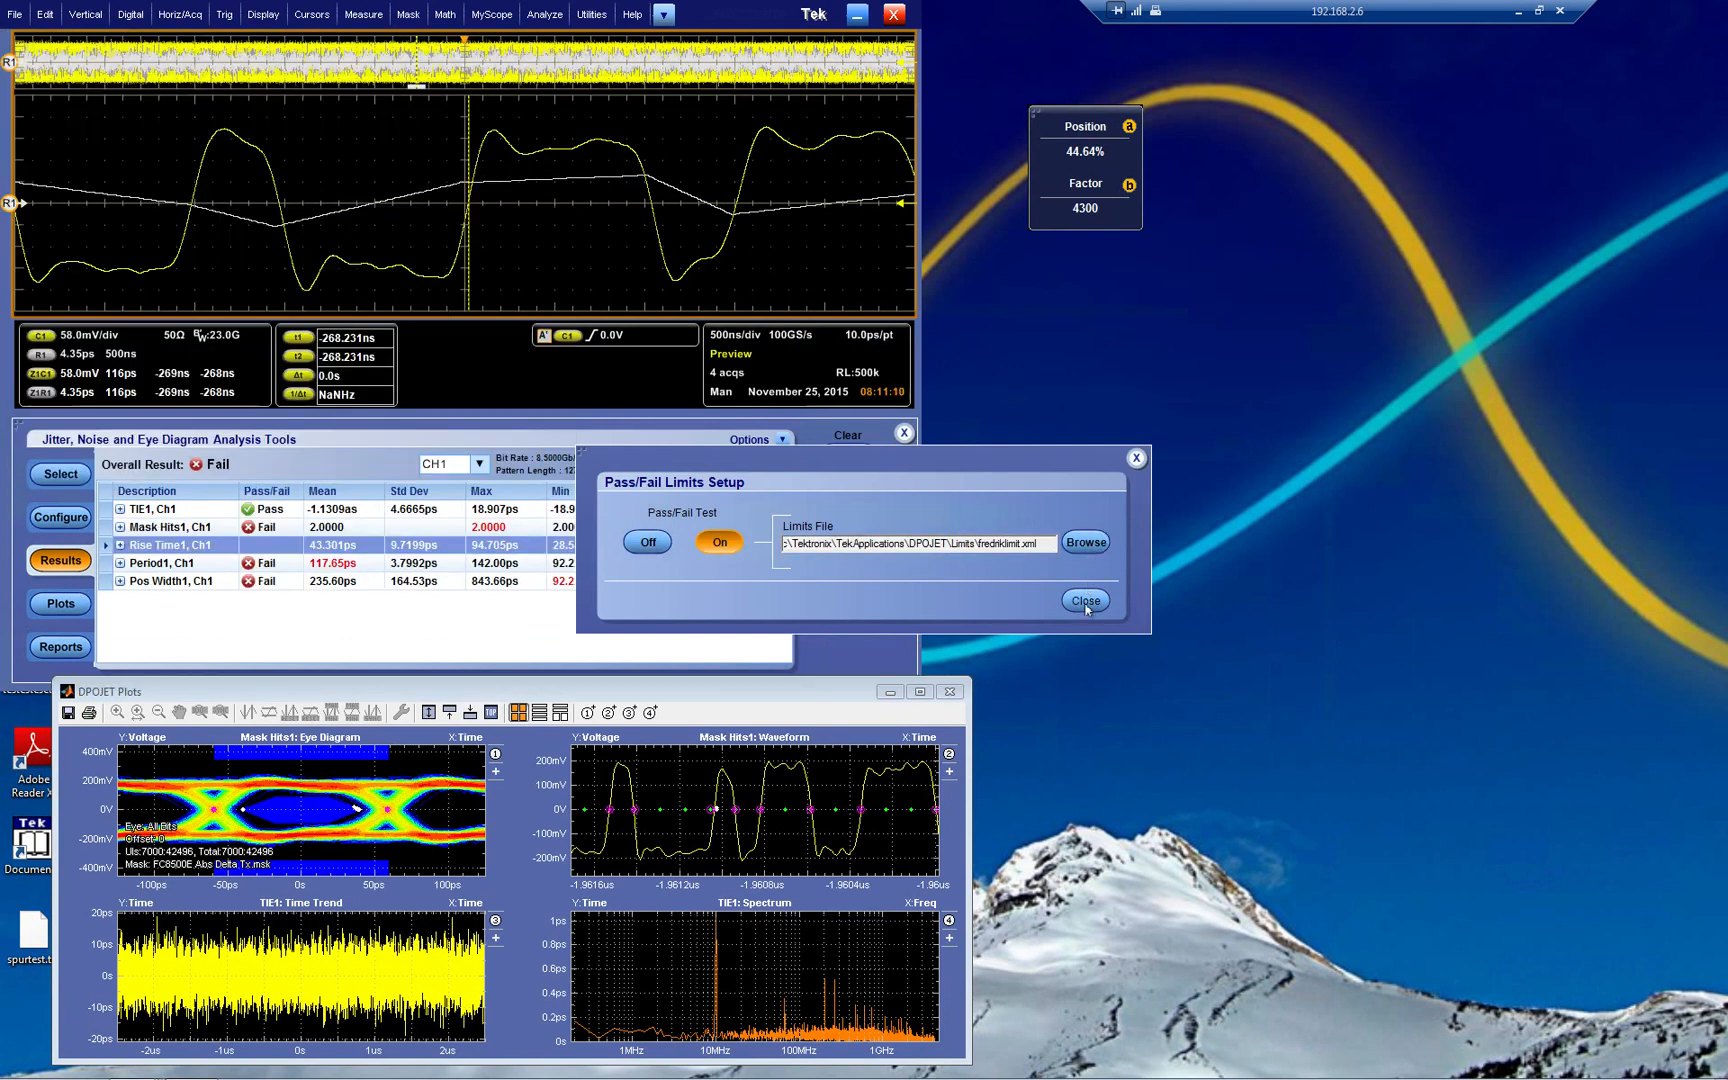
click(1086, 600)
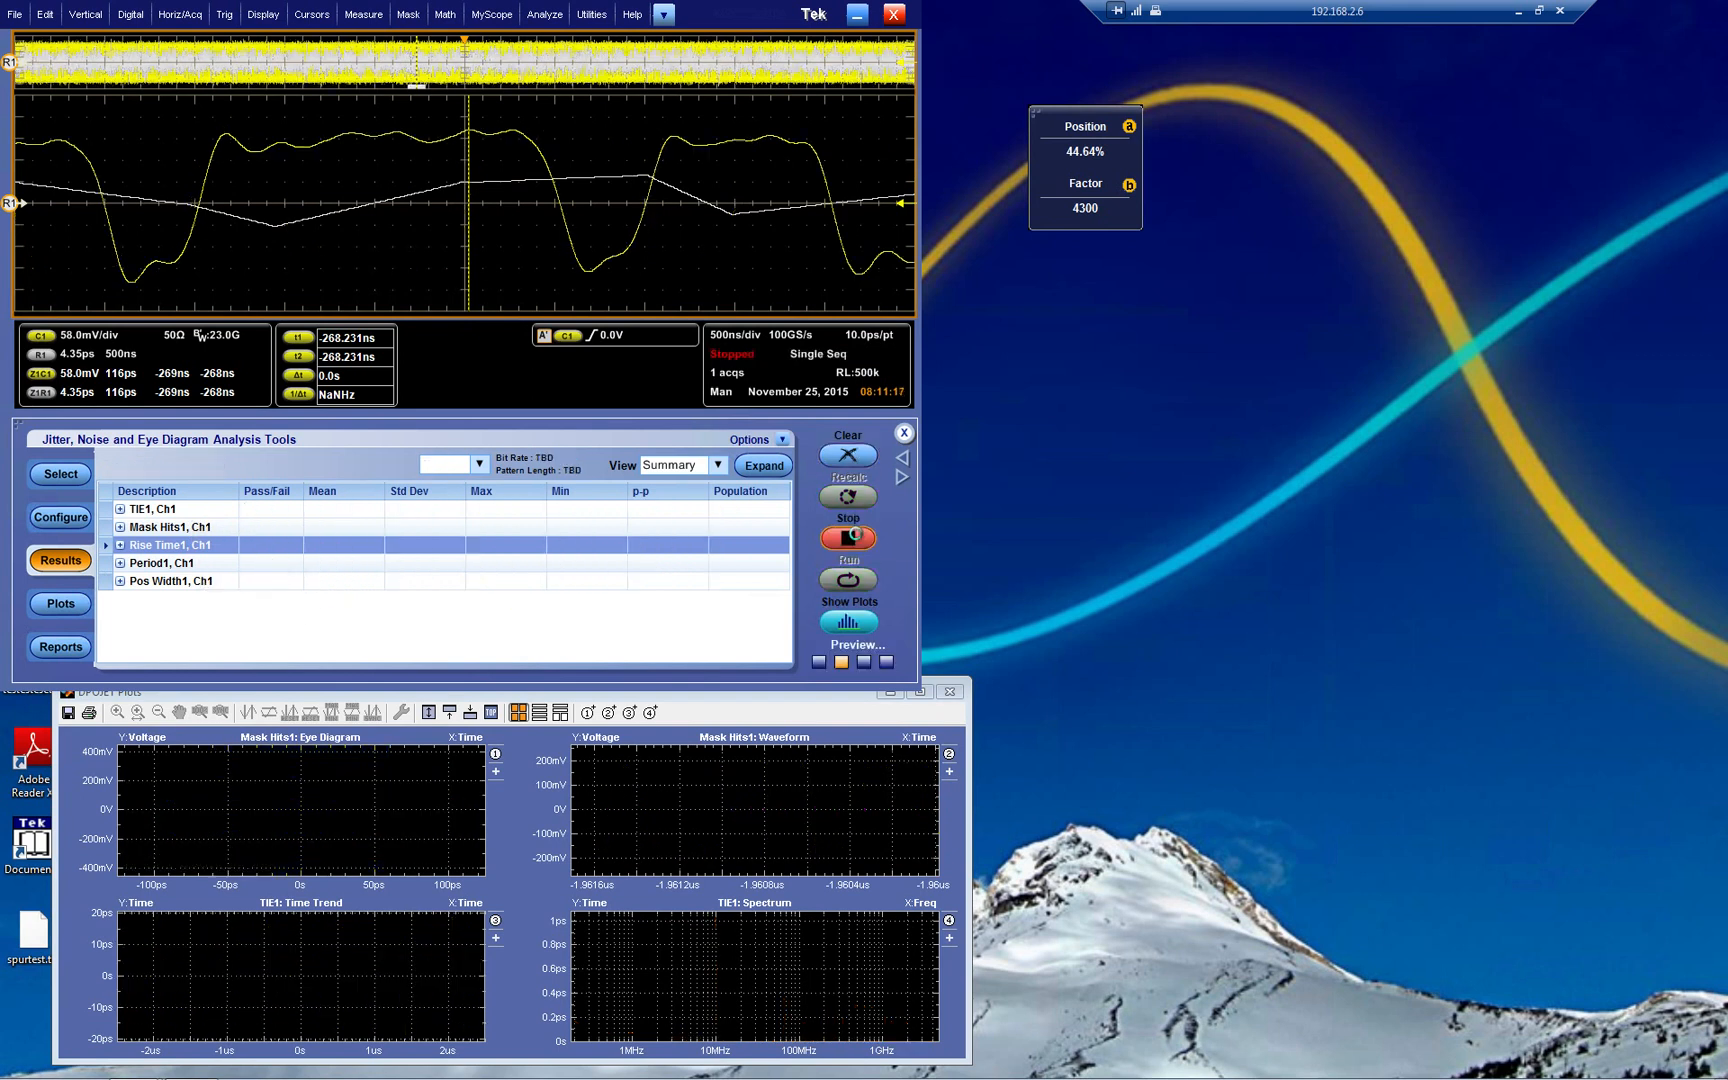
Rerun a Single acquisition, giving an overall Fail with Mask Hits1 and Period1 failing.
click(848, 538)
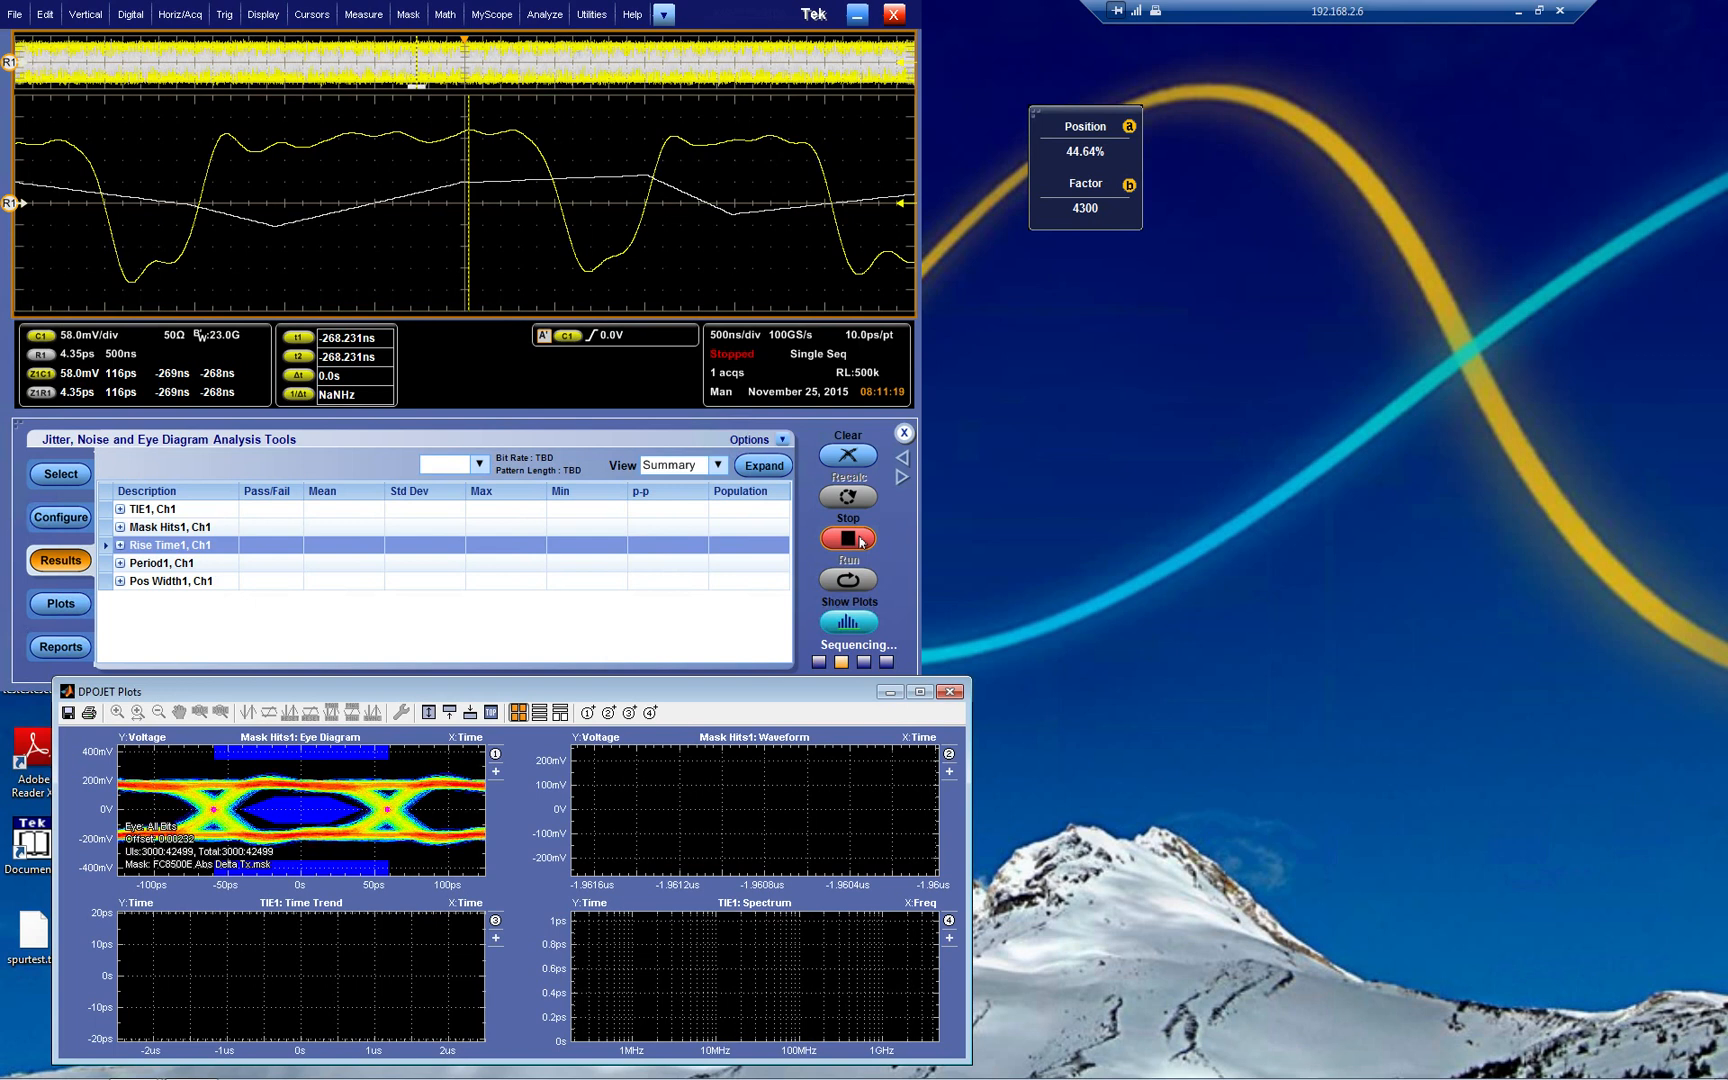
click(848, 538)
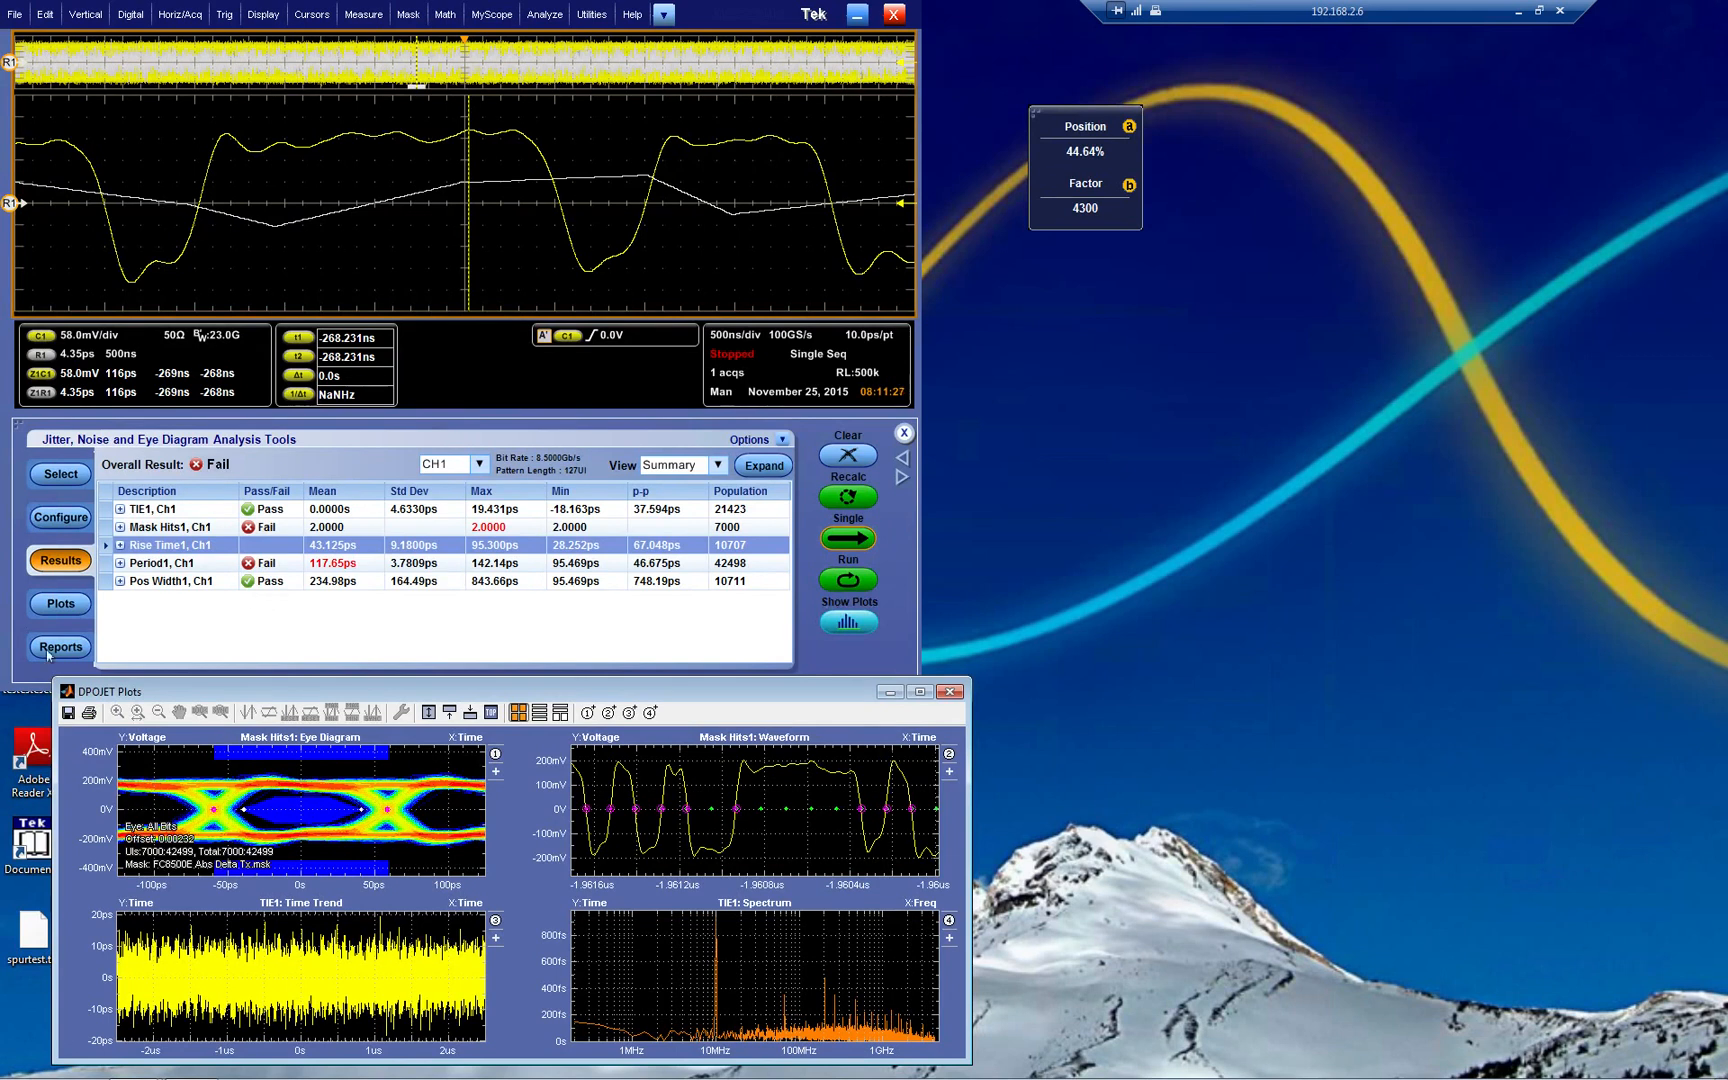
Uncheck Save waveform file(s) and add the report comment 'demo Fredrik'.
click(60, 646)
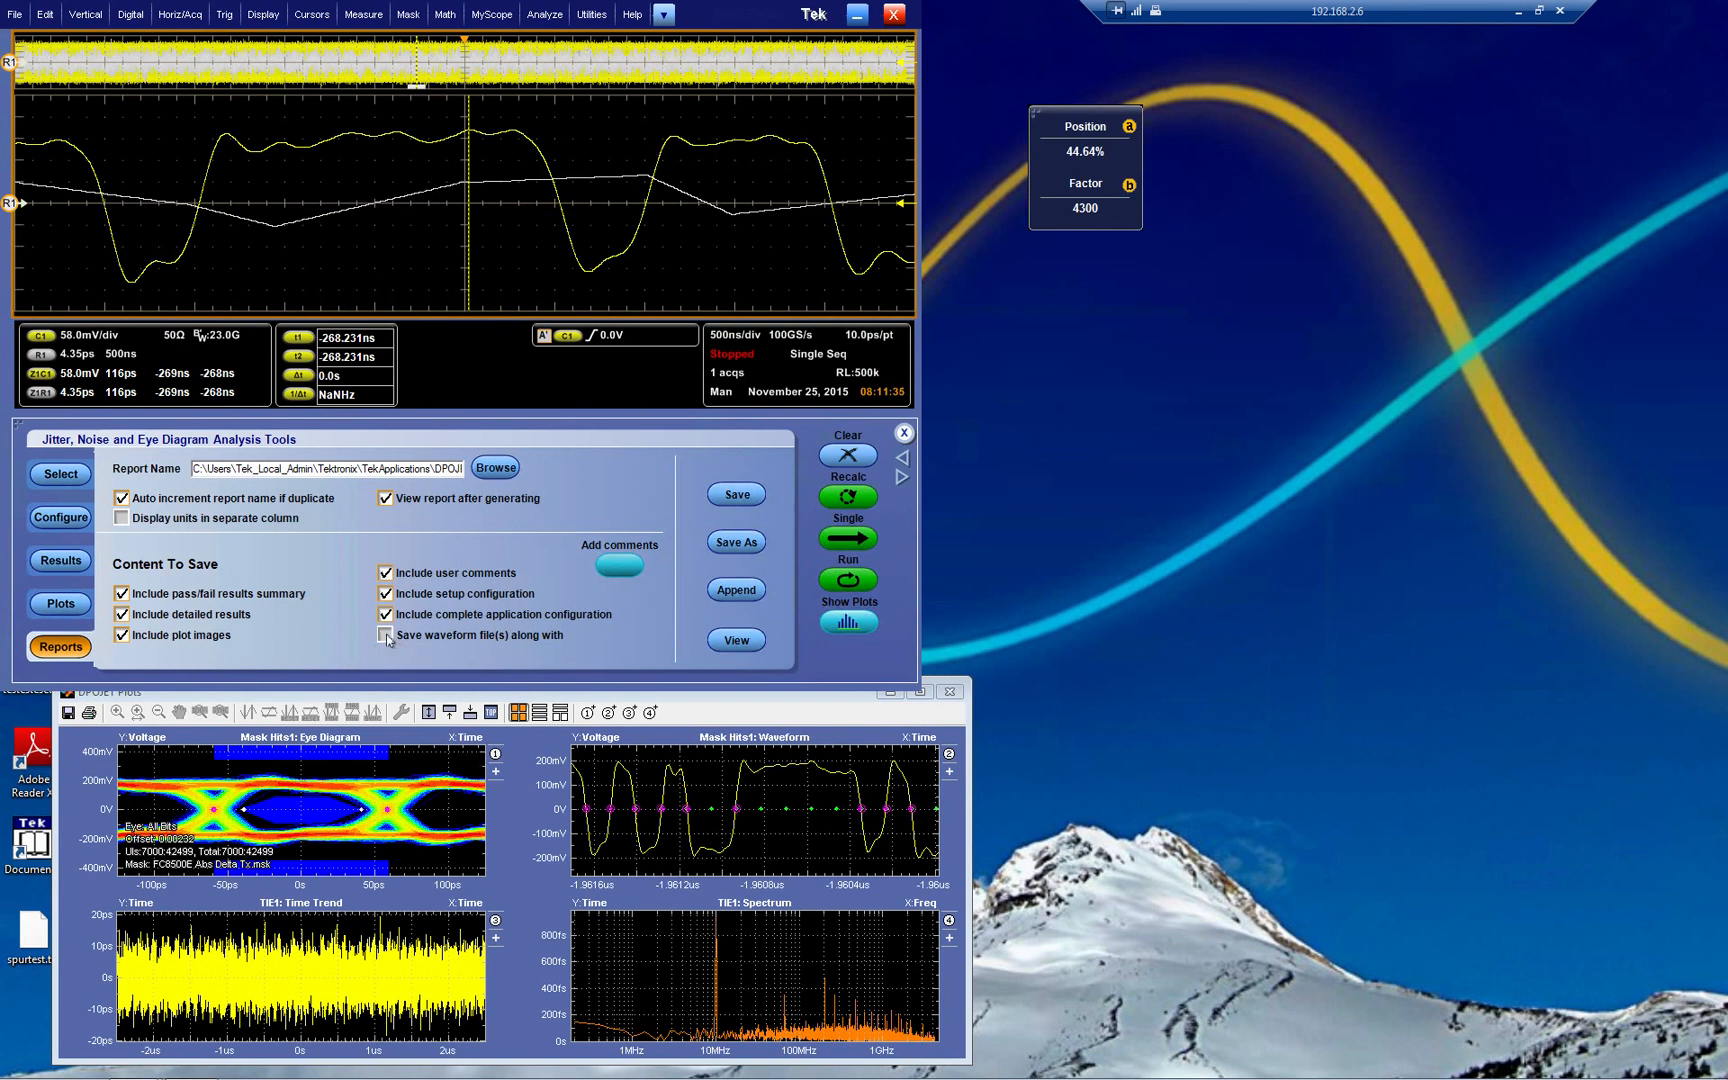
click(386, 636)
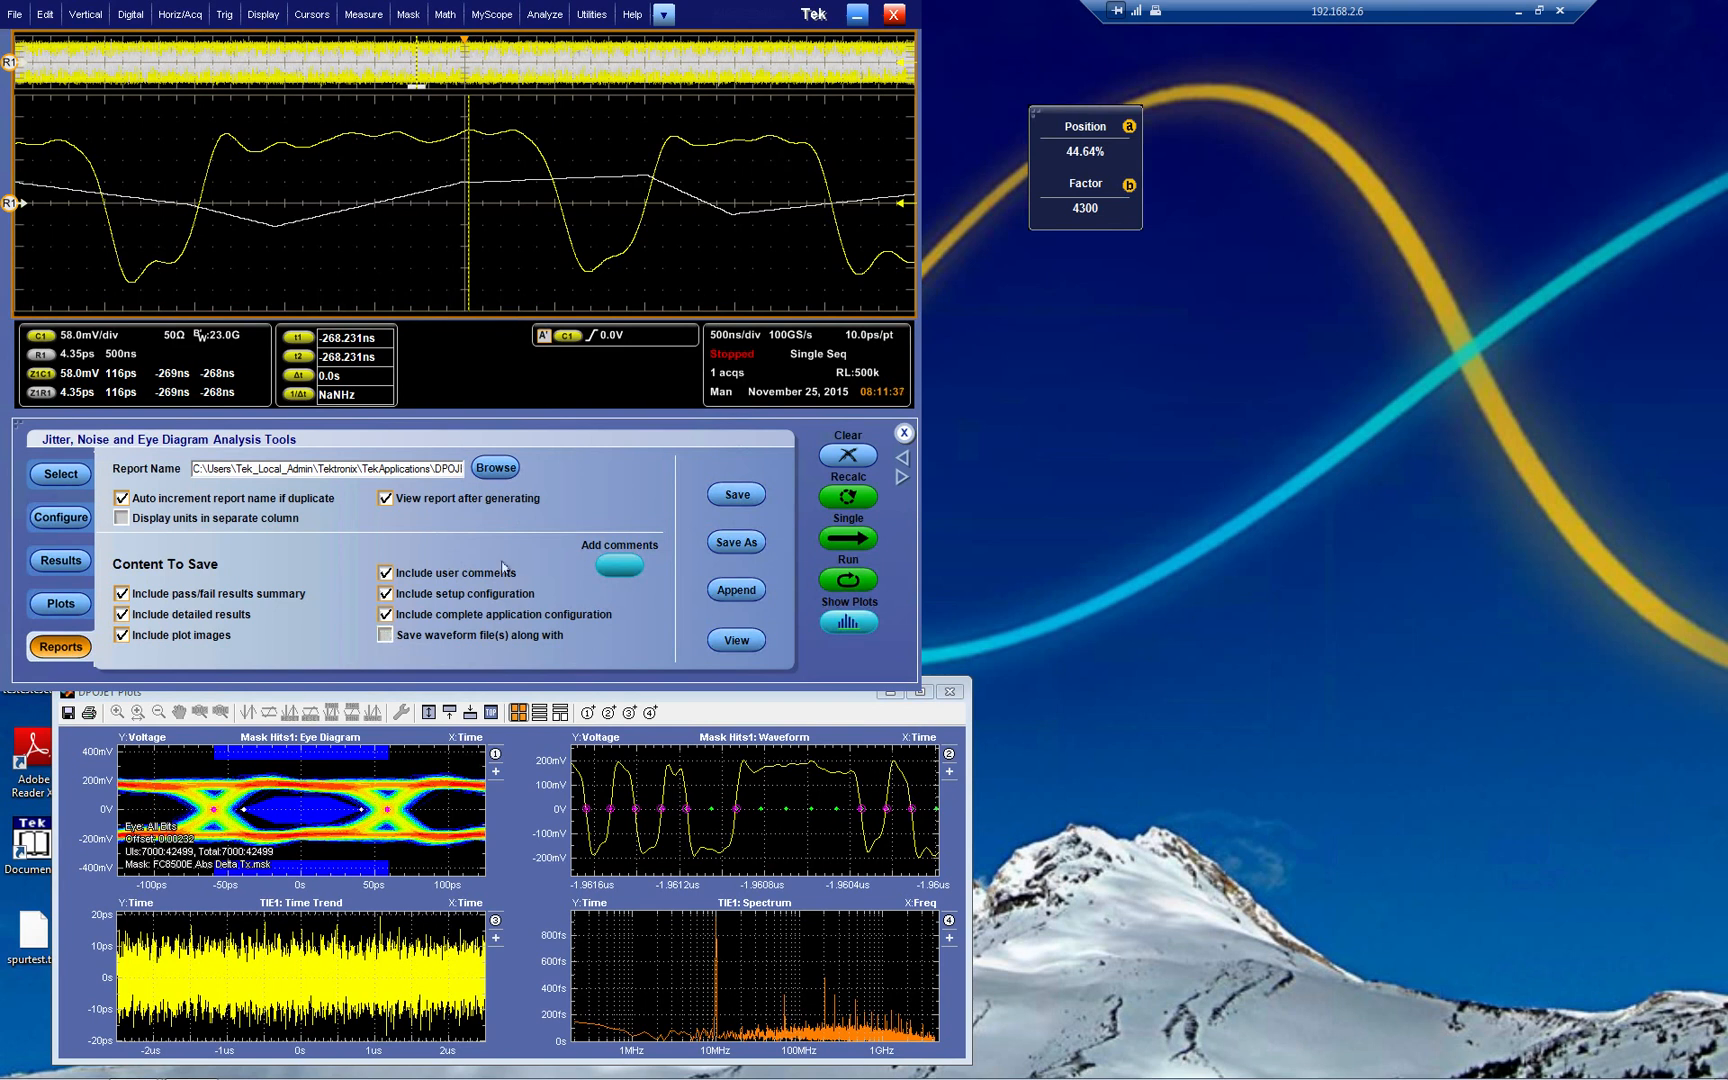
click(620, 564)
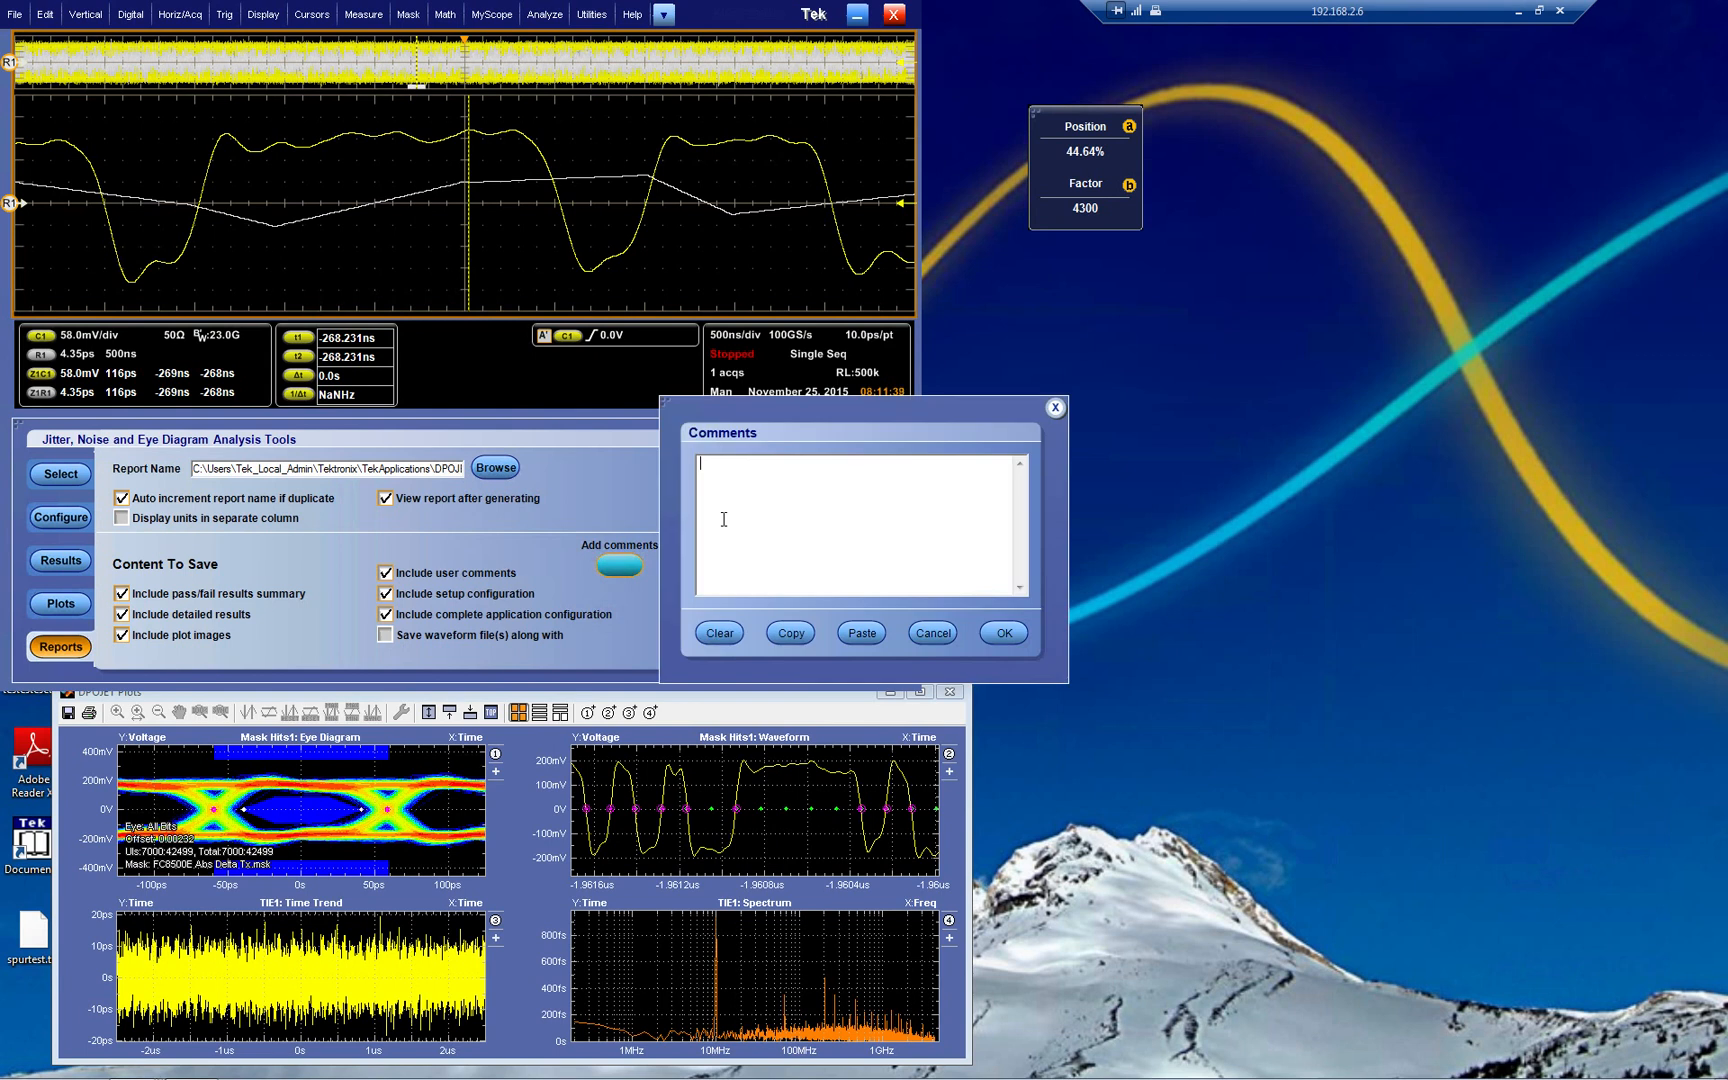
text(demo)
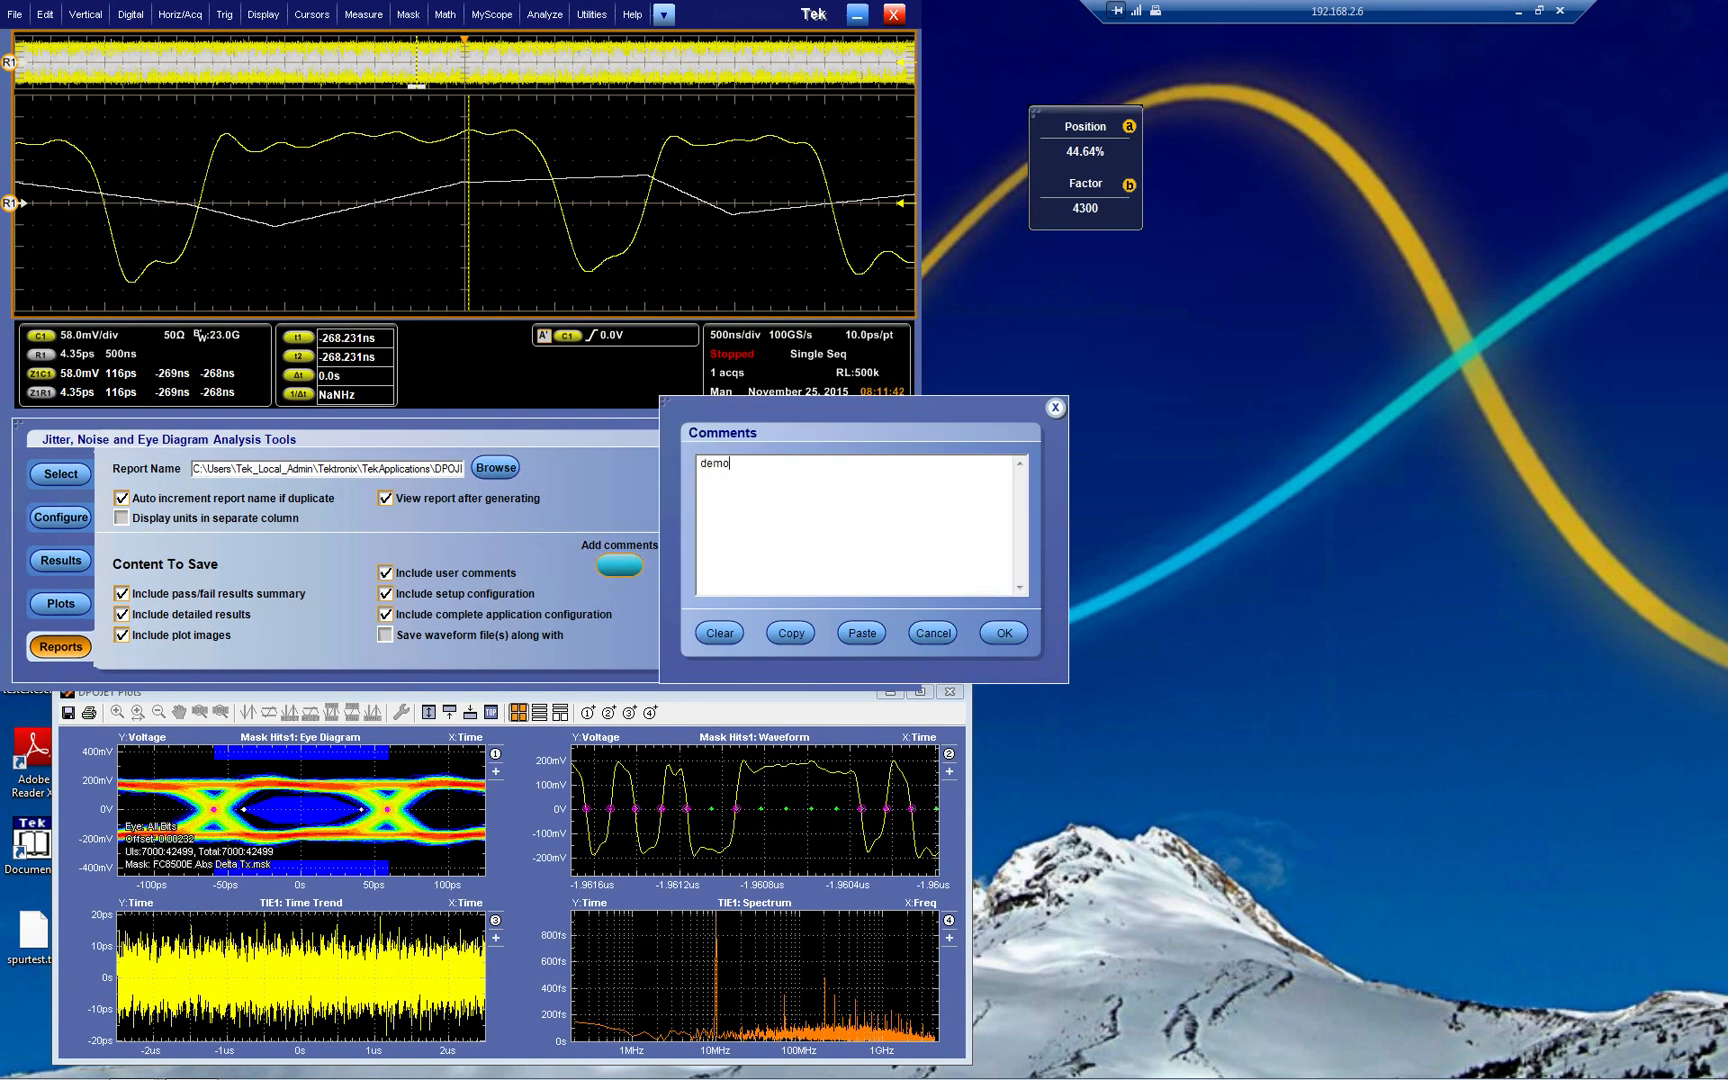
text(Fredrik)
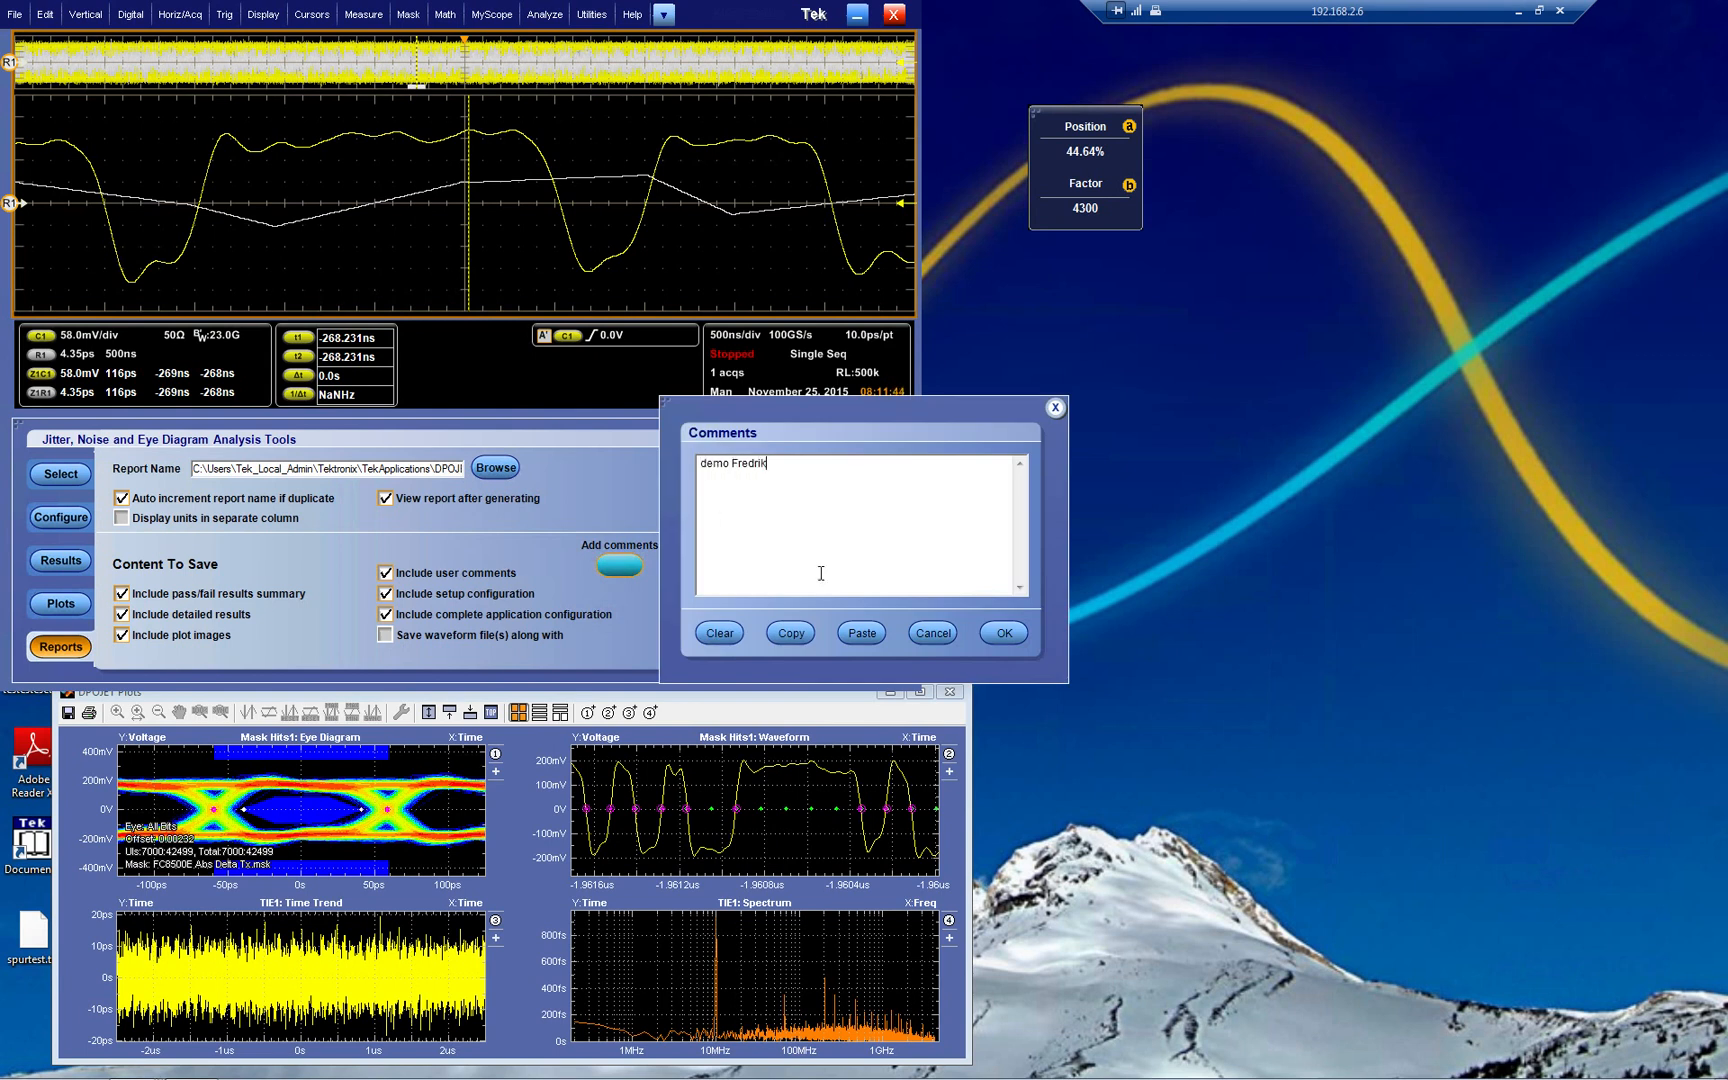
click(1004, 632)
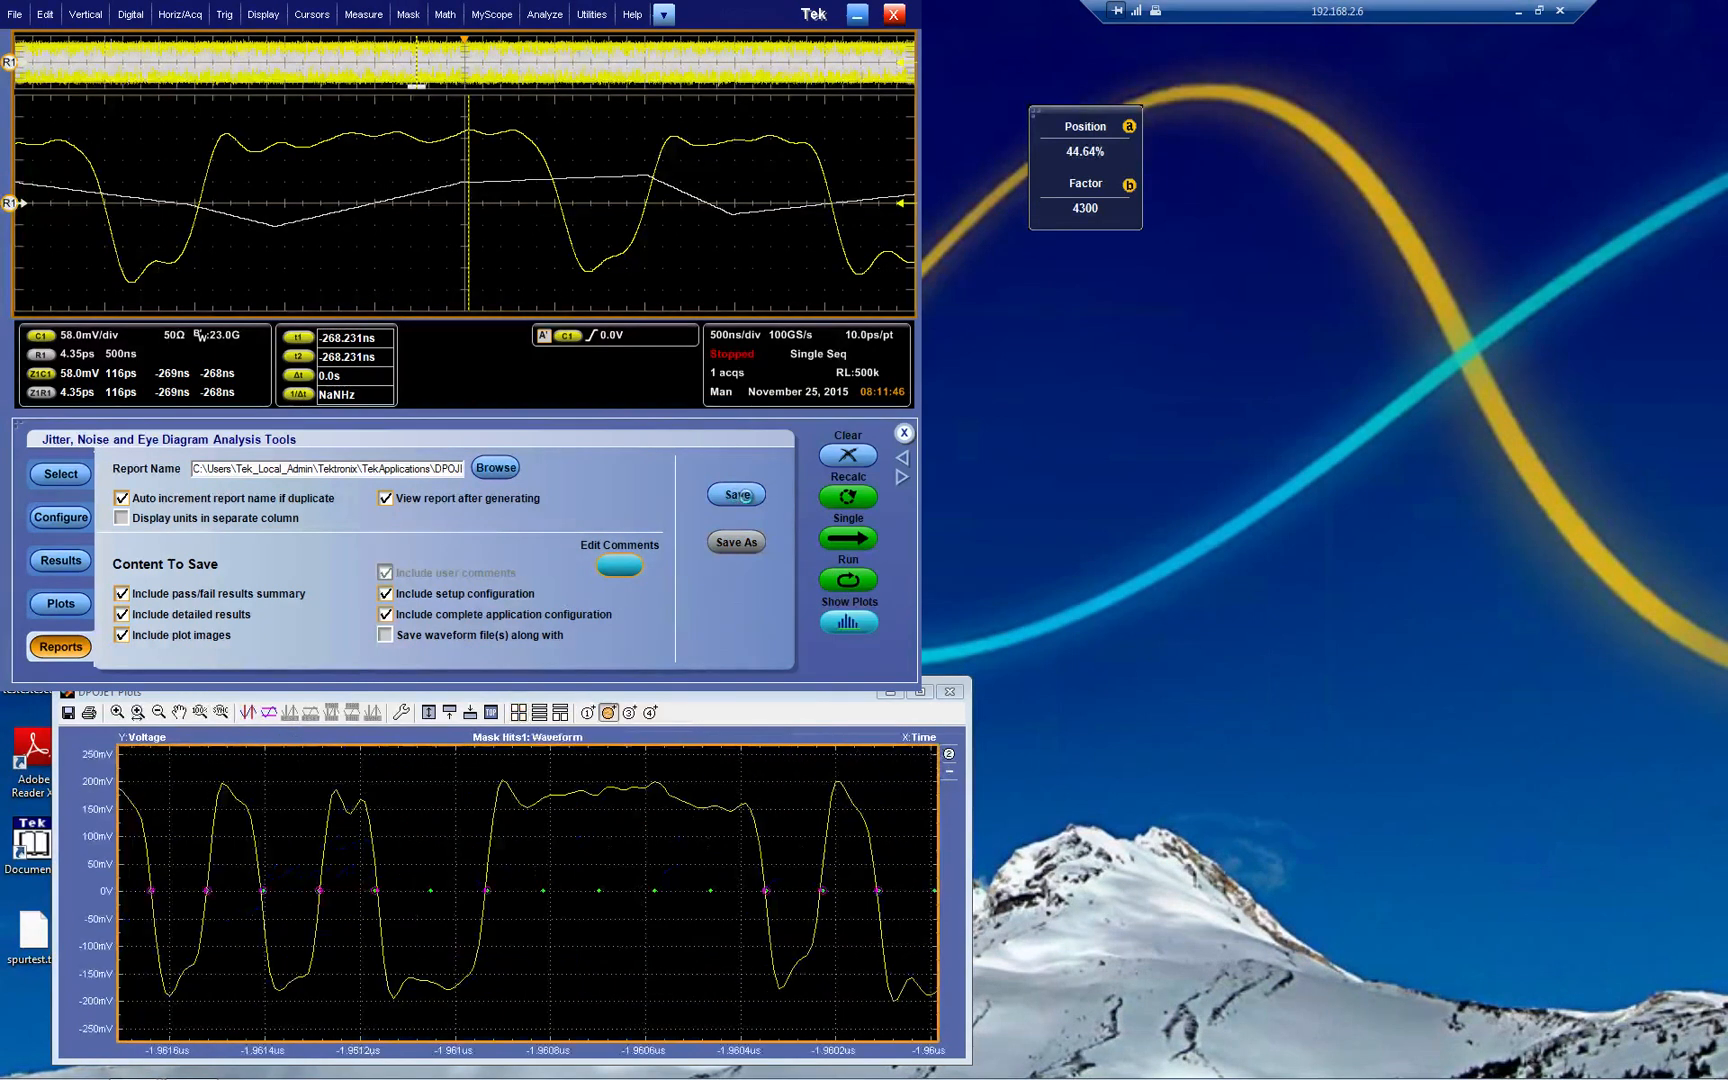
Open the MHT report in Internet Explorer and scroll through configuration, results, pass/fail and plots.
click(736, 494)
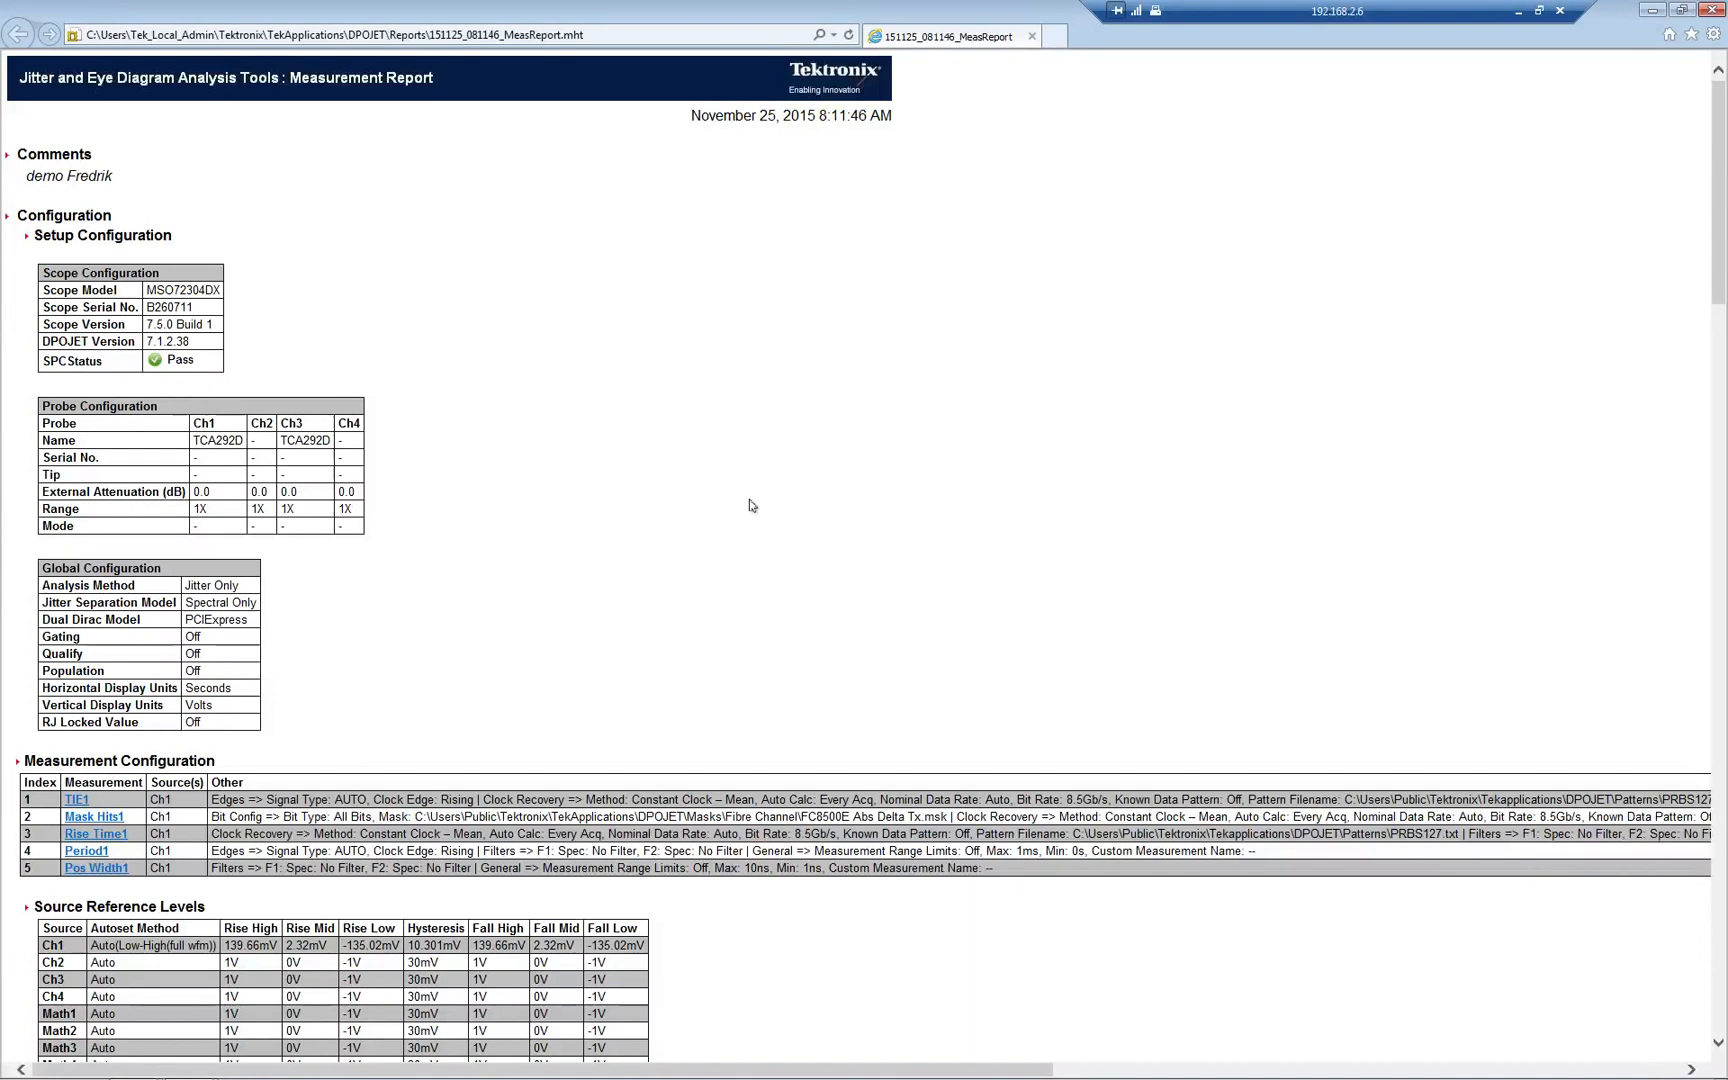
mouse_move(92, 388)
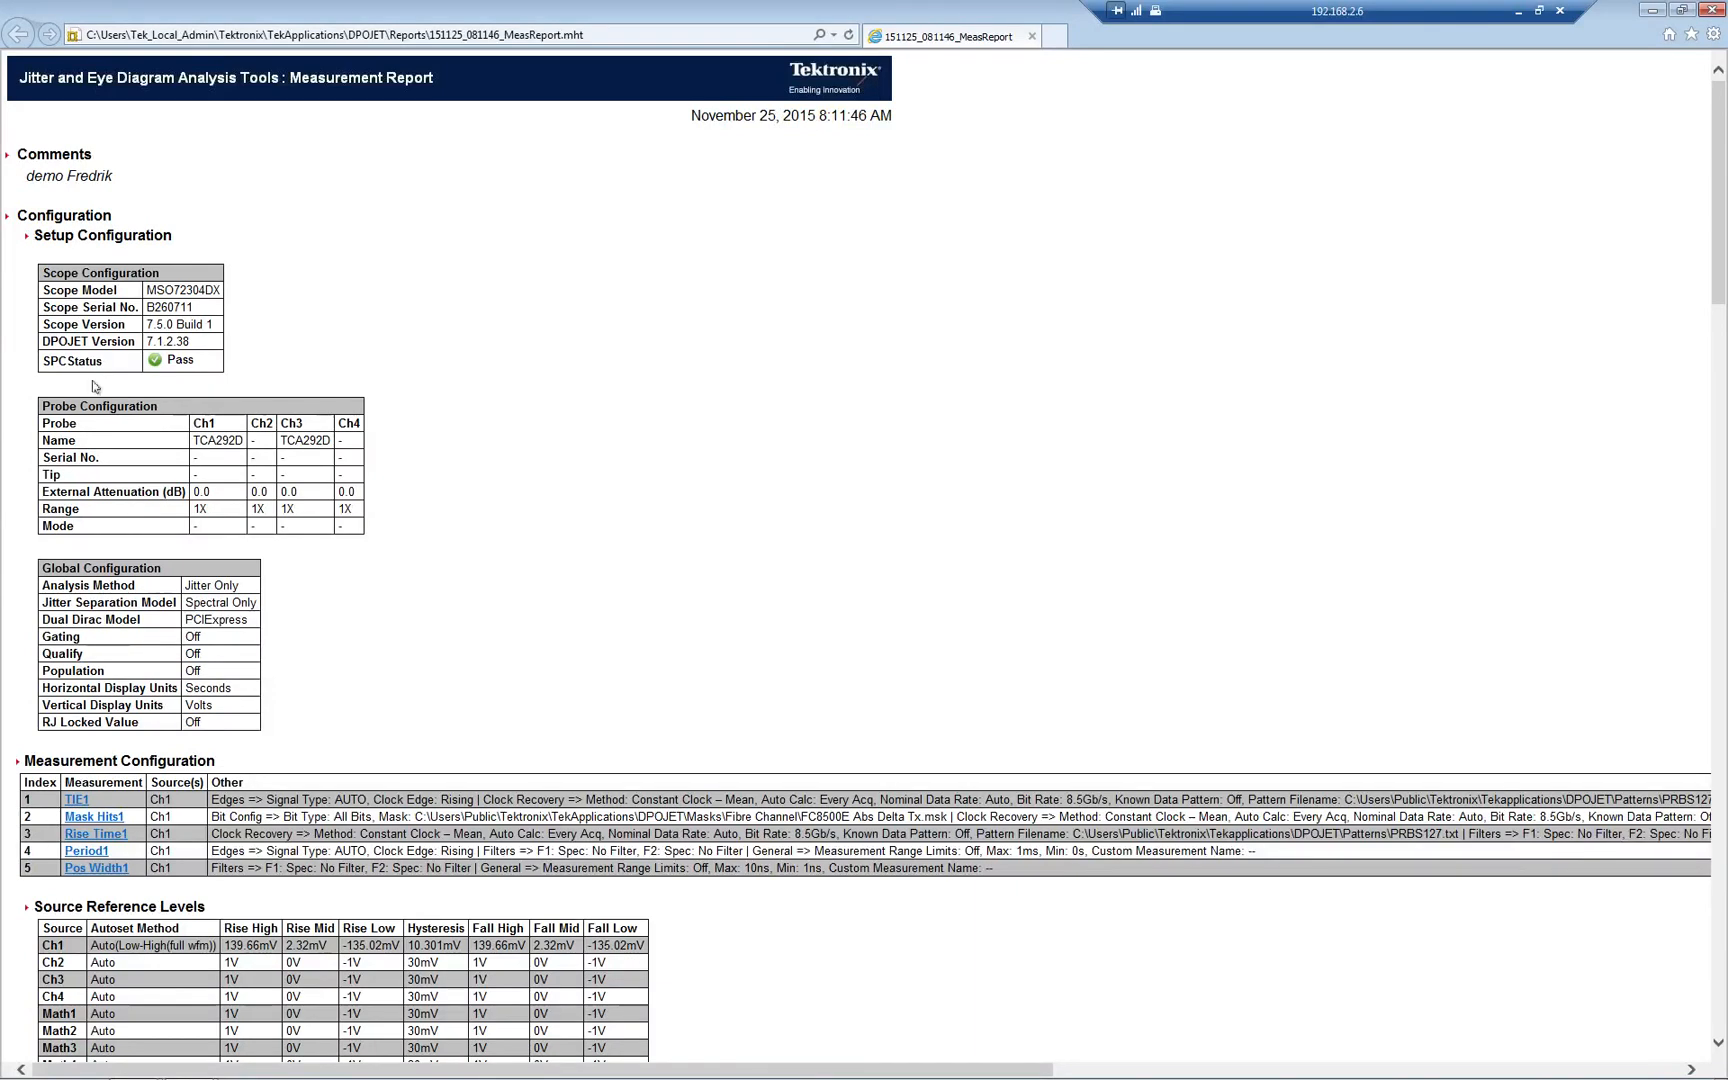
mouse_move(144, 290)
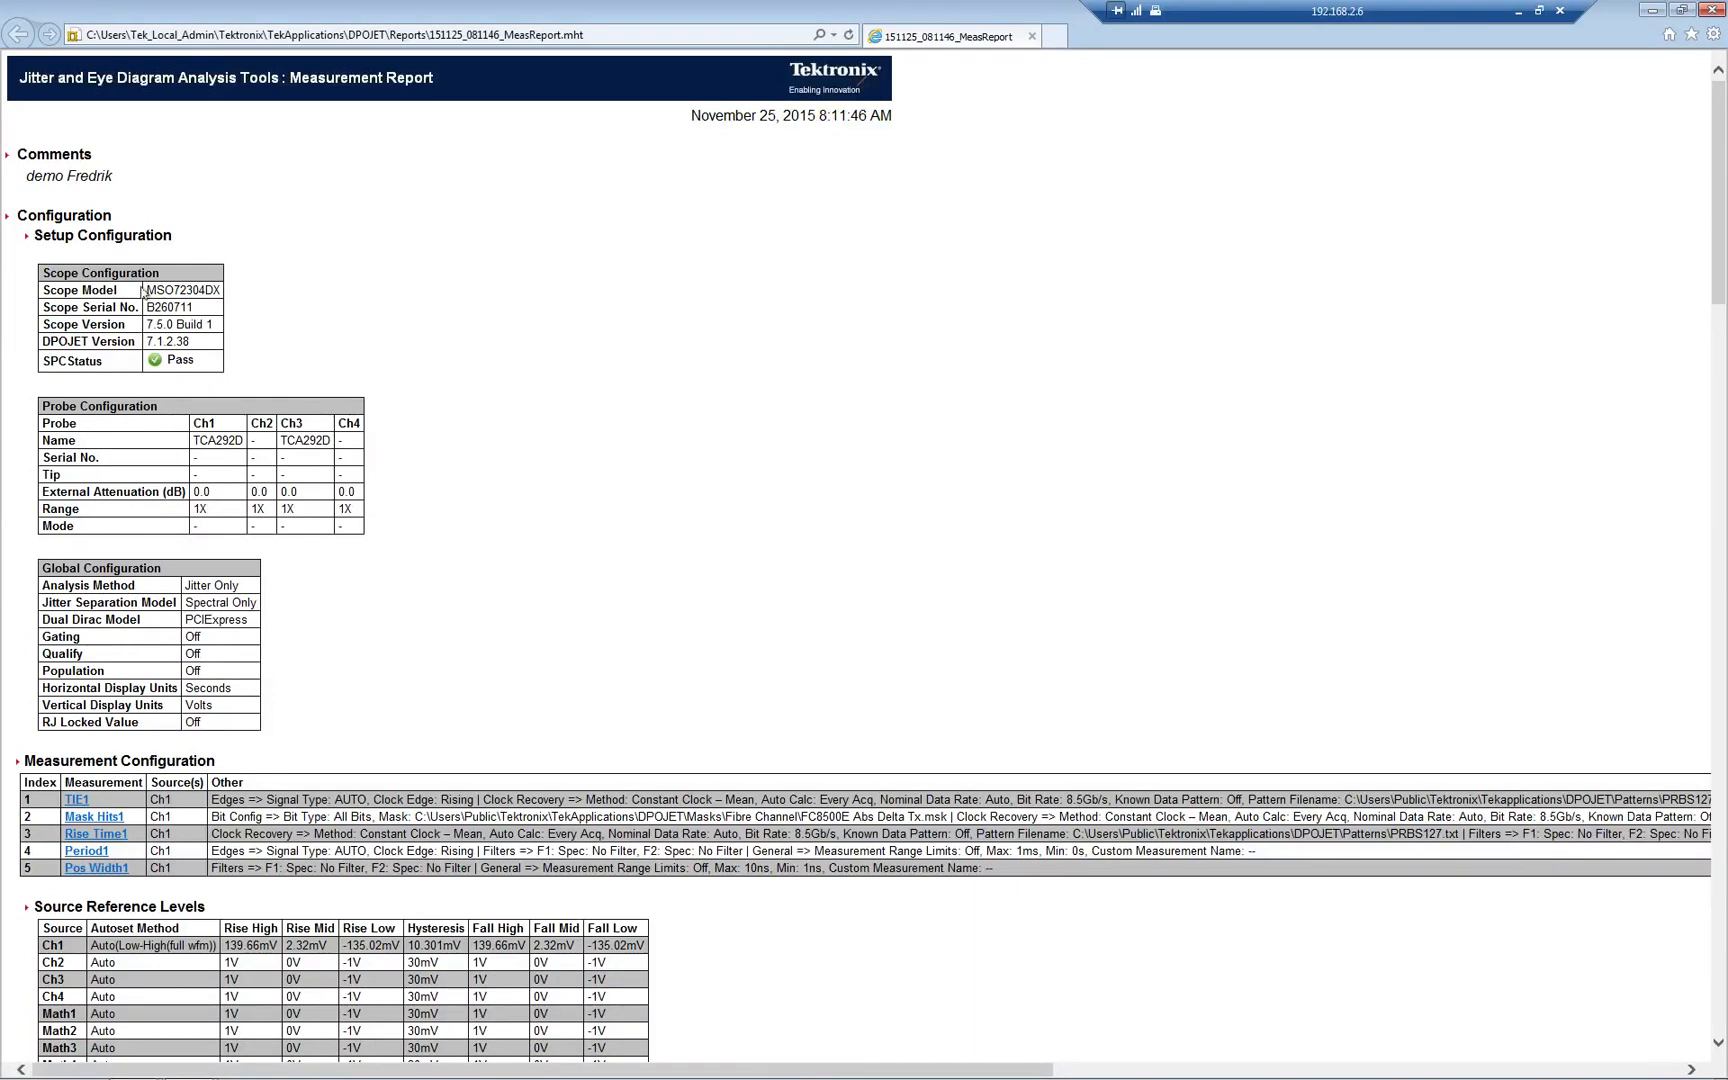
mouse_move(228, 330)
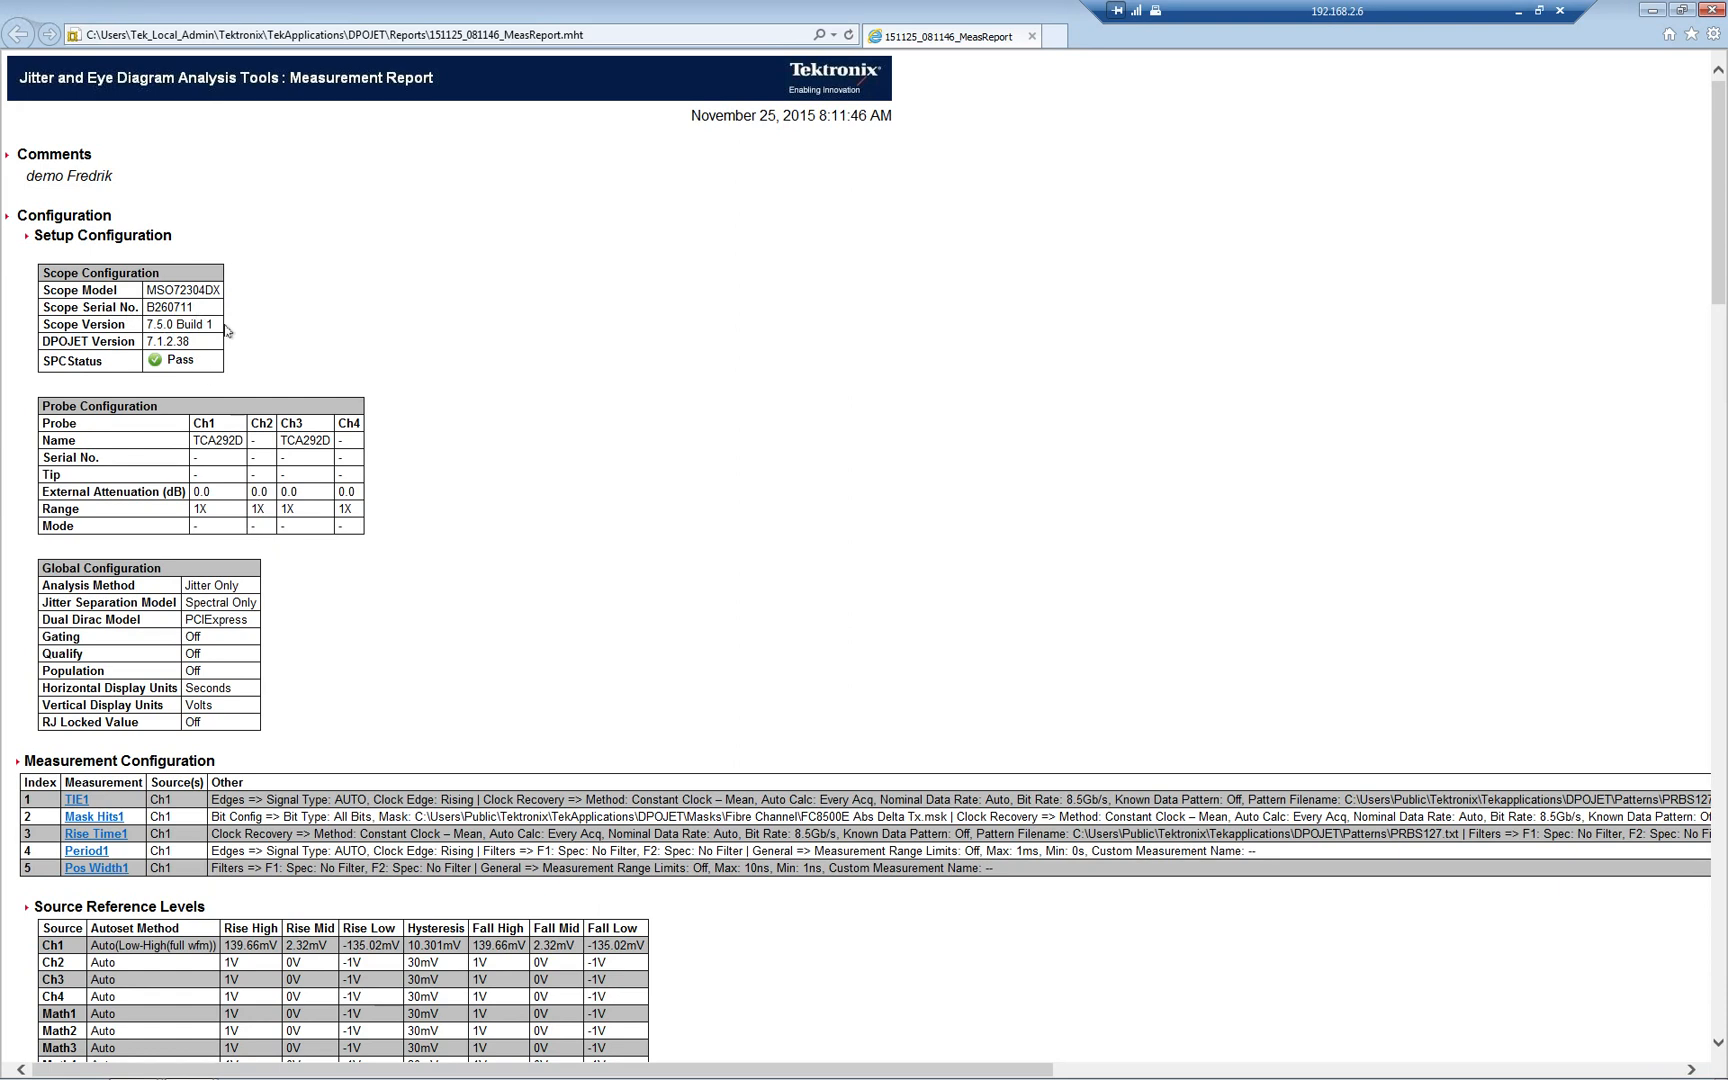
scroll(down, 3)
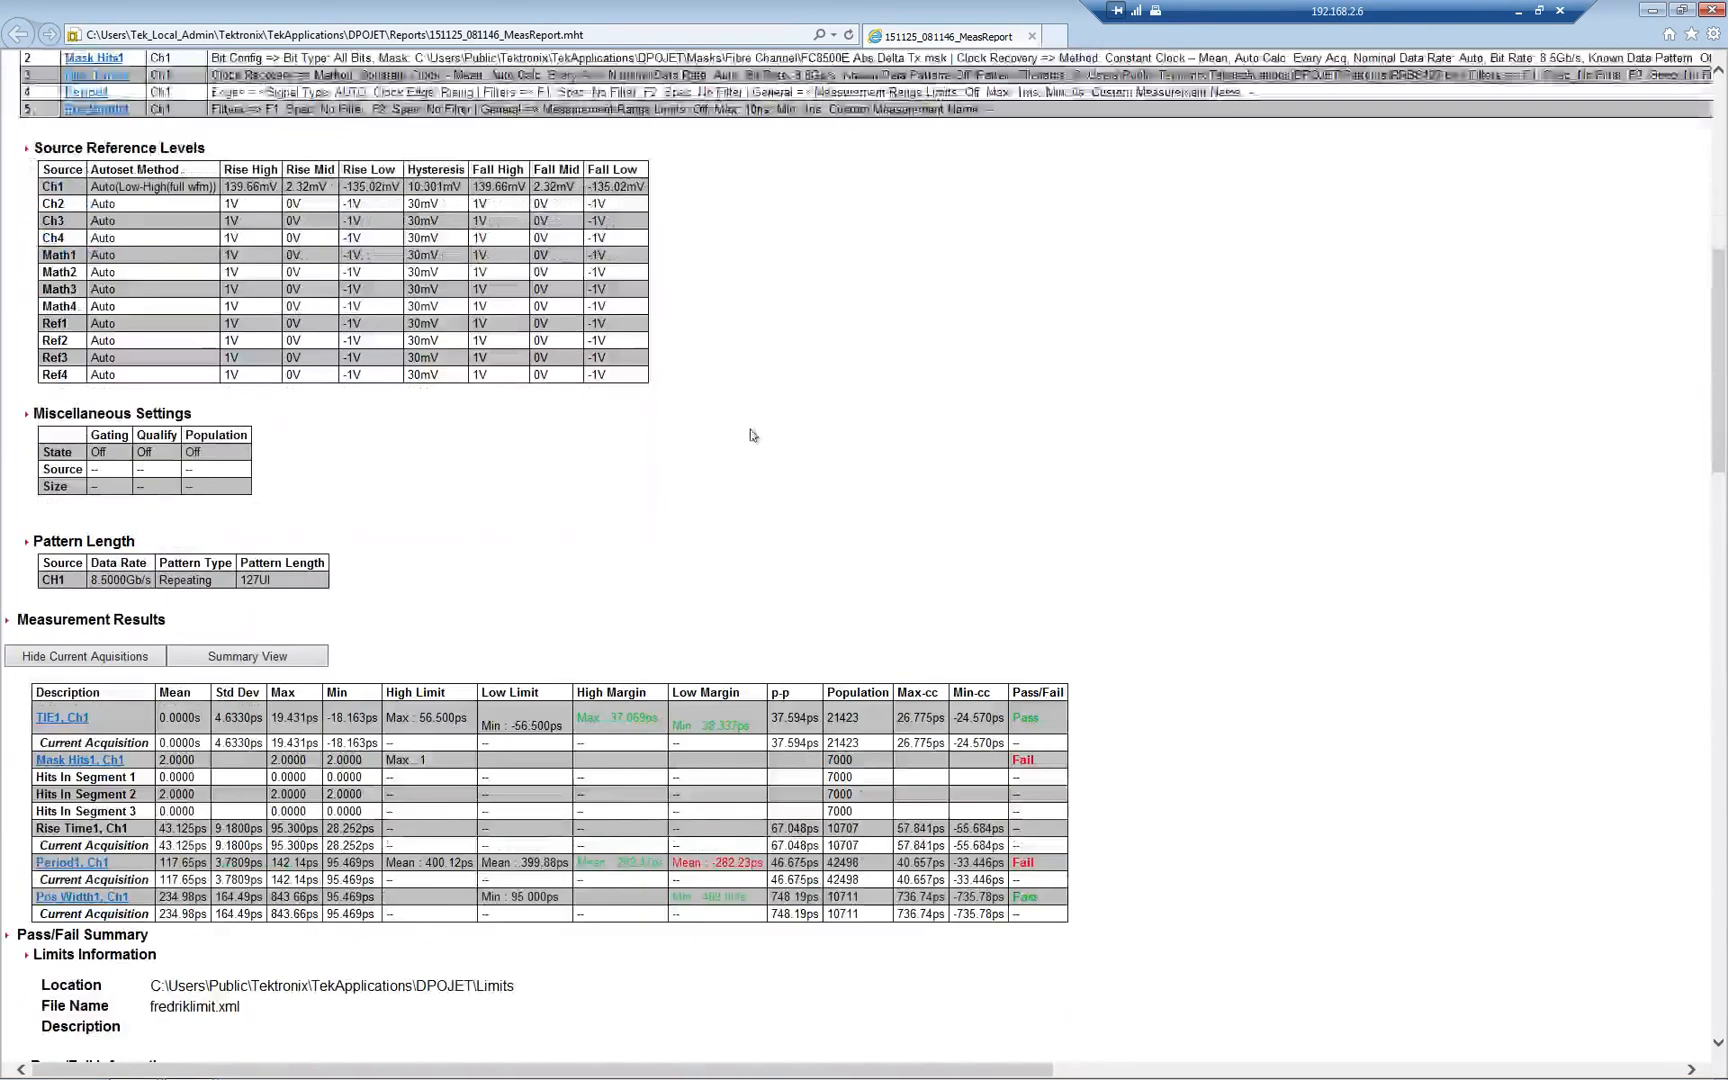
scroll(down, 3)
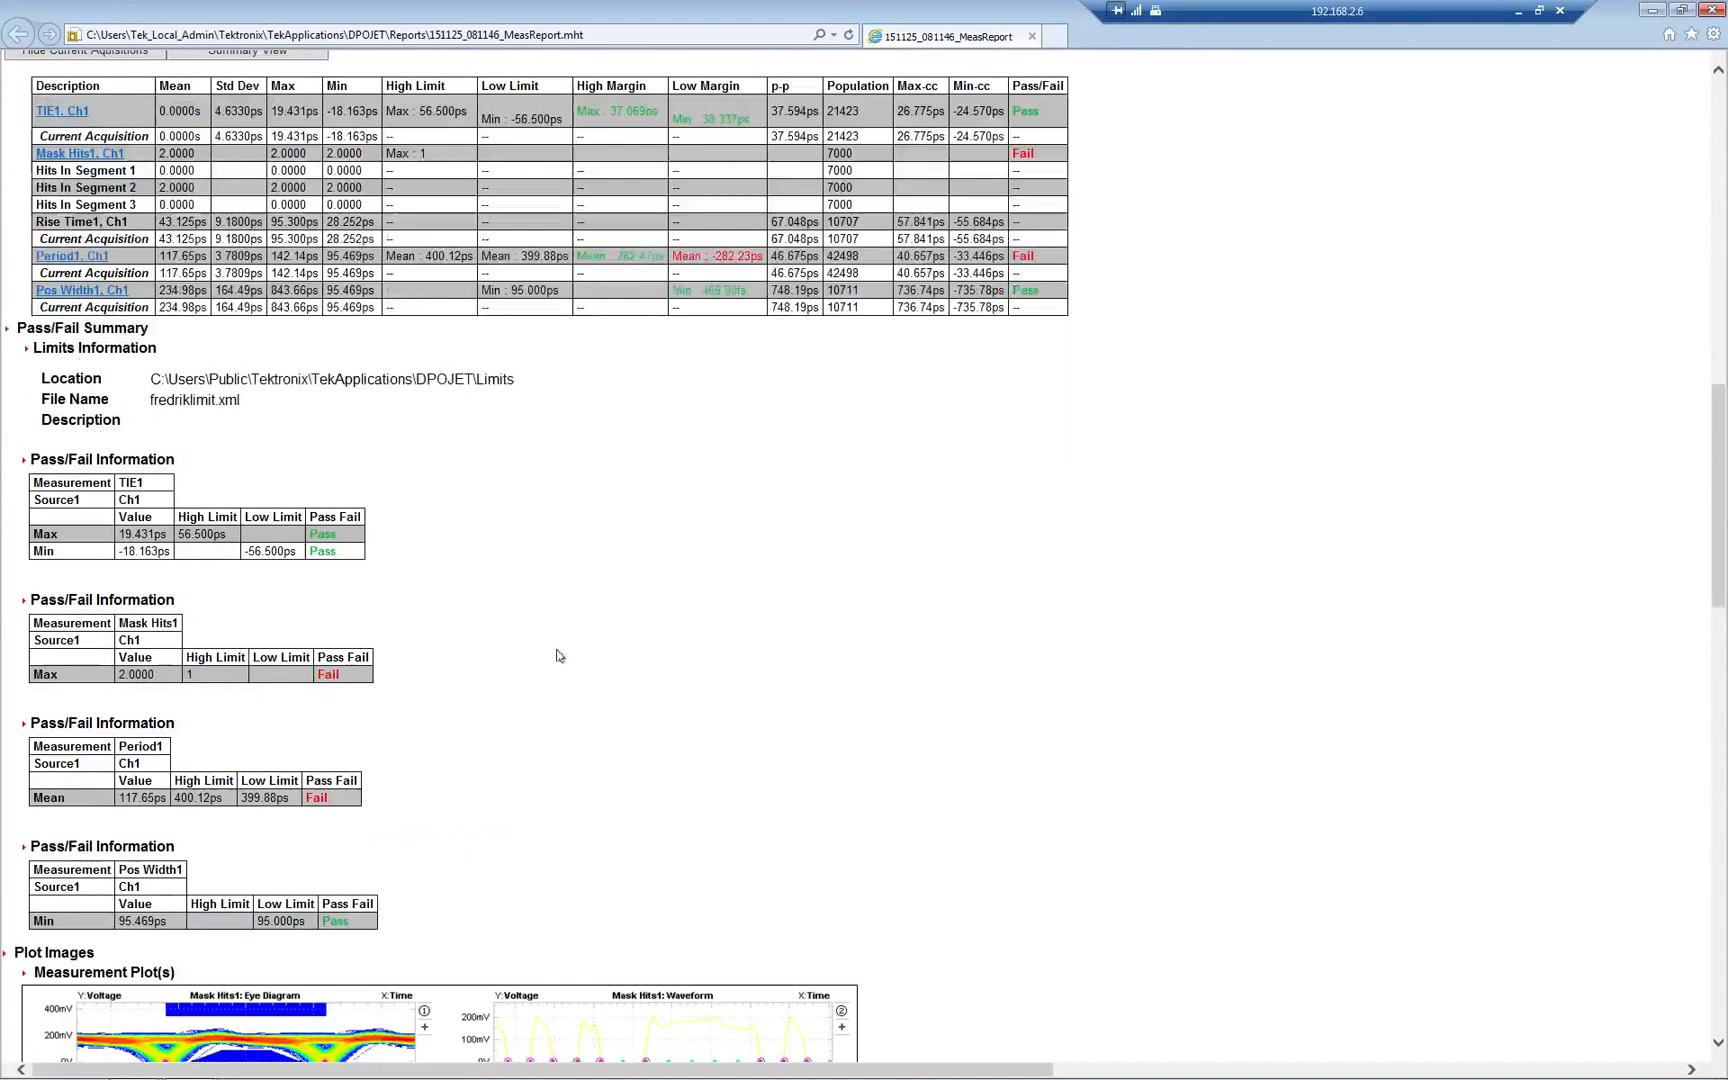
mouse_move(860, 652)
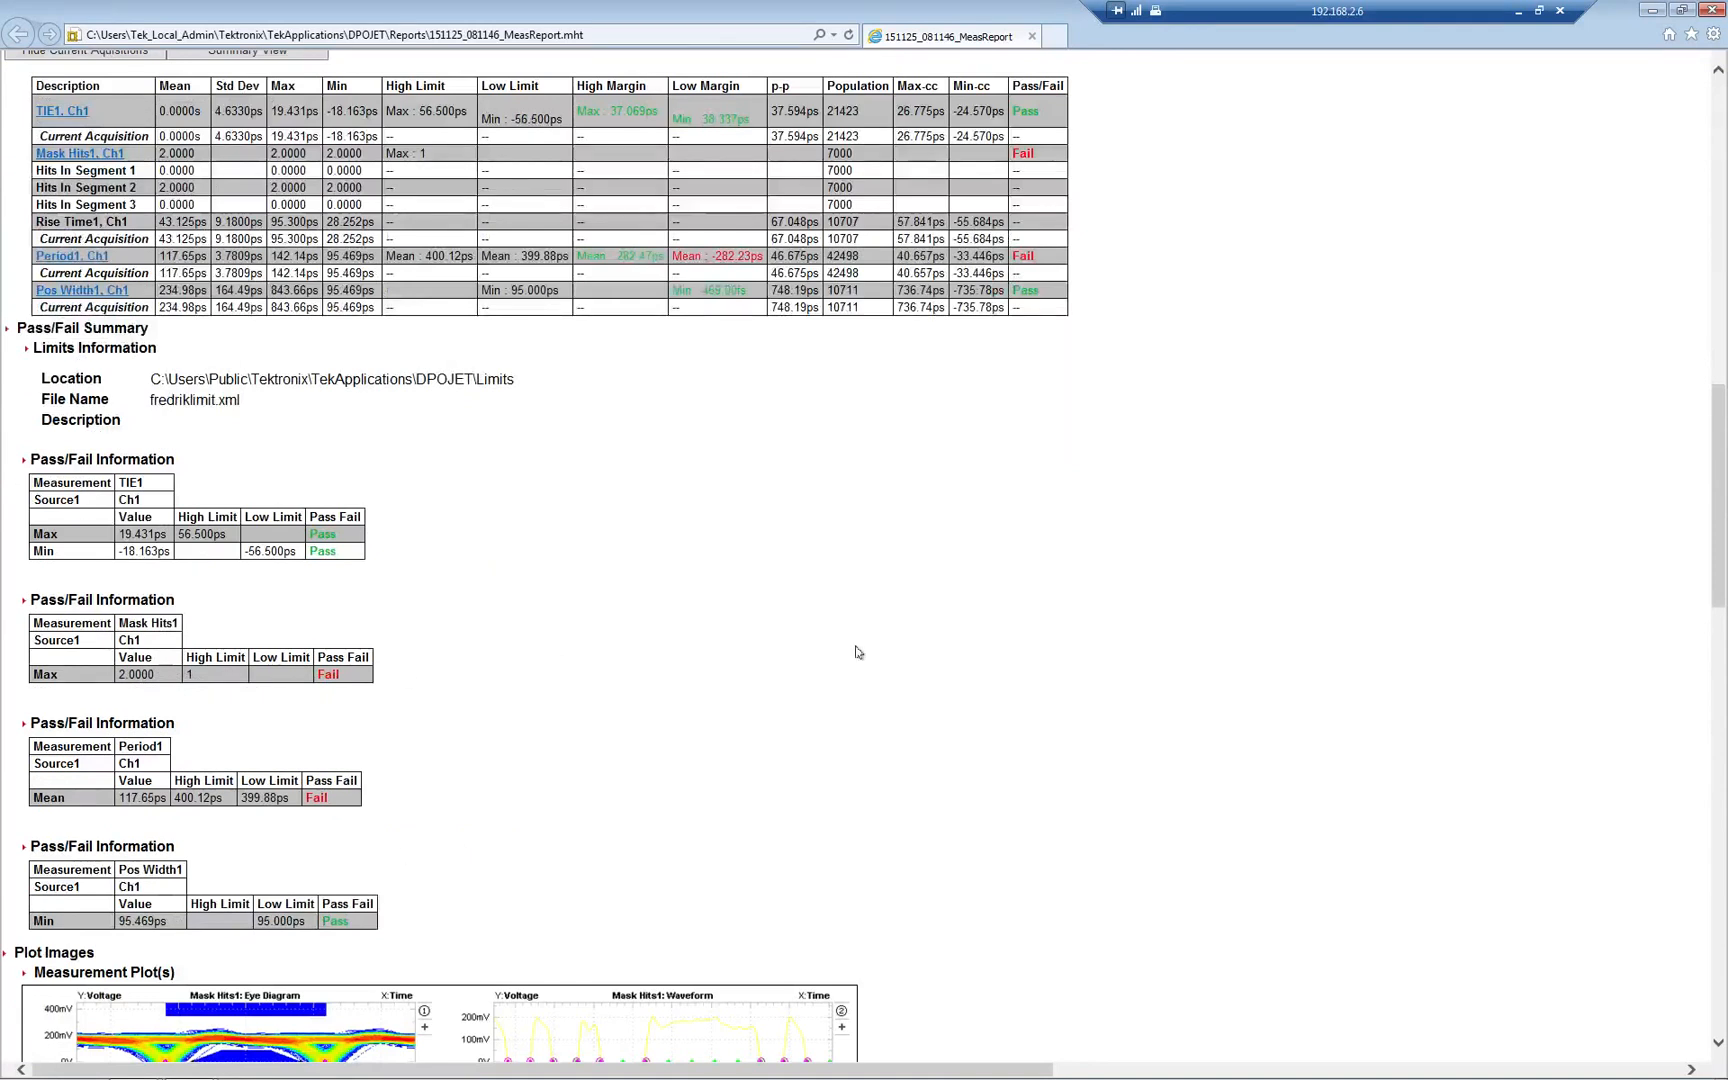
scroll(down, 3)
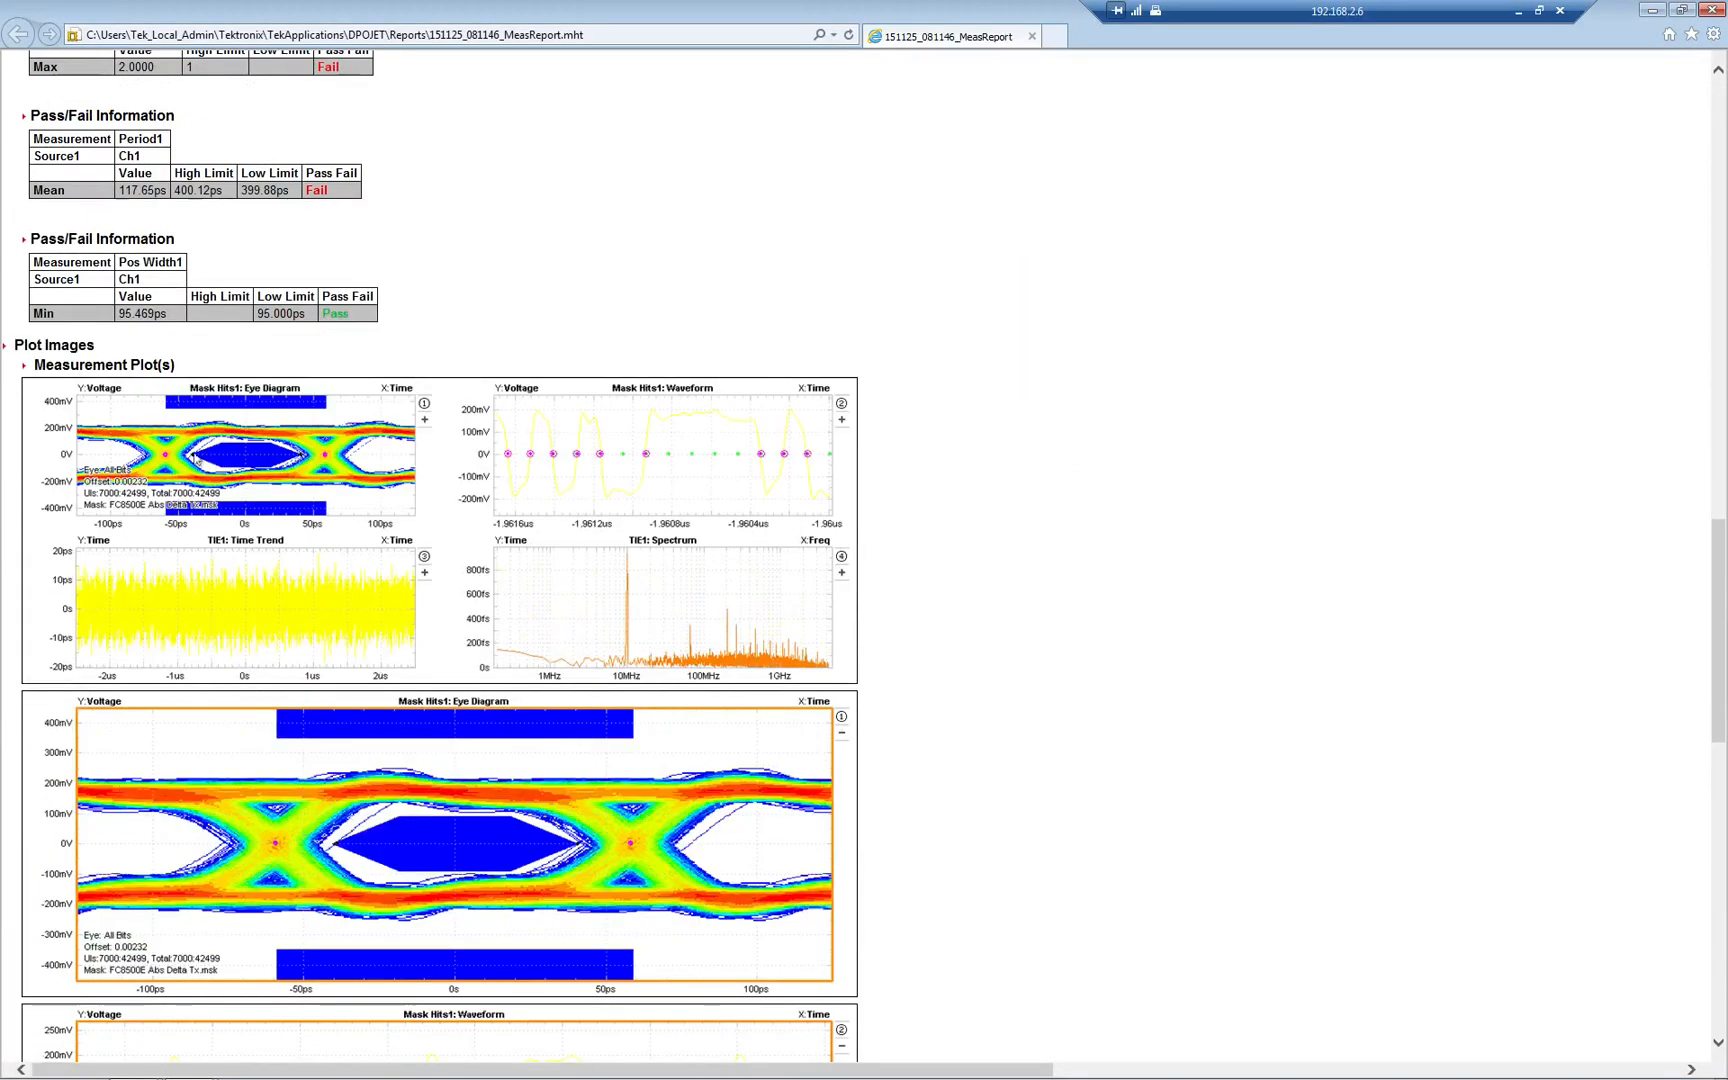
scroll(down, 3)
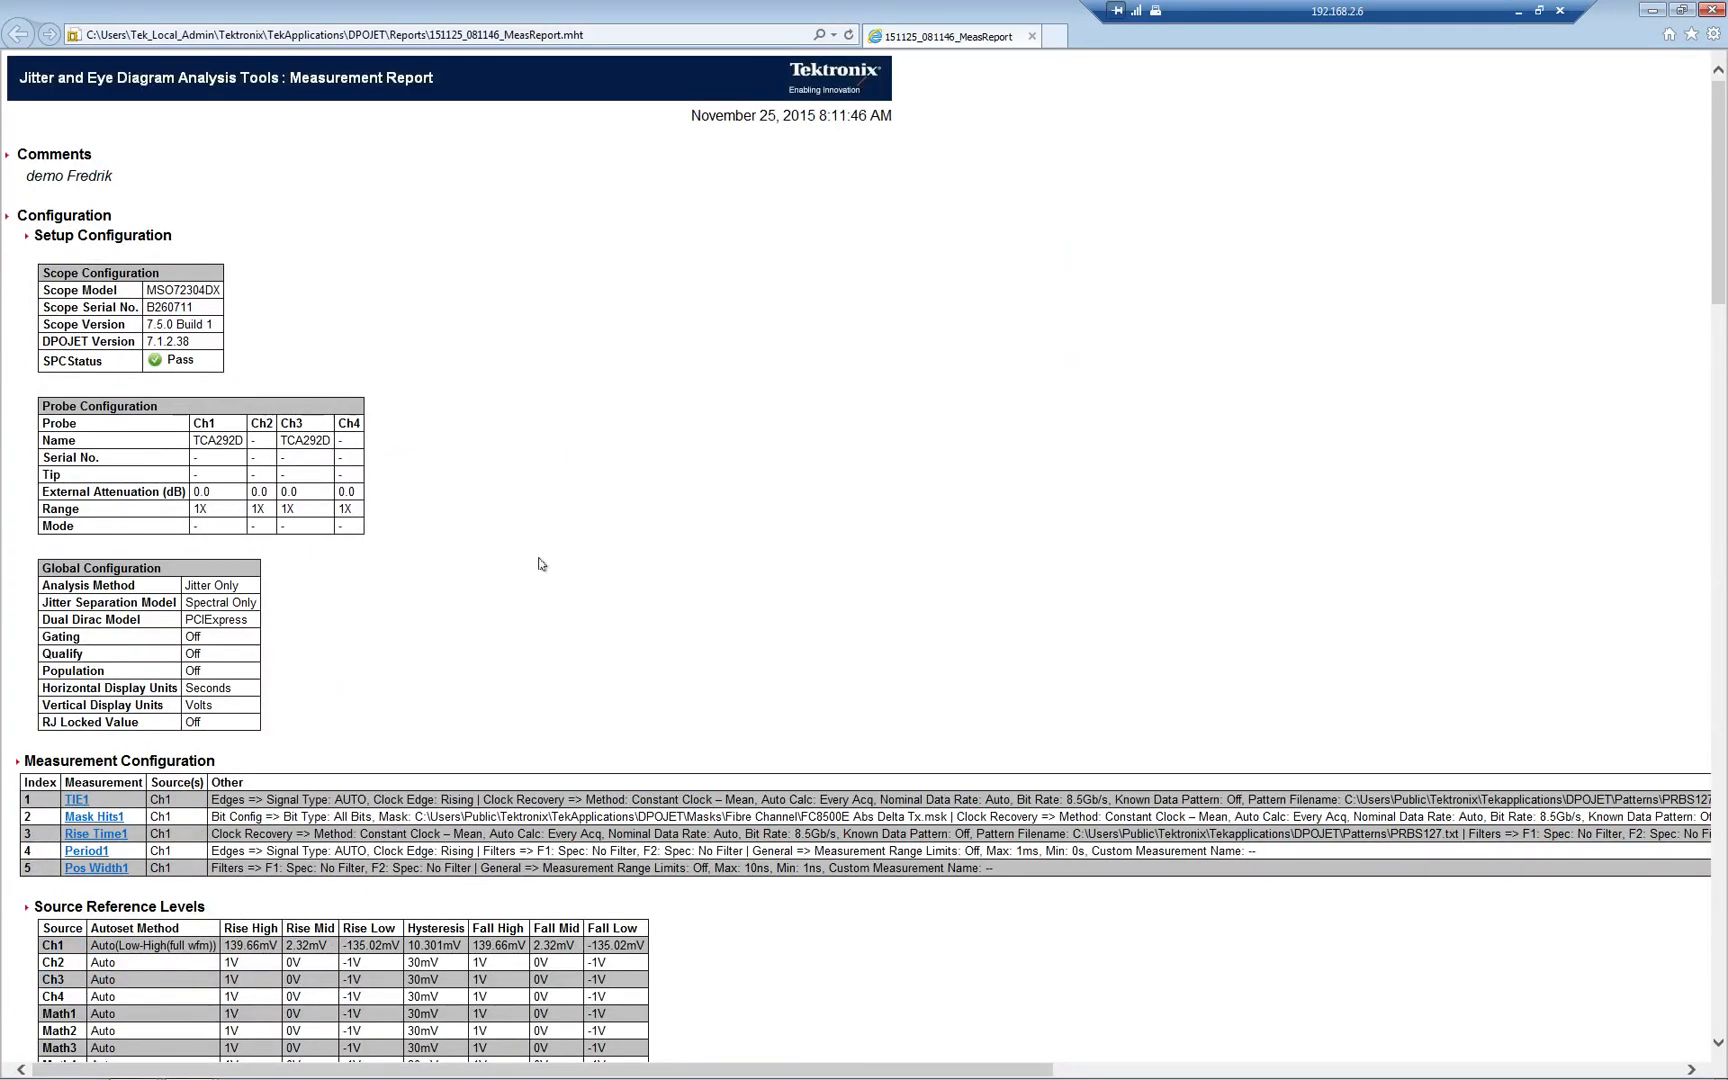
mouse_move(1548, 184)
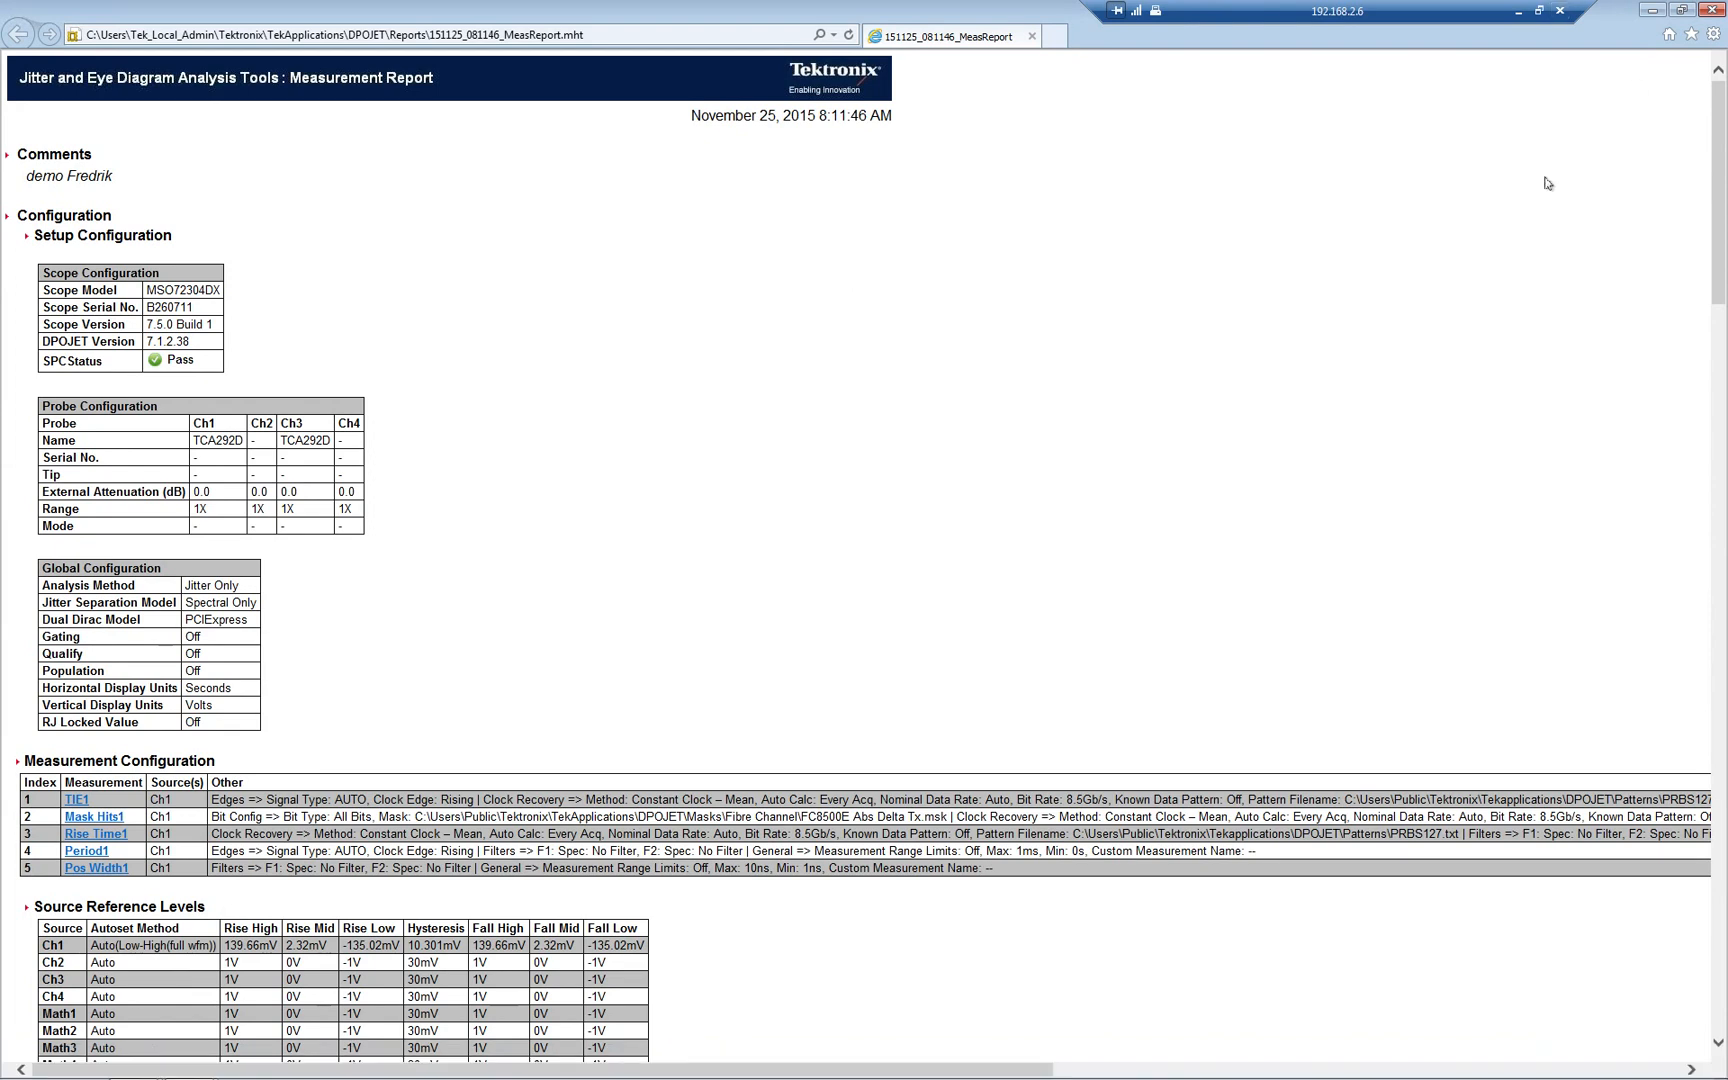
mouse_move(1270, 216)
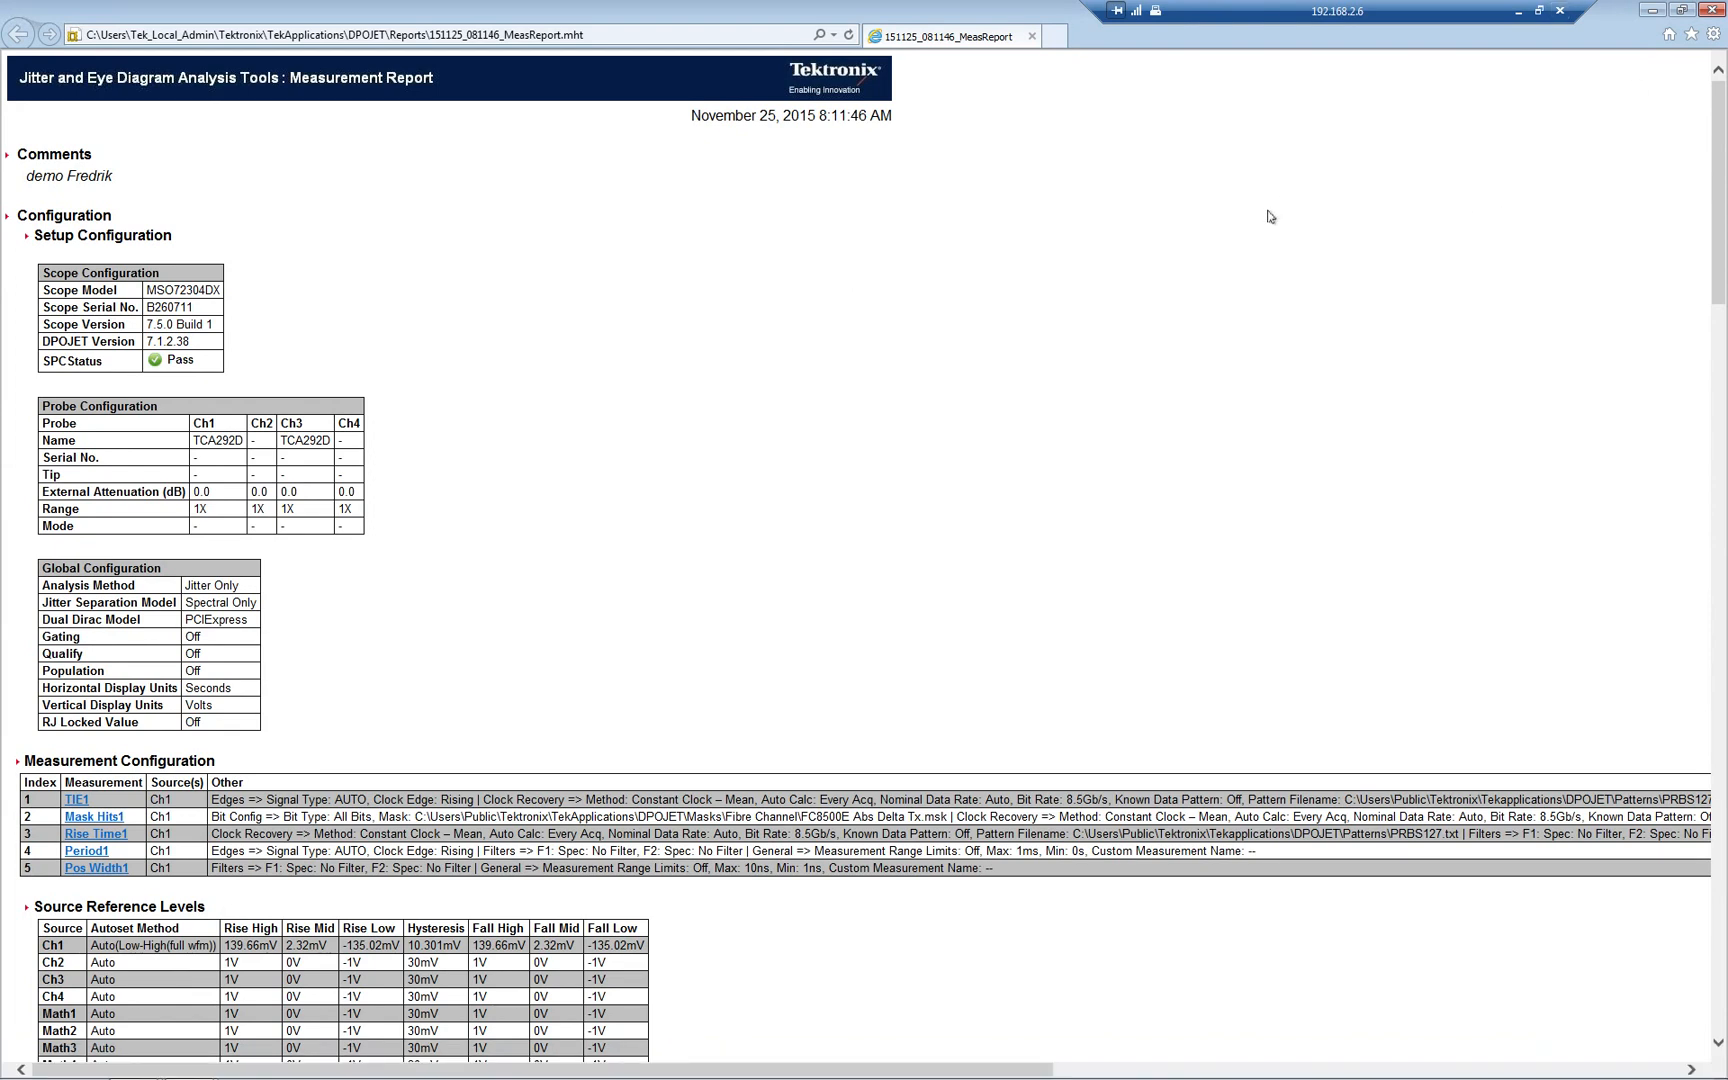